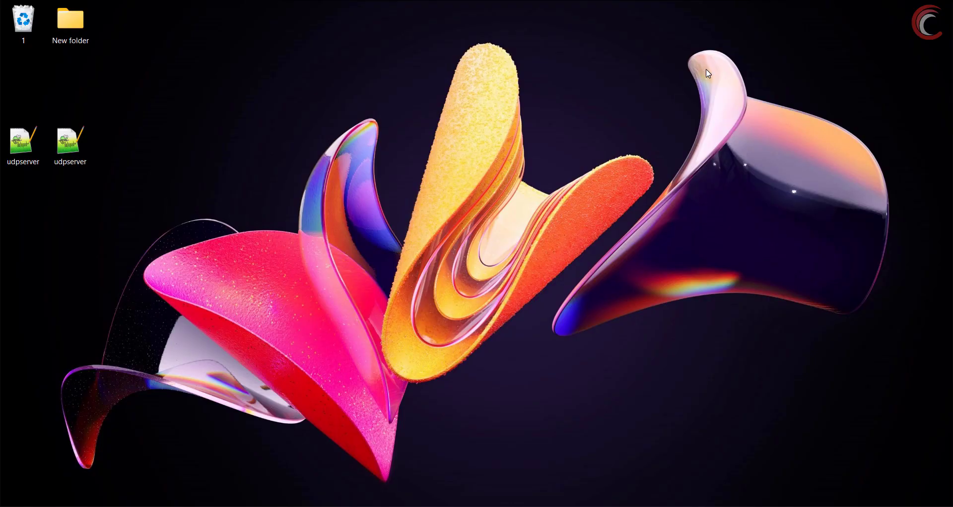
pyautogui.moveTo(412, 265)
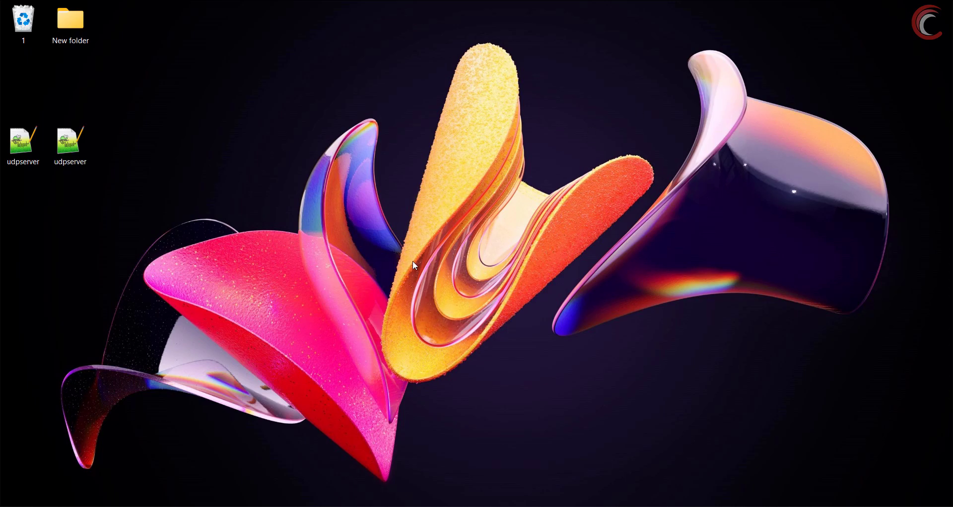
pyautogui.moveTo(396, 229)
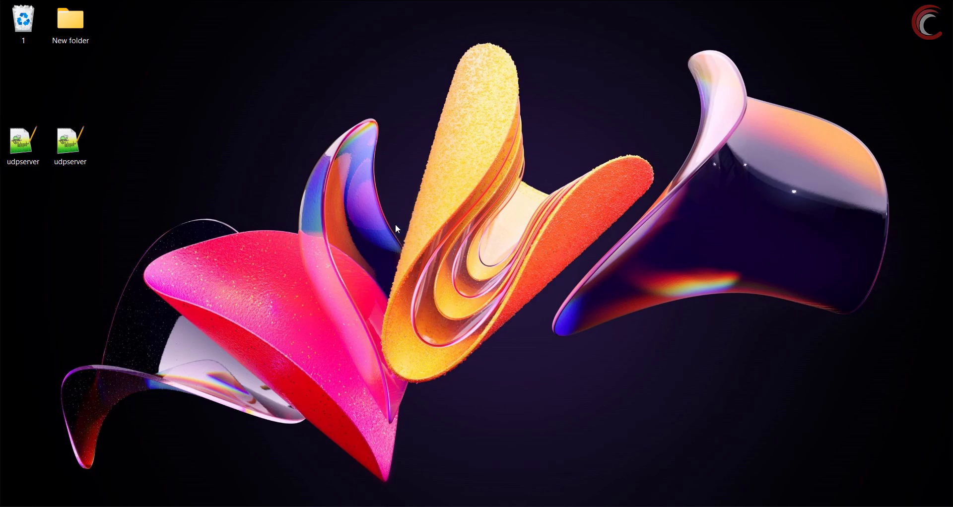
# - Start a new STM32 project and pick the STM32F7508-DK from favourite boards in Board Selector
pyautogui.rightClick(395, 229)
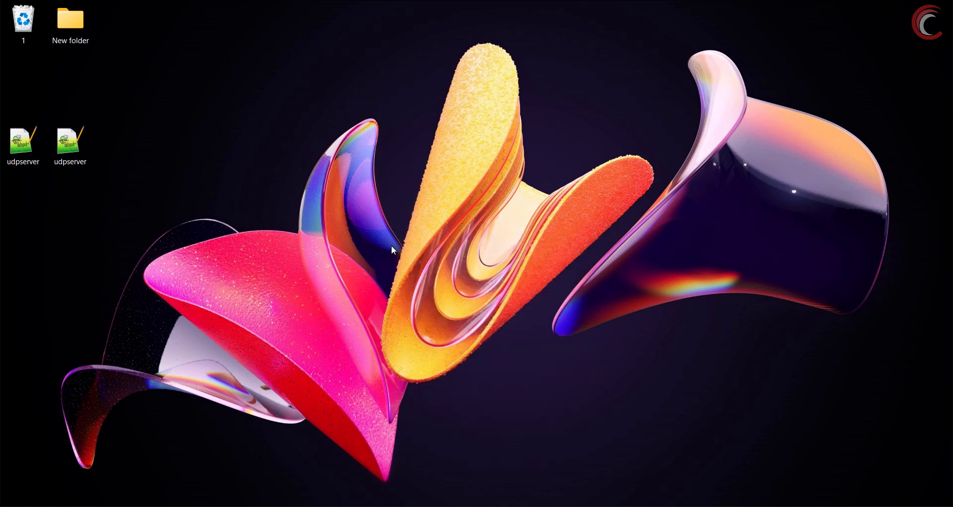
pyautogui.moveTo(390, 247)
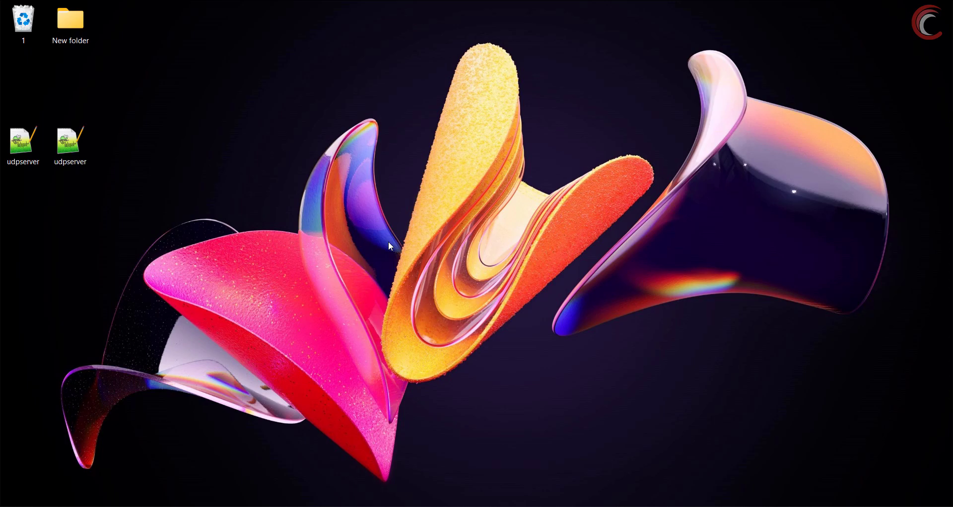
pyautogui.moveTo(850, 117)
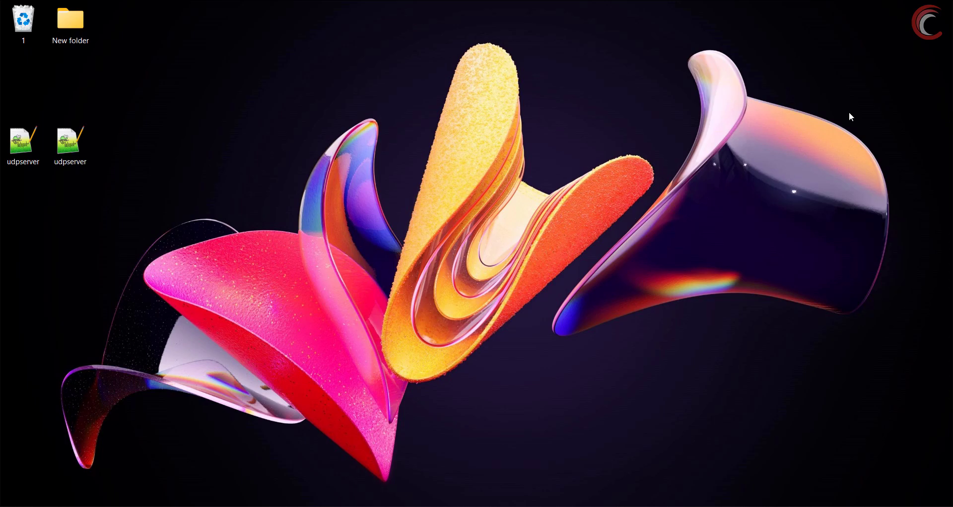
pyautogui.moveTo(509, 226)
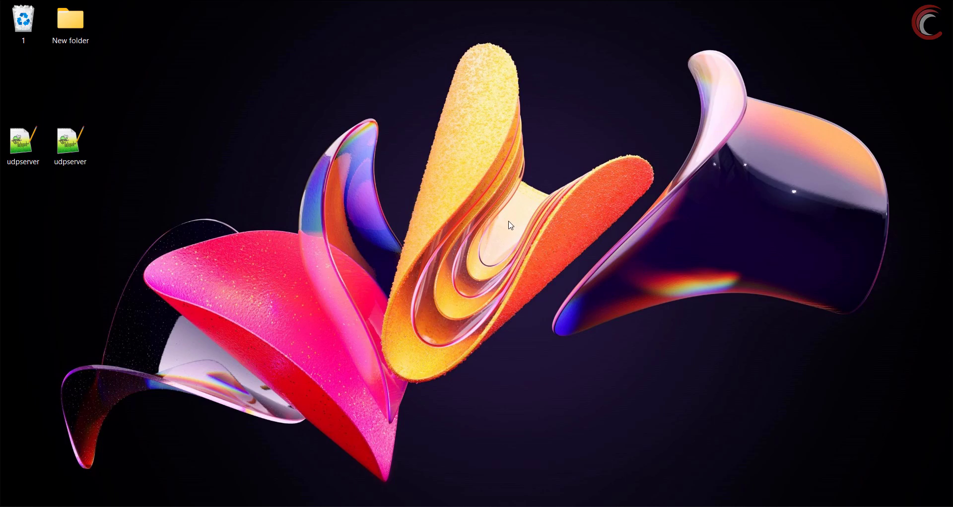
pyautogui.moveTo(544, 306)
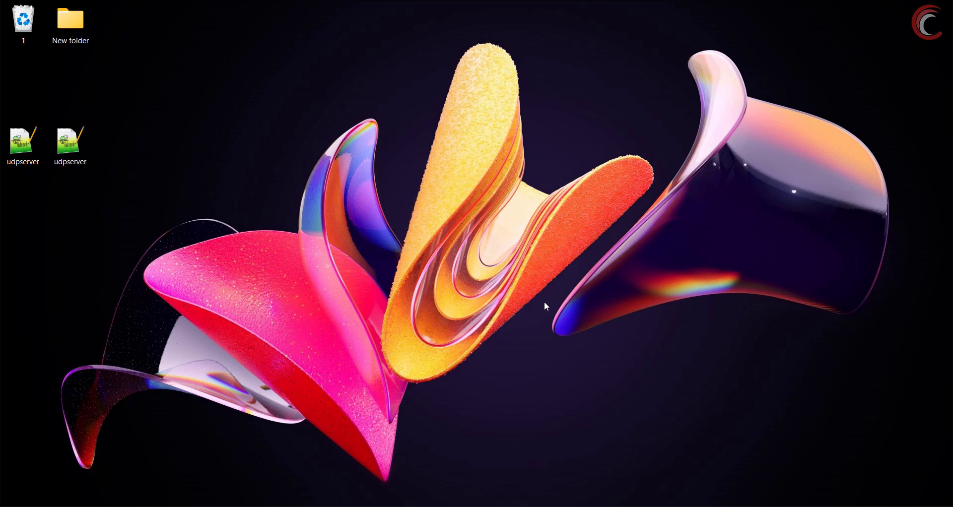
pyautogui.moveTo(138, 113)
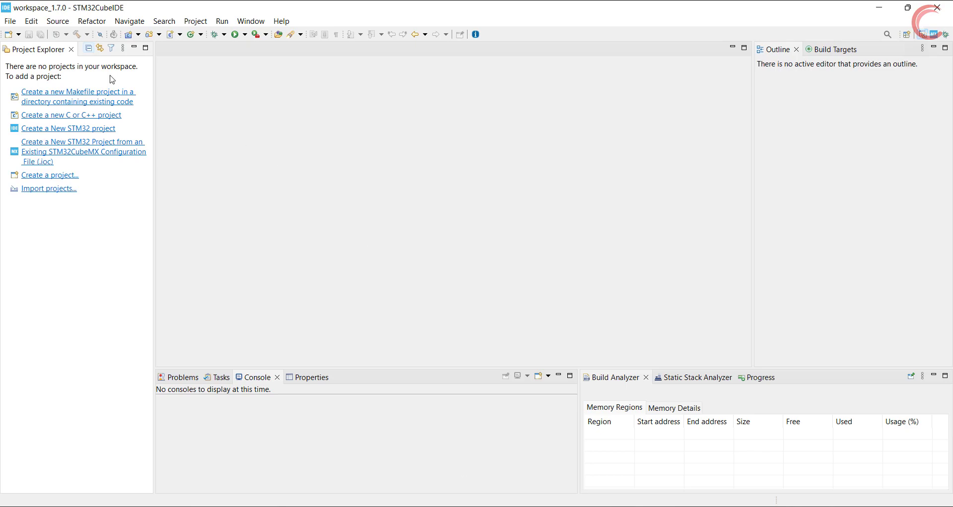
pyautogui.moveTo(90, 137)
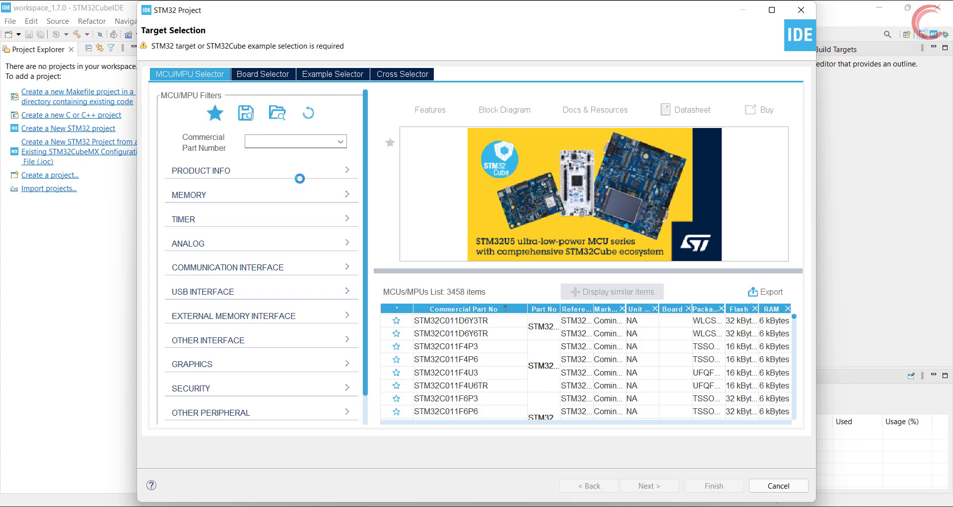
pyautogui.click(263, 74)
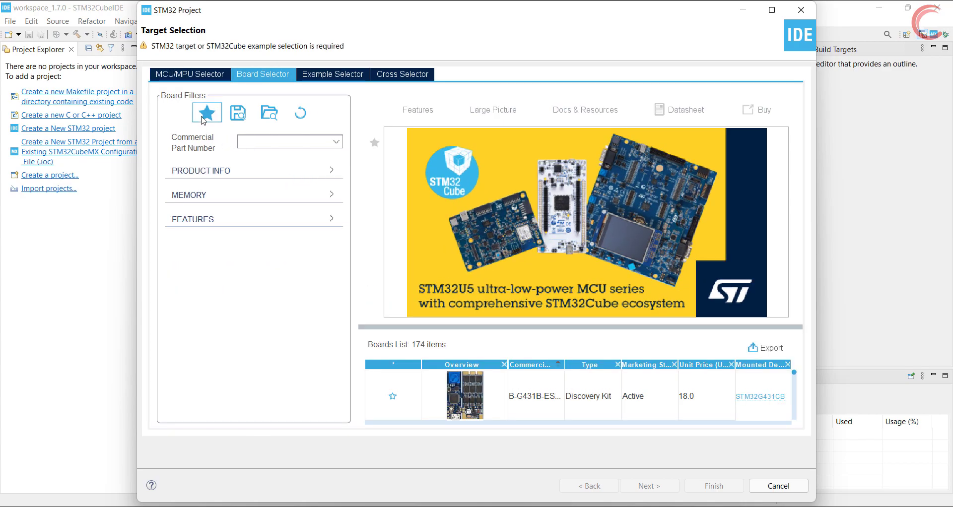
pyautogui.click(206, 112)
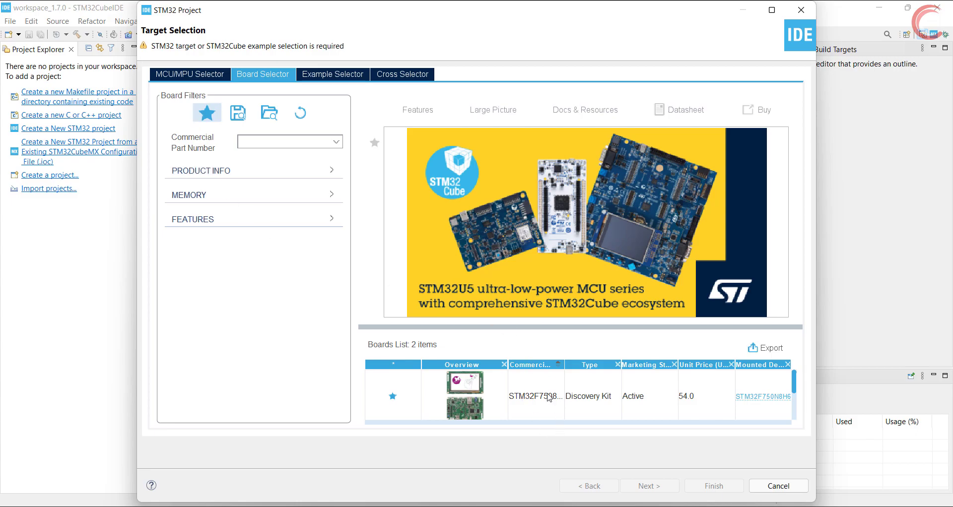
pyautogui.click(535, 395)
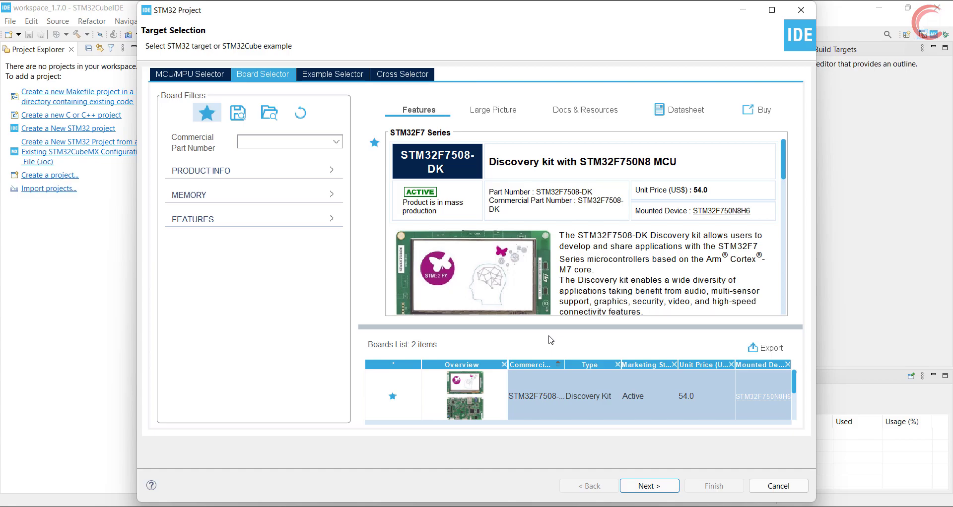
pyautogui.moveTo(630, 146)
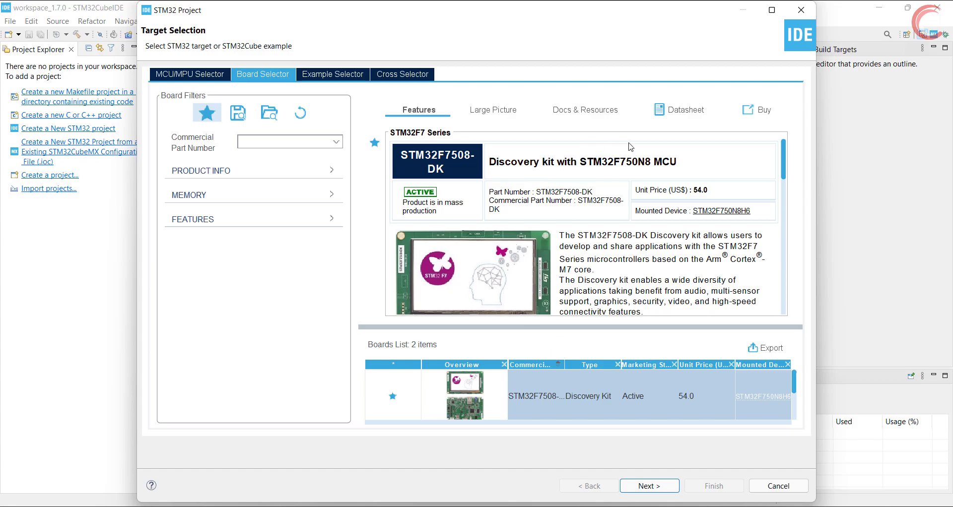
pyautogui.moveTo(599, 356)
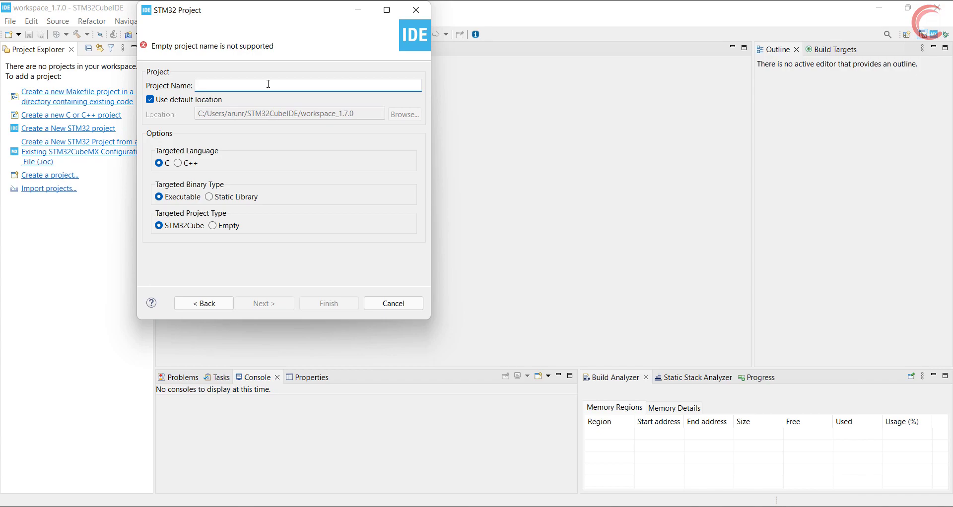
# - Name the project TUT_LWIP_NETCONN_UDPSERVER, finish, and decline default peripheral initialization
pyautogui.write('TUT')
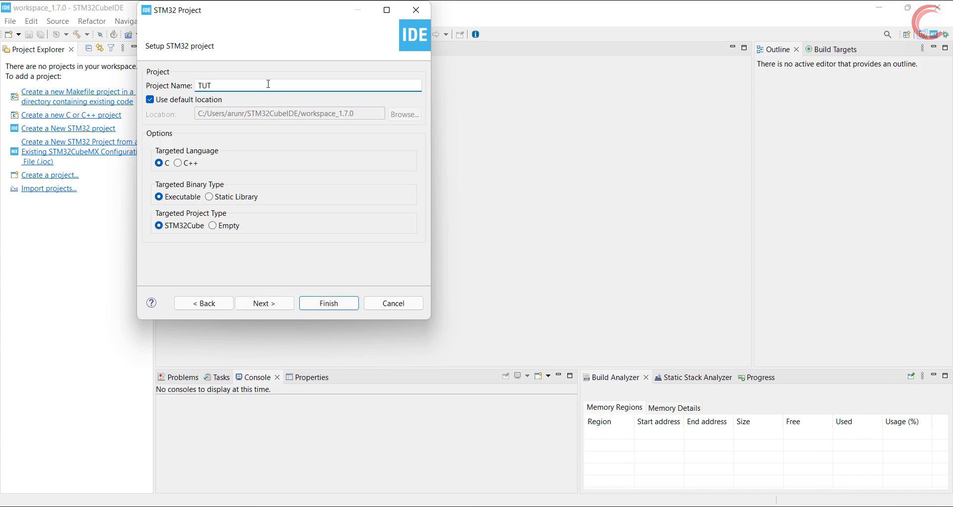
pyautogui.click(328, 304)
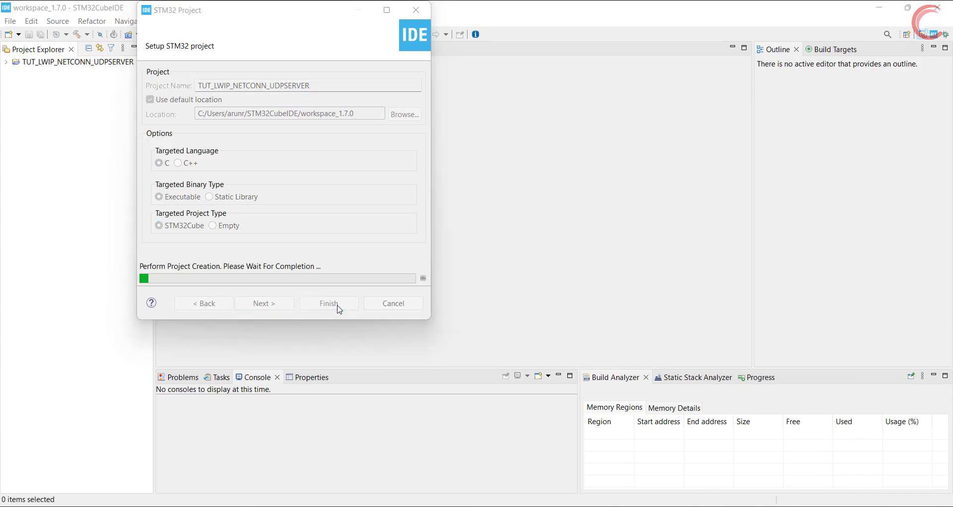
pyautogui.click(328, 303)
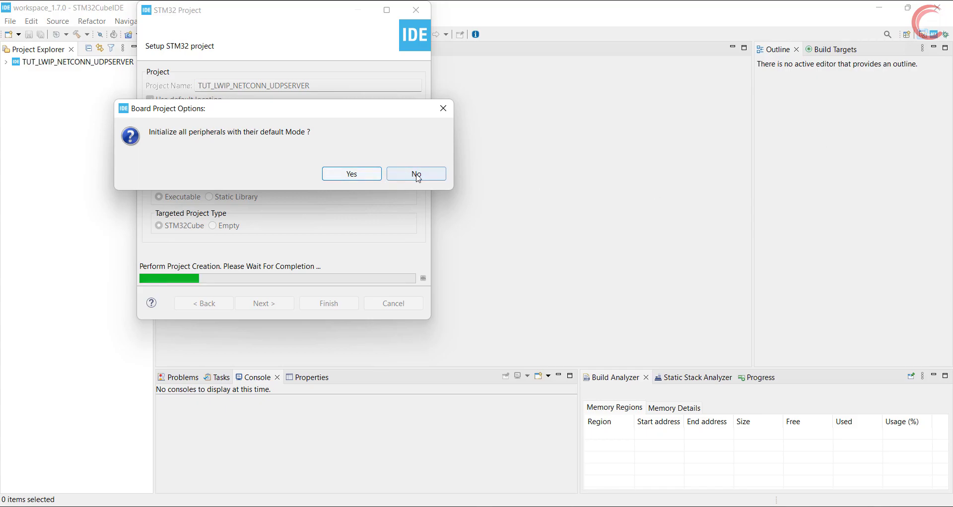
pyautogui.click(416, 174)
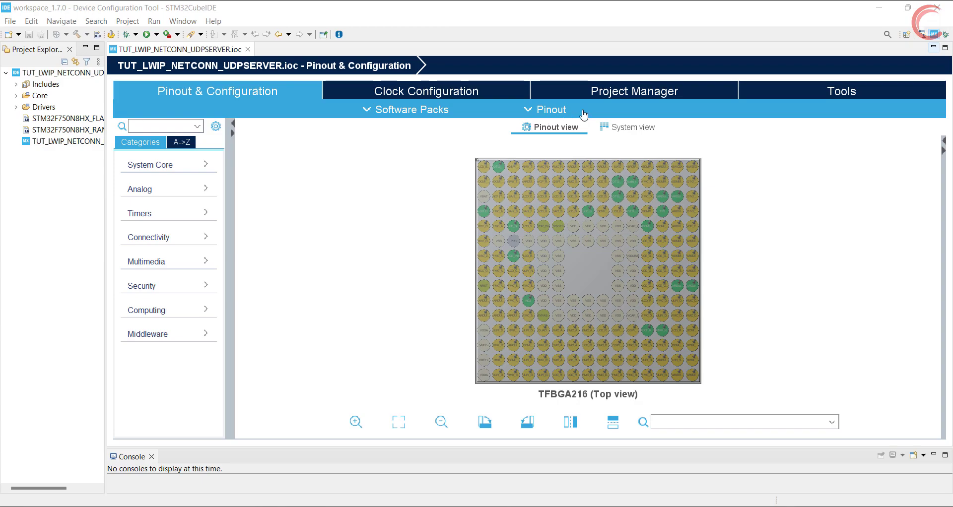
# - Clear all the board's default pin assignments
pyautogui.click(549, 109)
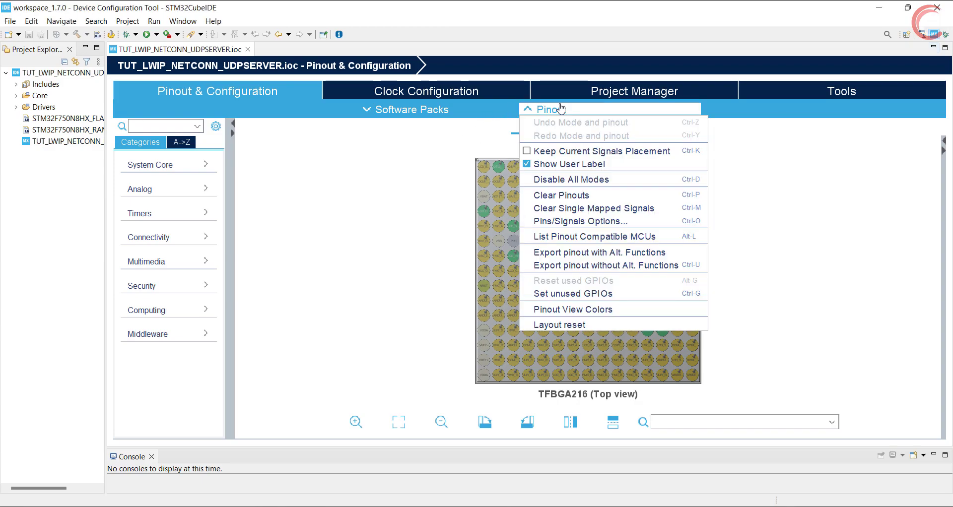
pyautogui.click(560, 195)
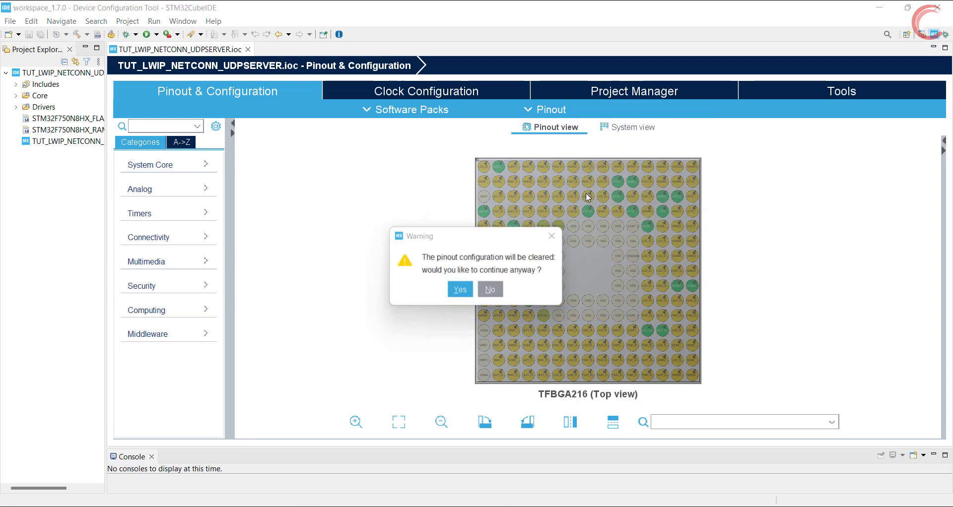
pyautogui.click(459, 289)
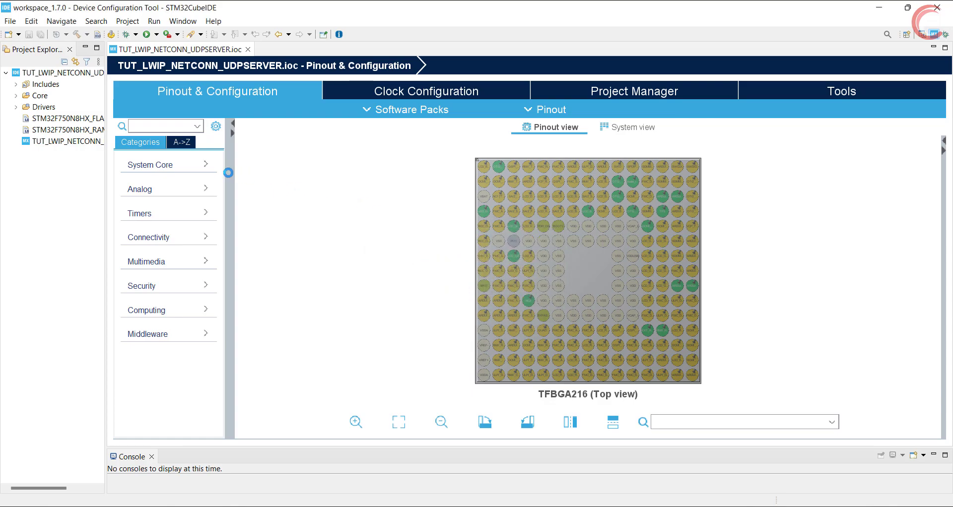
# - Set RCC HSE to Crystal/Ceramic Resonator under System Core
pyautogui.click(150, 163)
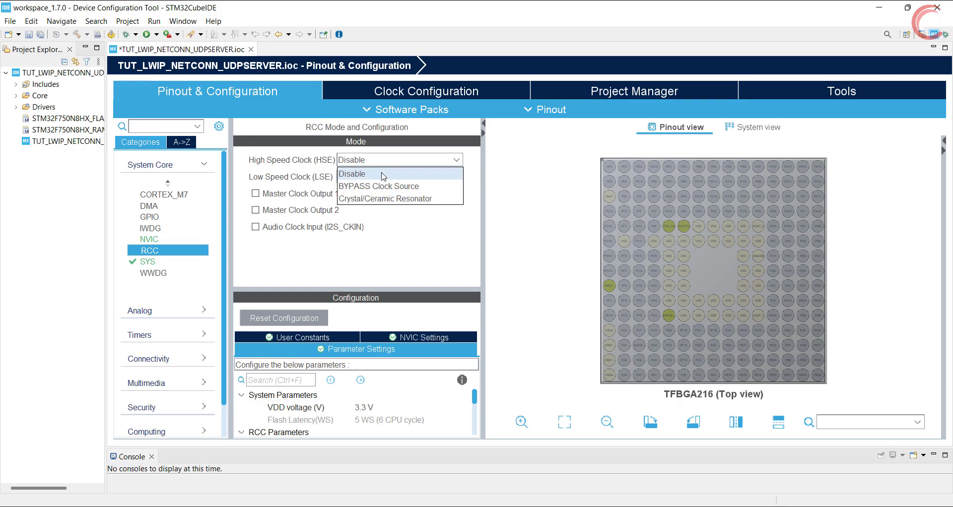
pyautogui.click(385, 199)
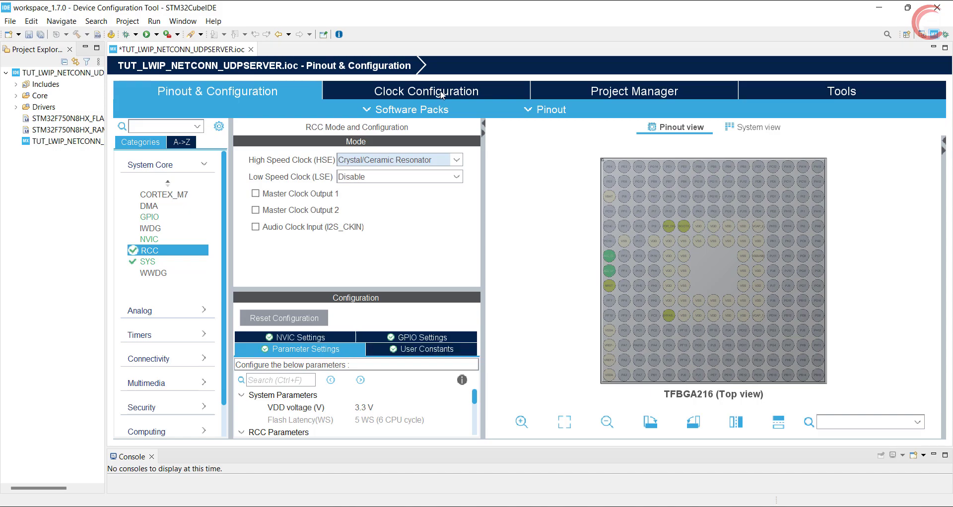
pyautogui.click(426, 90)
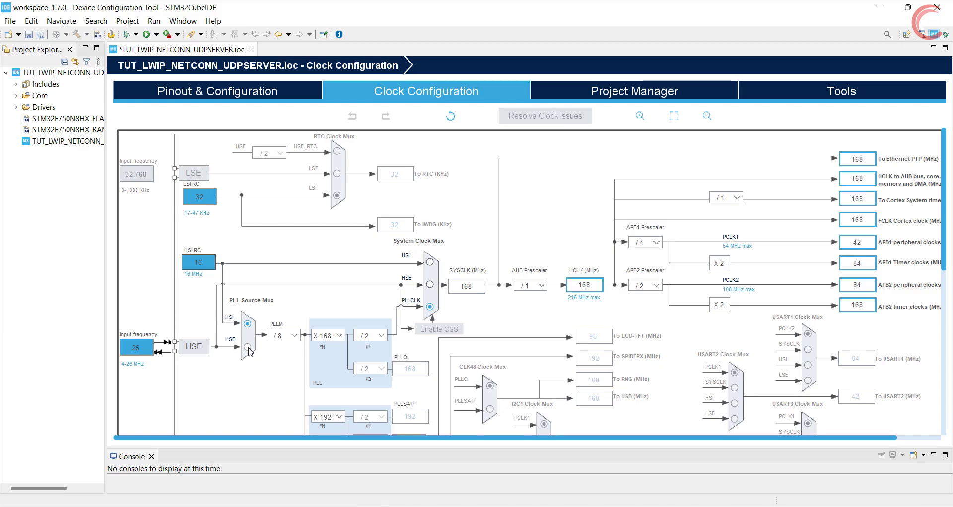
# - Select HSE in the PLL Source Mux for a 200 MHz HCLK (/25, X400)
pyautogui.click(247, 347)
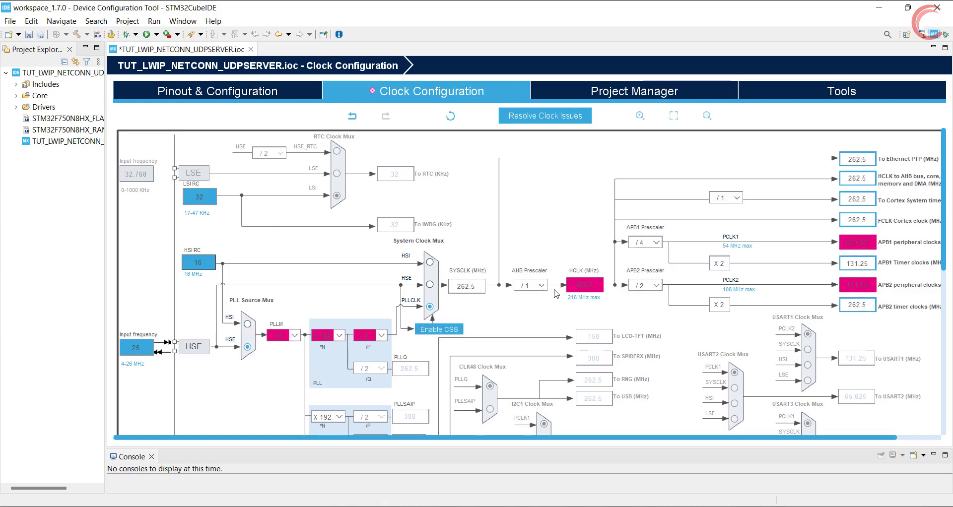
pyautogui.moveTo(545, 281)
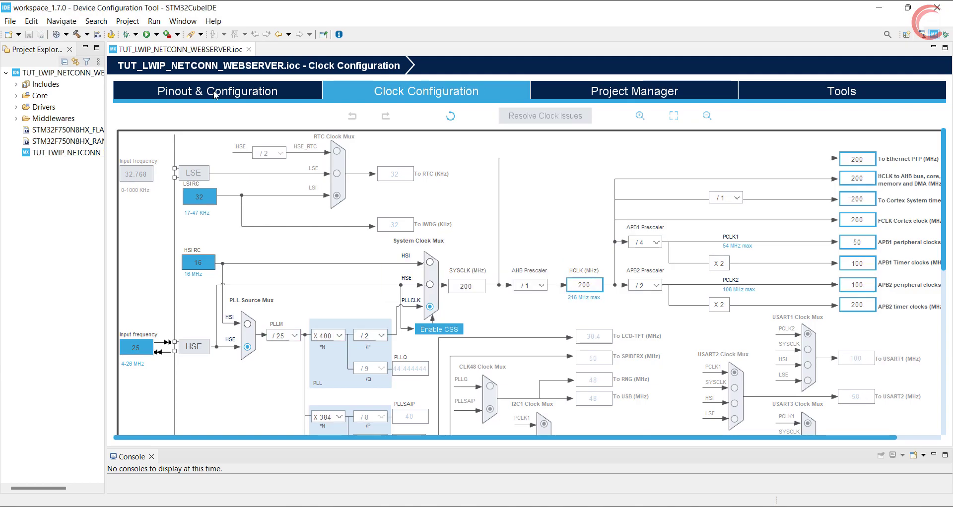
pyautogui.click(217, 91)
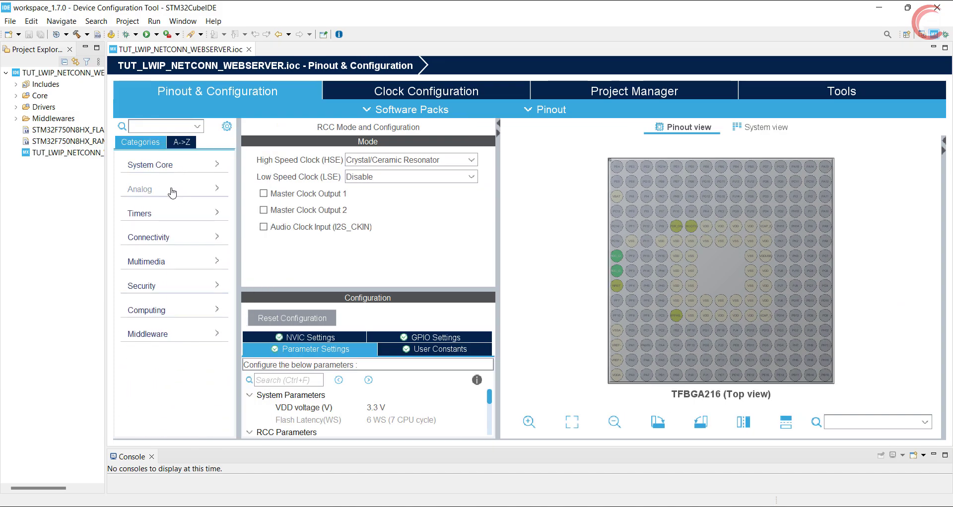
pyautogui.moveTo(188, 243)
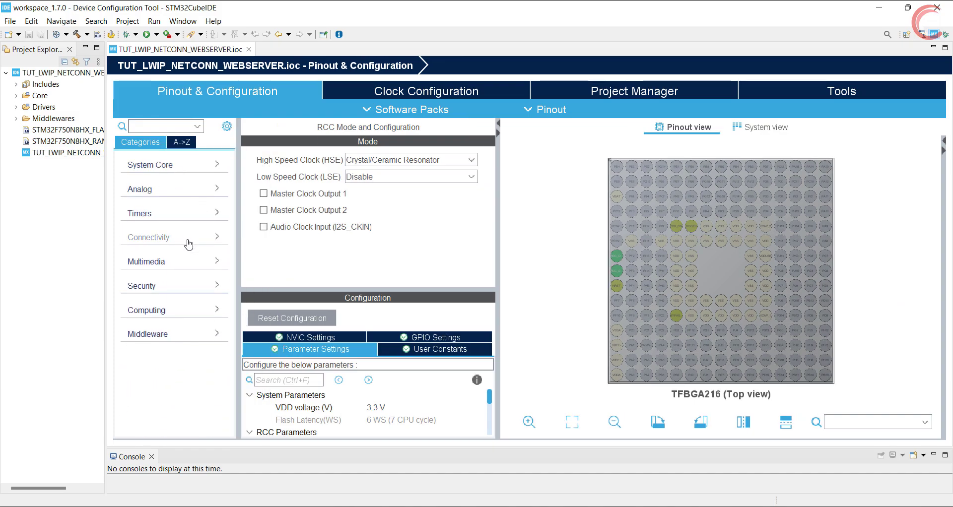
# - Set ETH Rx Mode to Interrupt Mode and confirm the Ethernet global interrupt is enabled
pyautogui.click(148, 237)
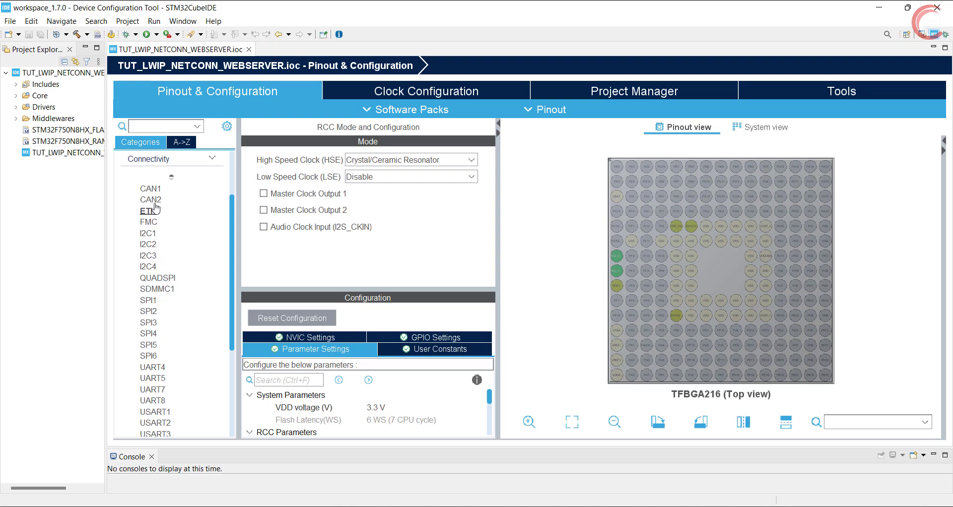
pyautogui.click(148, 211)
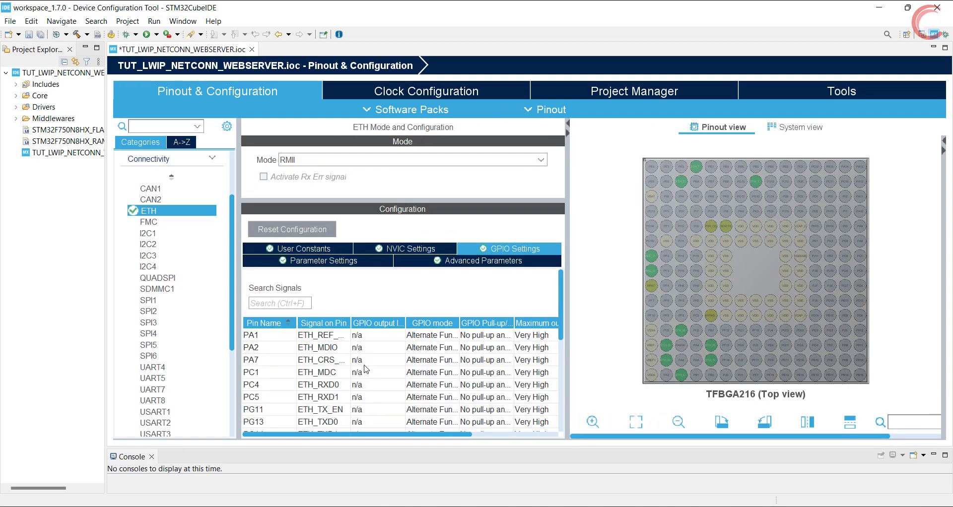
pyautogui.click(317, 261)
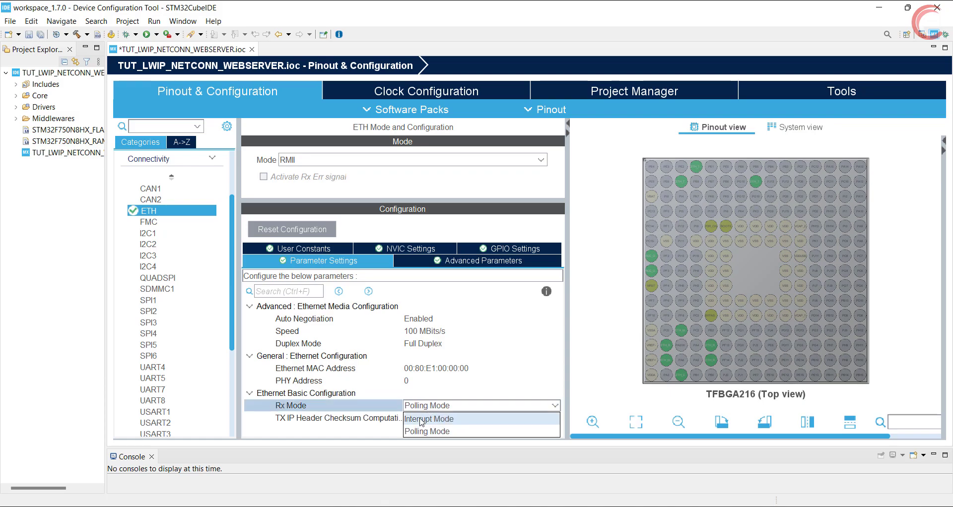
pyautogui.click(429, 418)
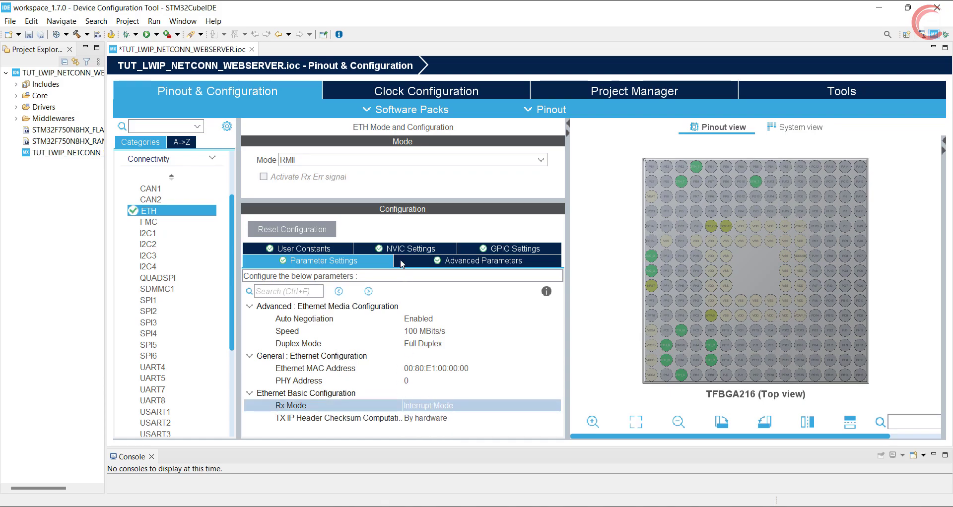
pyautogui.click(404, 247)
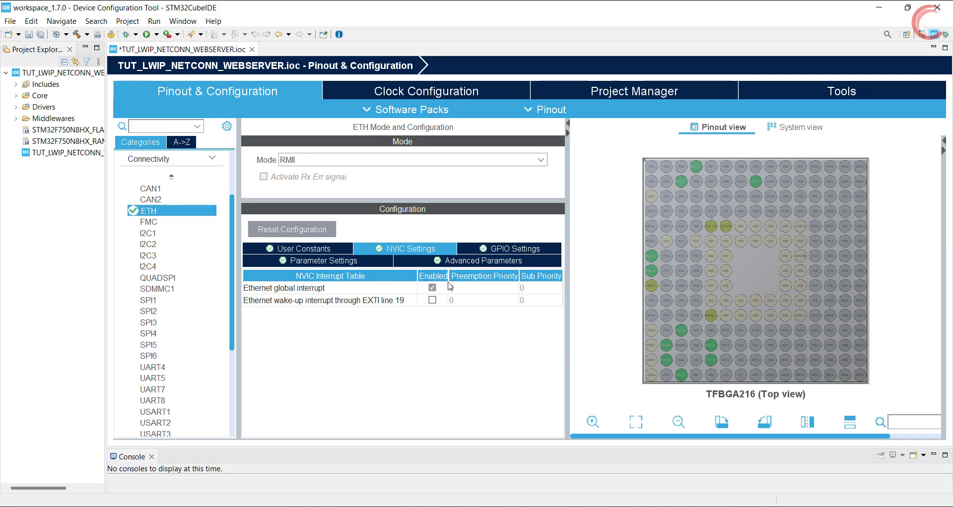
pyautogui.click(431, 288)
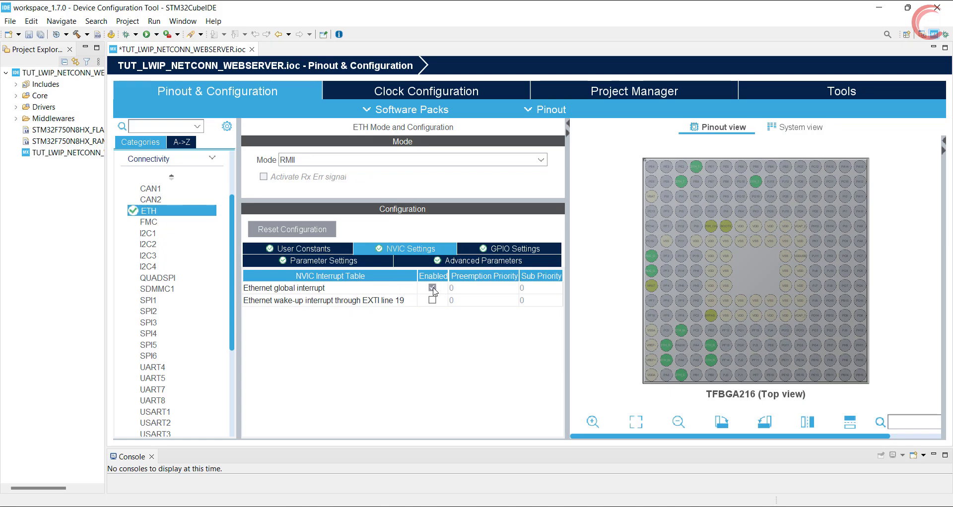
pyautogui.click(514, 248)
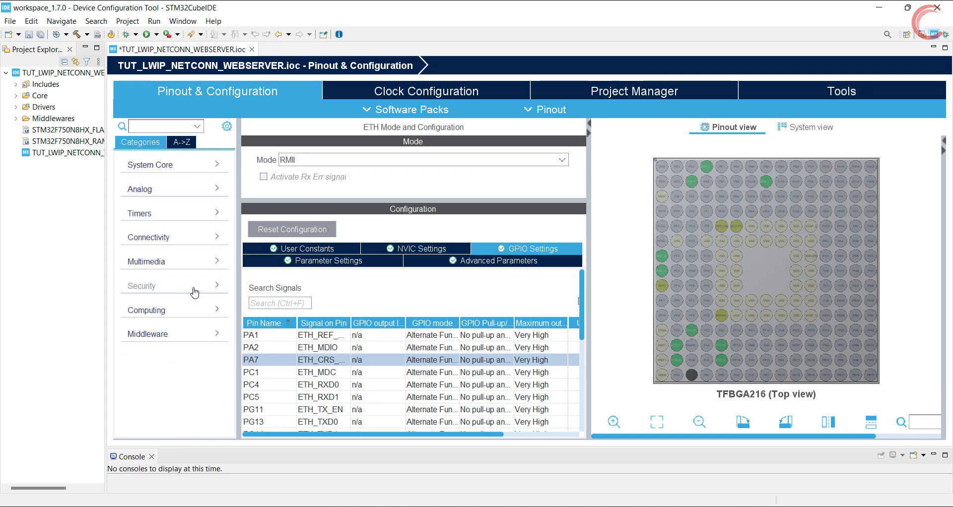
pyautogui.moveTo(174, 330)
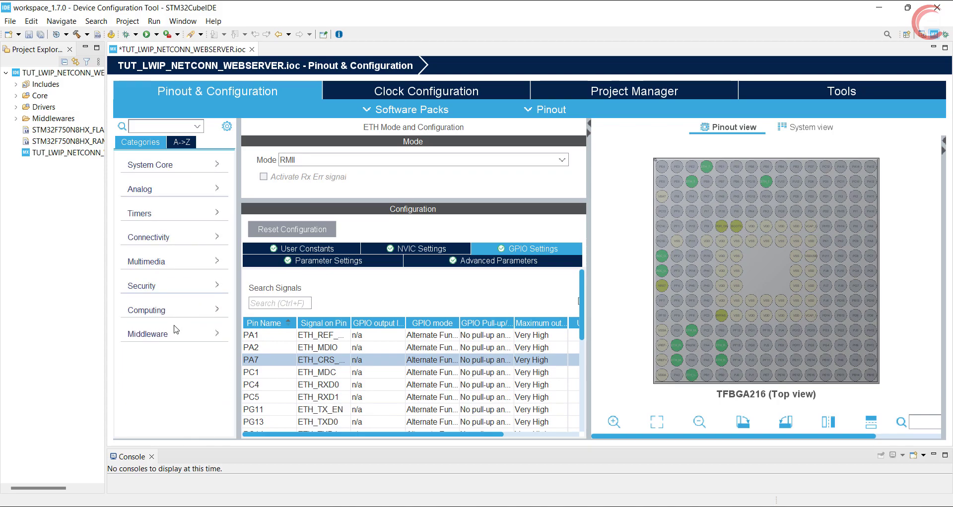
# - Enable FreeRTOS with the CMSIS_V2 interface and review its config parameters
pyautogui.click(148, 334)
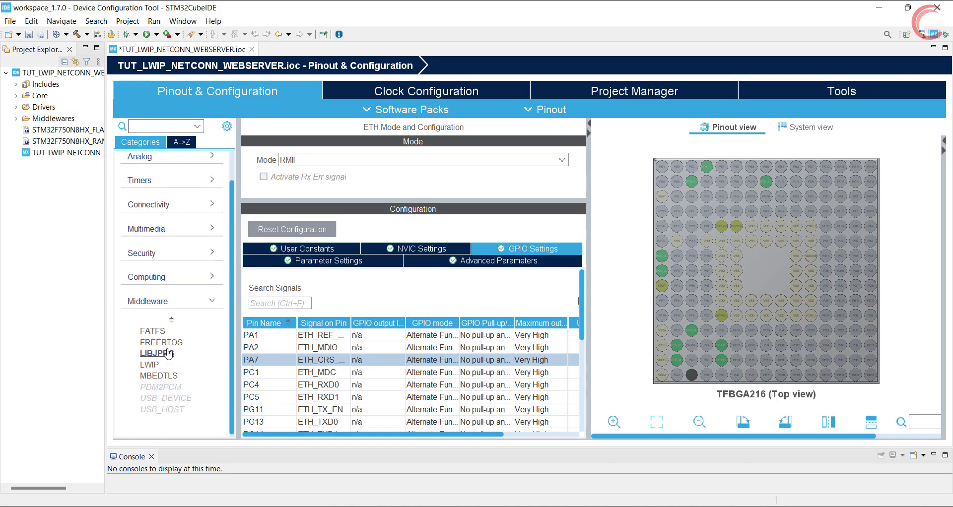
pyautogui.click(161, 342)
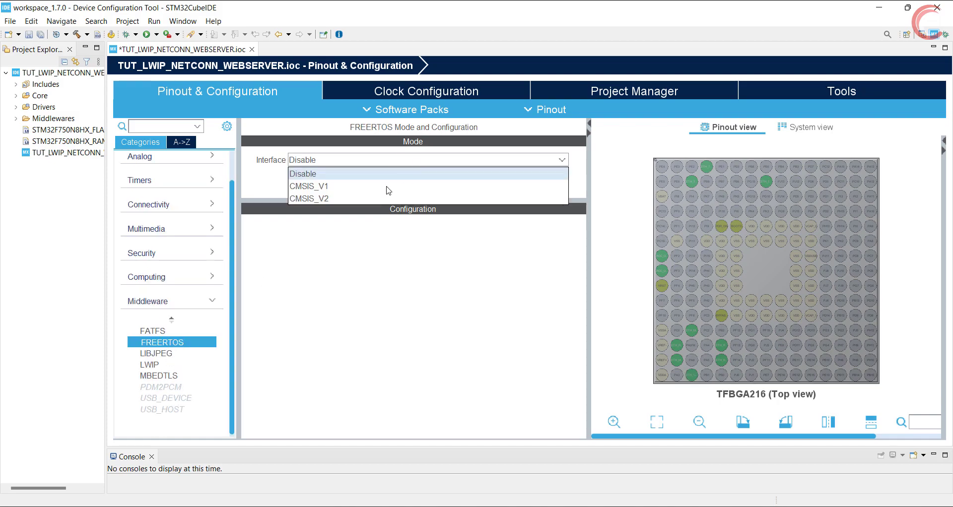
pyautogui.click(309, 199)
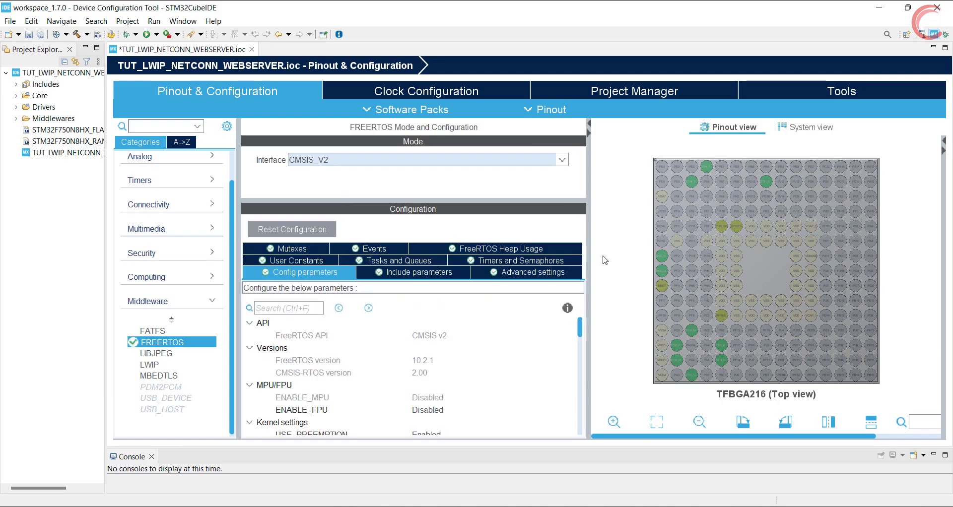
pyautogui.scroll(-3)
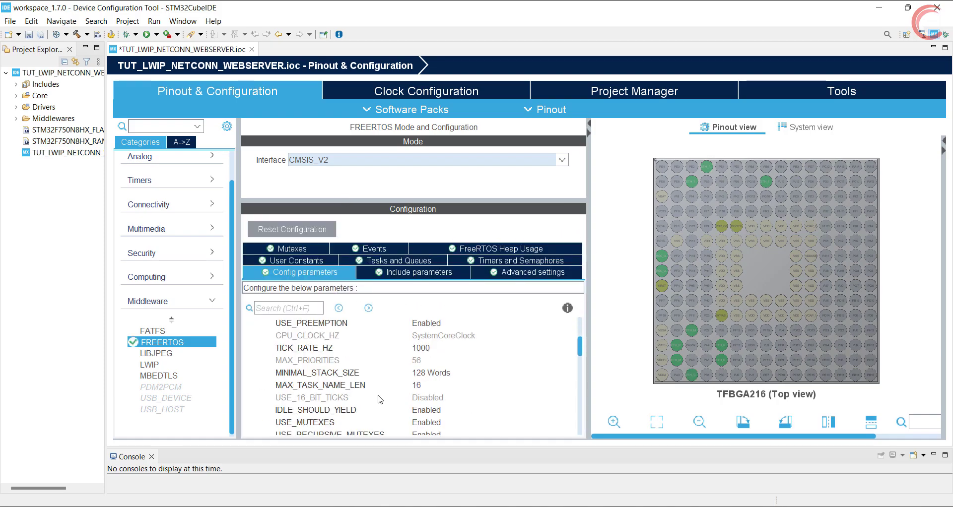
pyautogui.scroll(-3)
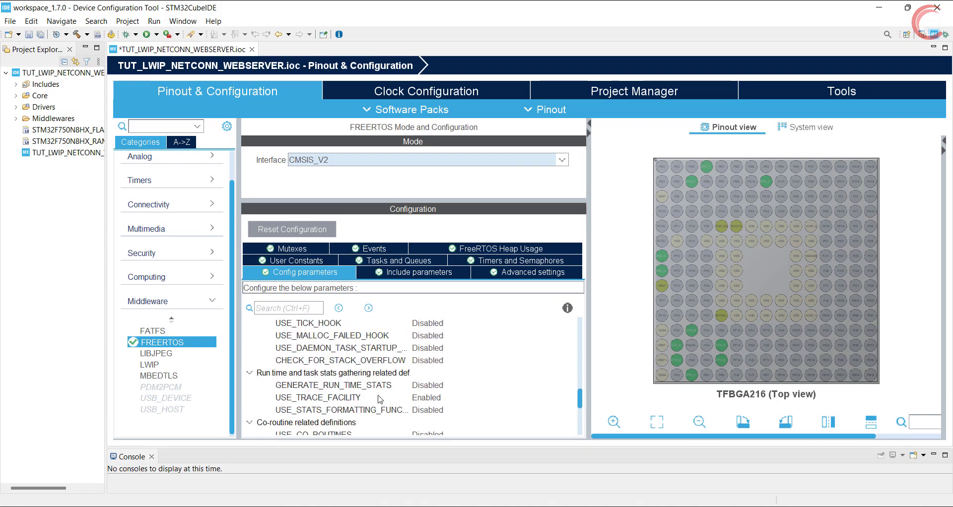
# - Inspect the defaultTask, then enable USE_NEWLIB_REENTRANT in FreeRTOS advanced settings
pyautogui.click(394, 260)
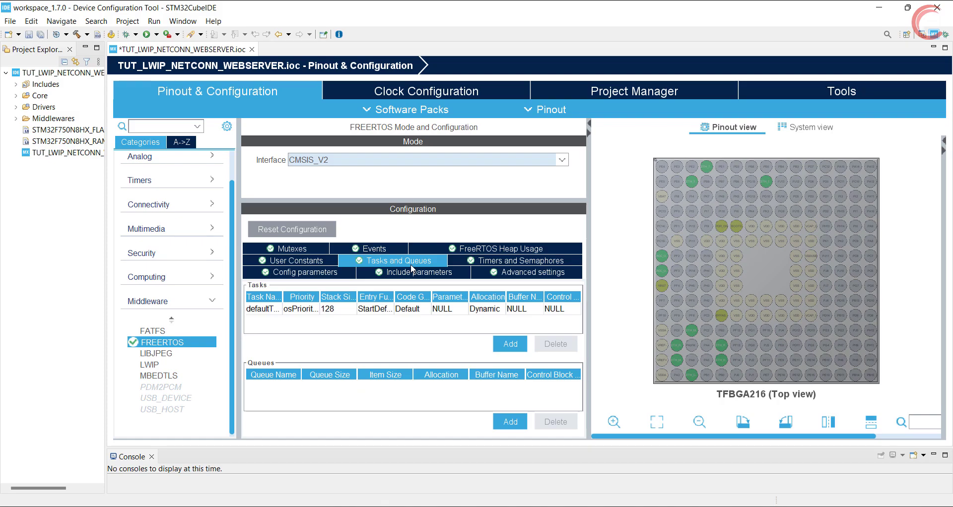
pyautogui.doubleClick(262, 309)
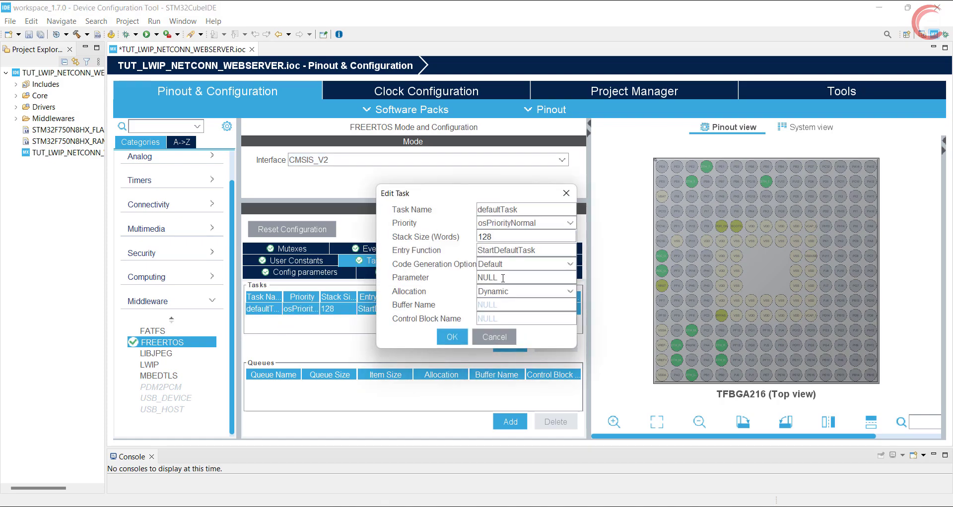
pyautogui.moveTo(493, 337)
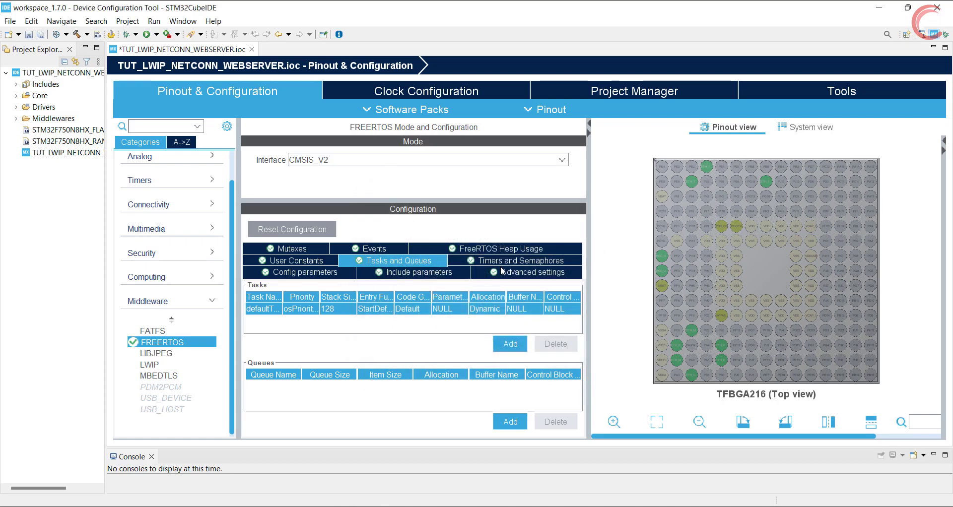
pyautogui.click(533, 272)
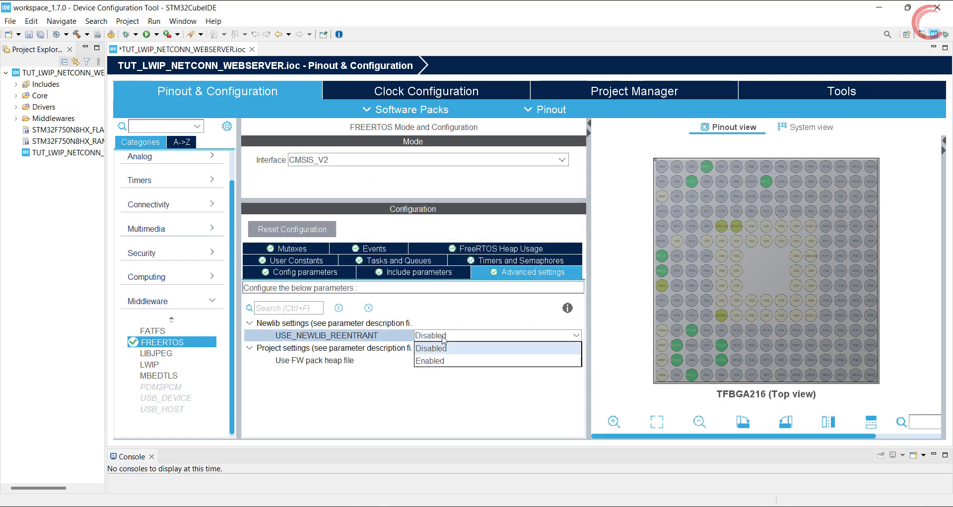
pyautogui.click(298, 272)
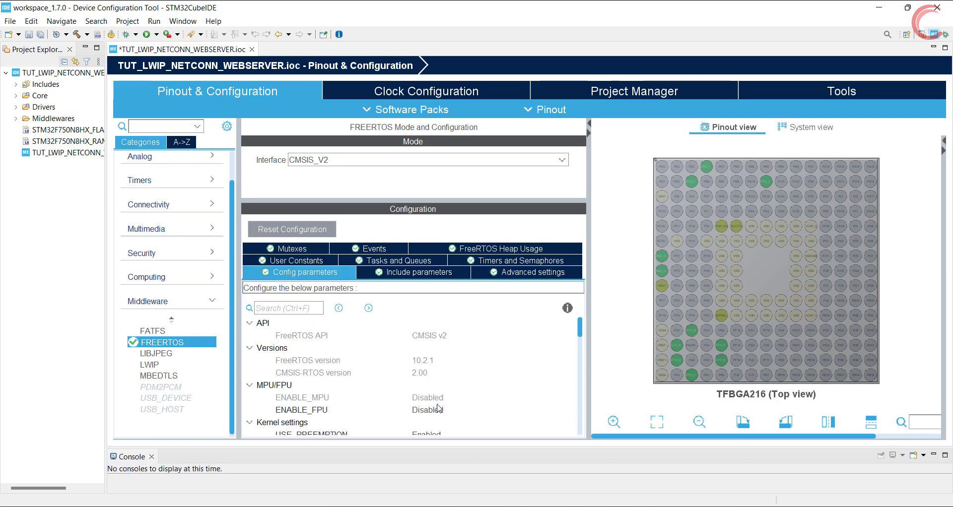
pyautogui.click(526, 272)
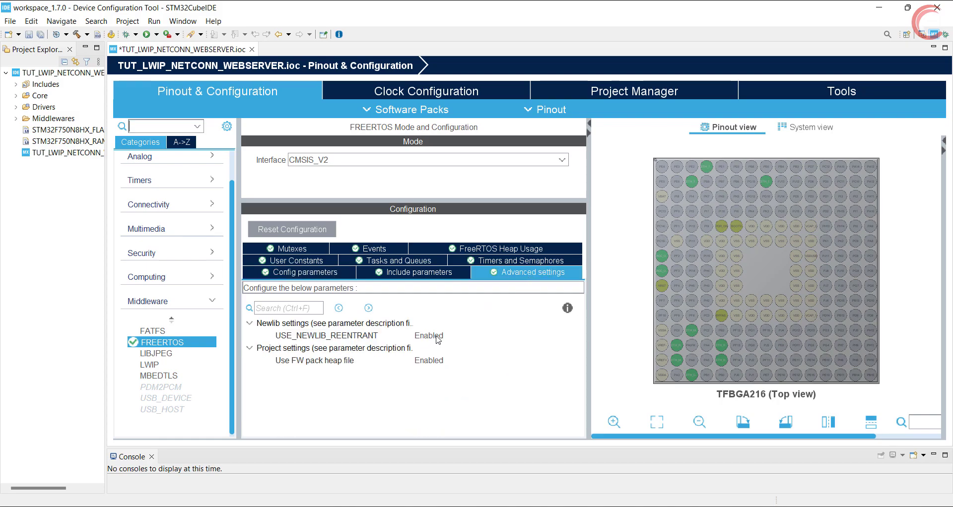
pyautogui.moveTo(158, 354)
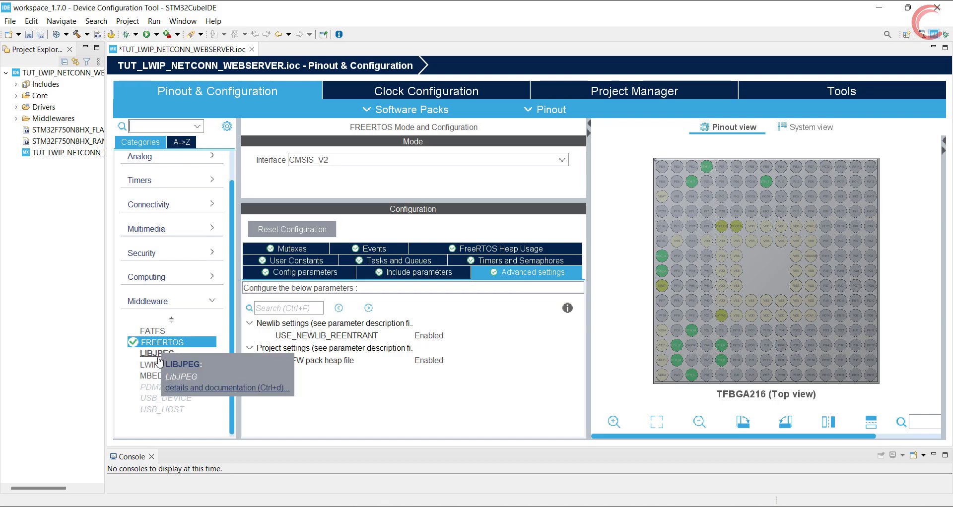
# - Enable LwIP with DHCP disabled, IP 192.168.000.123, netmask 255.255.255.000, gateway 192.168.000.001
pyautogui.click(149, 363)
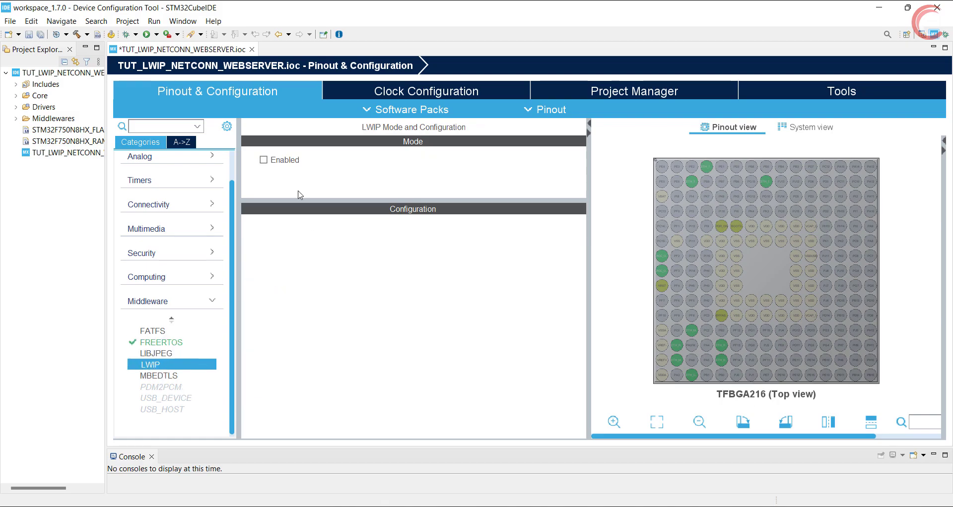
pyautogui.click(263, 159)
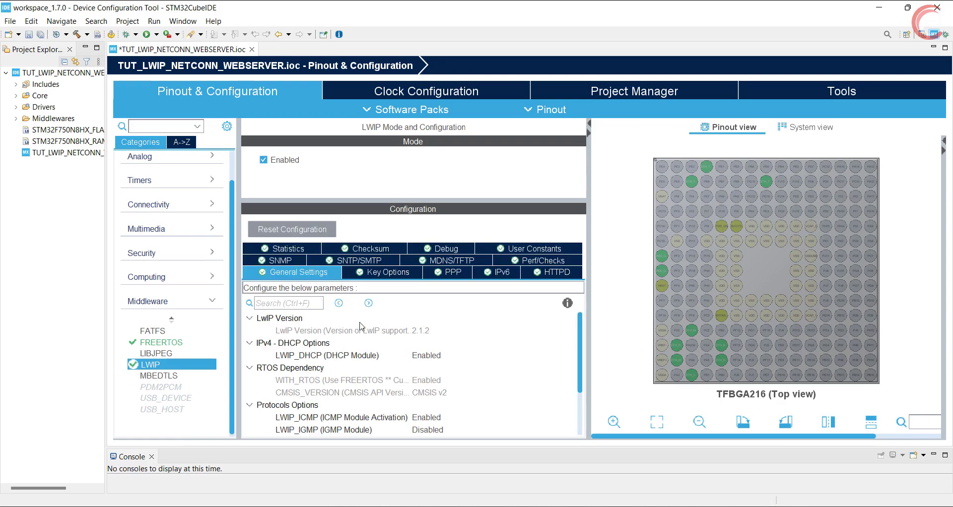
pyautogui.moveTo(349, 359)
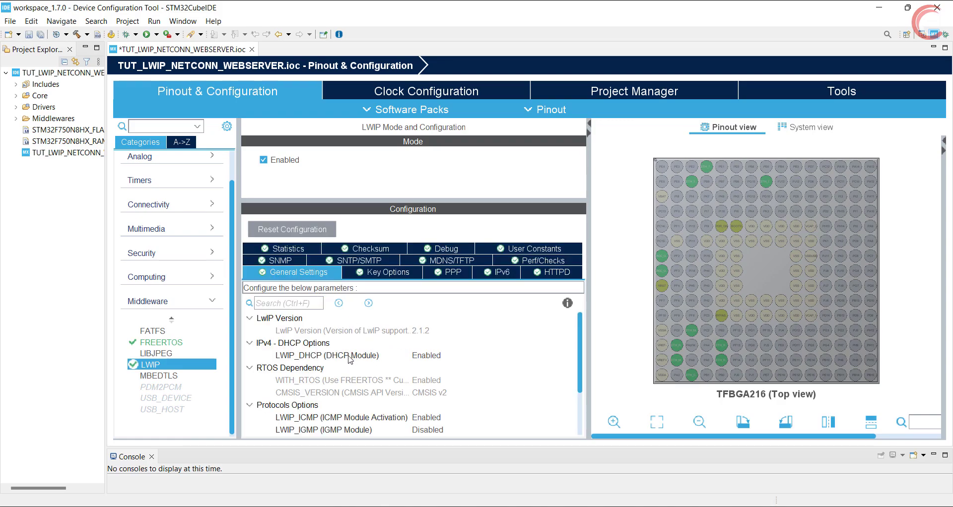
pyautogui.moveTo(433, 362)
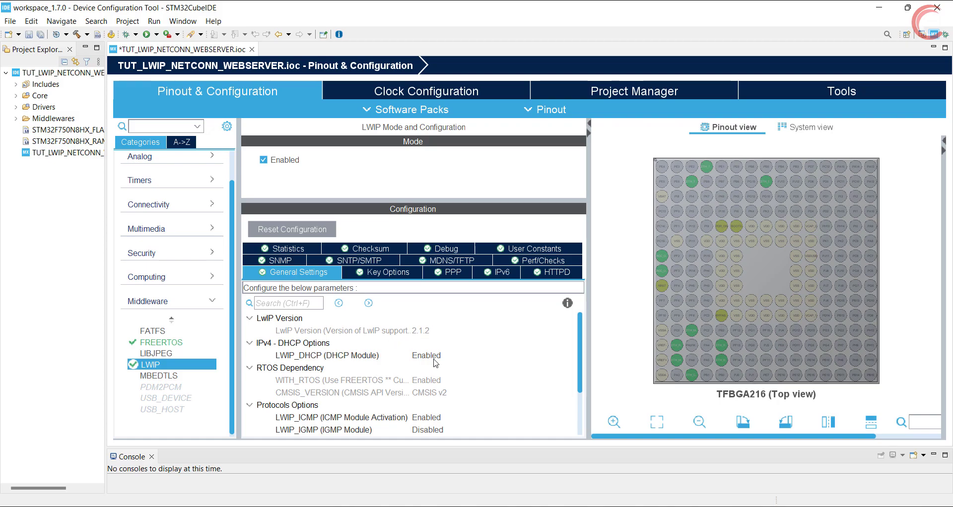
pyautogui.click(425, 356)
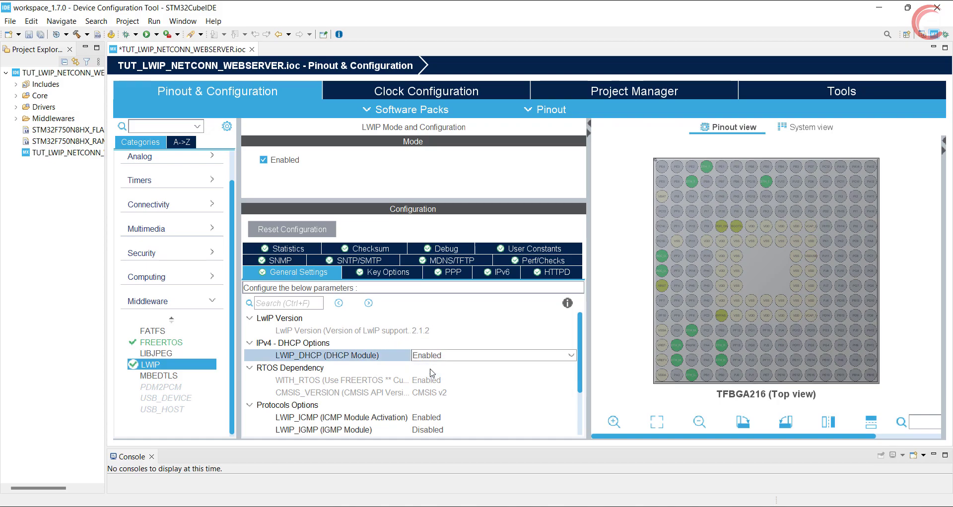
pyautogui.click(492, 356)
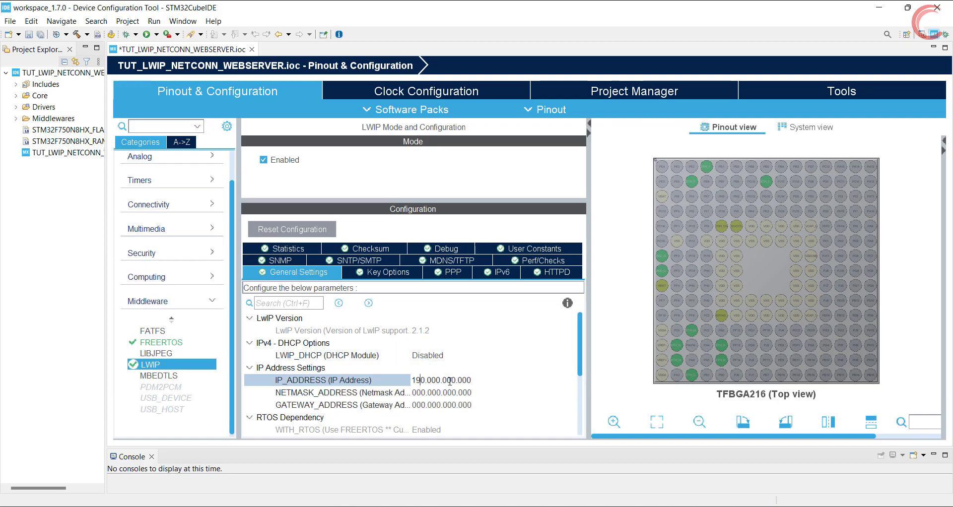
pyautogui.write('192.168.000.001')
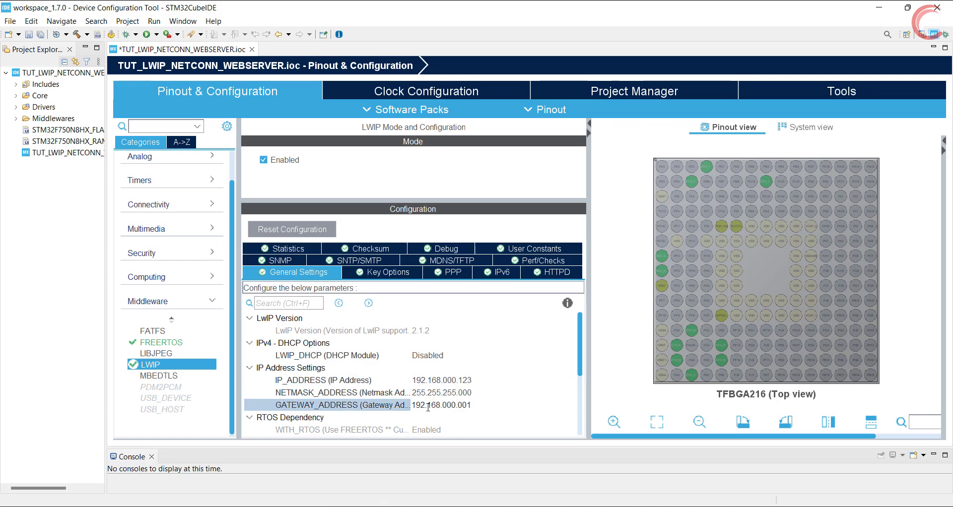
pyautogui.scroll(-3)
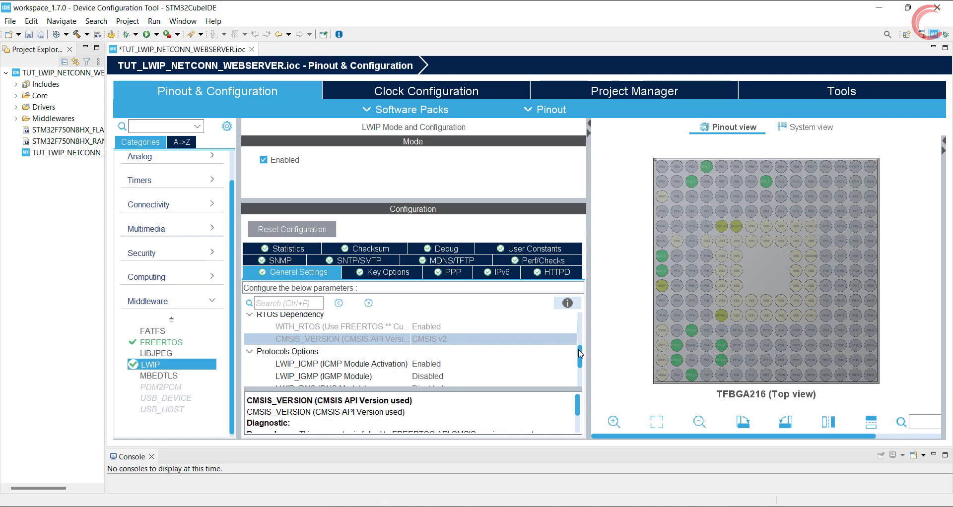
pyautogui.scroll(-3)
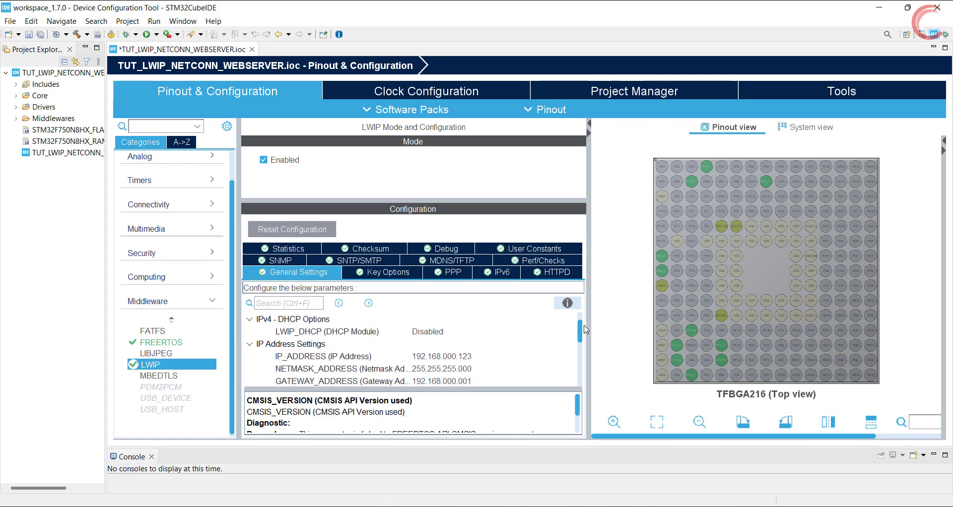
pyautogui.click(386, 272)
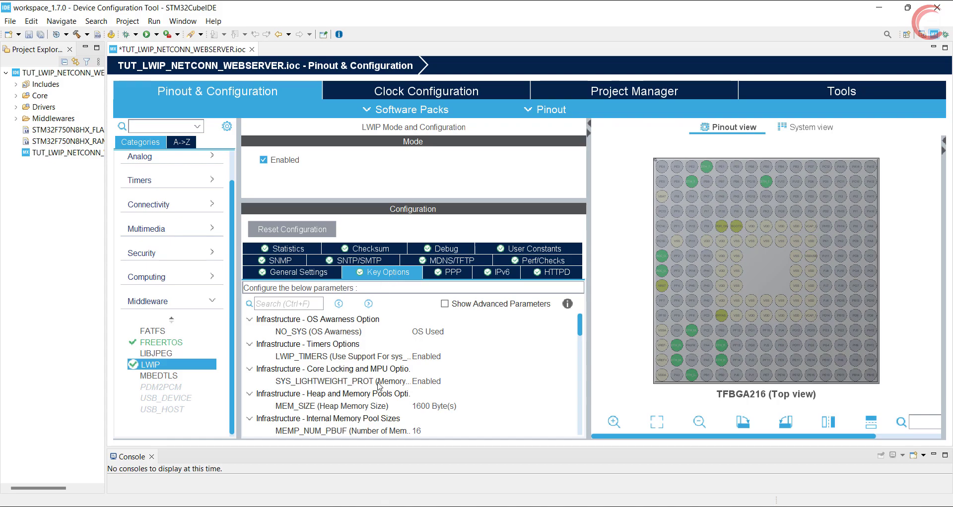
pyautogui.moveTo(418, 356)
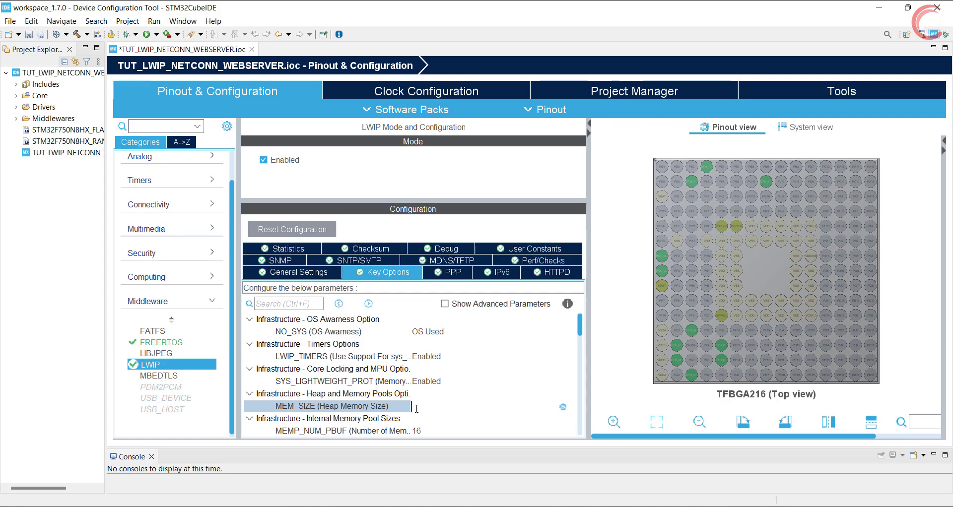
pyautogui.write('10*1024 Byte(s')
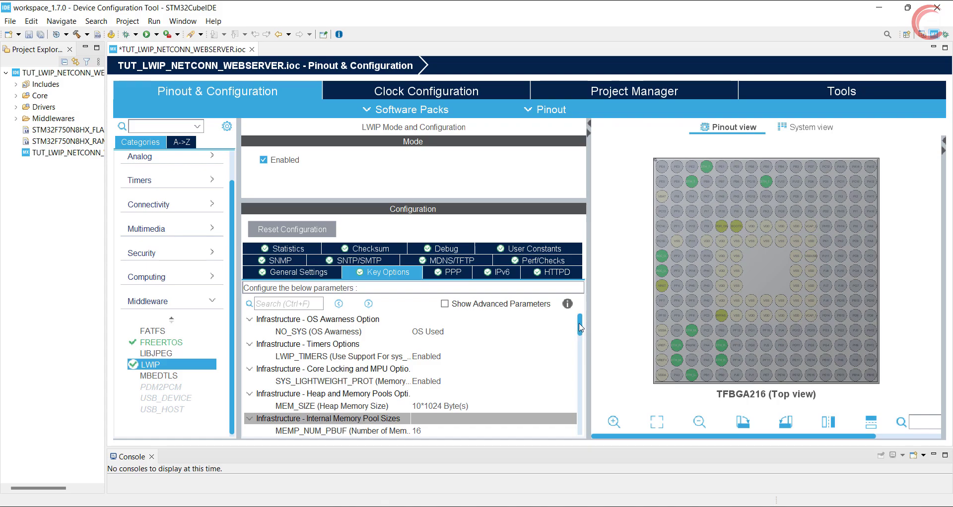
pyautogui.scroll(-3)
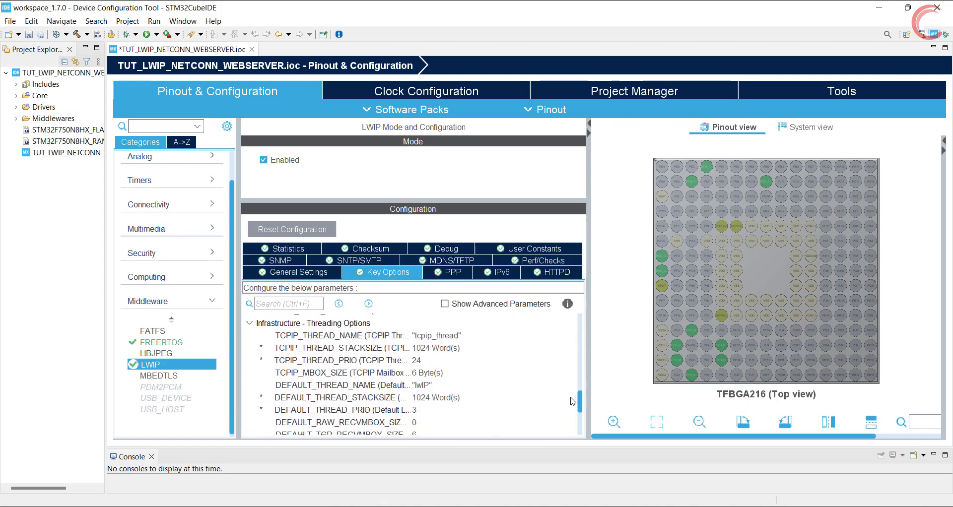
pyautogui.scroll(3)
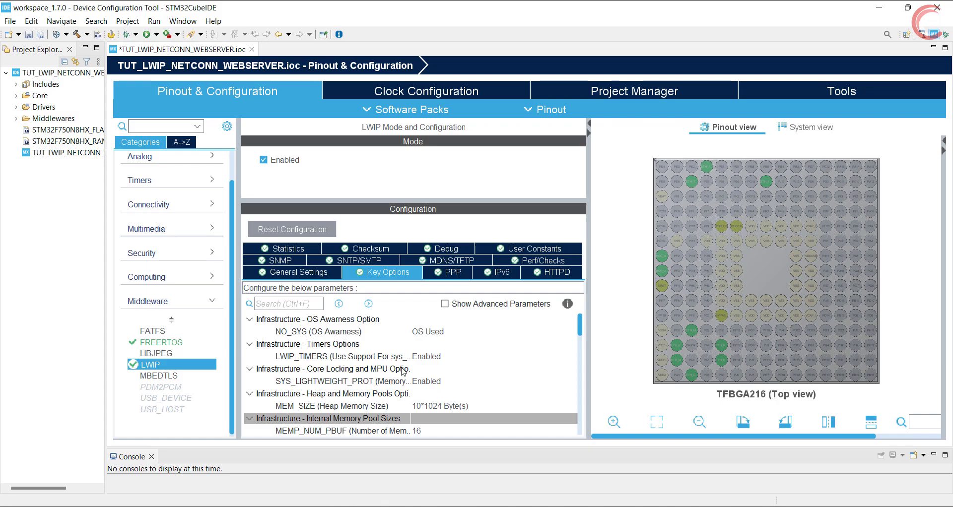
pyautogui.moveTo(298, 366)
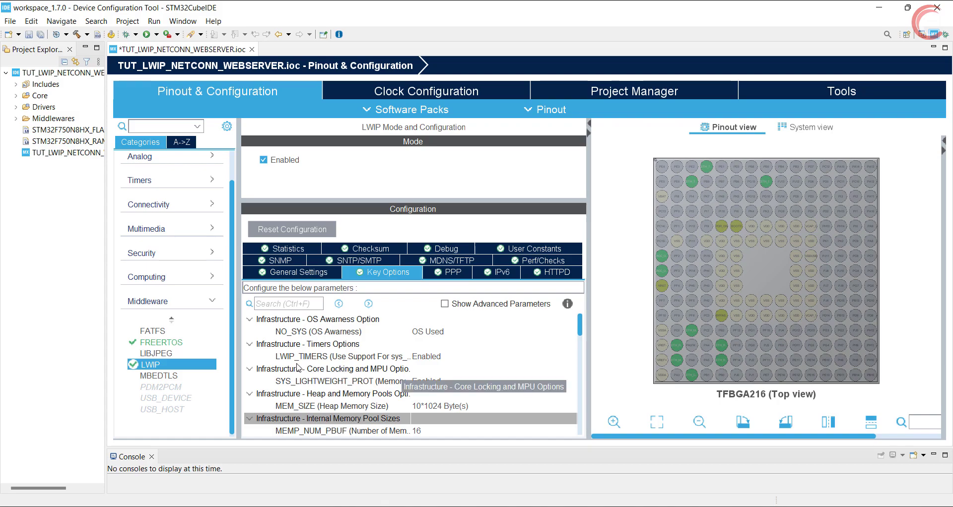
pyautogui.moveTo(185, 254)
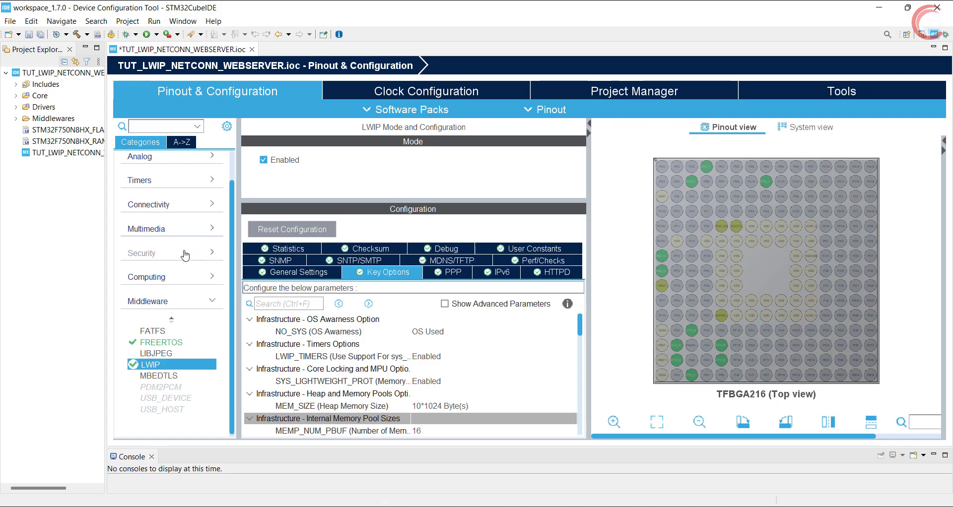
# - Set the SYS Timebase Source to TIM6 under System Core
pyautogui.click(216, 301)
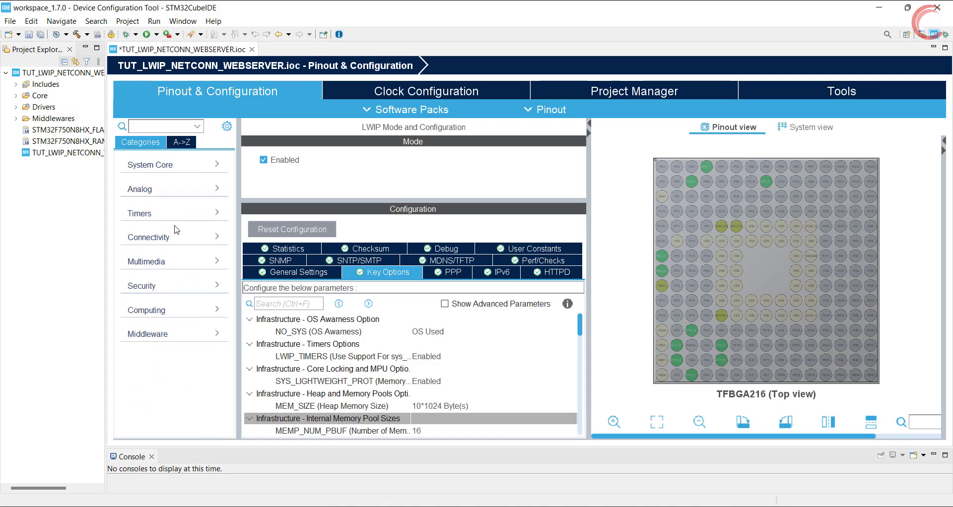
pyautogui.click(150, 164)
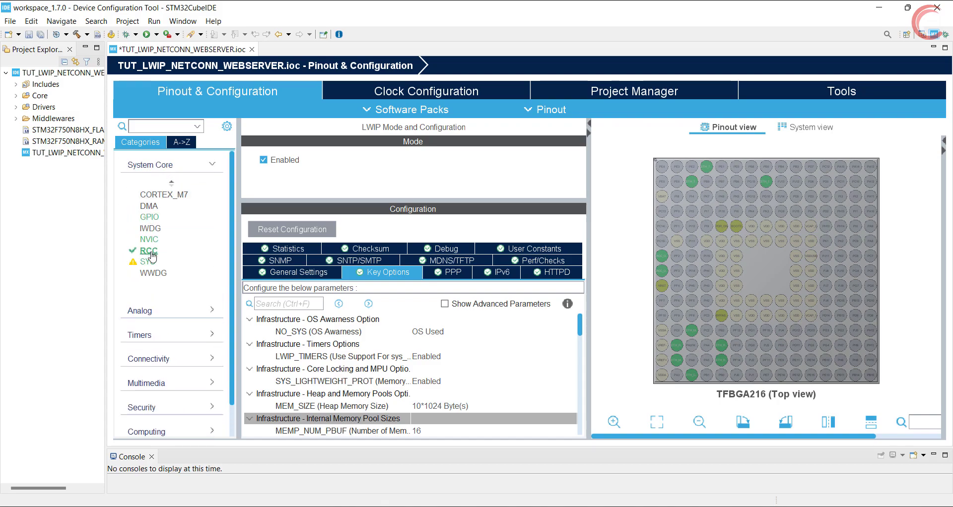
pyautogui.click(147, 261)
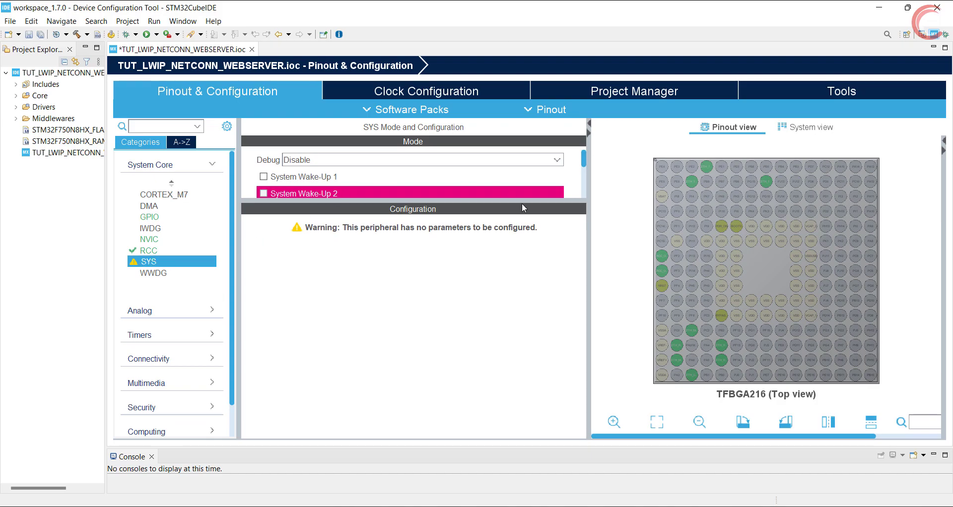
pyautogui.click(263, 209)
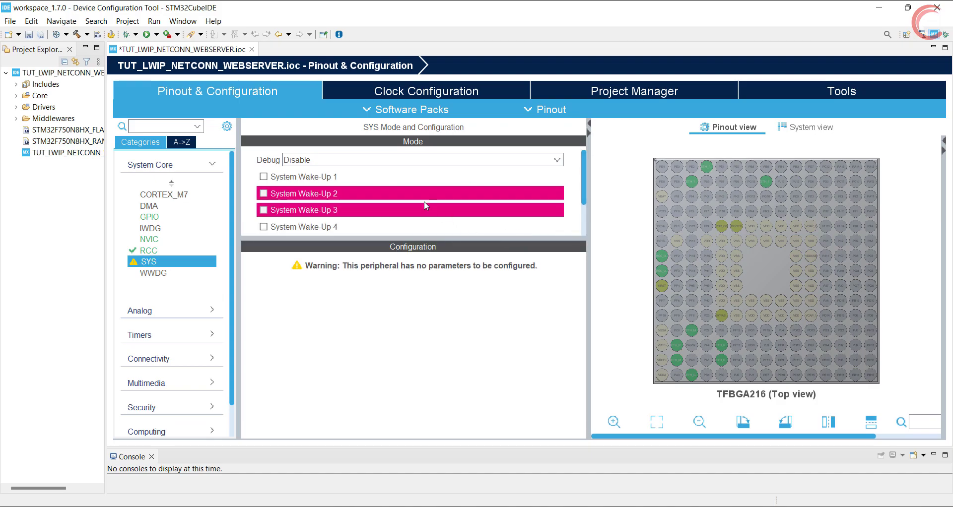
pyautogui.scroll(-3)
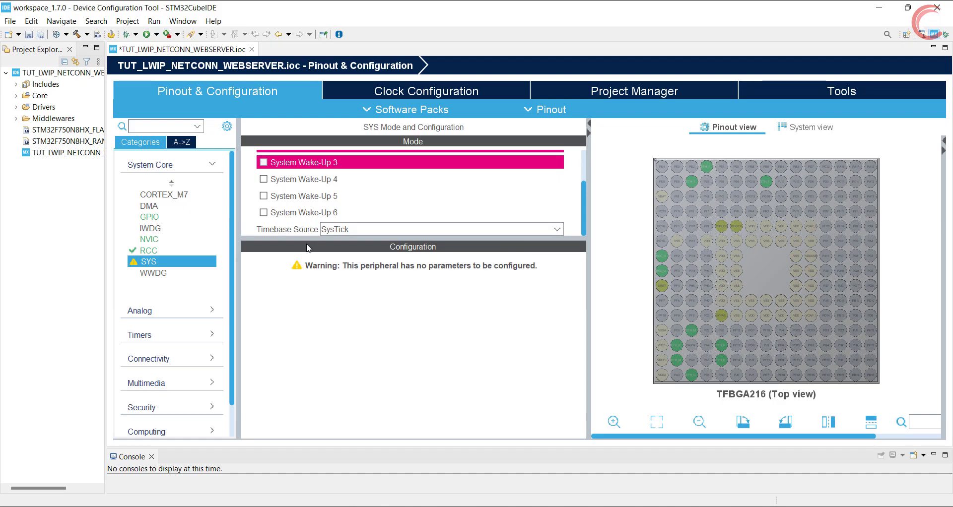
pyautogui.click(441, 229)
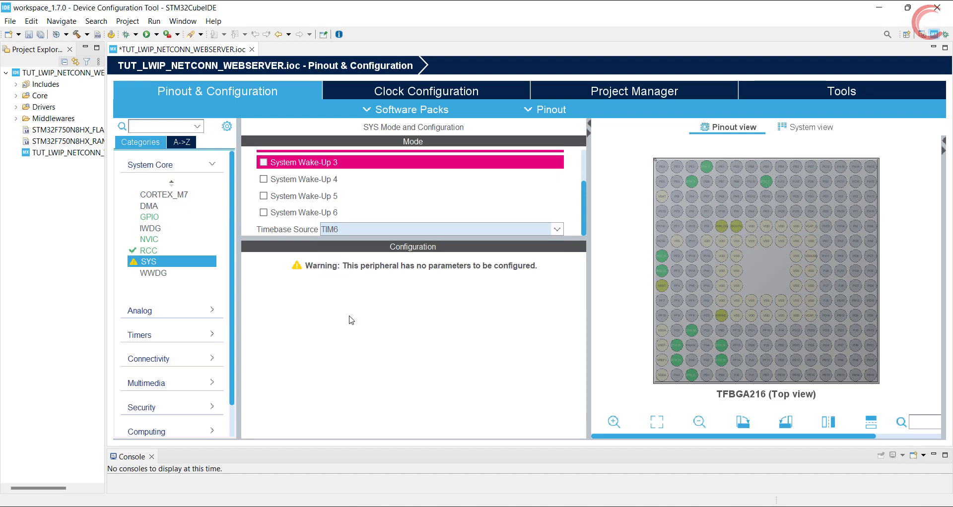
pyautogui.moveTo(149, 205)
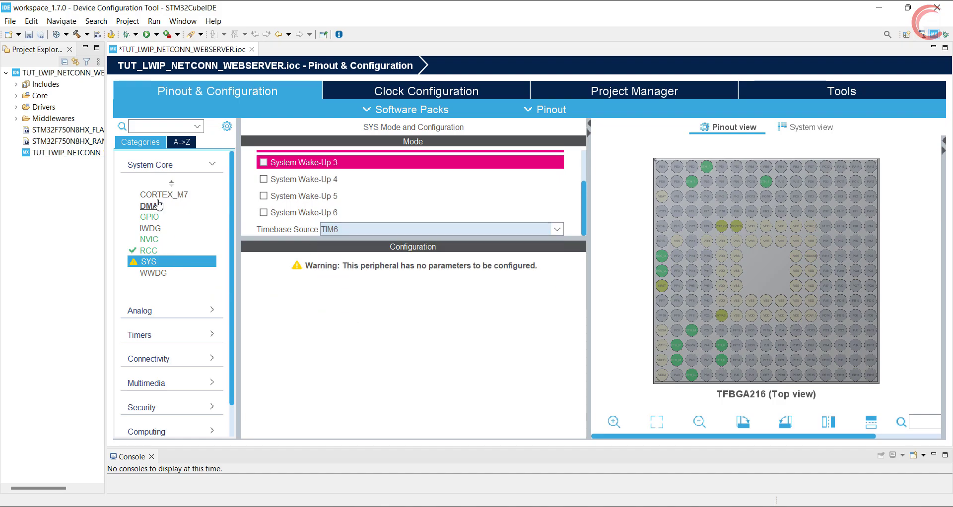
# - In CORTEX_M7, set Instruction Prefetch, CPU ICache and CPU DCache to Enabled
pyautogui.click(164, 195)
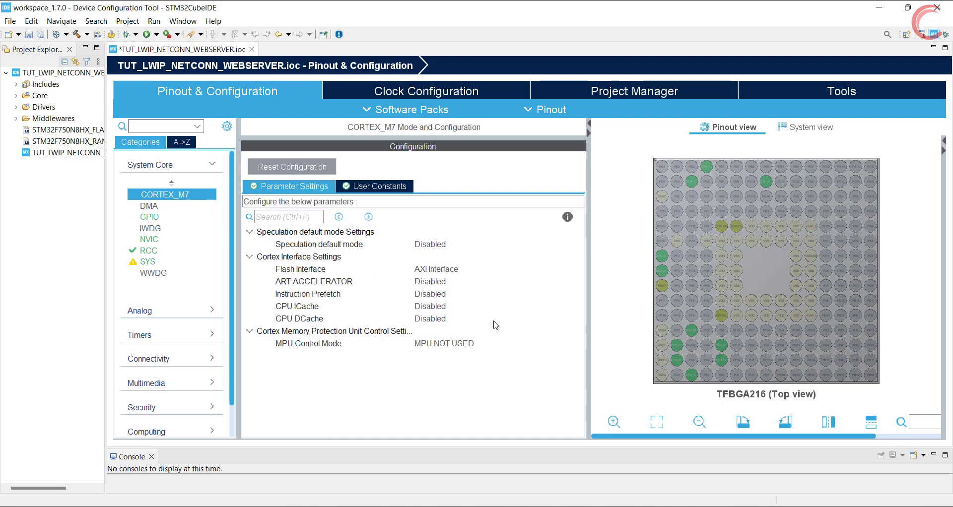
pyautogui.moveTo(505, 299)
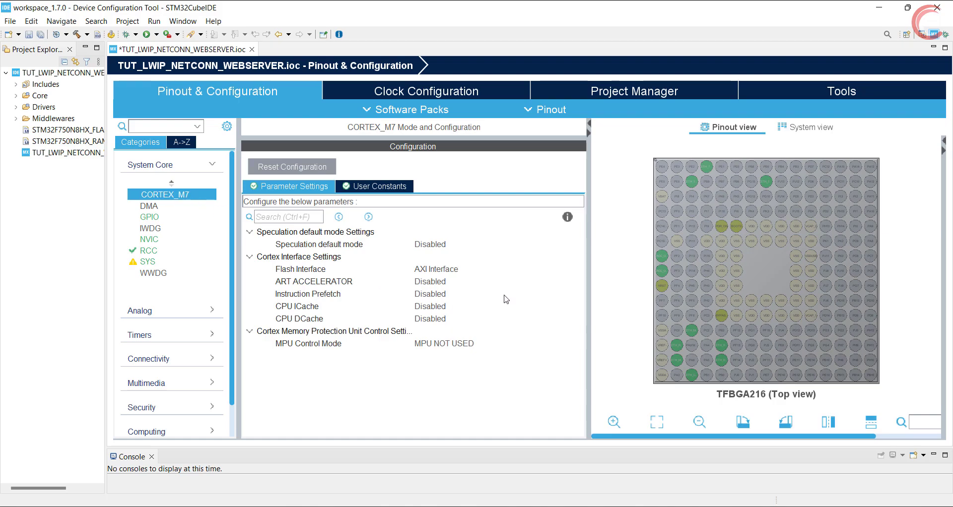
pyautogui.moveTo(493, 389)
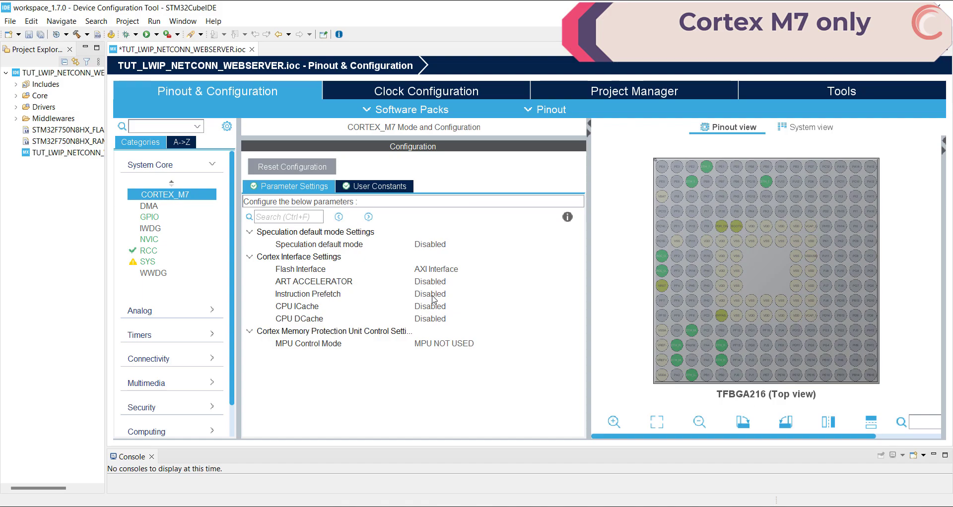
pyautogui.click(429, 293)
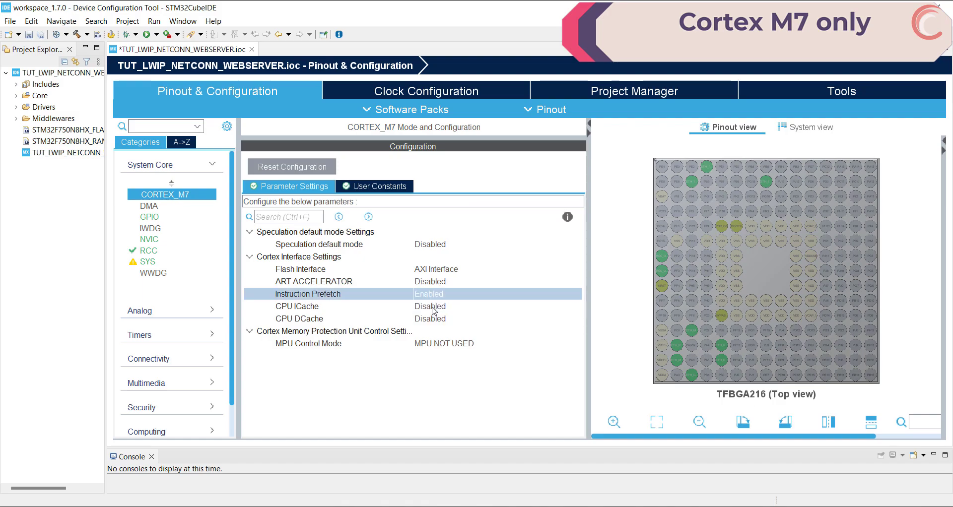
pyautogui.click(495, 318)
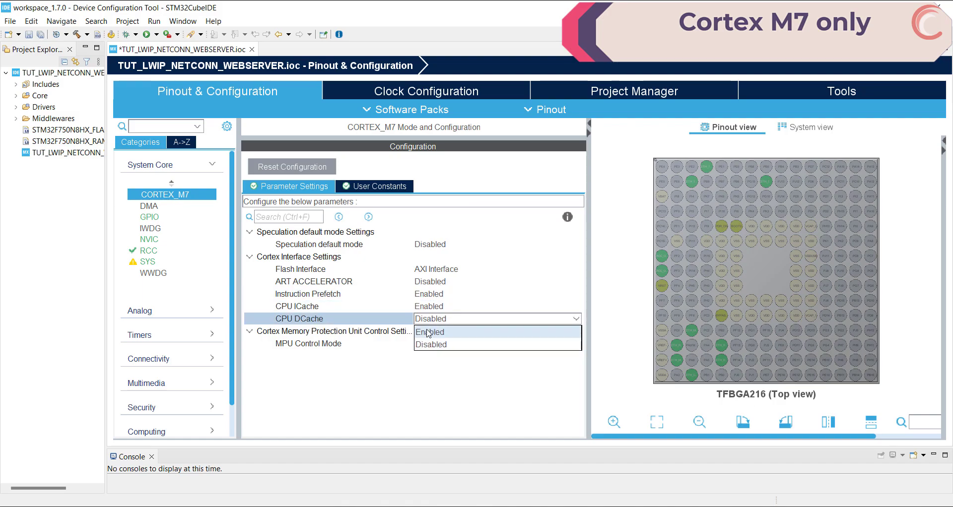
pyautogui.click(430, 332)
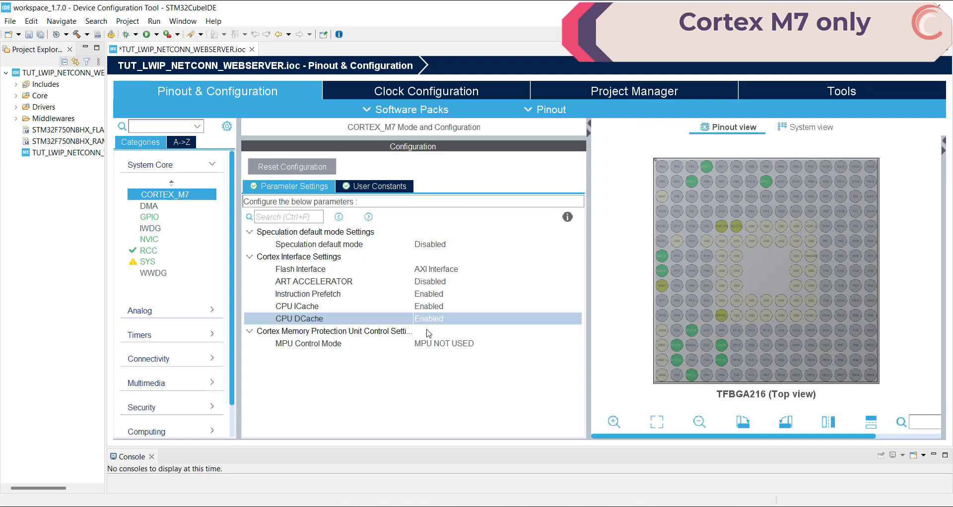
pyautogui.moveTo(421, 318)
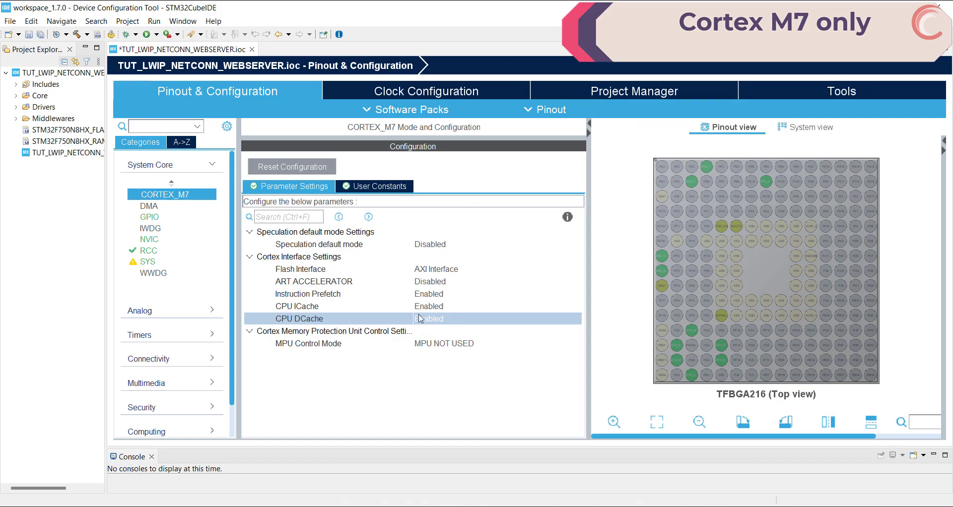
# - Set MPU to privileged-only background access; region 0 at 0x90000000, 512MB, no instruction access
pyautogui.click(495, 344)
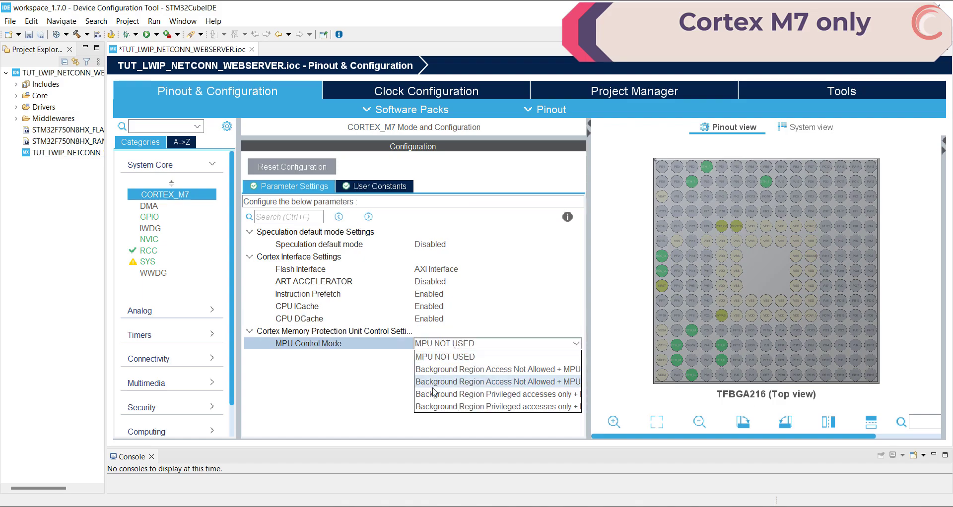
pyautogui.moveTo(492, 394)
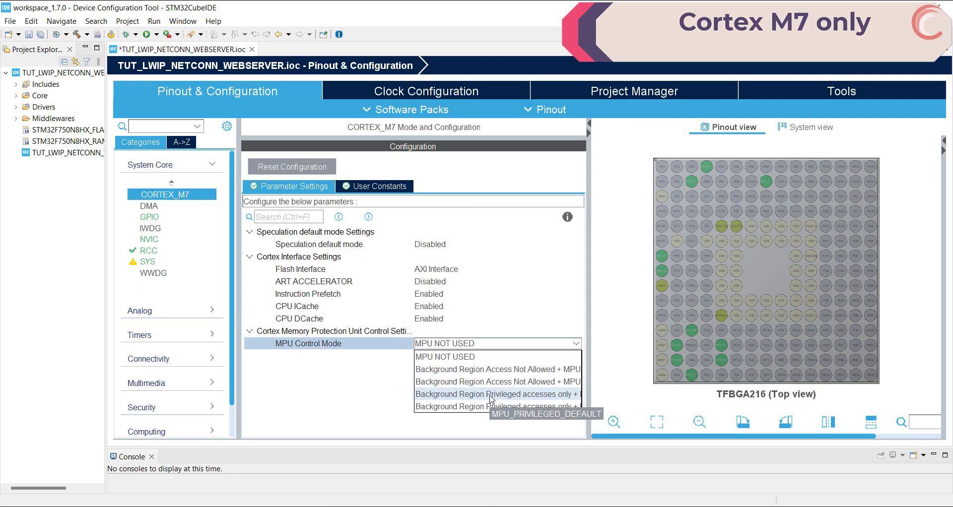
pyautogui.click(496, 394)
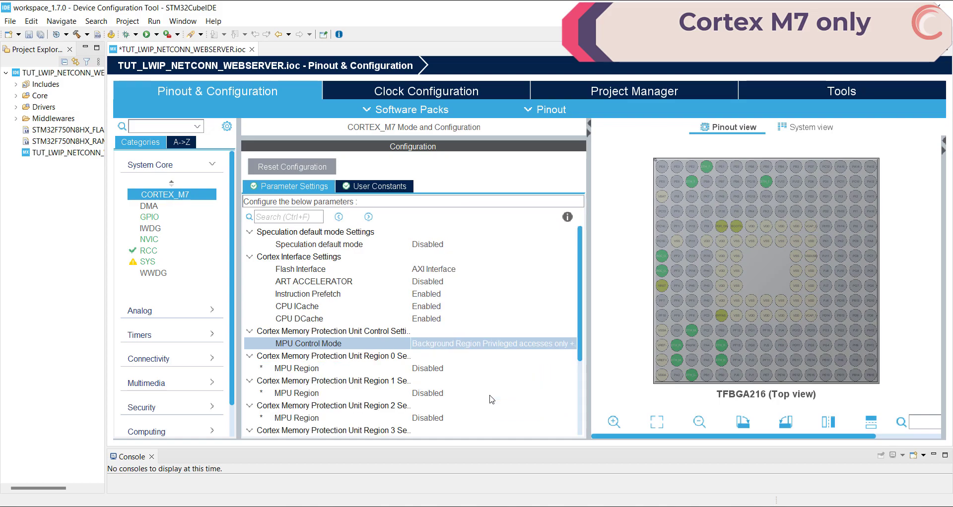
pyautogui.moveTo(449, 373)
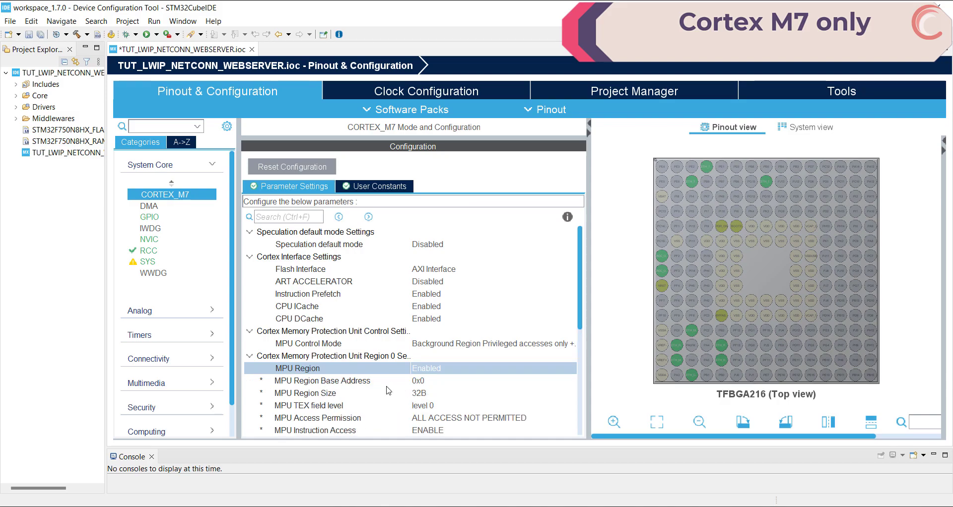
pyautogui.scroll(-3)
pyautogui.write('90000000')
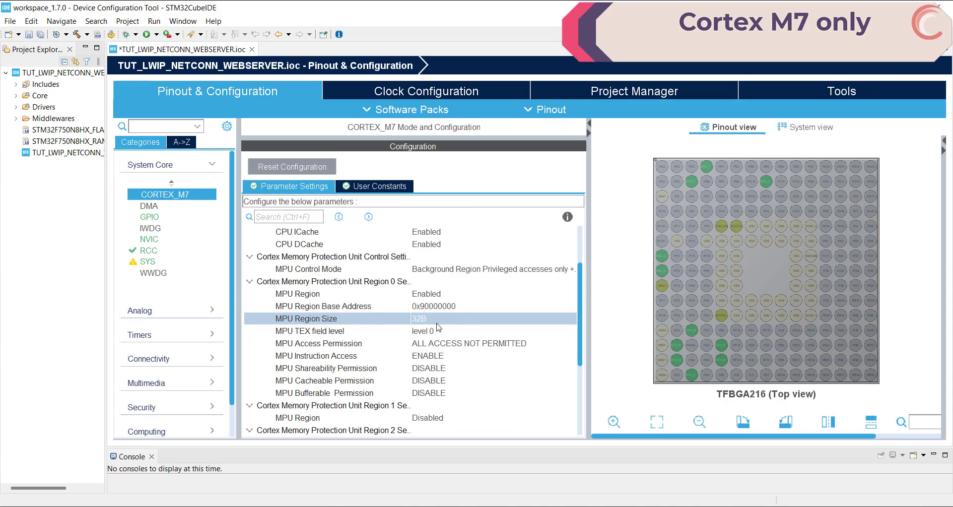
pyautogui.click(492, 318)
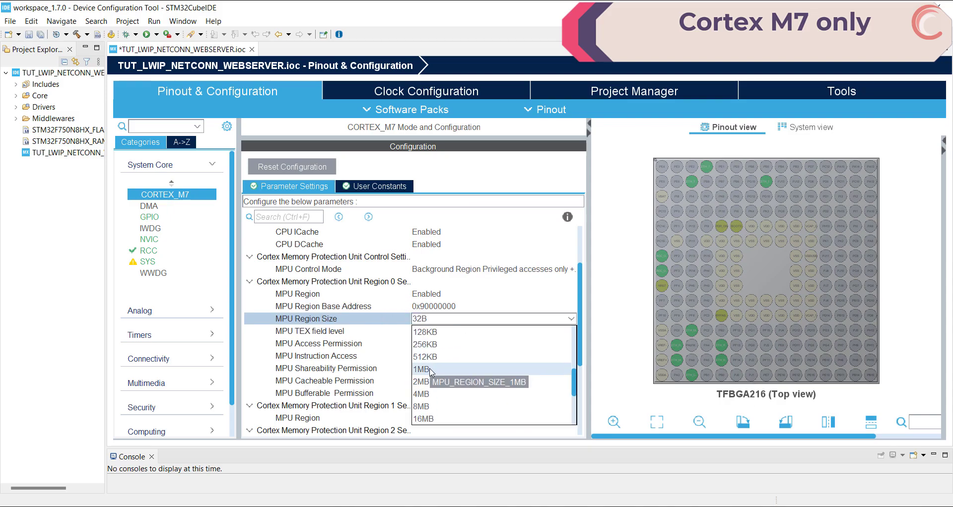
pyautogui.click(424, 357)
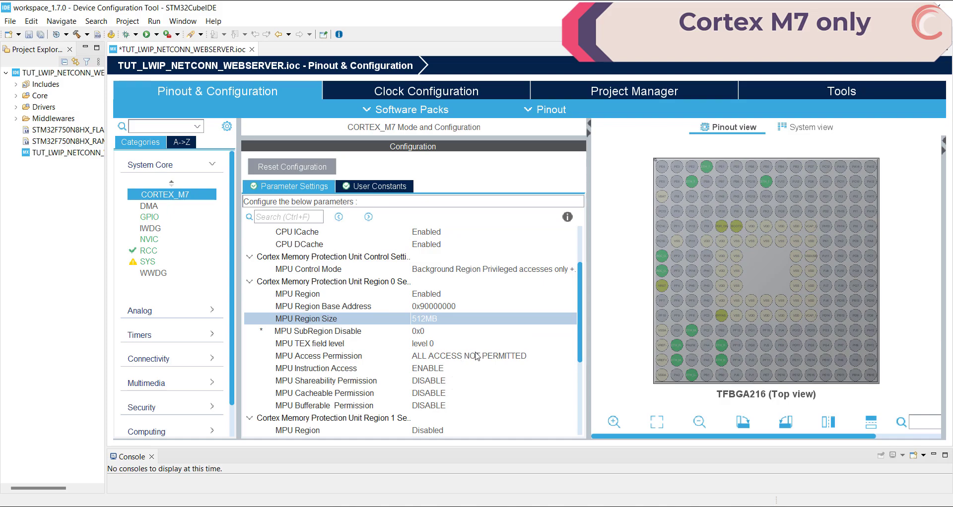
pyautogui.click(493, 355)
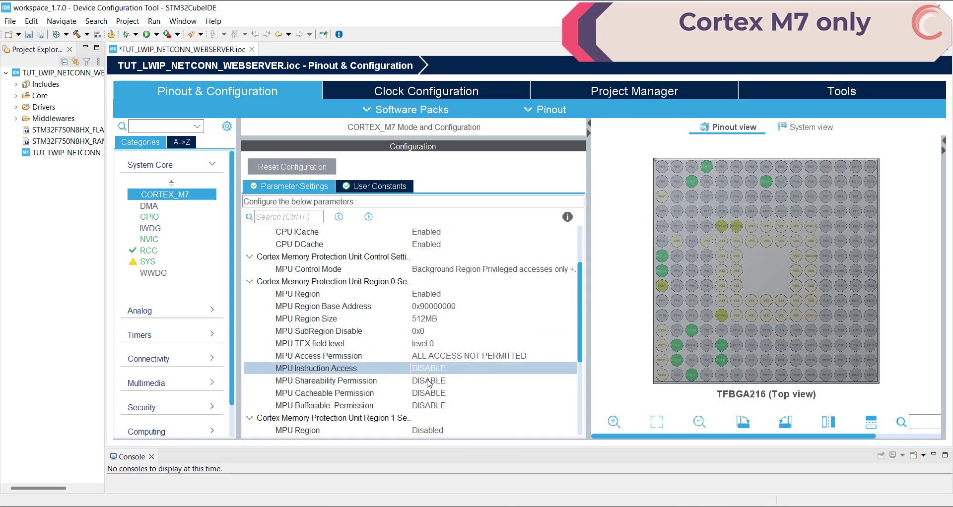
pyautogui.moveTo(412, 307)
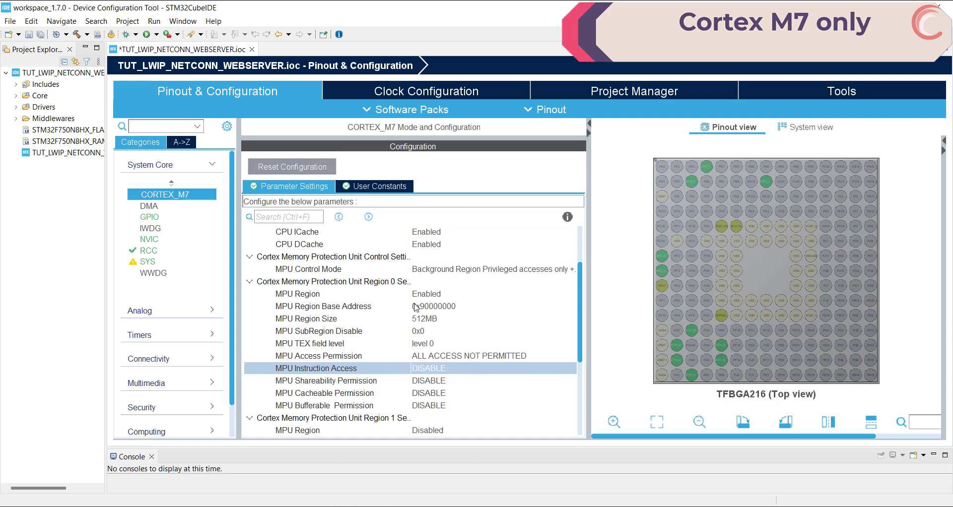
pyautogui.moveTo(871, 70)
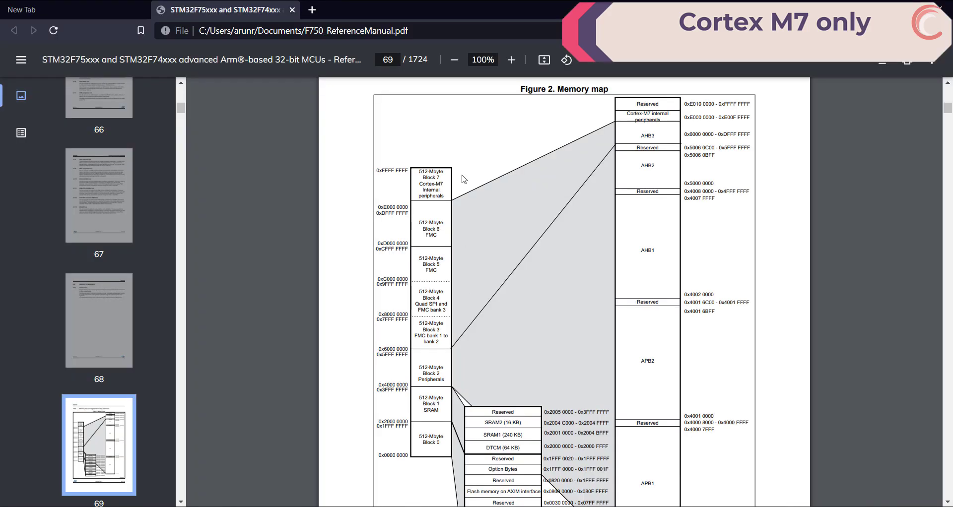
pyautogui.moveTo(601, 124)
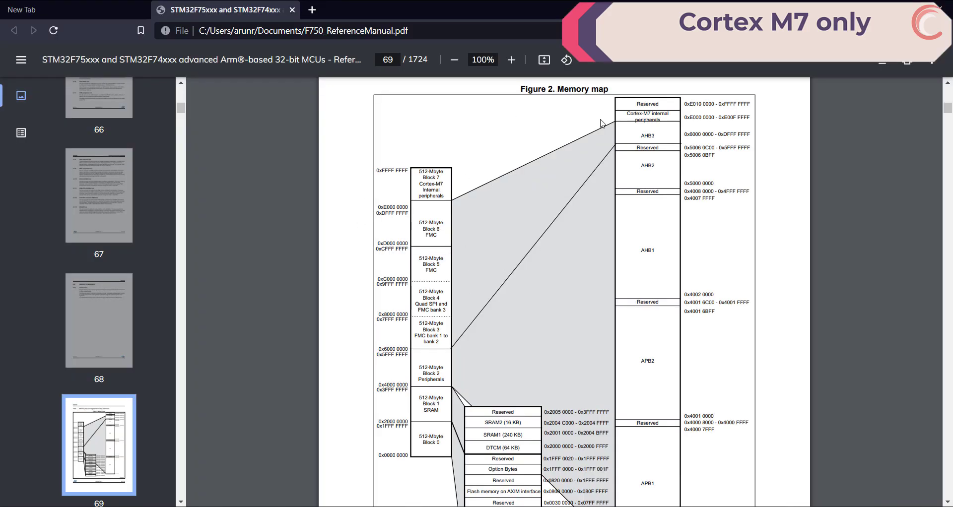
# - Enlarge the reference manual's memory map to show the 0x90000000 Quad SPI block
pyautogui.click(511, 59)
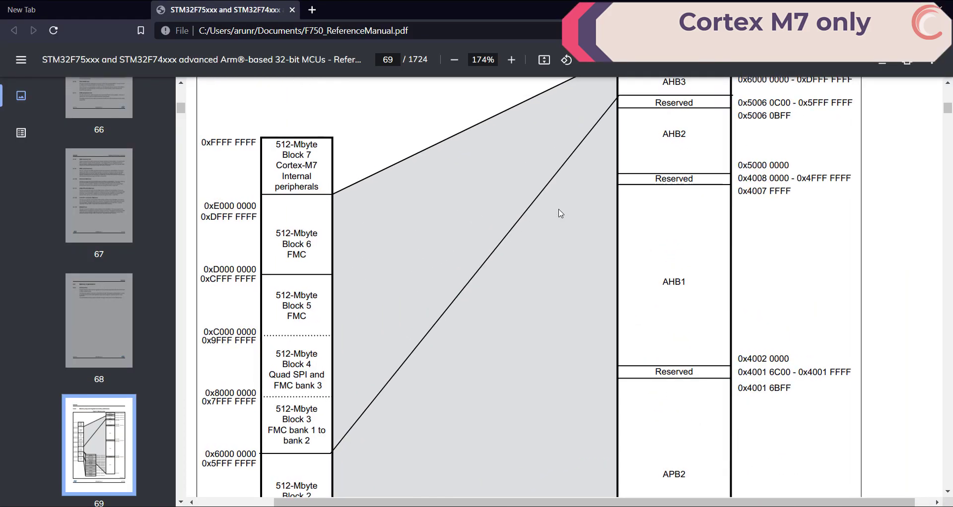
pyautogui.moveTo(379, 369)
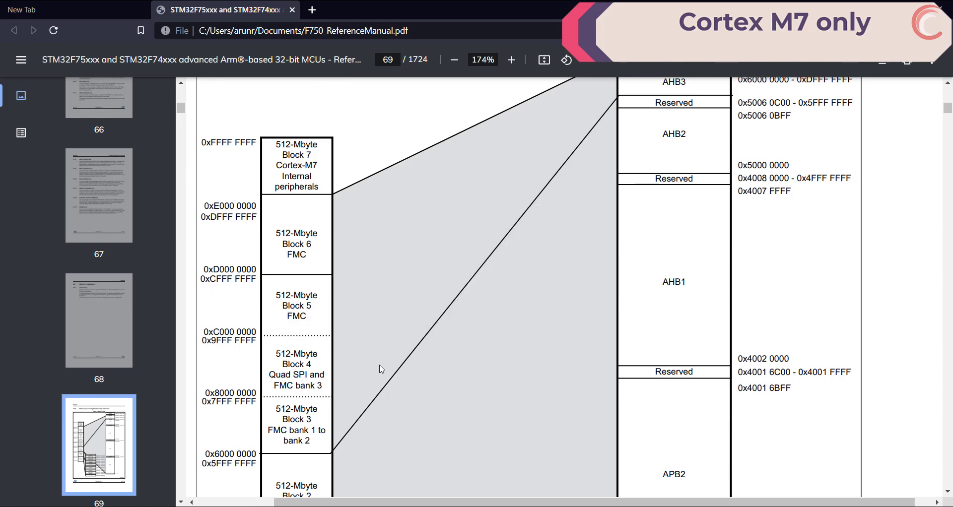
pyautogui.scroll(-3)
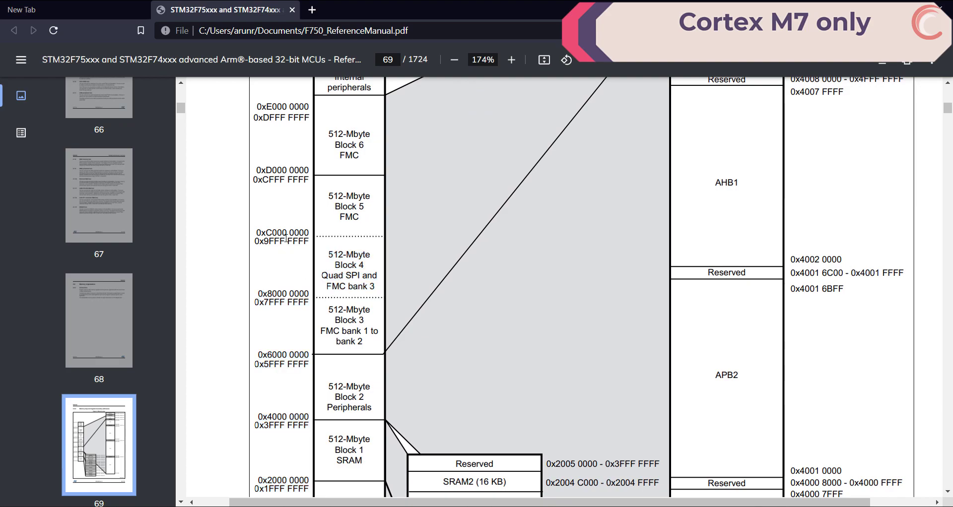
pyautogui.moveTo(577, 373)
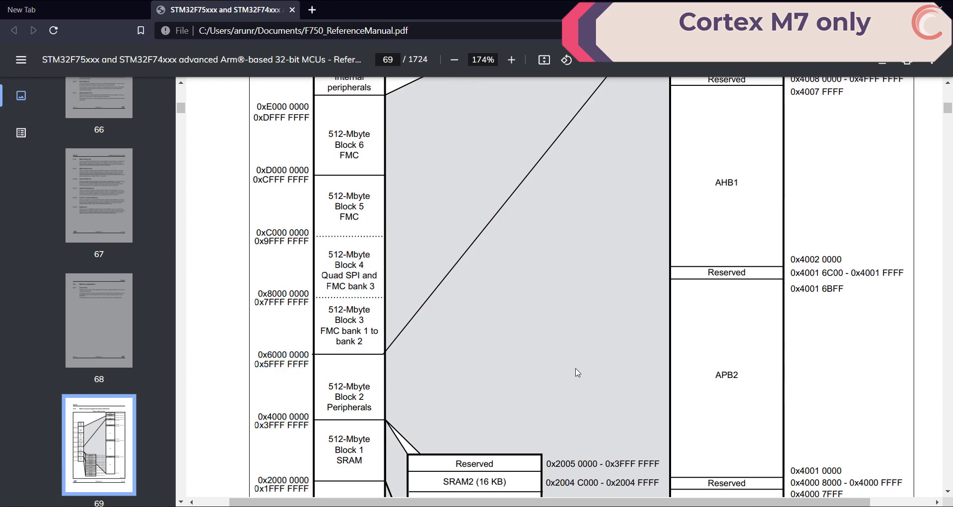
pyautogui.moveTo(551, 347)
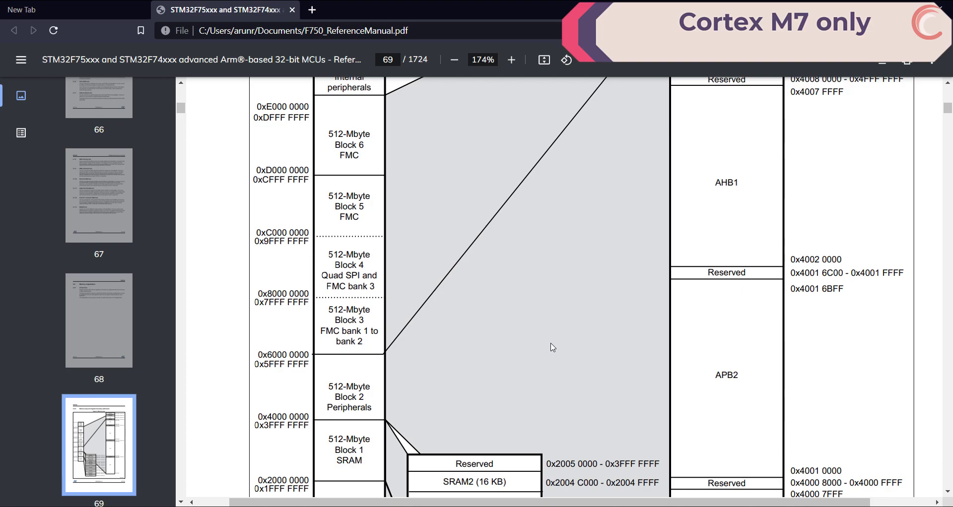
pyautogui.moveTo(520, 376)
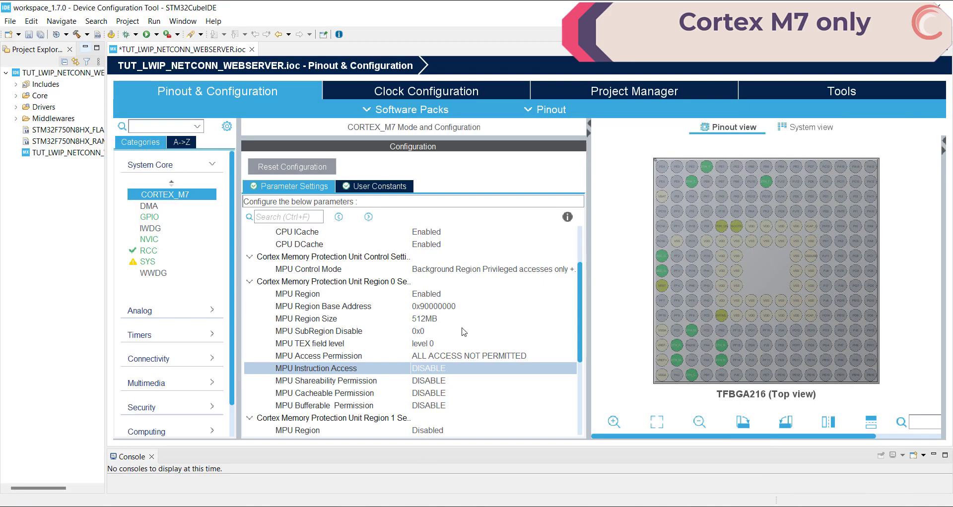
# - Set MPU region 1: enabled, 16MB, all access, instruction access disabled, cacheable, bufferable
pyautogui.scroll(-3)
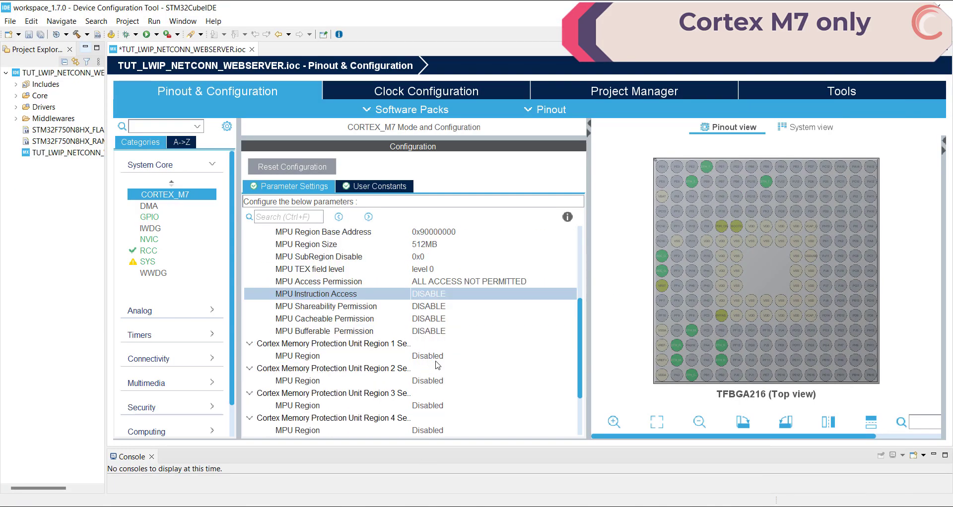
pyautogui.click(492, 355)
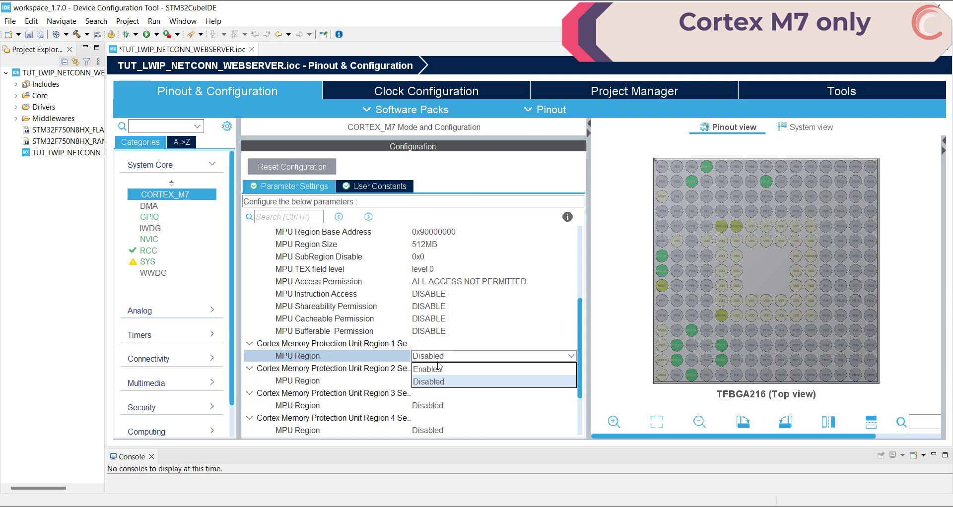
pyautogui.click(428, 368)
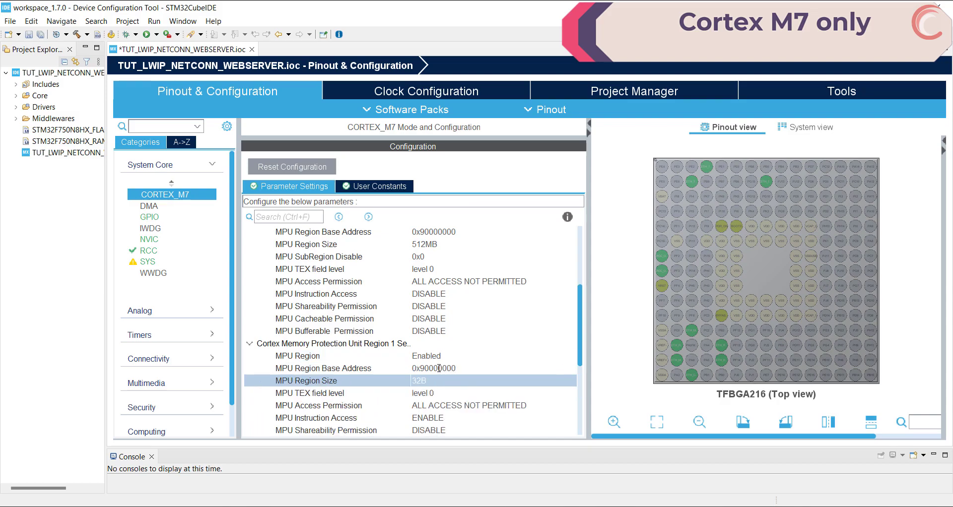
pyautogui.click(493, 380)
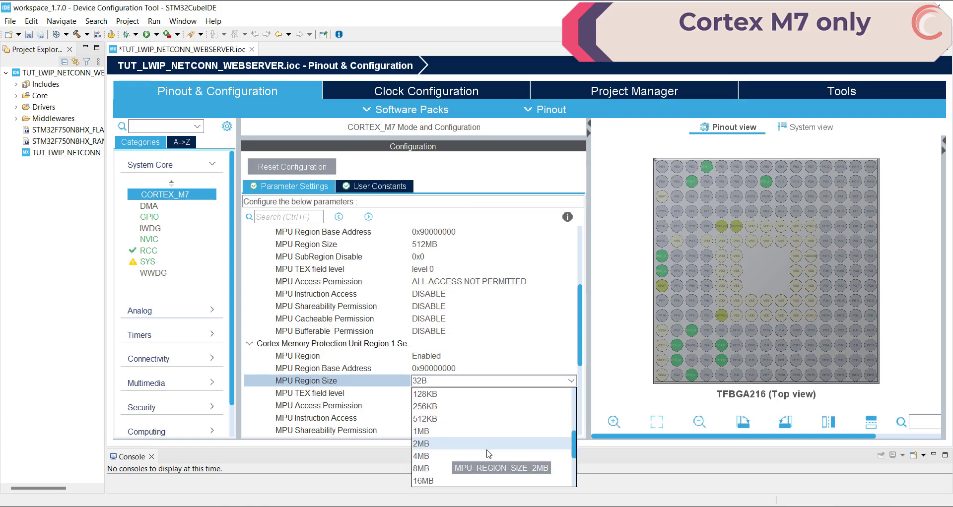
pyautogui.click(423, 480)
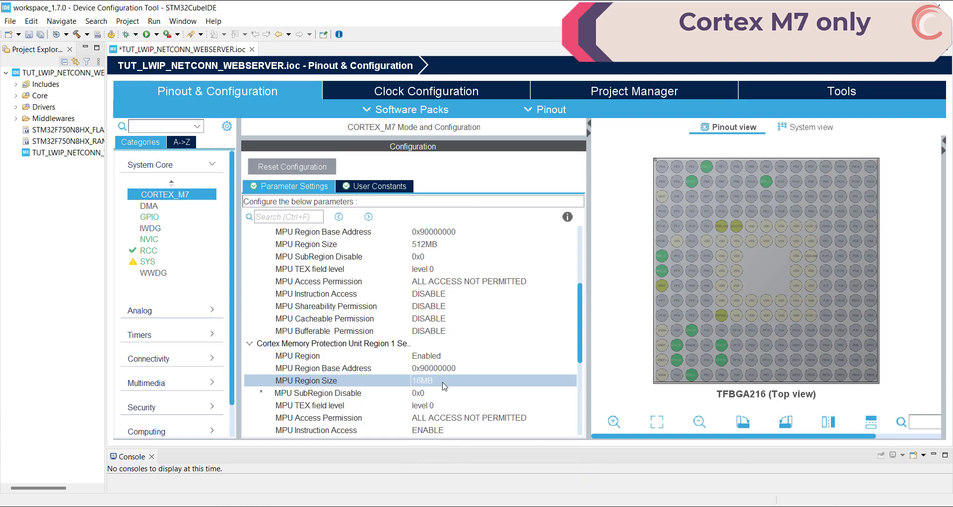
pyautogui.click(492, 418)
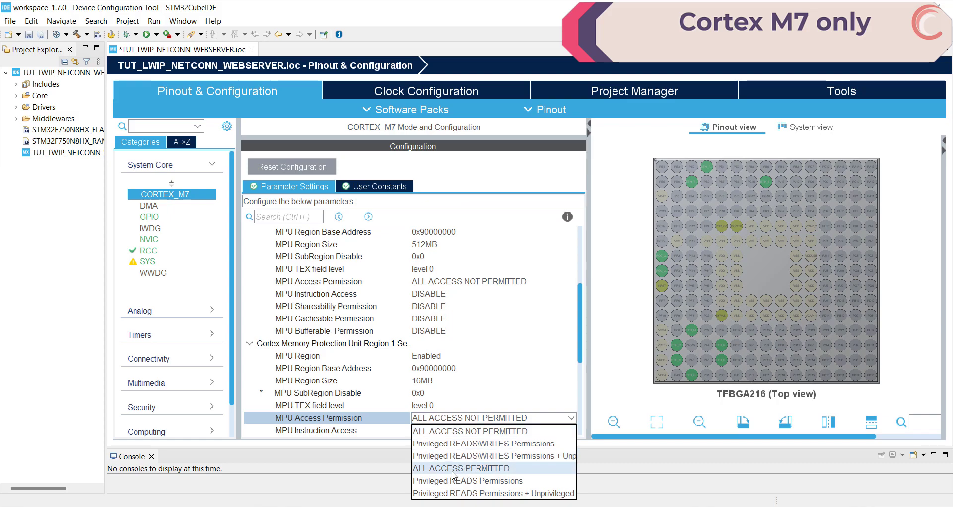
pyautogui.click(459, 469)
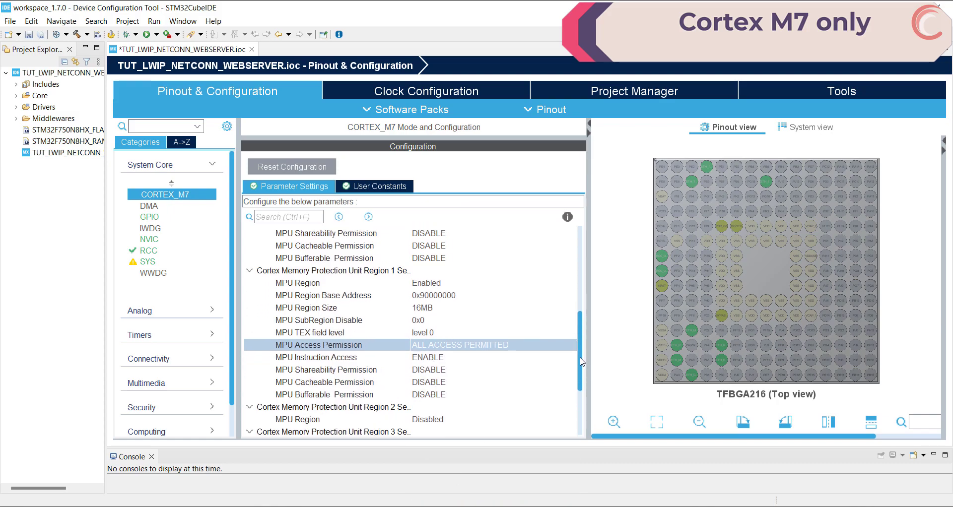
pyautogui.click(492, 323)
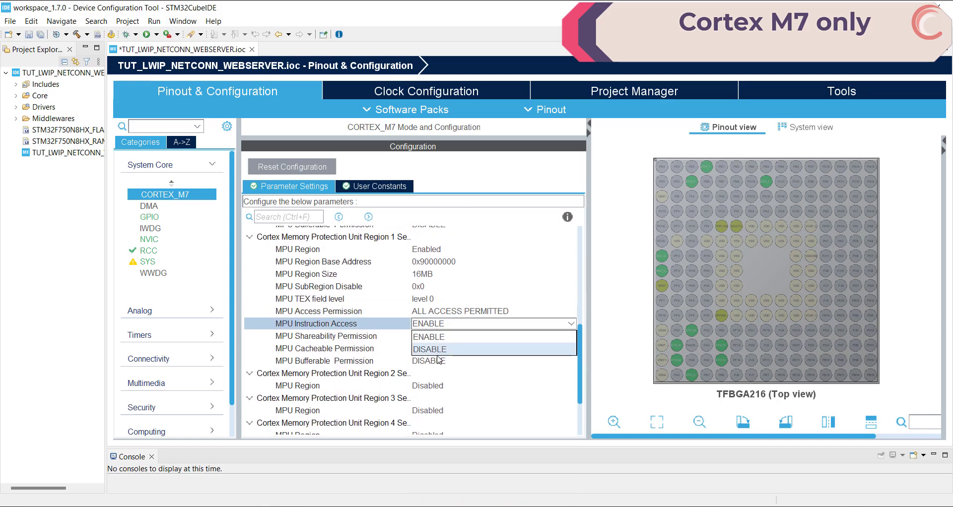
pyautogui.click(430, 348)
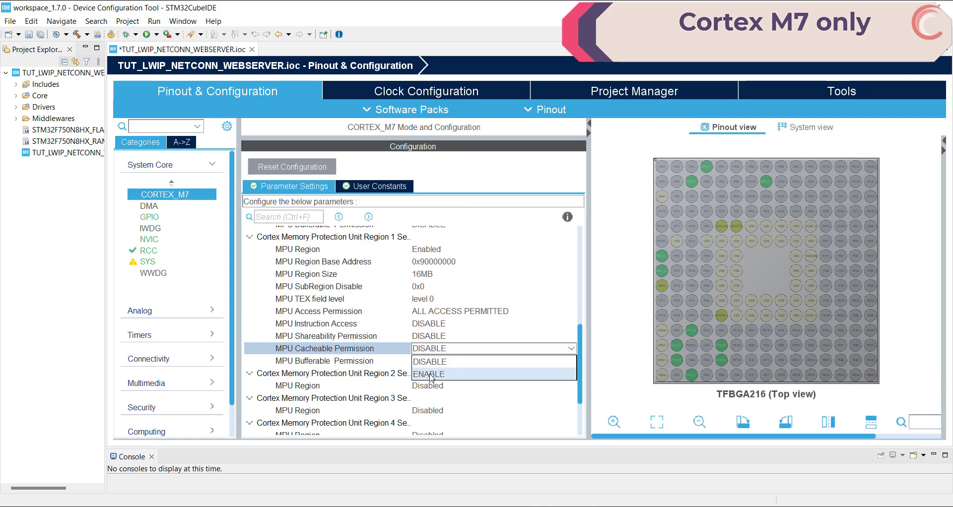
pyautogui.click(427, 374)
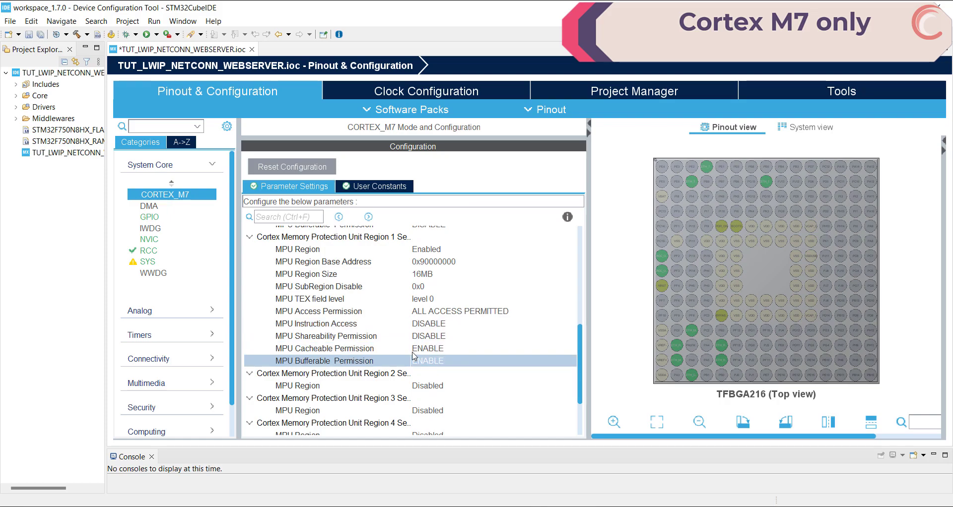
pyautogui.press('alt+tab')
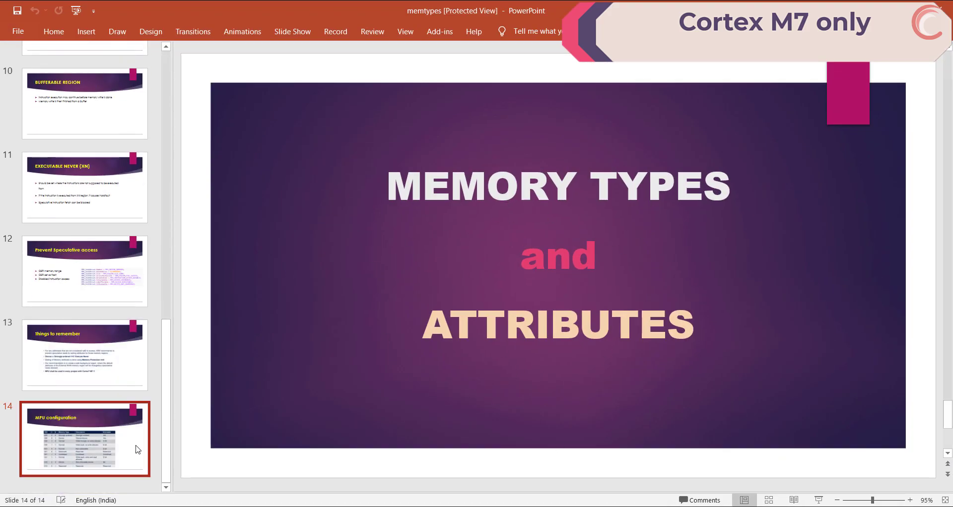
# - Review the MPU configuration table and Prevent Speculative access slides listing QSPI settings
pyautogui.click(84, 439)
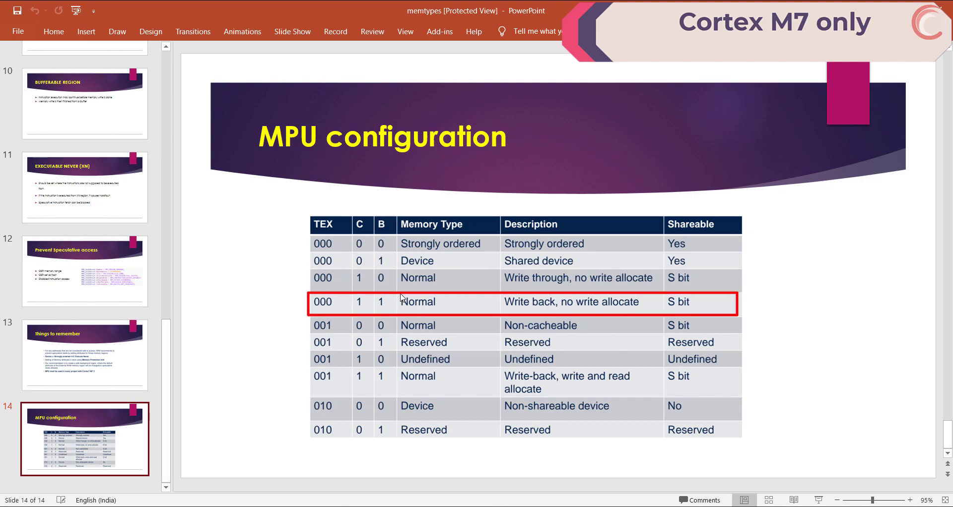
pyautogui.moveTo(562, 306)
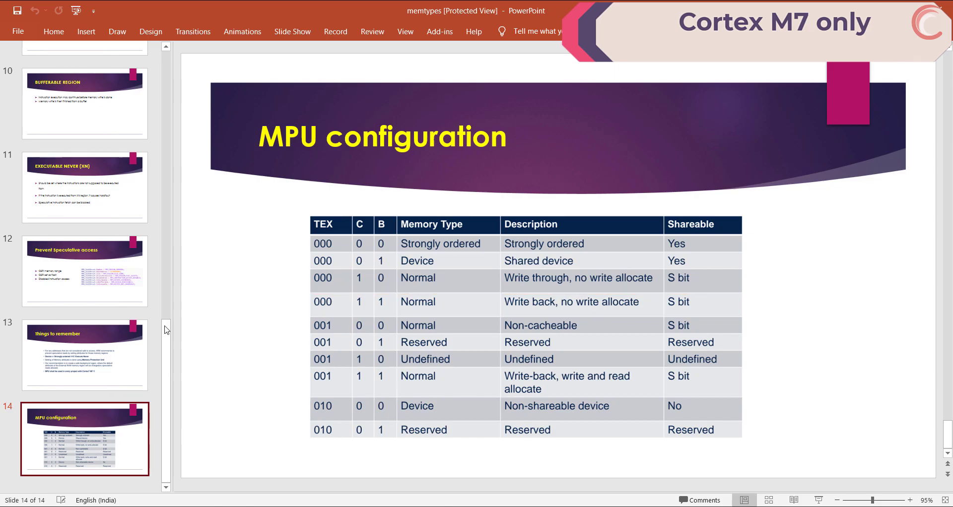
pyautogui.click(84, 270)
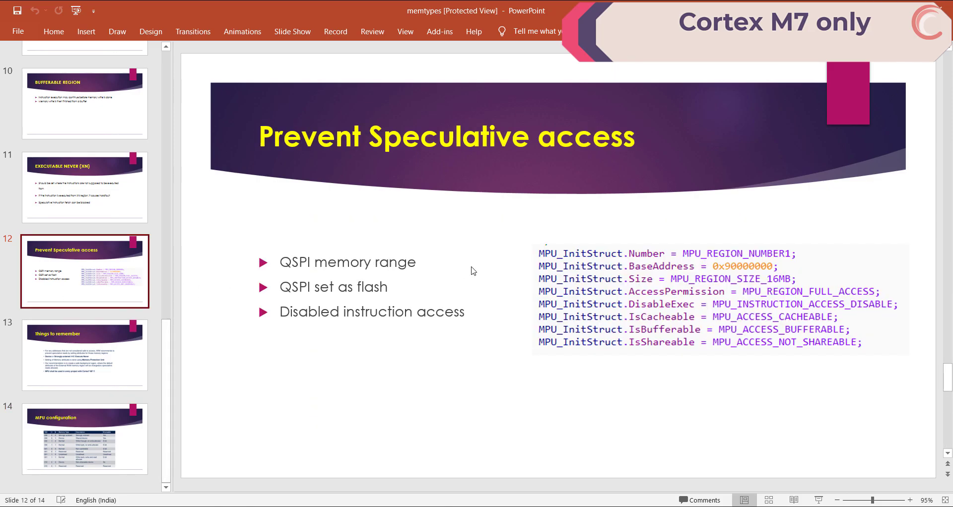
pyautogui.moveTo(811, 314)
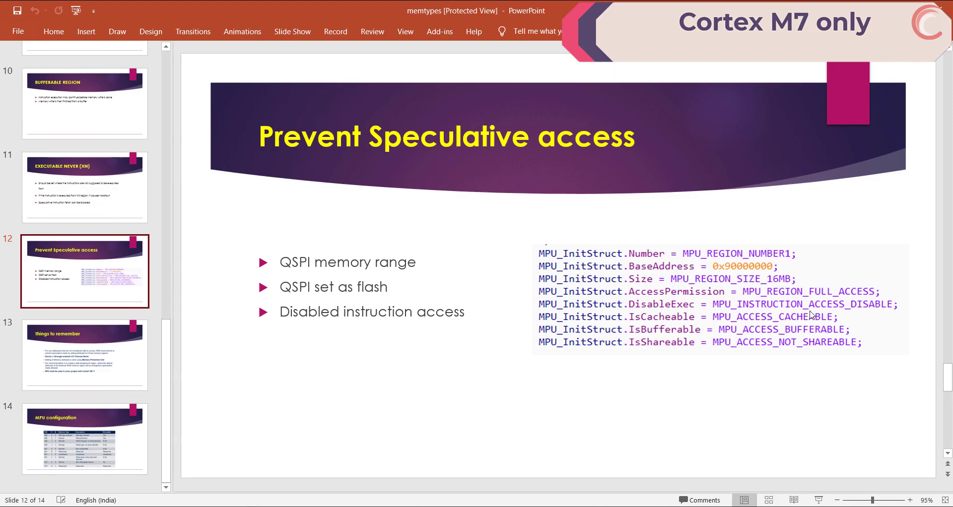
pyautogui.moveTo(100, 360)
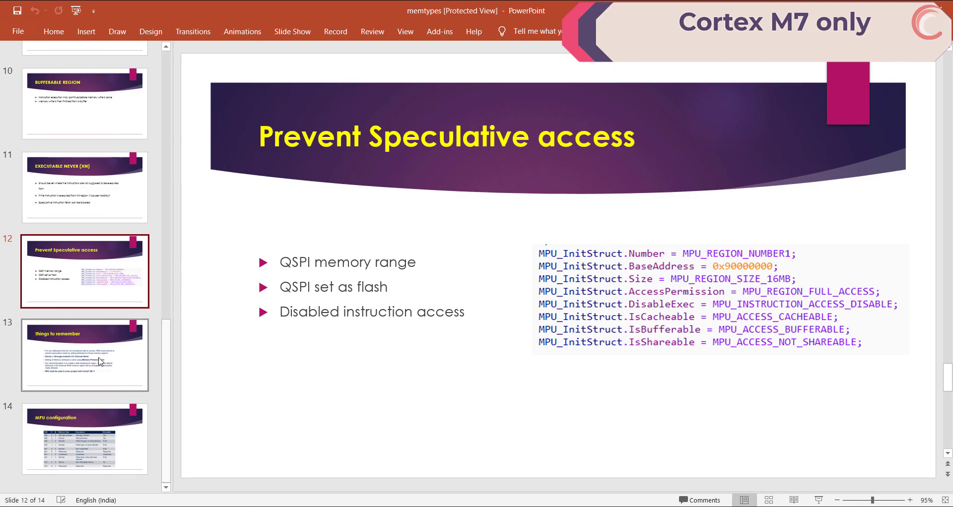
pyautogui.click(84, 187)
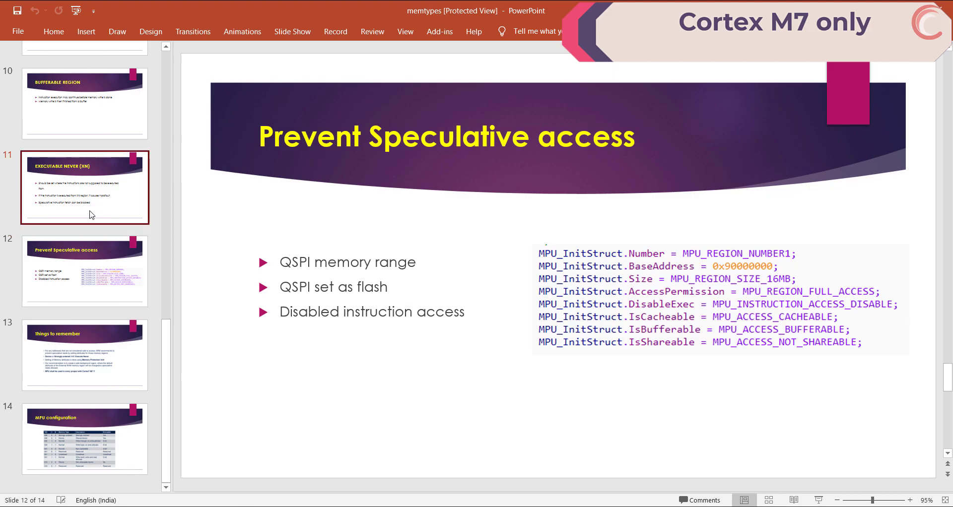
pyautogui.click(84, 269)
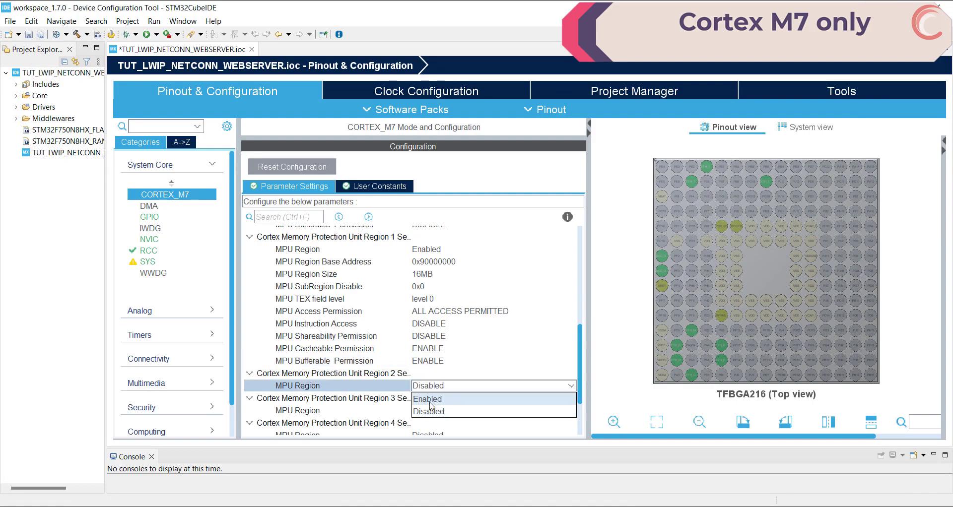
# - Set MPU region 2 to Enabled with a 1MB region size
pyautogui.click(427, 399)
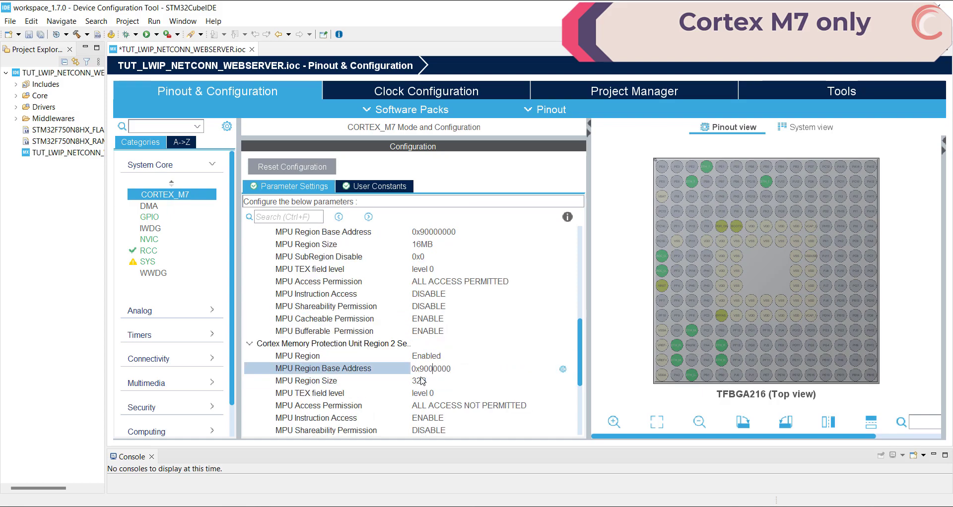
pyautogui.click(306, 381)
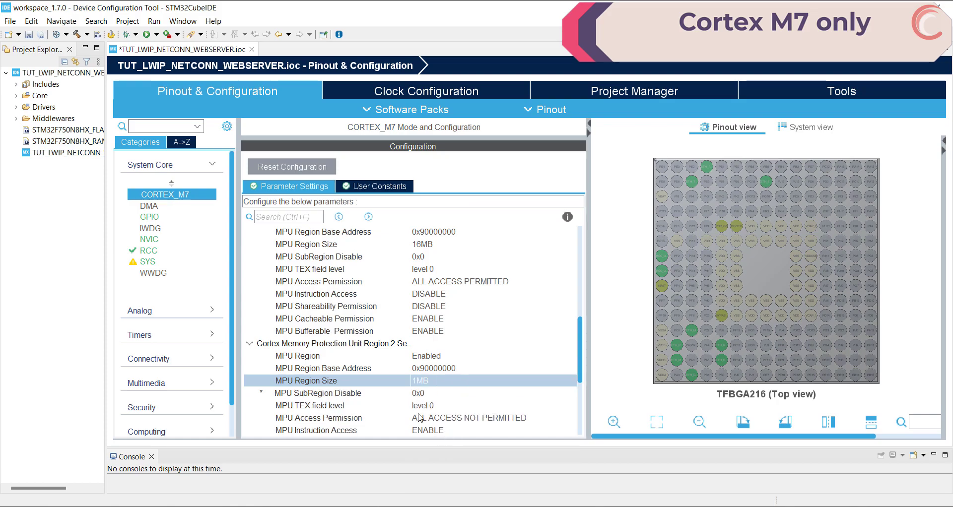
pyautogui.click(492, 380)
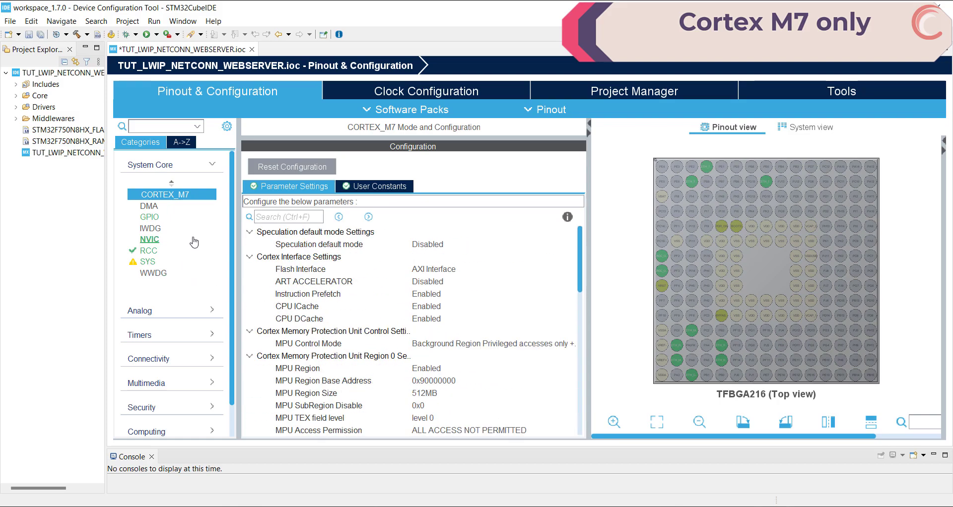
pyautogui.click(170, 163)
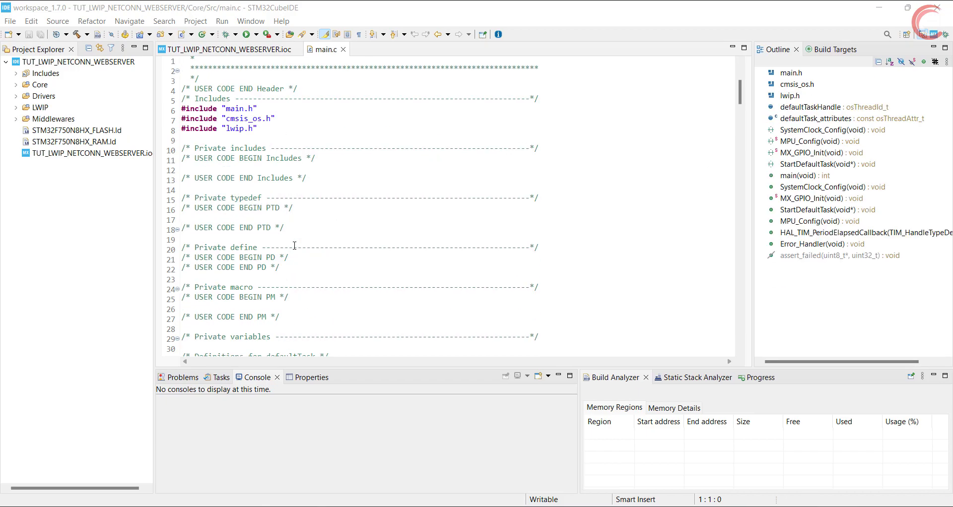
# - Scroll through main.c and jump to StartDefaultTask from the Outline view
pyautogui.scroll(-3)
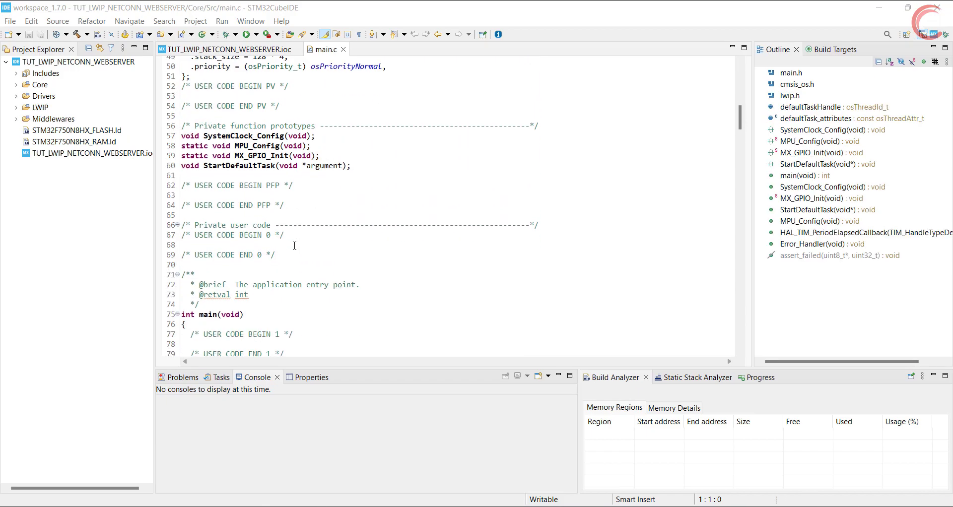
pyautogui.scroll(-3)
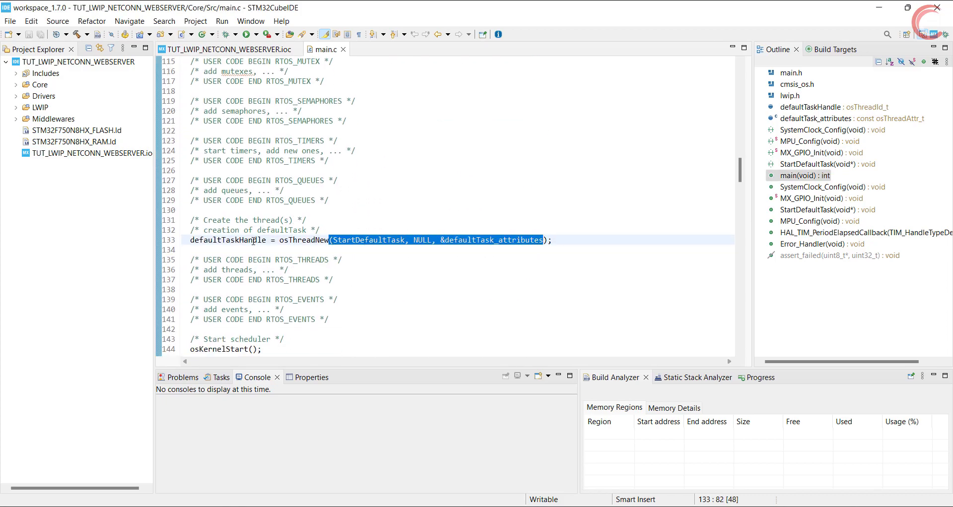
pyautogui.scroll(-3)
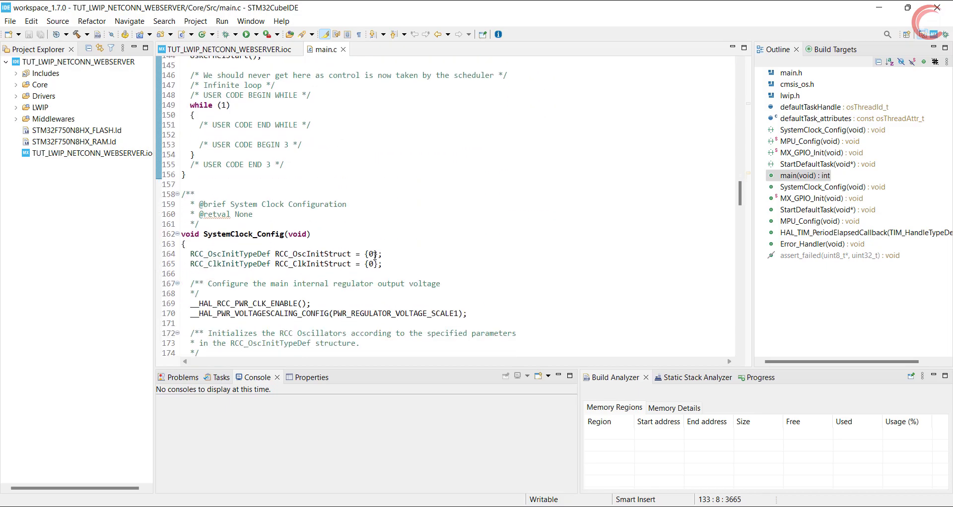
pyautogui.scroll(-3)
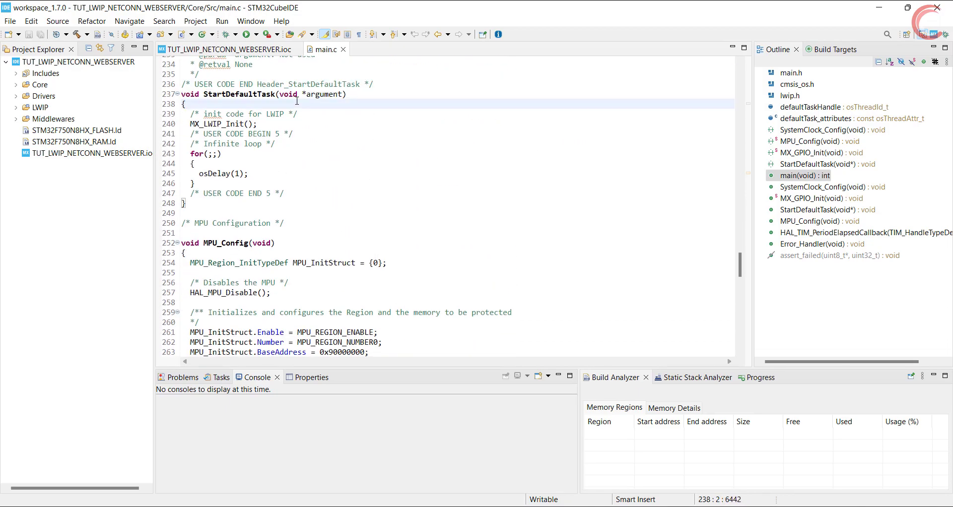
pyautogui.doubleClick(219, 124)
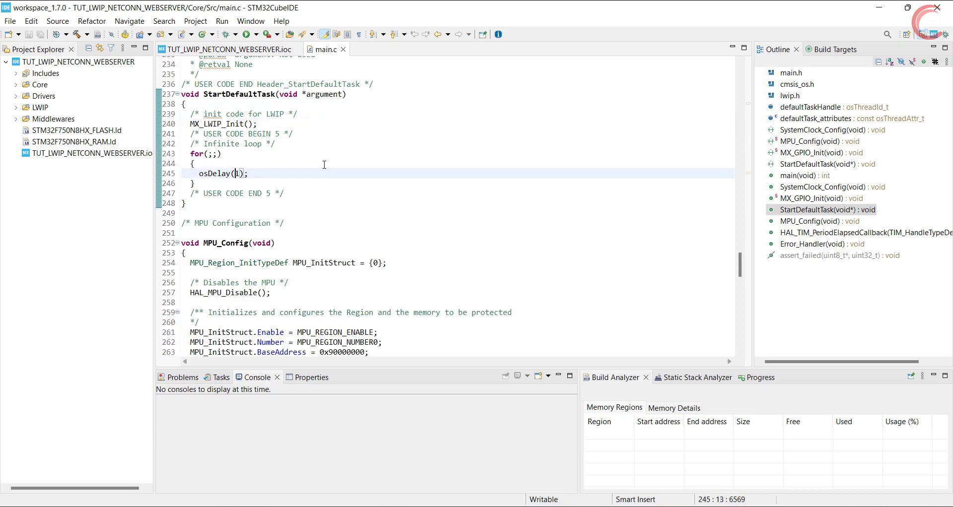
pyautogui.scroll(3)
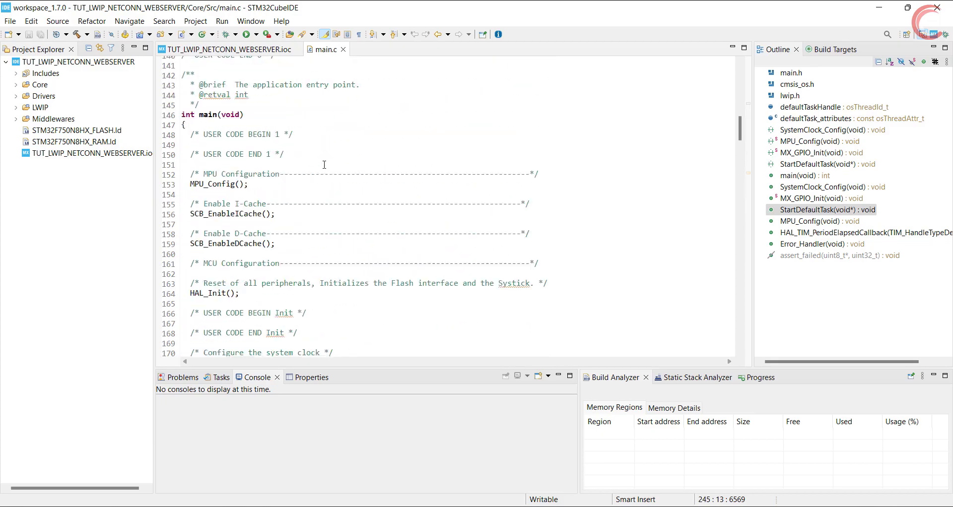
pyautogui.scroll(3)
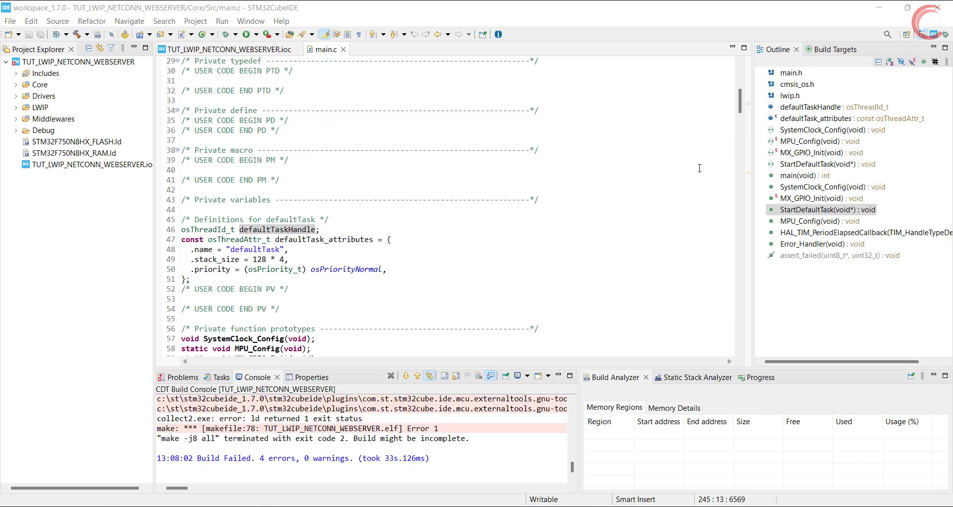
# - Expand the four errors in Problems and select 'multiple definition of errno'
pyautogui.doubleClick(274, 458)
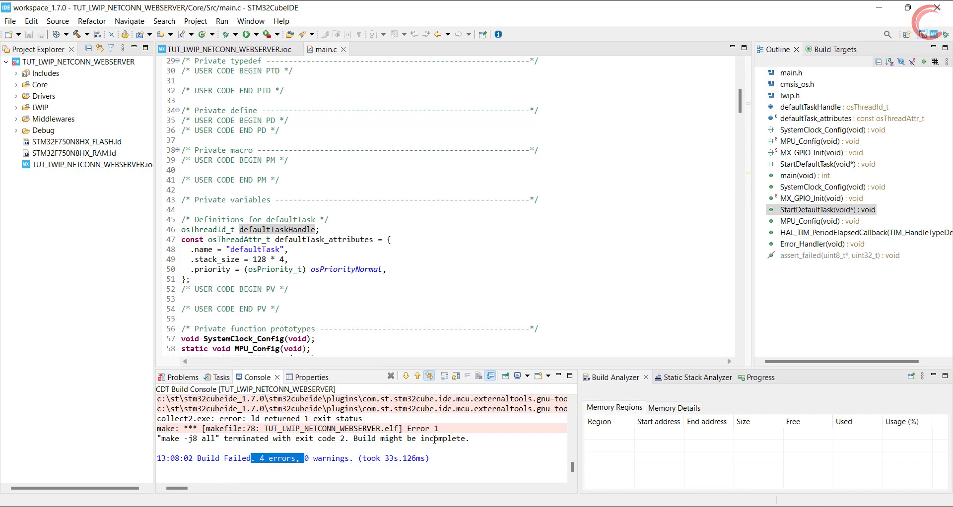
pyautogui.click(178, 376)
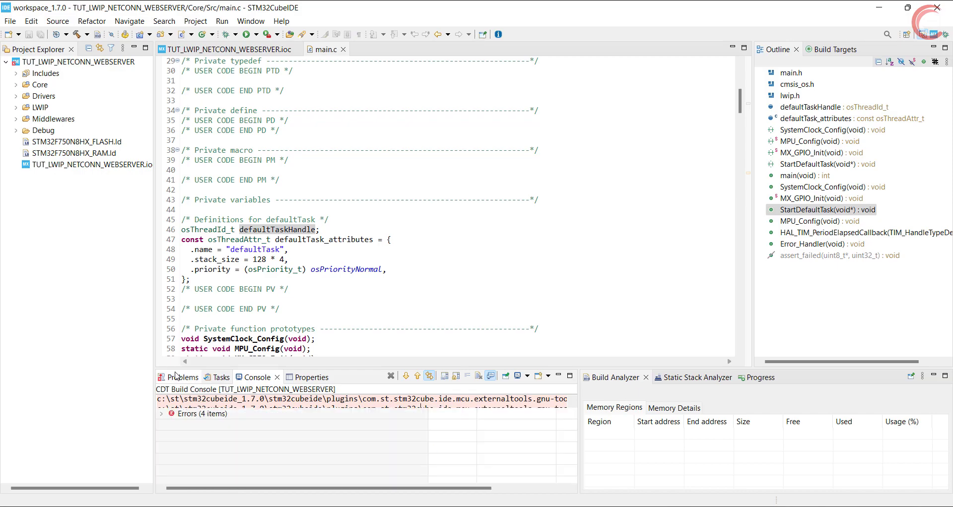
pyautogui.click(181, 376)
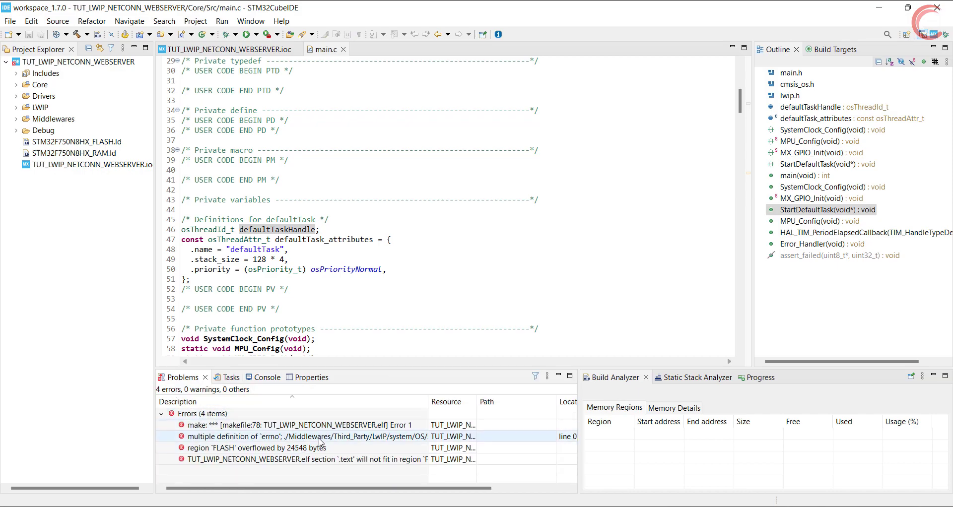
pyautogui.click(304, 436)
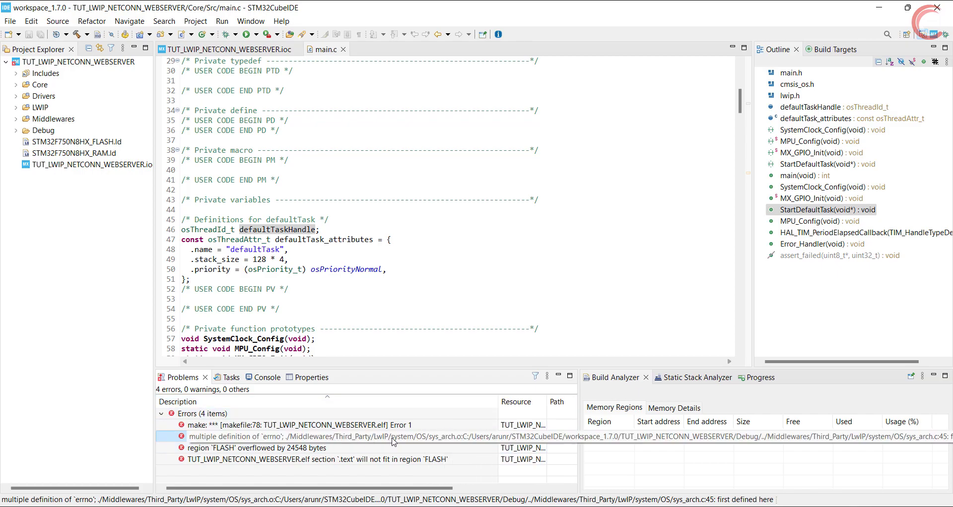
pyautogui.moveTo(423, 413)
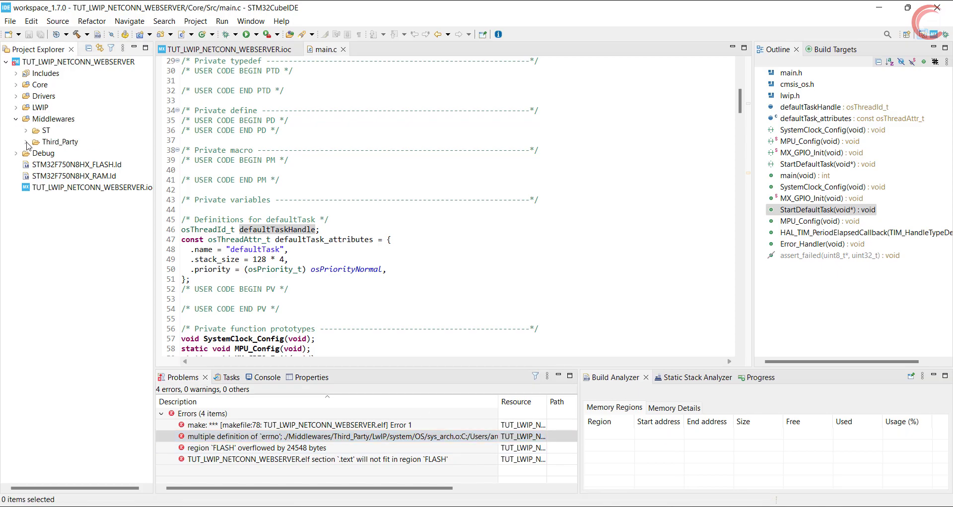
# - Open LwIP's system/OS/sys_arch.c and comment out the 'int errno;' declaration
pyautogui.click(25, 141)
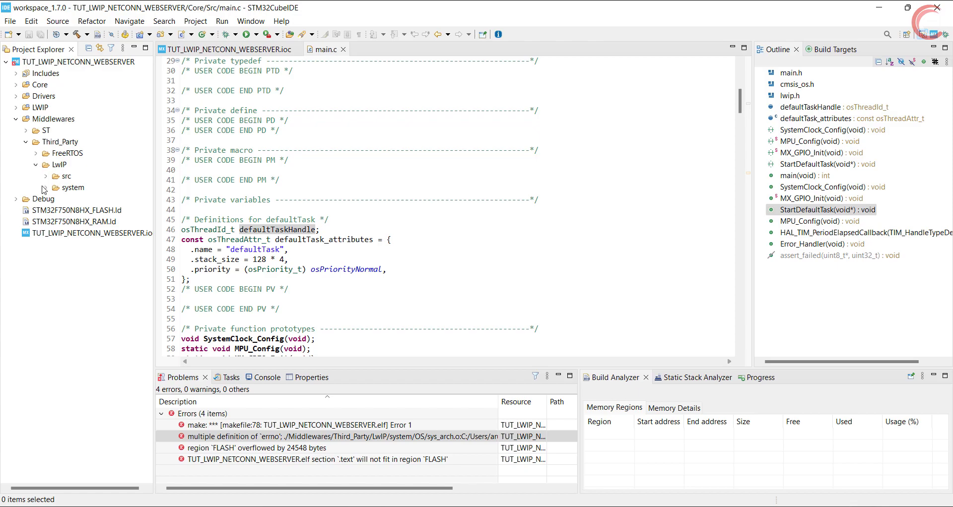
pyautogui.click(54, 188)
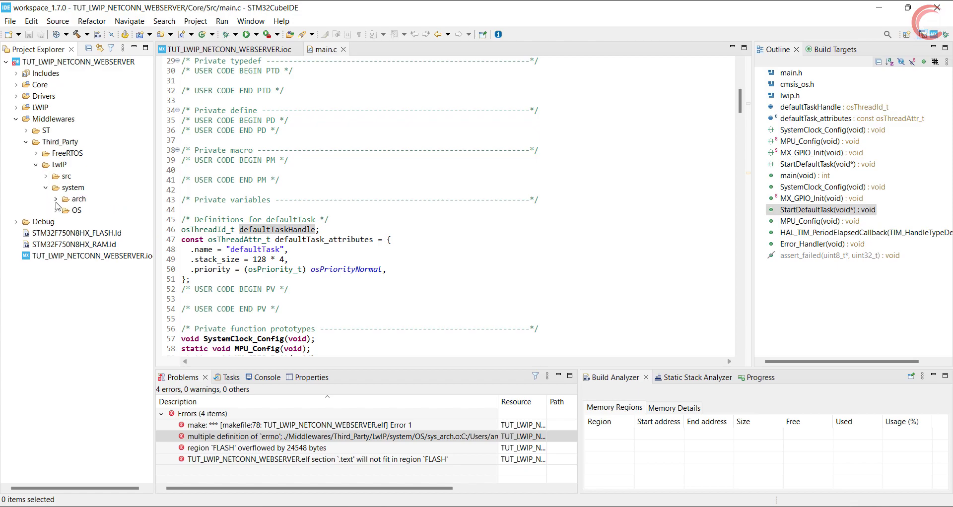
pyautogui.click(66, 210)
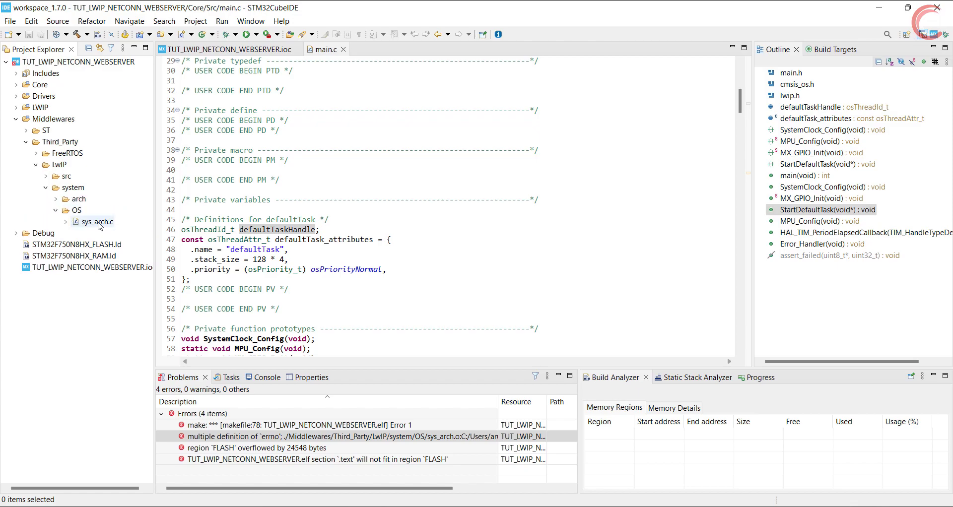
pyautogui.doubleClick(98, 221)
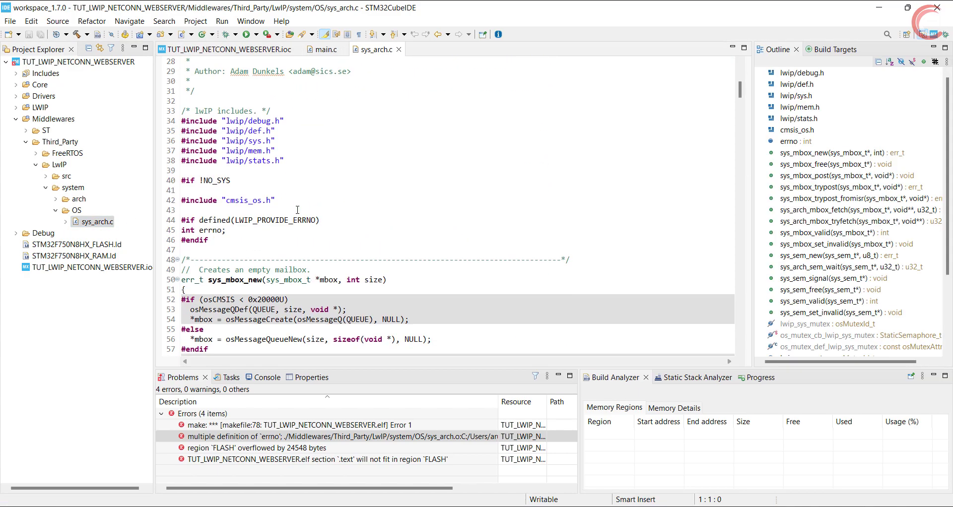
pyautogui.click(796, 141)
pyautogui.write('//')
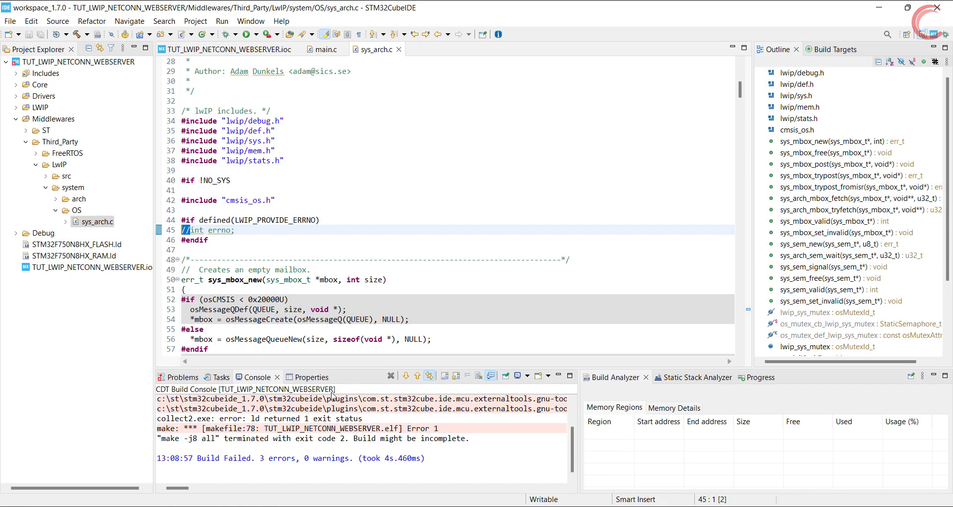
# - Check the three remaining FLASH overflow errors and close sys_arch.c
pyautogui.click(180, 377)
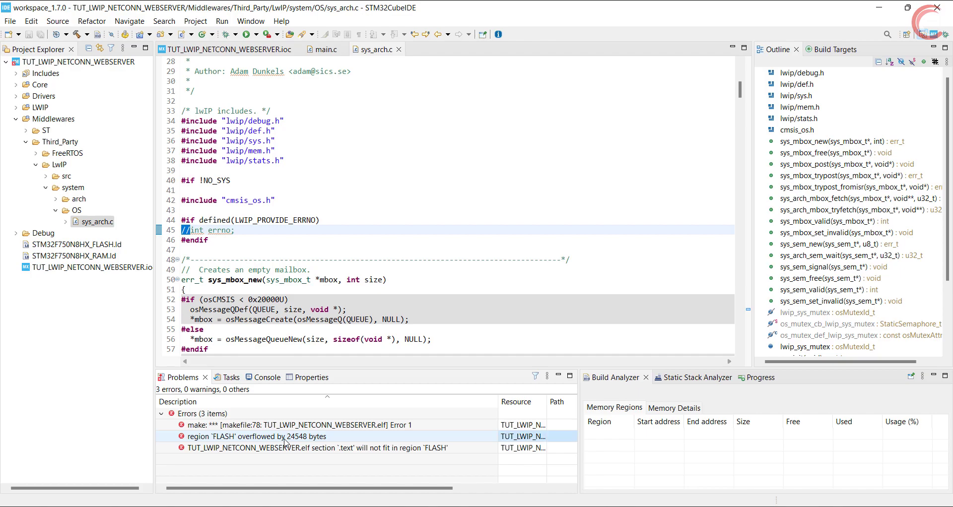
pyautogui.click(304, 448)
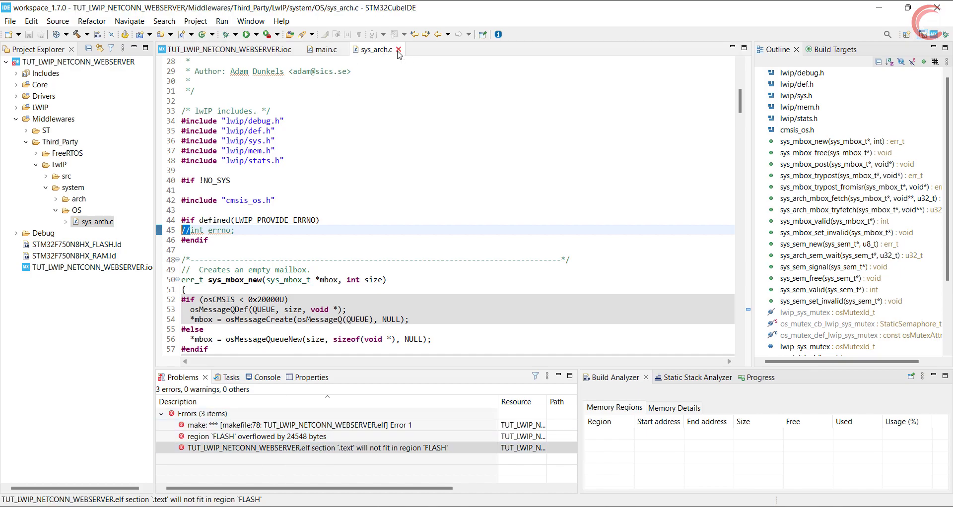
pyautogui.click(398, 50)
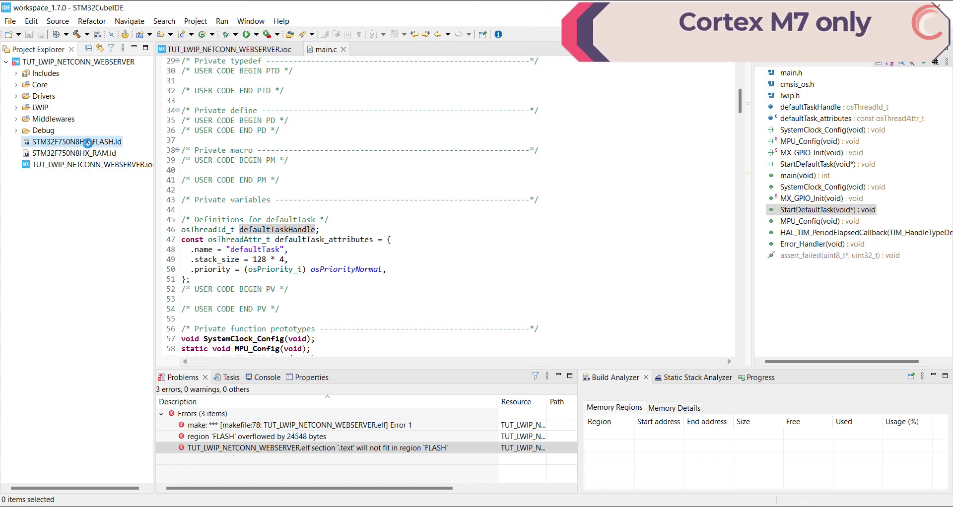
# - Change FLASH in STM32F750N8HX_FLASH.ld to ORIGIN 0x90000000 and LENGTH 16M
pyautogui.doubleClick(76, 141)
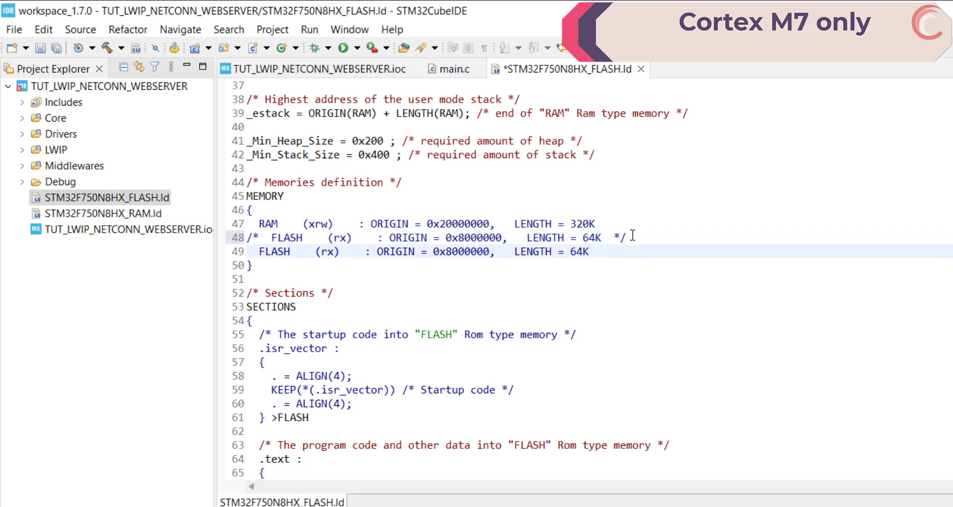
pyautogui.click(415, 251)
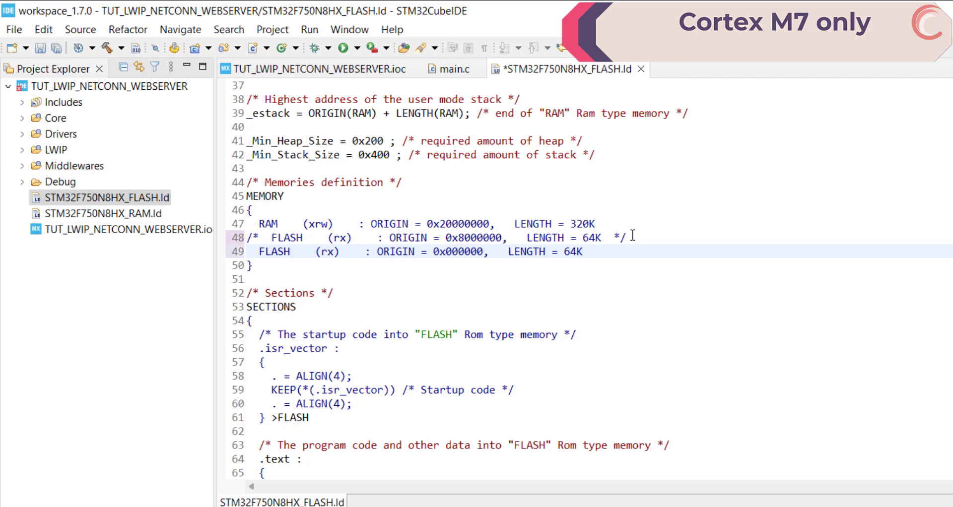
pyautogui.write('90')
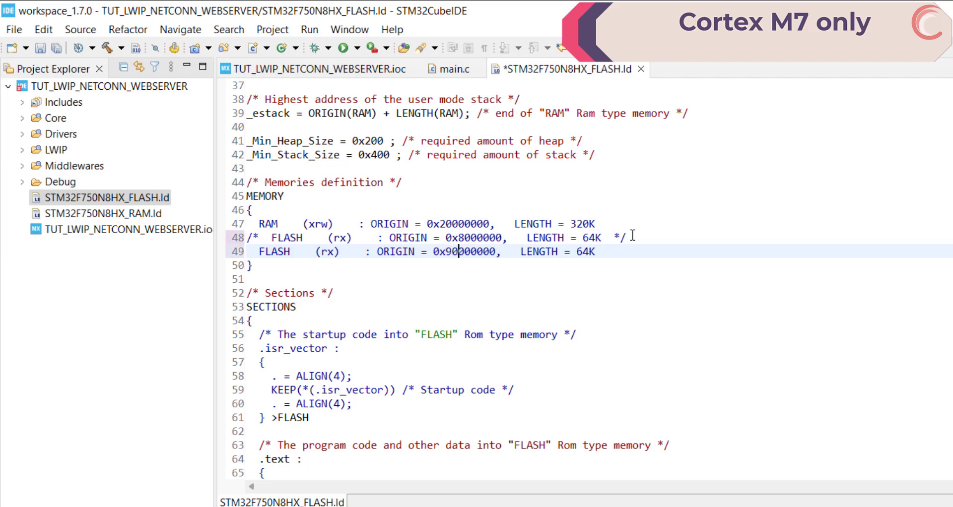
pyautogui.doubleClick(468, 252)
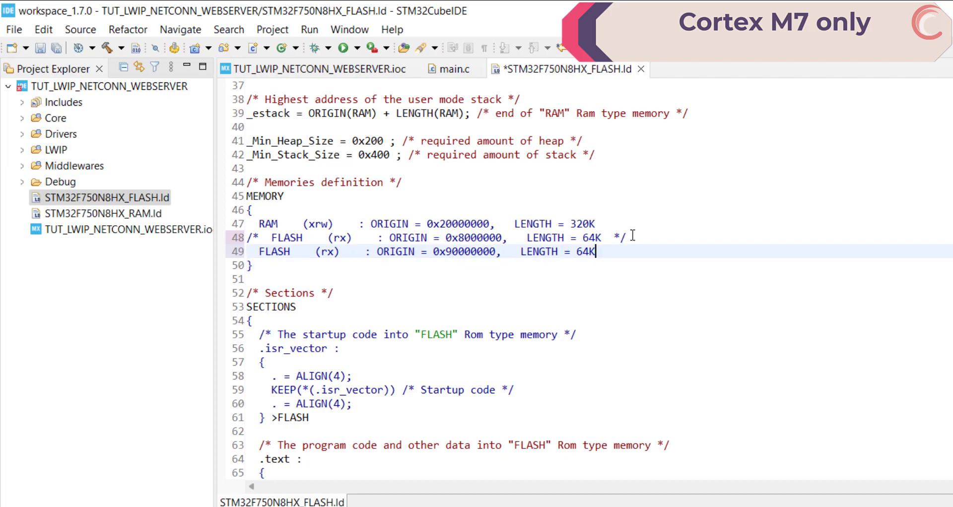
pyautogui.write('16M')
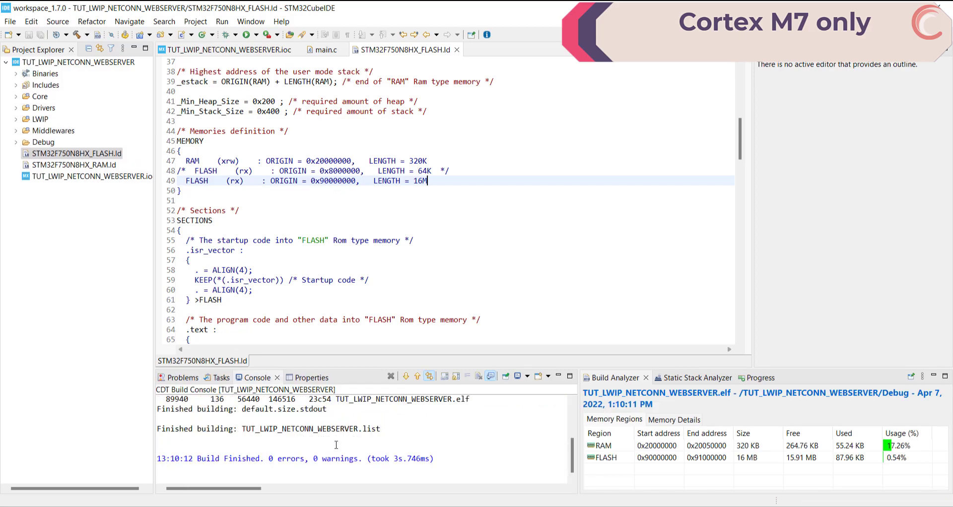
# - Add 'RCC->CFGR = 0;' and 'SCB->VTOR = 0x90000000;' inside SystemInit
pyautogui.scroll(3)
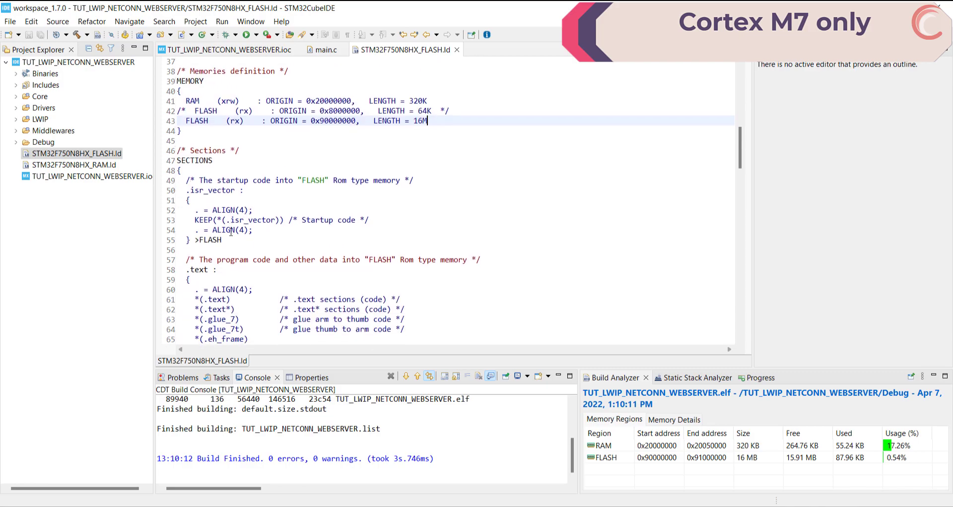
pyautogui.scroll(3)
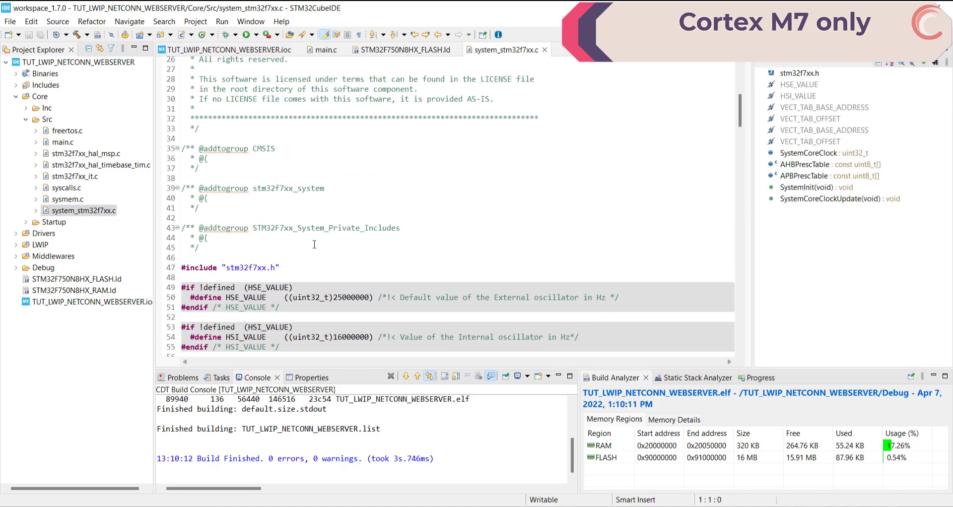
pyautogui.scroll(-3)
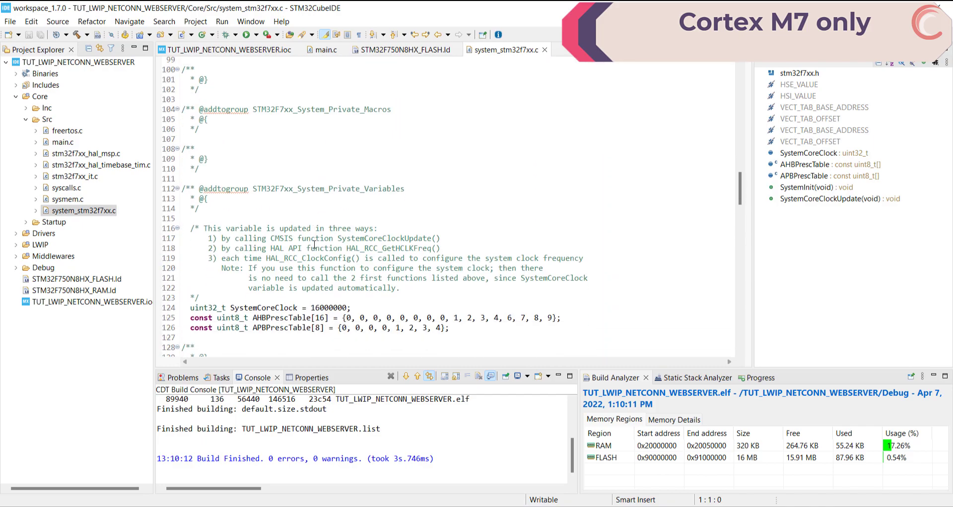
pyautogui.click(812, 187)
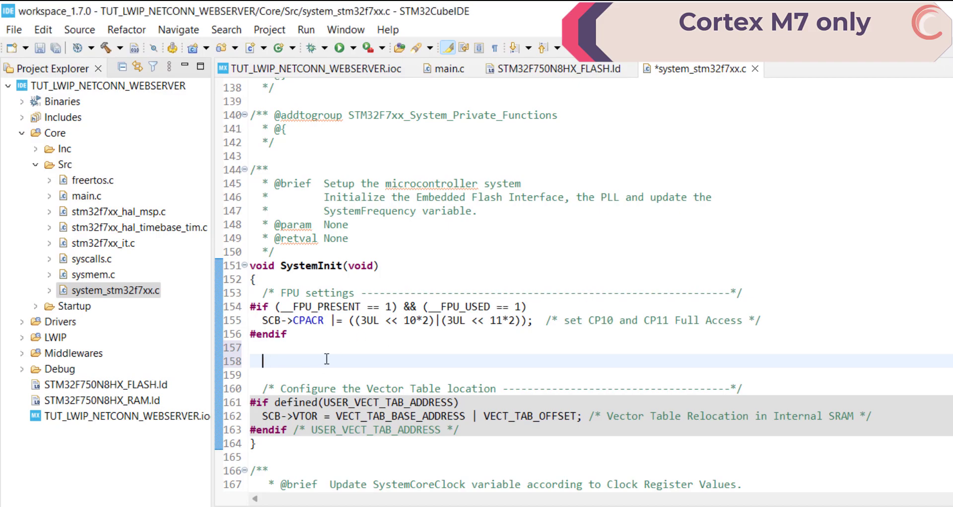
pyautogui.write('RCC->cf')
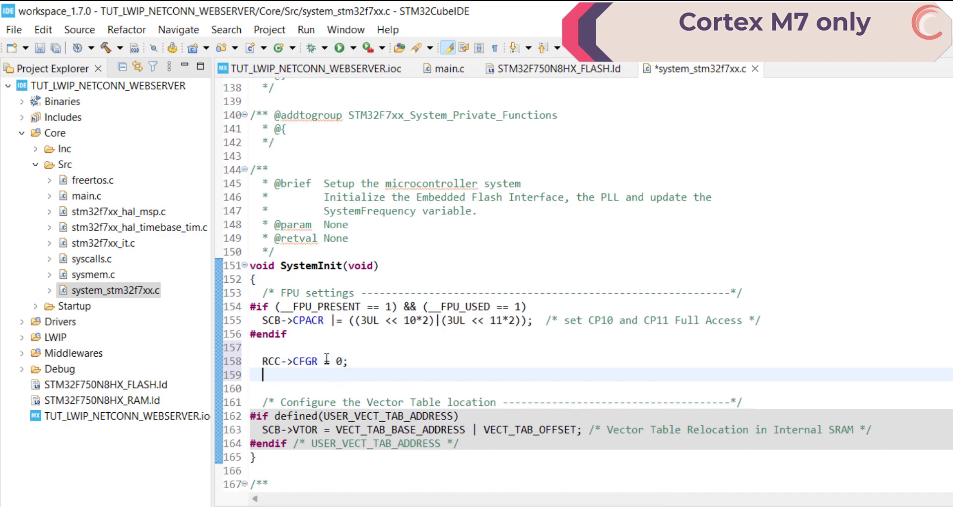
pyautogui.write('SCB->vt')
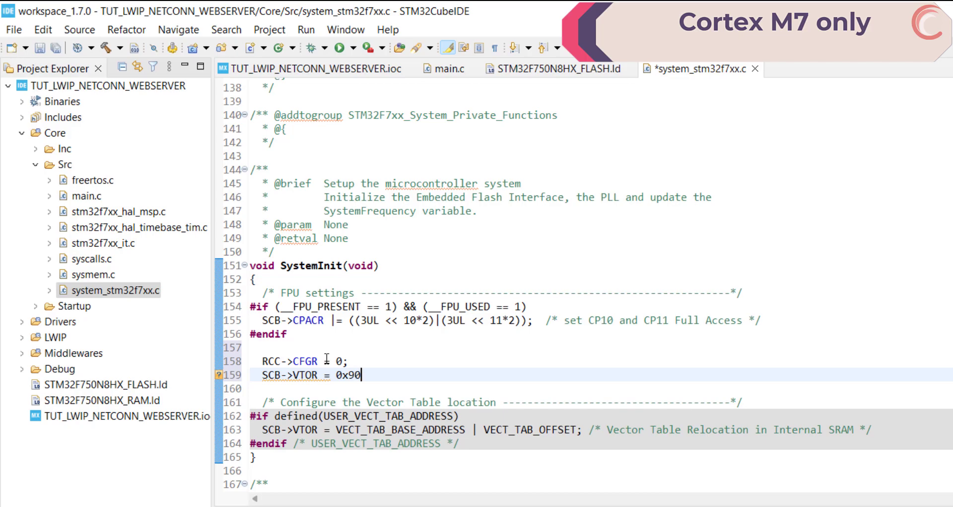
# - Rebuild the project and return to the FLASH linker script tab
pyautogui.click(78, 33)
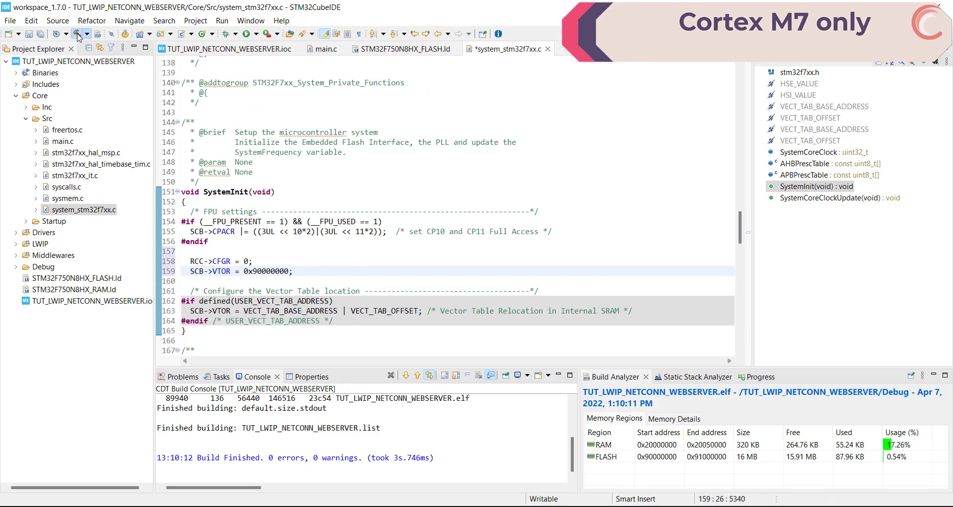
pyautogui.click(78, 33)
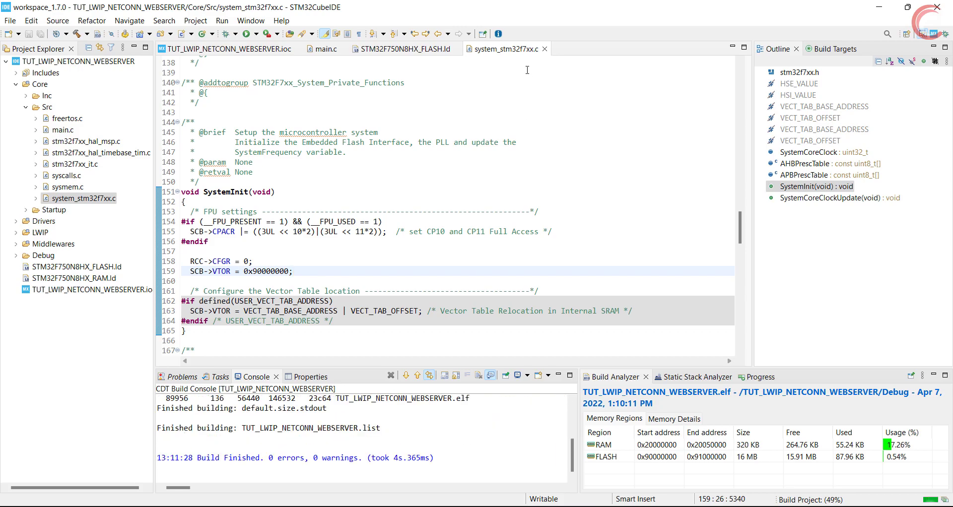
pyautogui.click(404, 49)
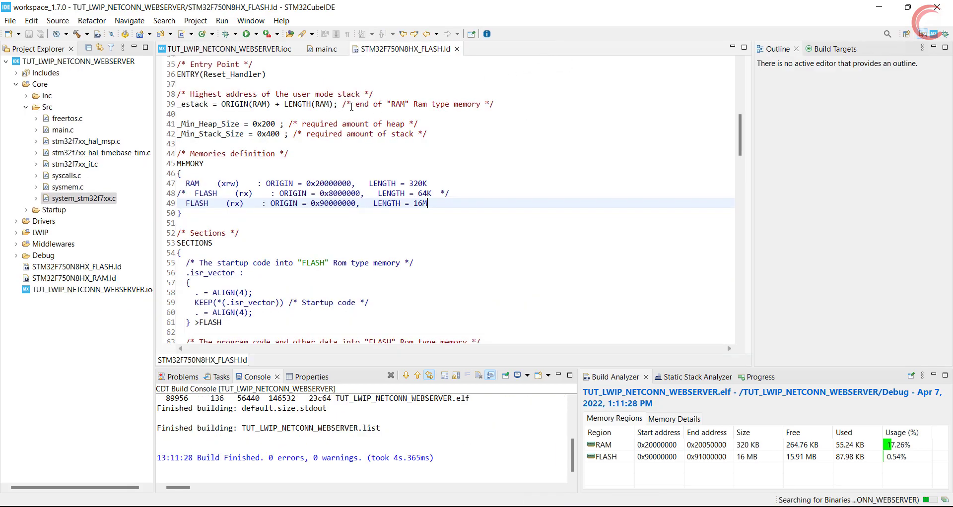
pyautogui.click(322, 49)
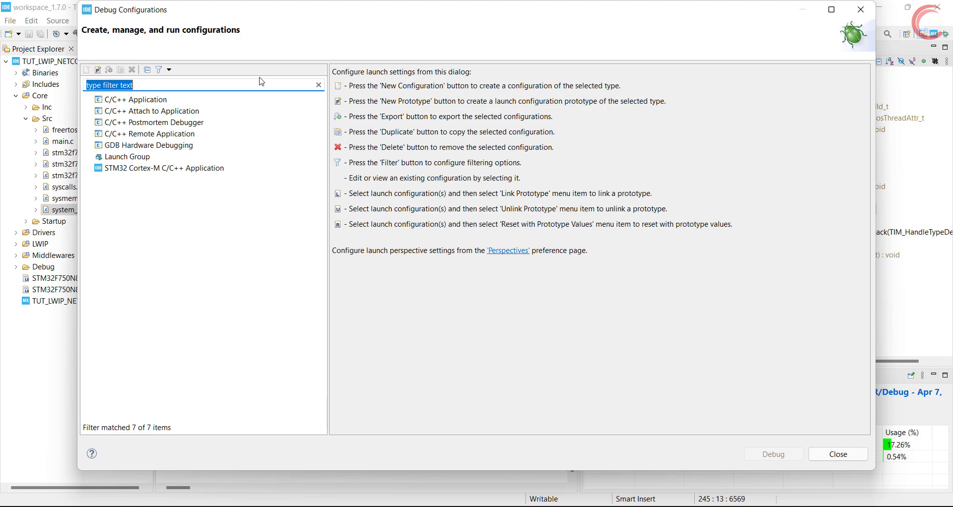
# - Create a debug configuration using the N25Q128A_STM32F7508-DISCO external loader and apply it
pyautogui.click(163, 167)
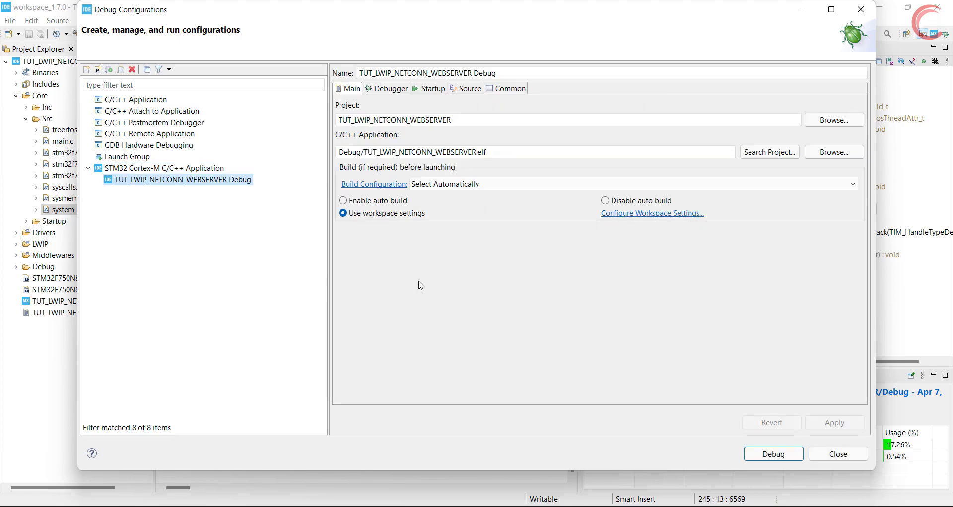
pyautogui.moveTo(455, 139)
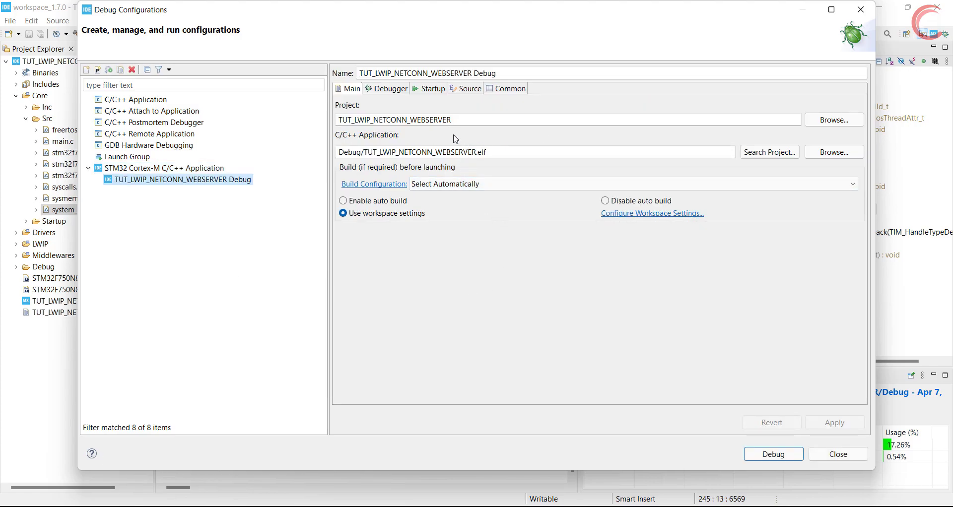
pyautogui.click(385, 88)
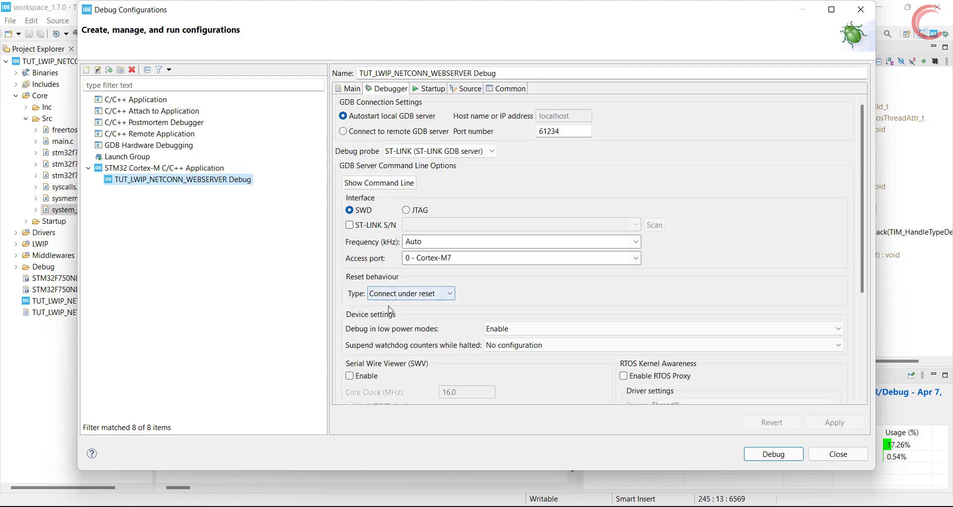
pyautogui.scroll(-3)
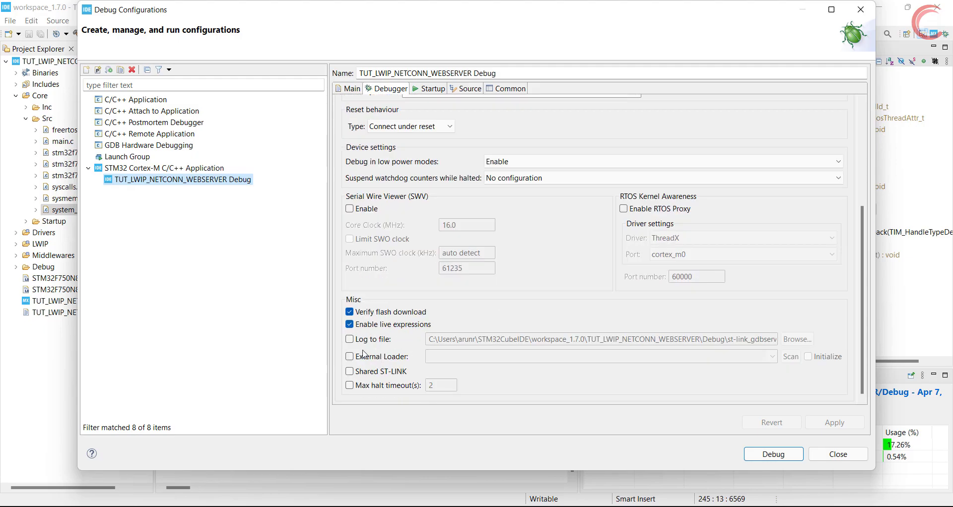
pyautogui.click(349, 356)
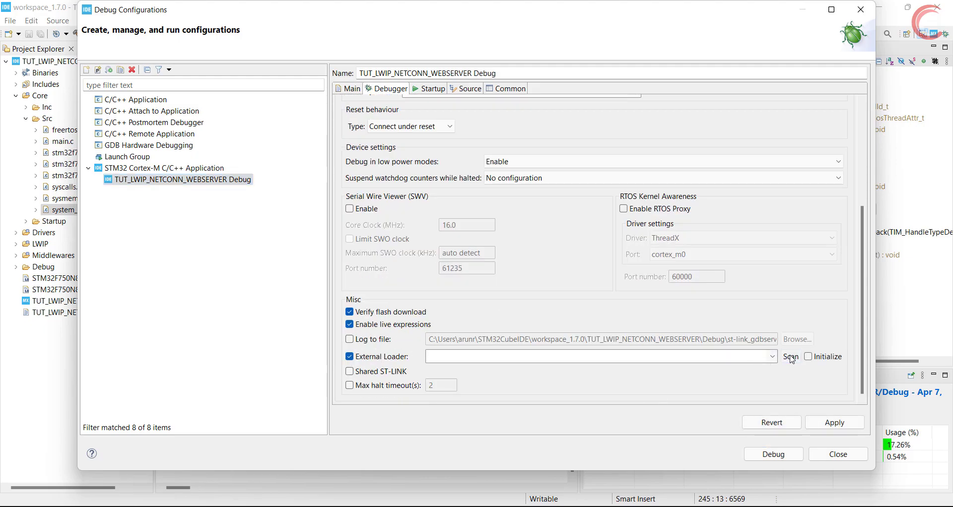
pyautogui.click(771, 356)
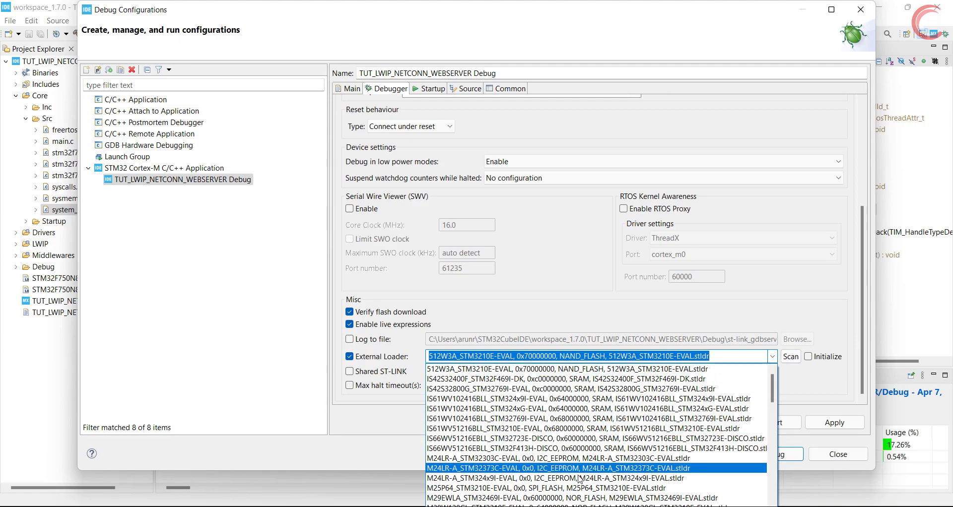
pyautogui.scroll(-3)
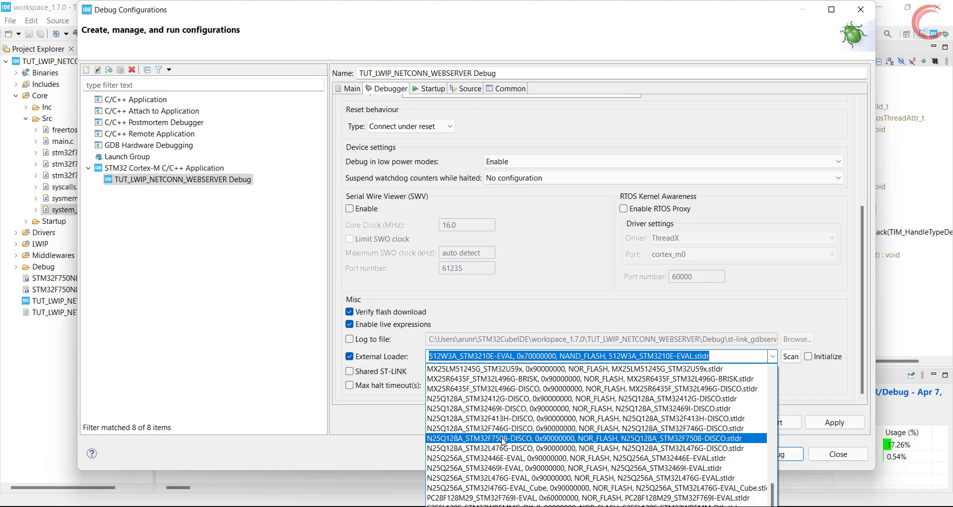
pyautogui.click(581, 437)
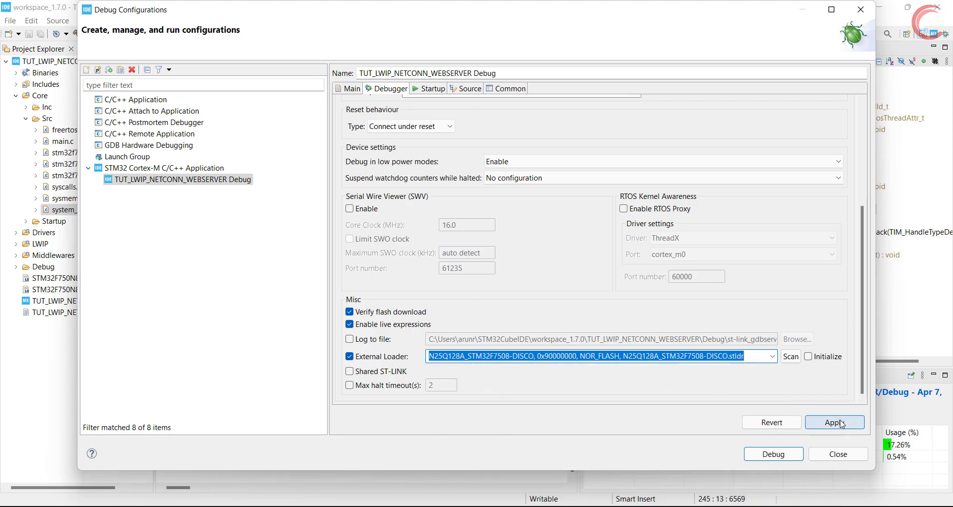
pyautogui.click(833, 423)
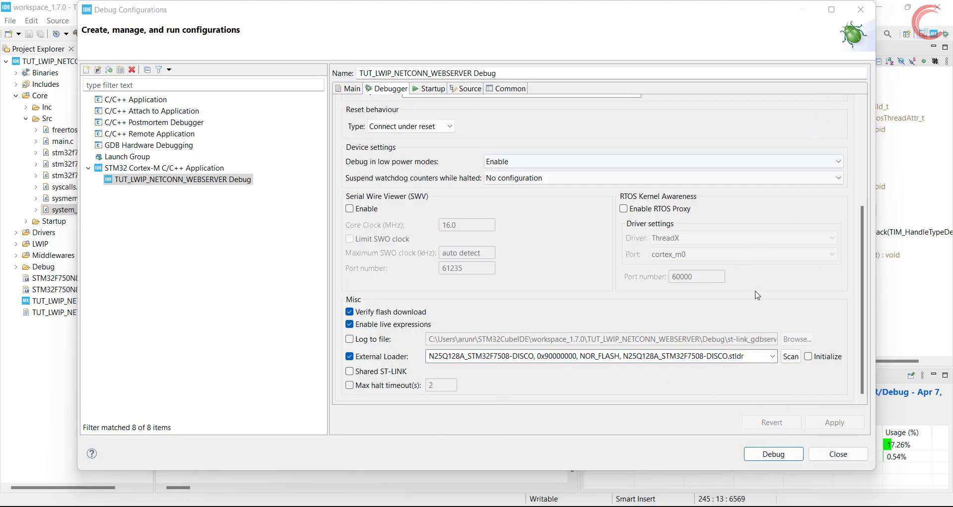
# - Launch the debug session, flash the verified firmware, and scroll through main.c
pyautogui.click(772, 454)
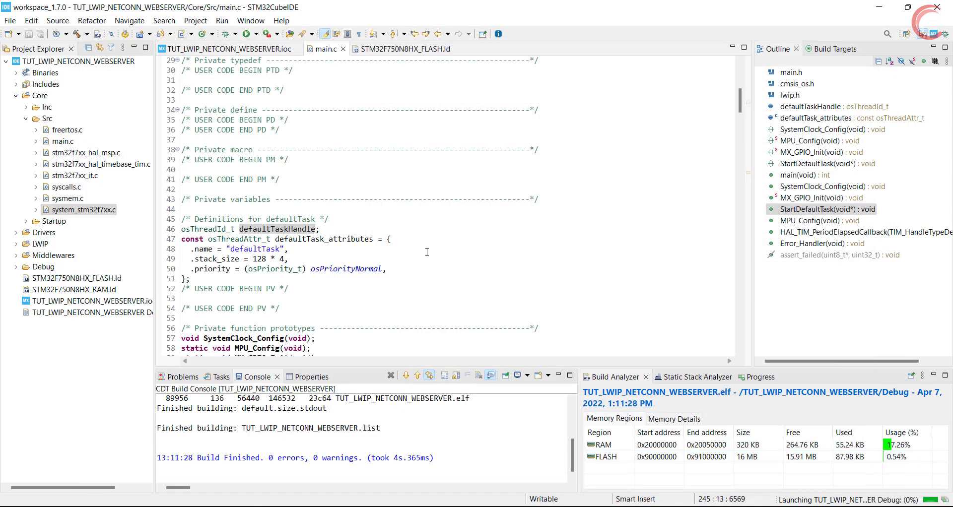
pyautogui.moveTo(417, 245)
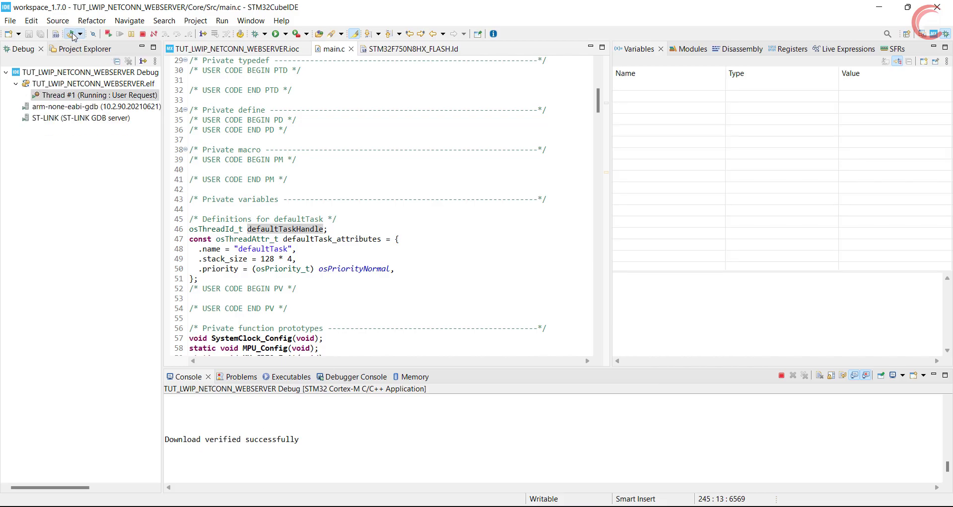
pyautogui.click(71, 33)
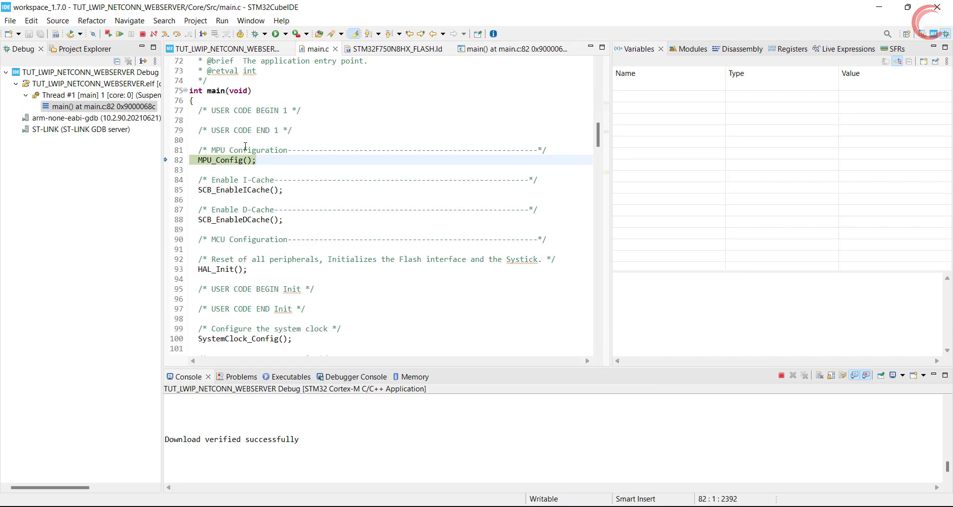
pyautogui.moveTo(256, 235)
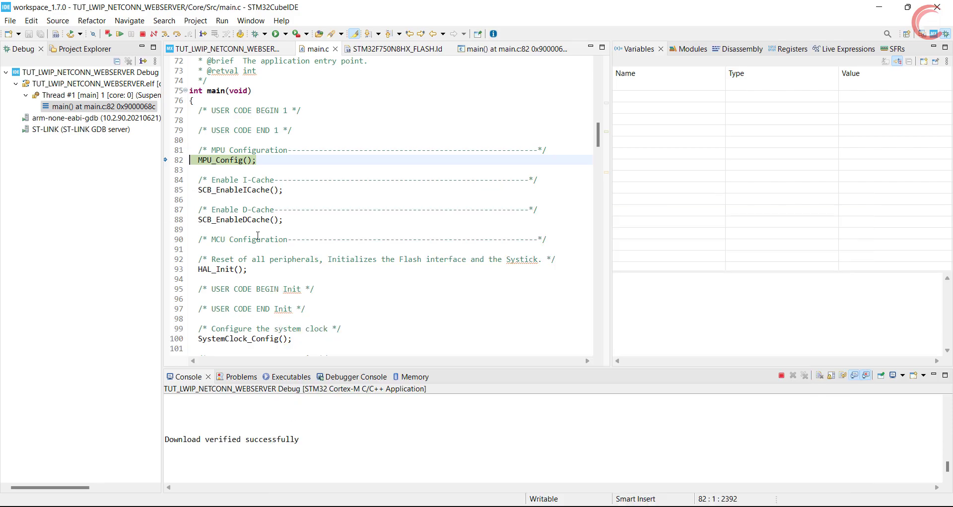
pyautogui.scroll(-3)
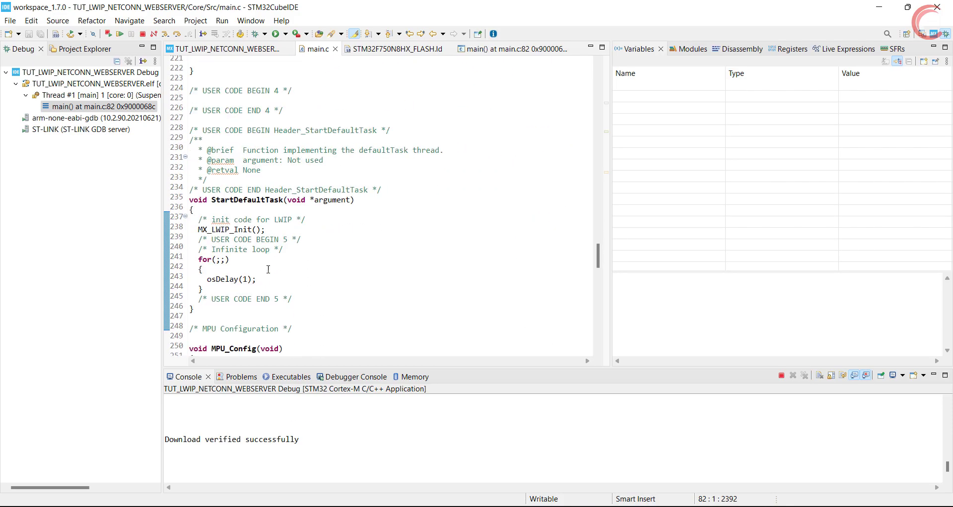
pyautogui.scroll(-3)
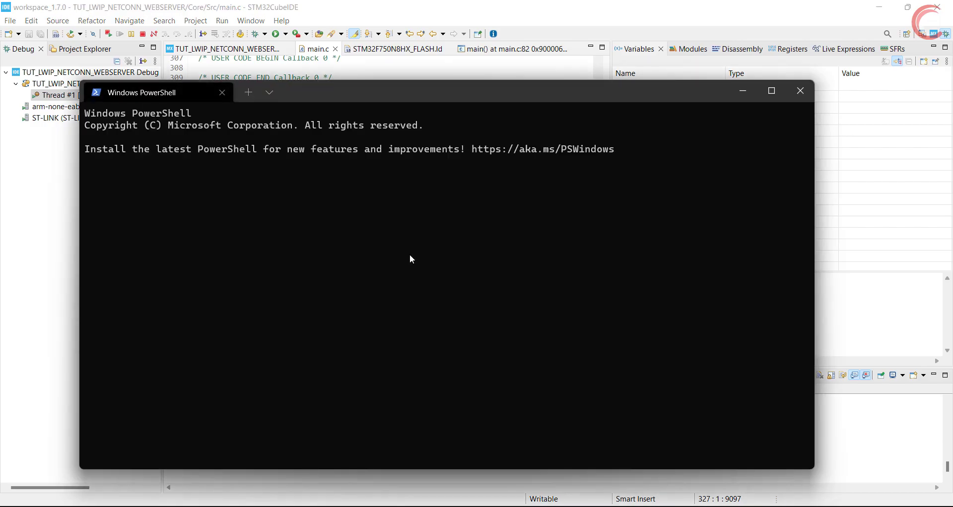
# - Ping 192.168.0.123 from PowerShell, confirm 4 of 4 replies, then minimize the console
pyautogui.write('p')
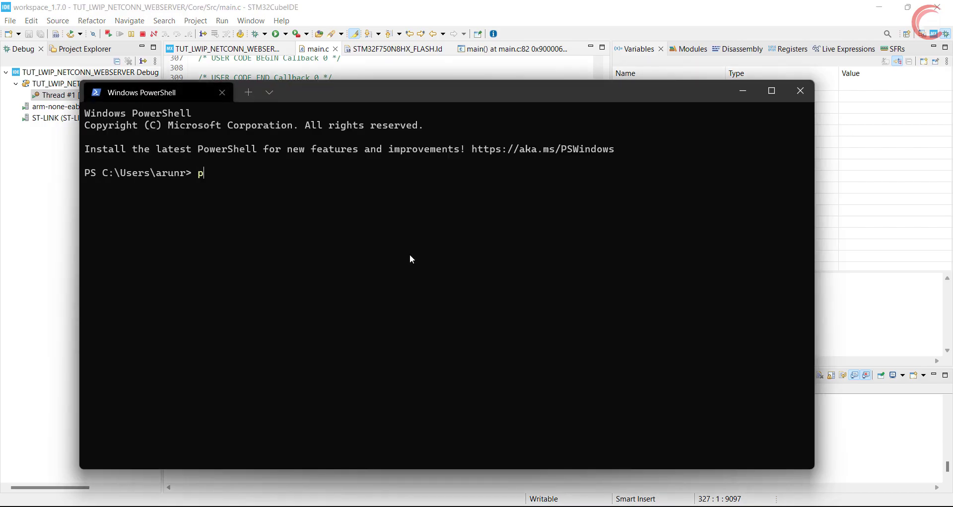
pyautogui.write('ing 192.1')
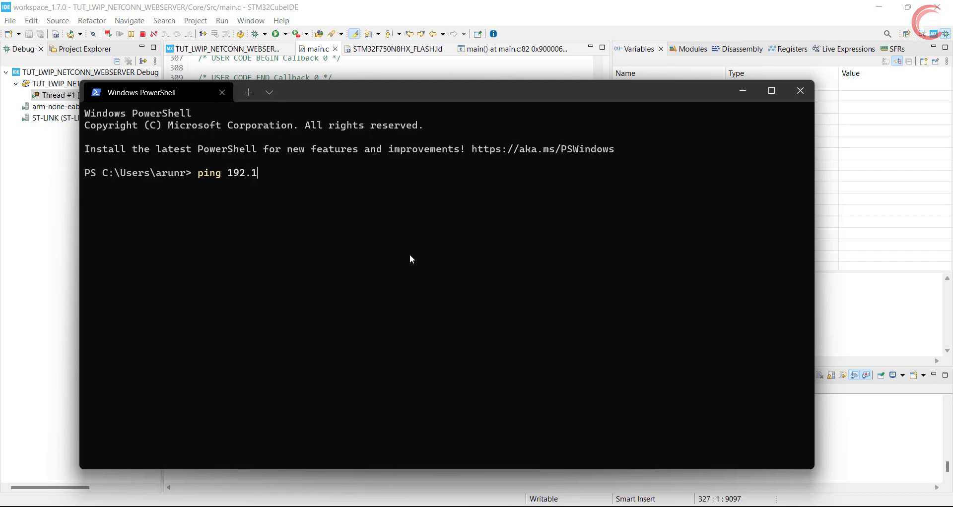
pyautogui.write('68.0.123')
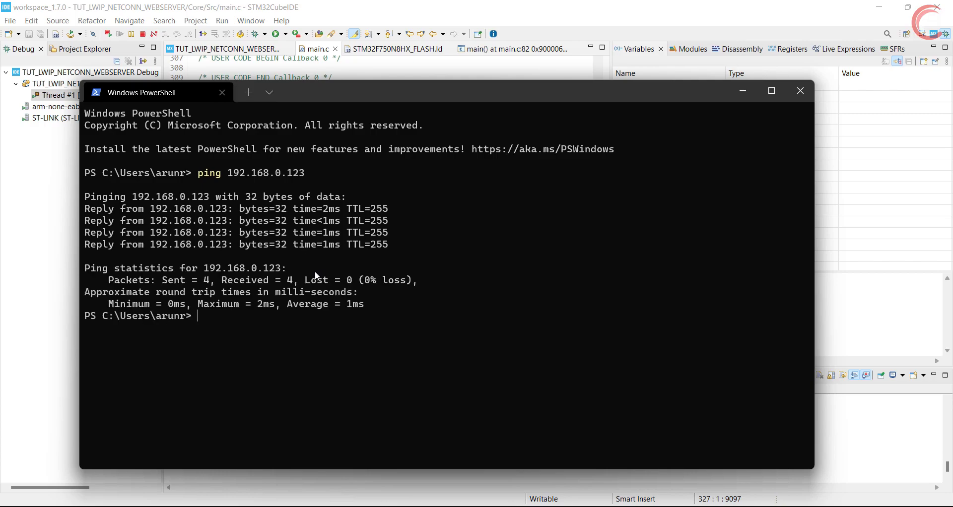
pyautogui.moveTo(673, 160)
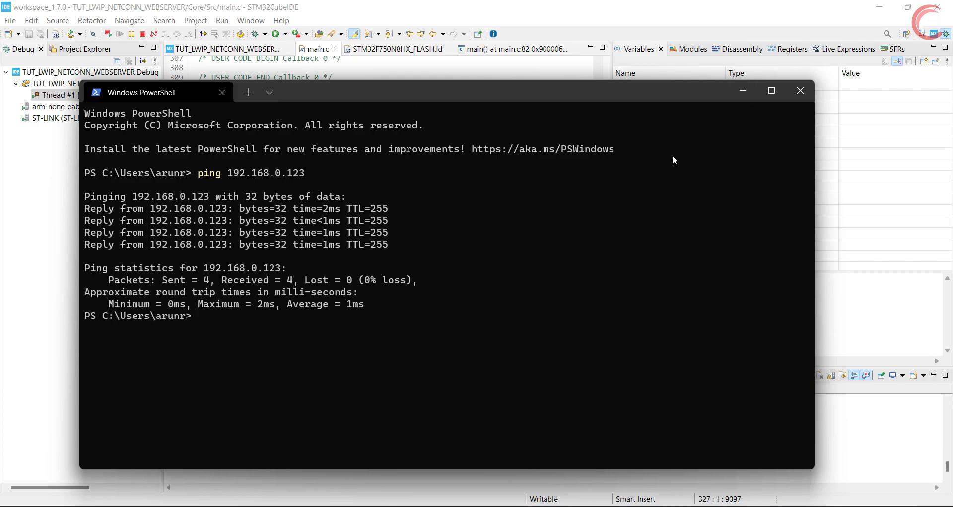
pyautogui.moveTo(741, 91)
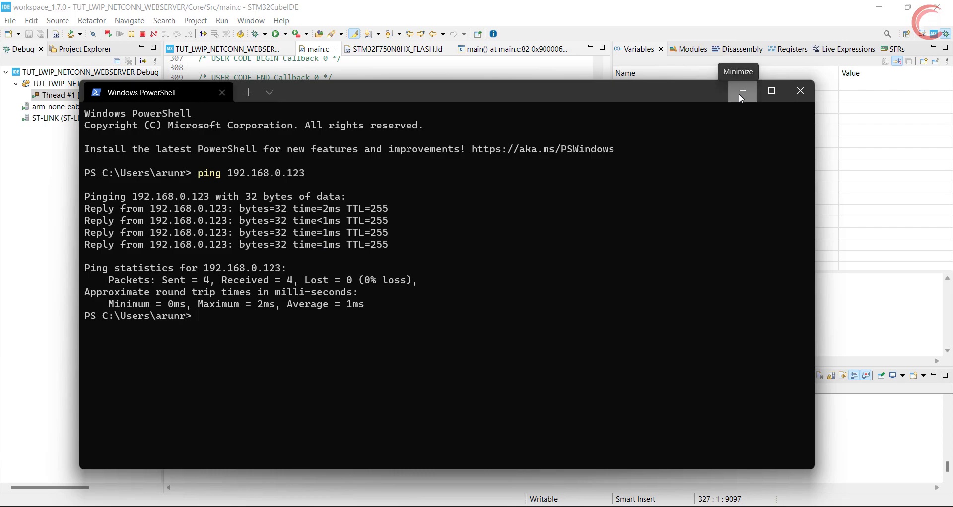
pyautogui.click(741, 91)
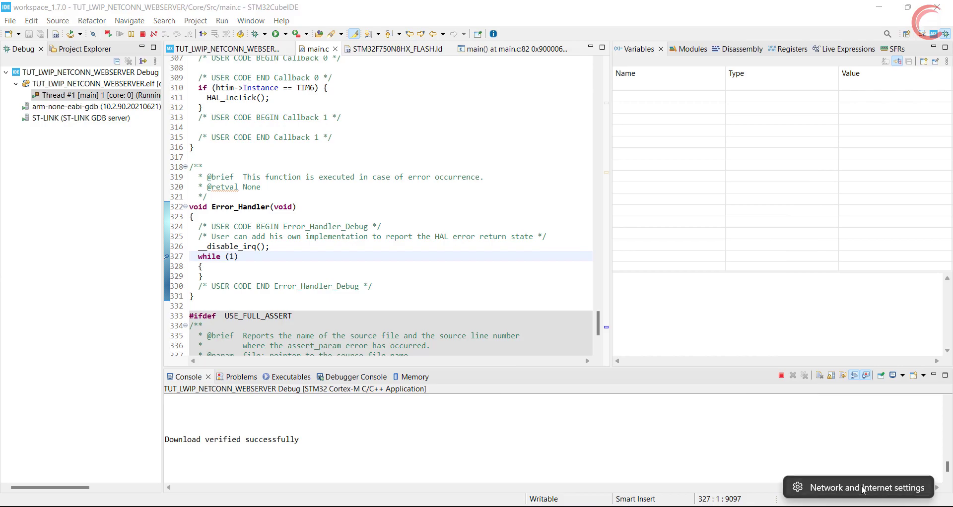
# - Review Ethernet's manual IPv4 192.168.0.2 and gateway 192.168.0.1, cancelling the Edit dialog
pyautogui.click(865, 487)
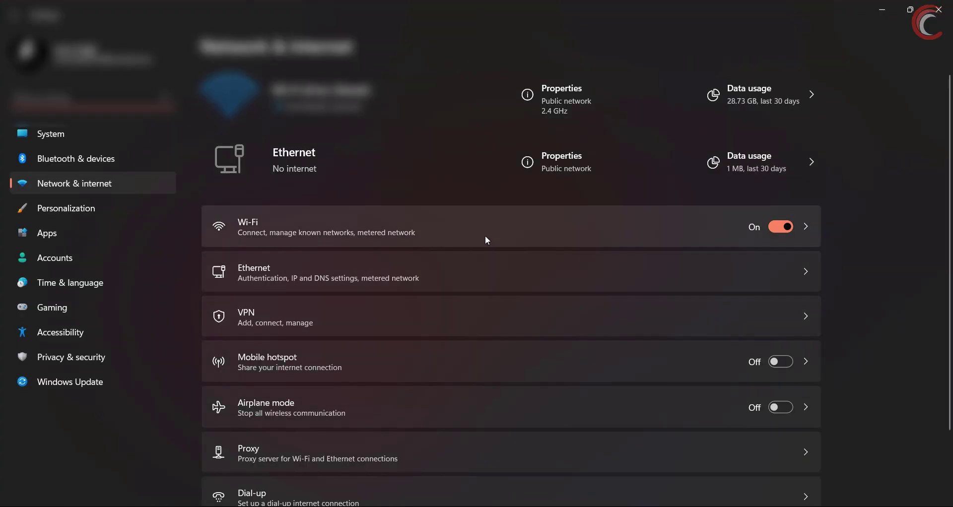
pyautogui.scroll(-3)
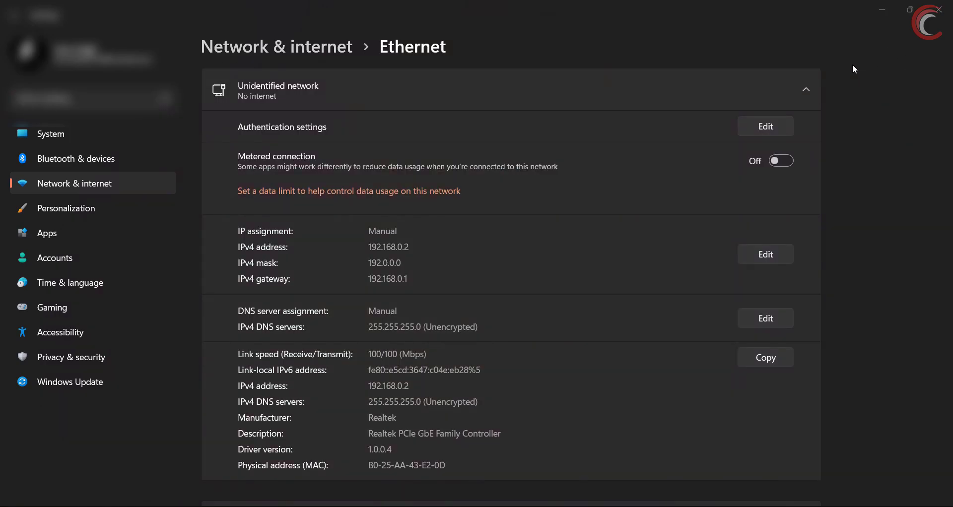
pyautogui.scroll(-3)
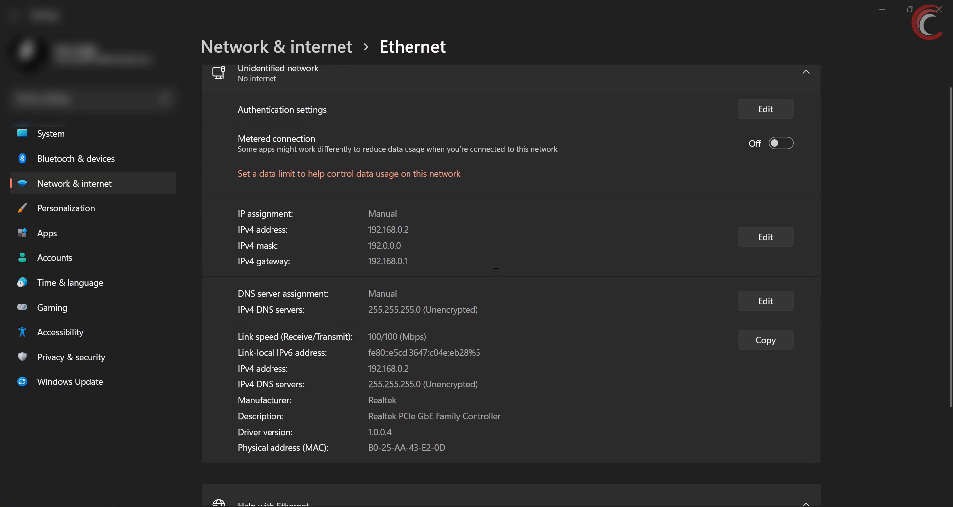
pyautogui.moveTo(316, 237)
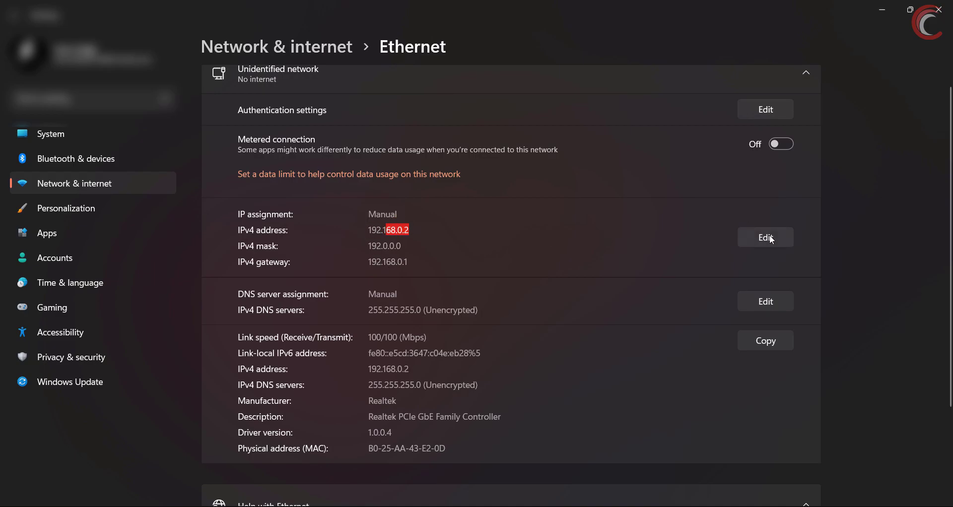
pyautogui.click(764, 236)
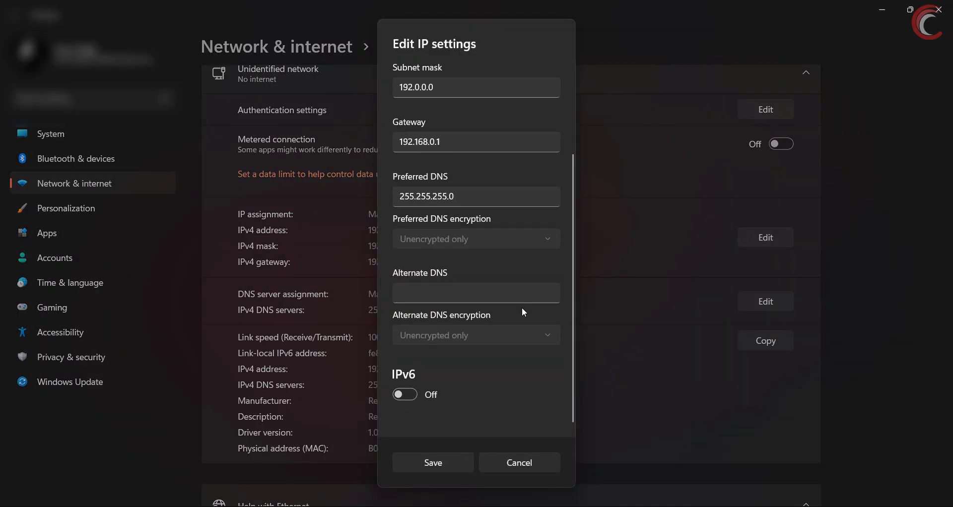
pyautogui.click(432, 462)
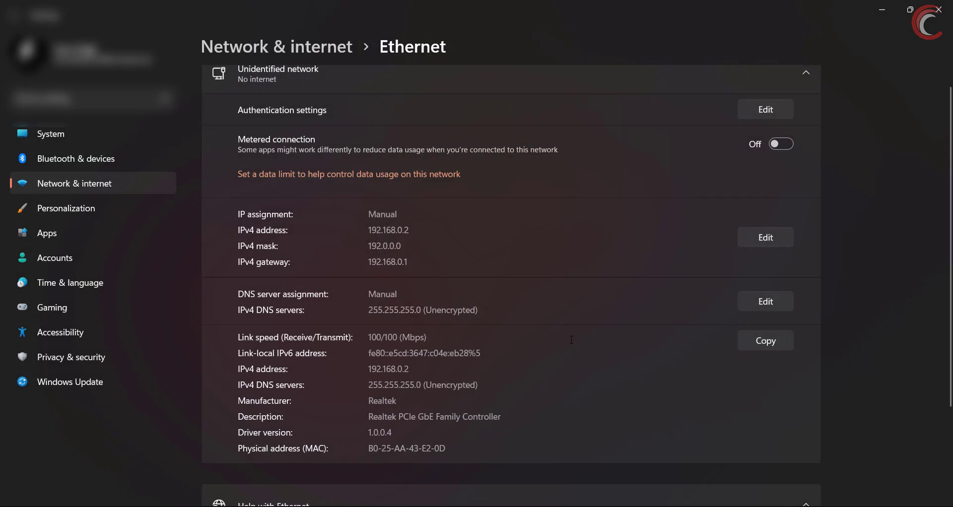
pyautogui.scroll(-3)
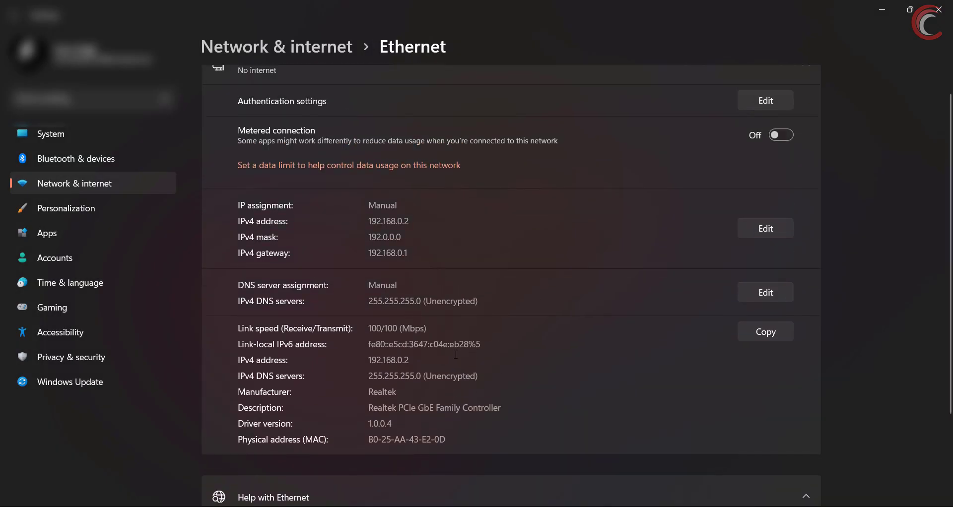
pyautogui.scroll(3)
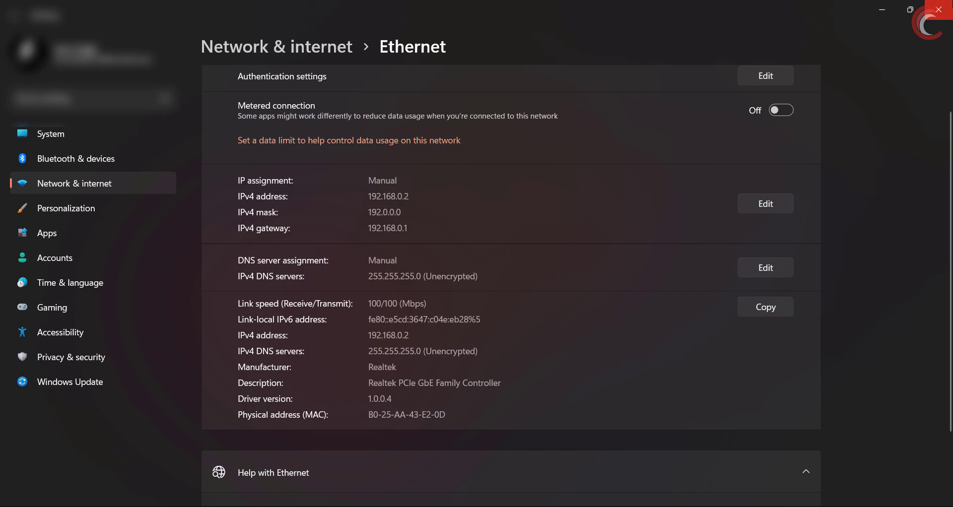
pyautogui.moveTo(942, 10)
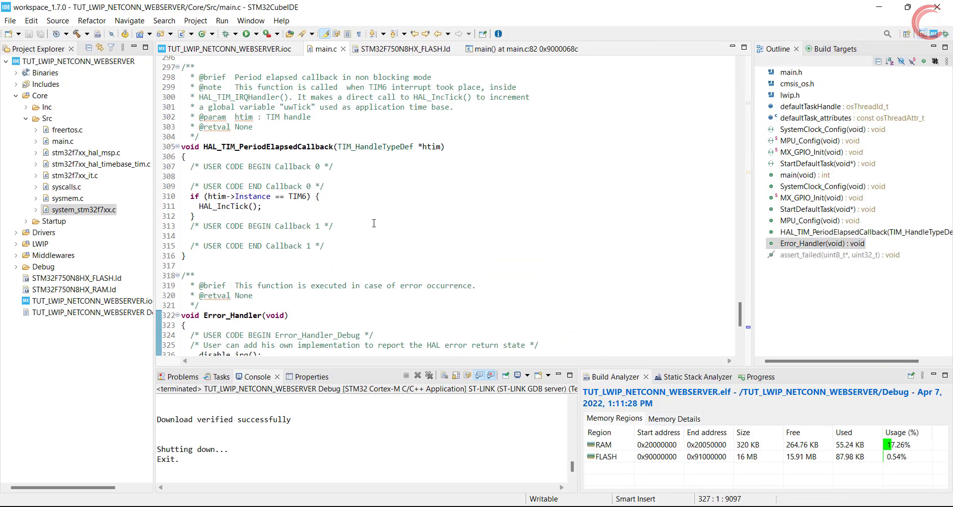
pyautogui.moveTo(877, 4)
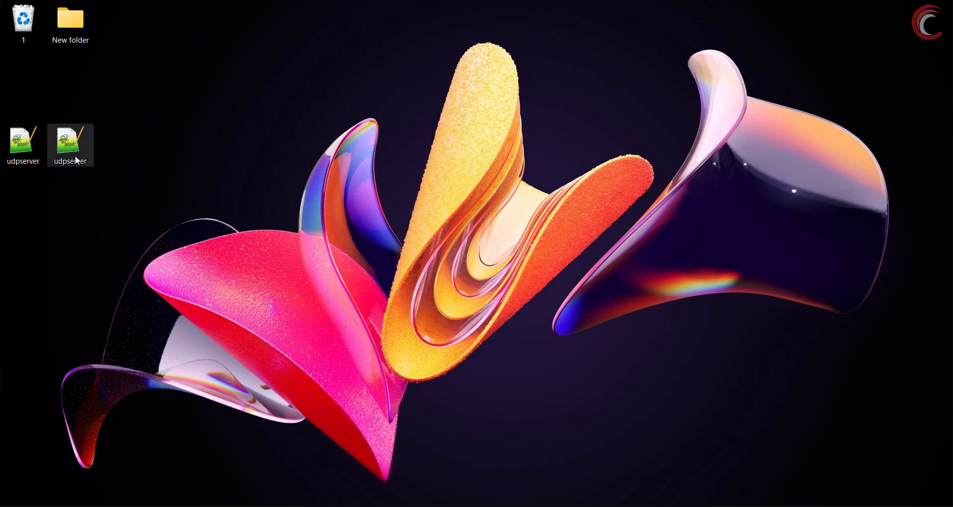
pyautogui.moveTo(71, 143)
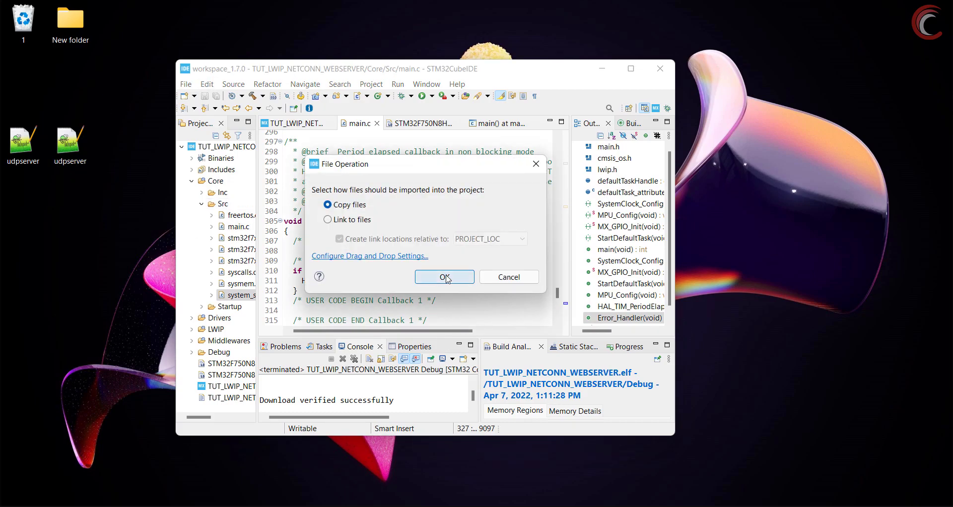
# - Confirm copying udpserver.c into the project and select it in Project Explorer
pyautogui.click(444, 277)
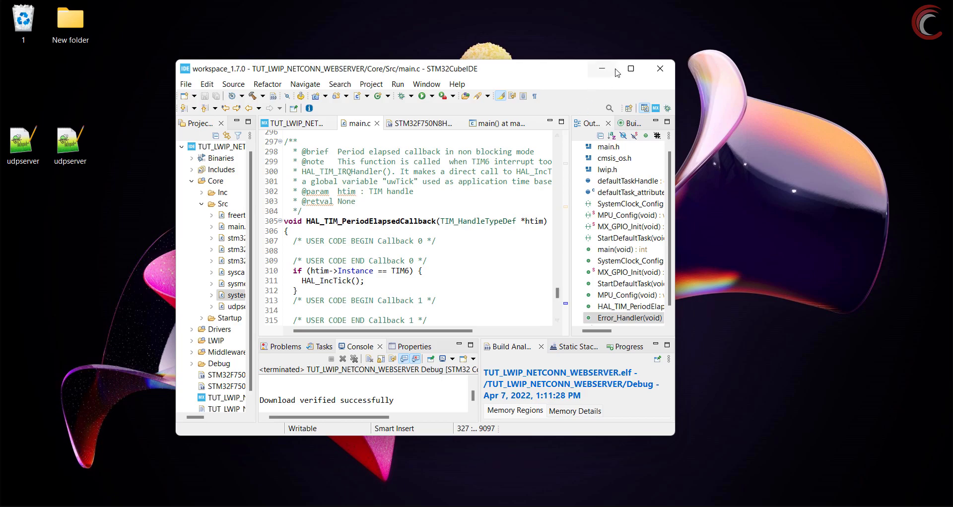
pyautogui.click(630, 69)
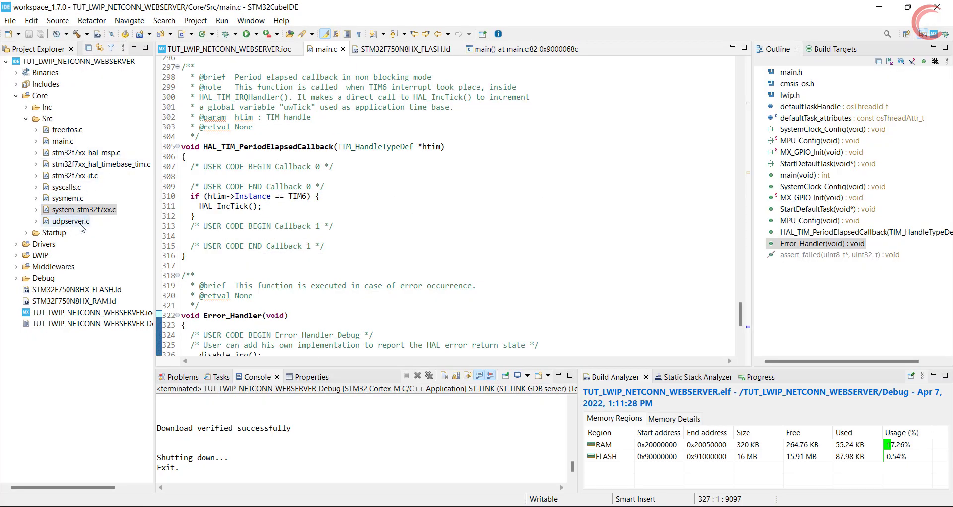
# - Open udpserver.c and highlight the netbuf buffer among its connection globals
pyautogui.doubleClick(71, 221)
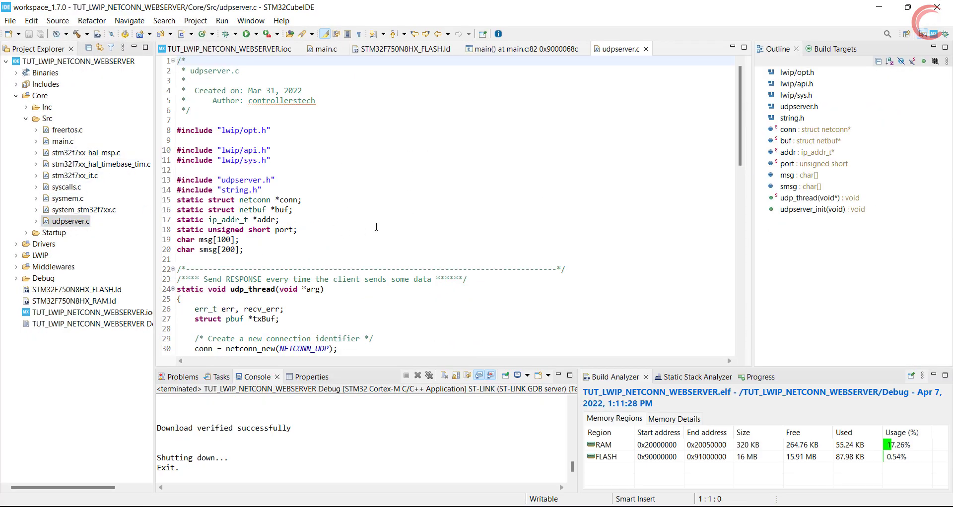
pyautogui.scroll(-3)
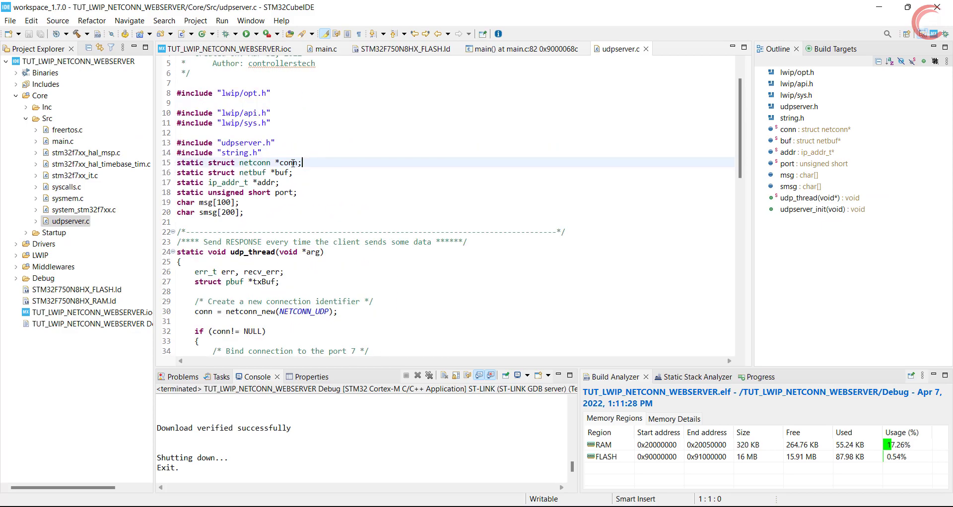
pyautogui.doubleClick(269, 162)
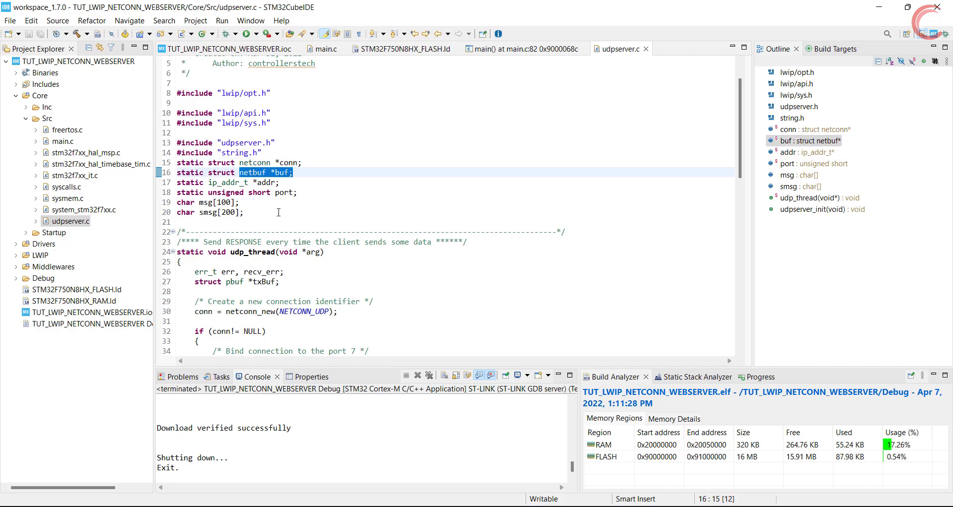
pyautogui.moveTo(300, 215)
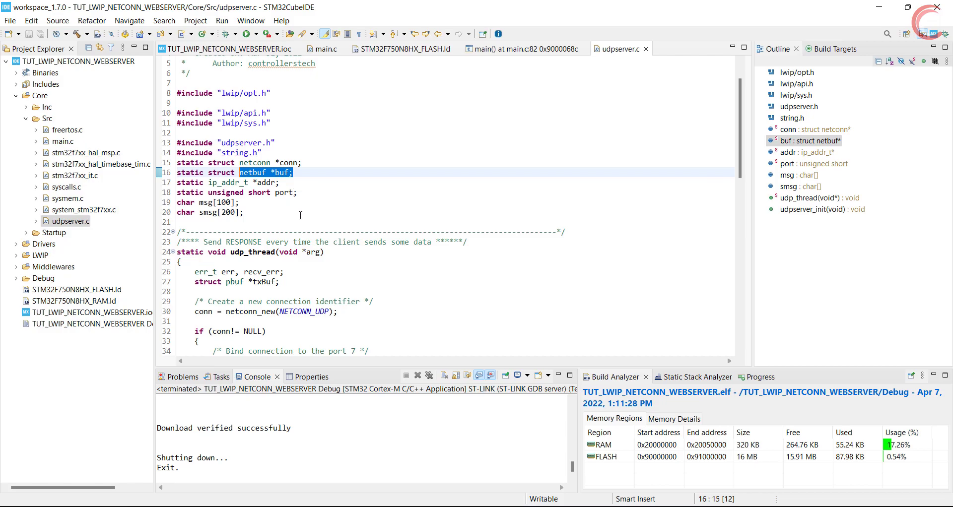
# - Highlight sys_thread_new's udp_thread, NULL and osPriorityNormal arguments in udpserver_init
pyautogui.scroll(-3)
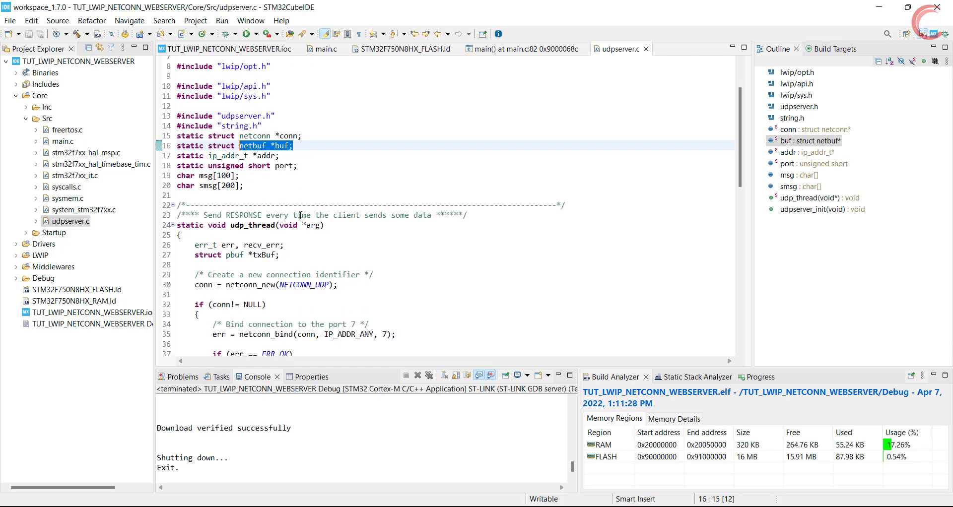
pyautogui.scroll(-3)
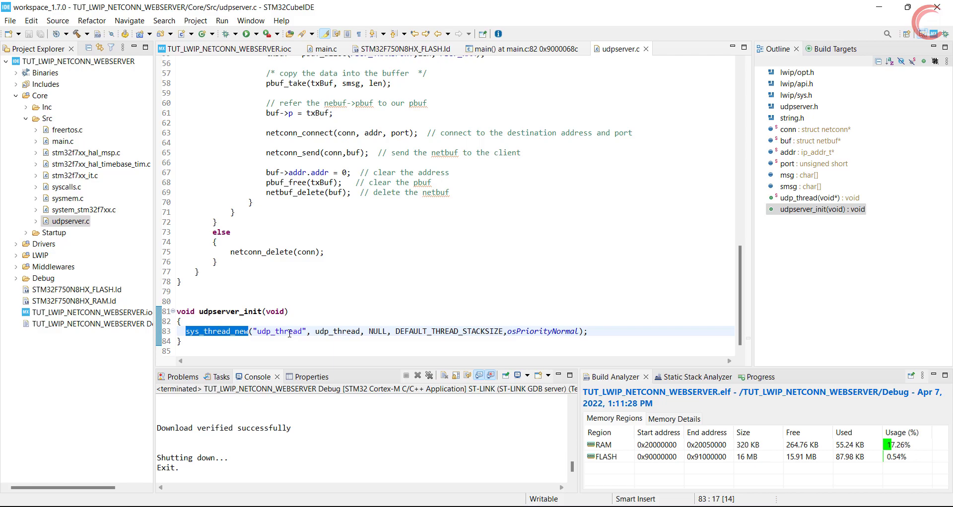
pyautogui.doubleClick(337, 331)
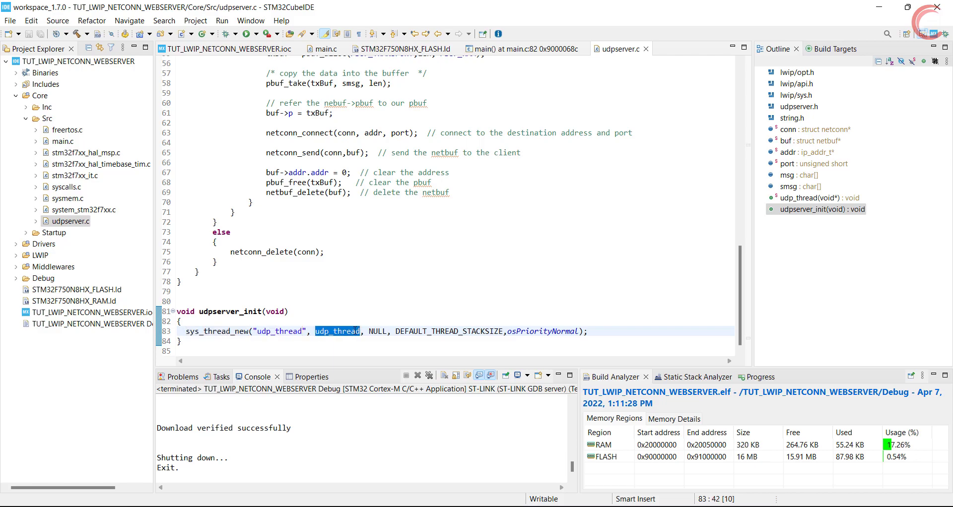
pyautogui.scroll(3)
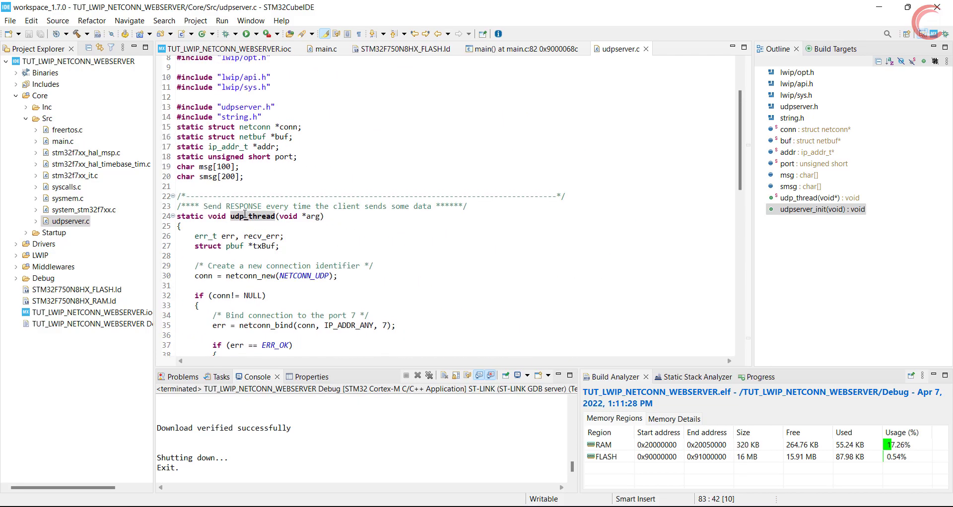
pyautogui.click(814, 197)
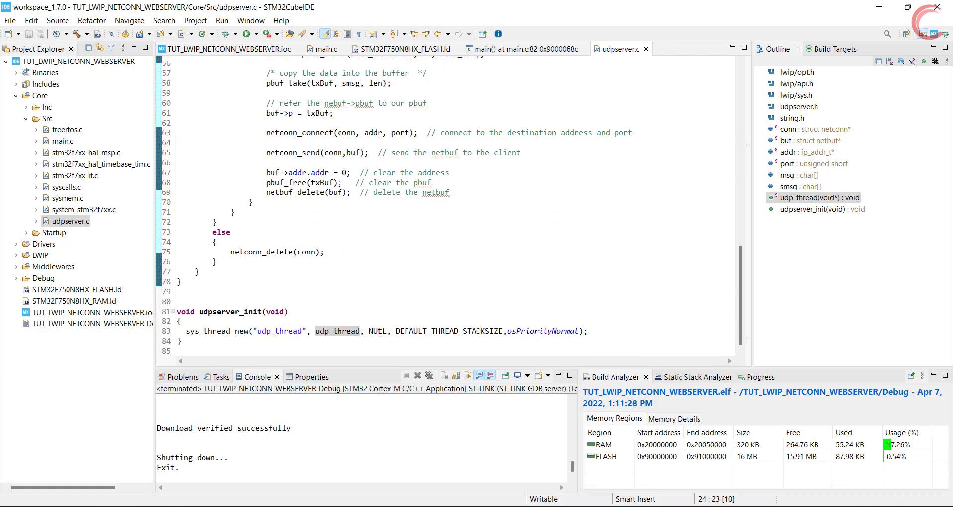
pyautogui.doubleClick(376, 331)
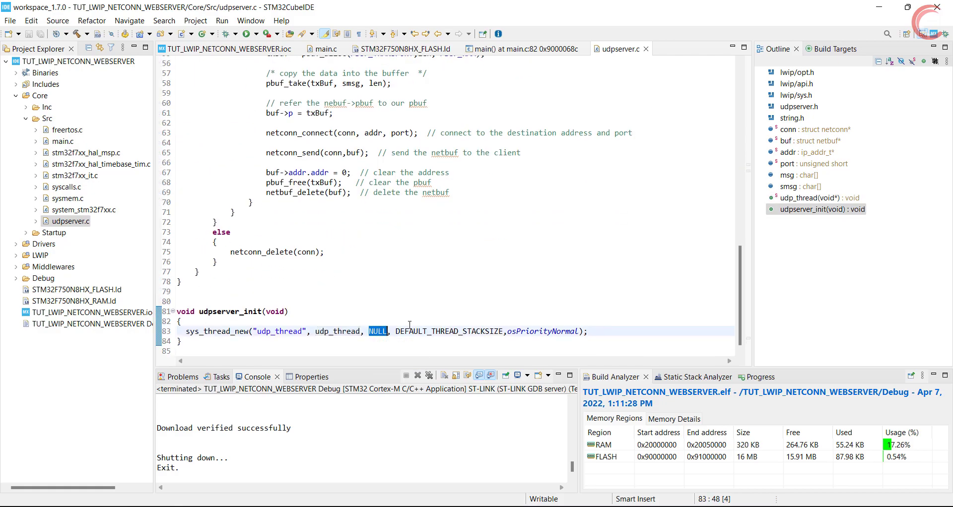
pyautogui.doubleClick(447, 331)
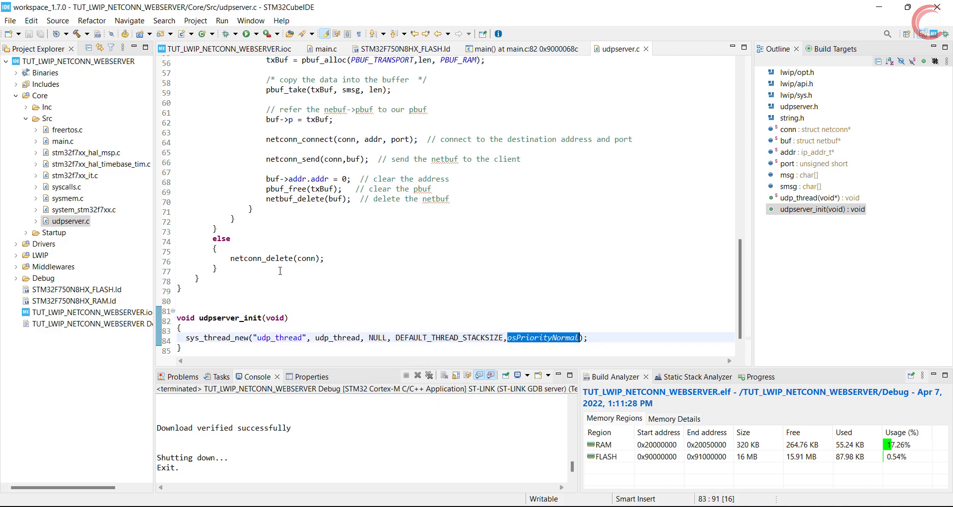
pyautogui.scroll(3)
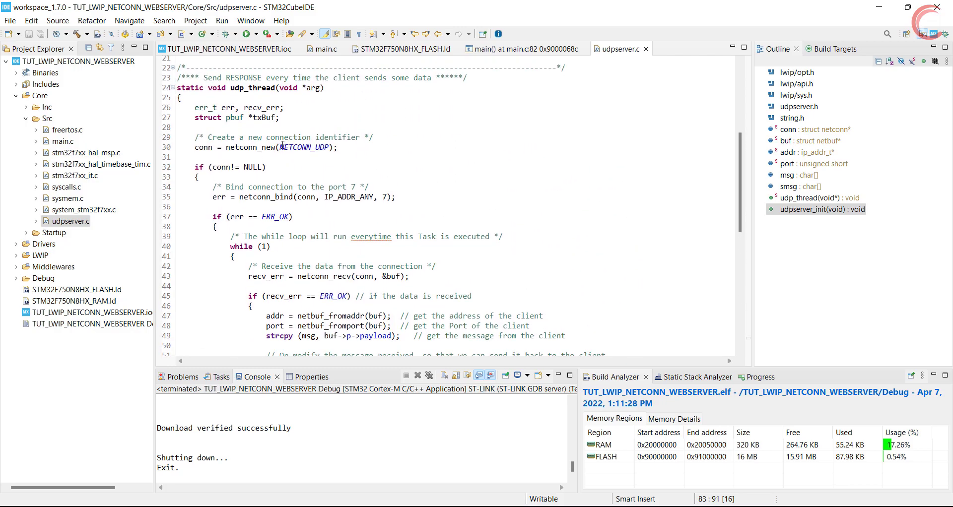
pyautogui.tripleClick(261, 147)
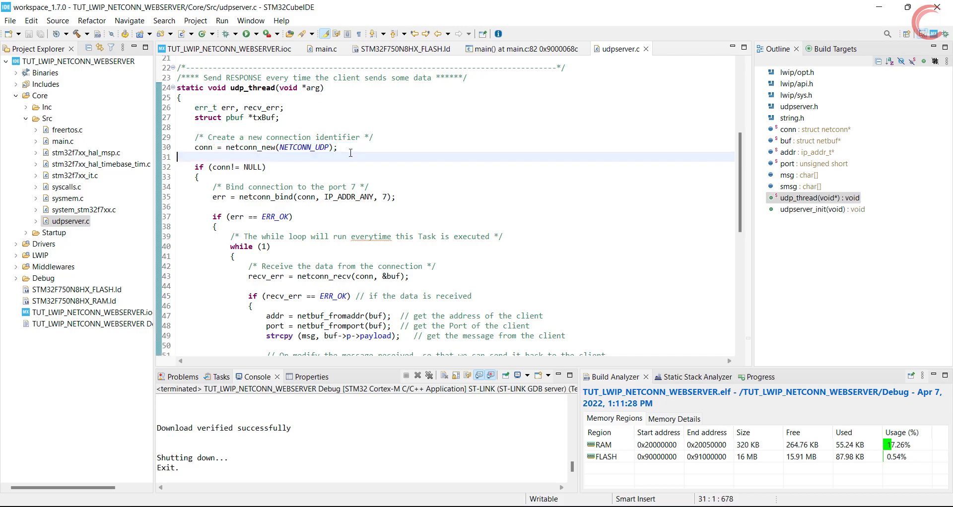
pyautogui.doubleClick(249, 147)
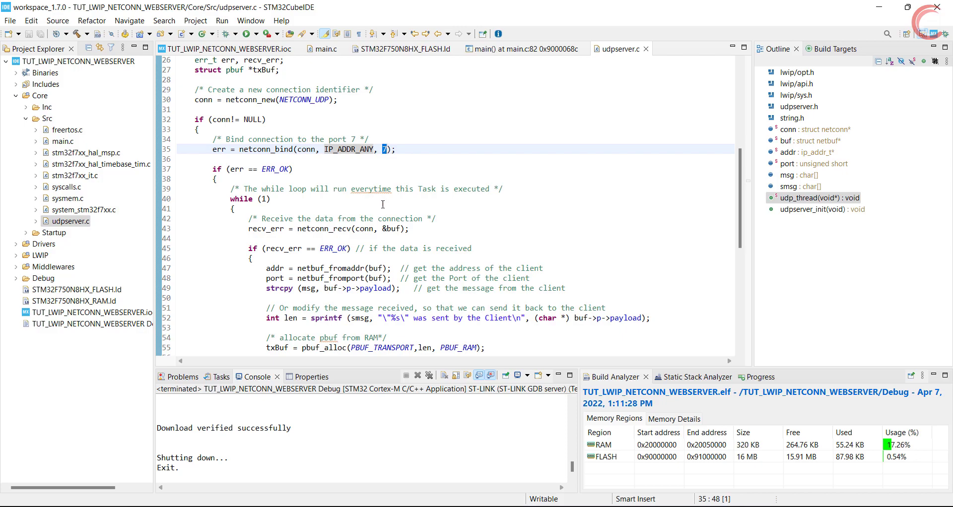
pyautogui.click(291, 168)
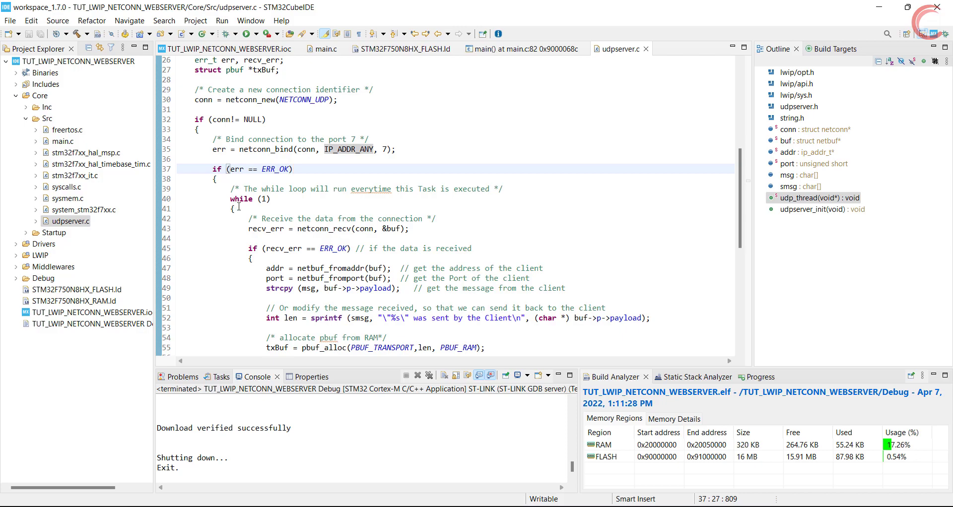
pyautogui.scroll(-3)
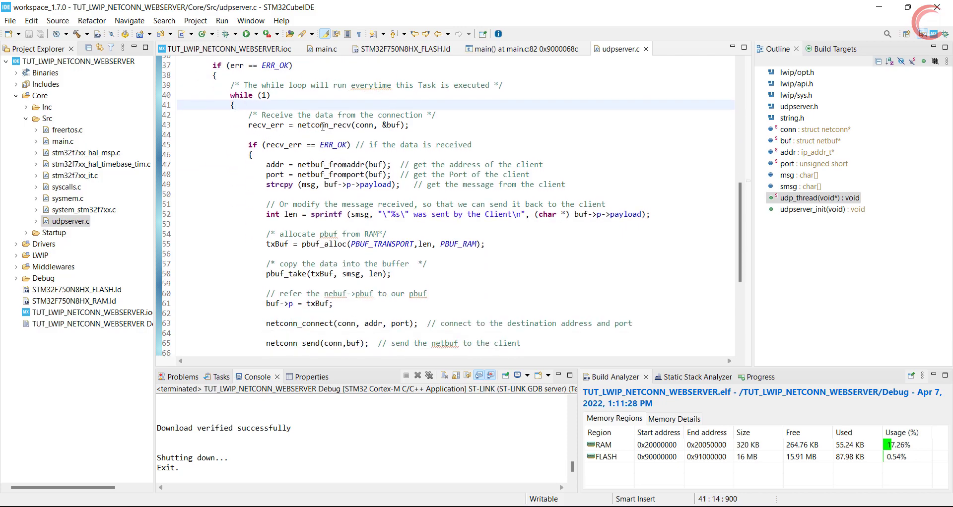
pyautogui.doubleClick(326, 125)
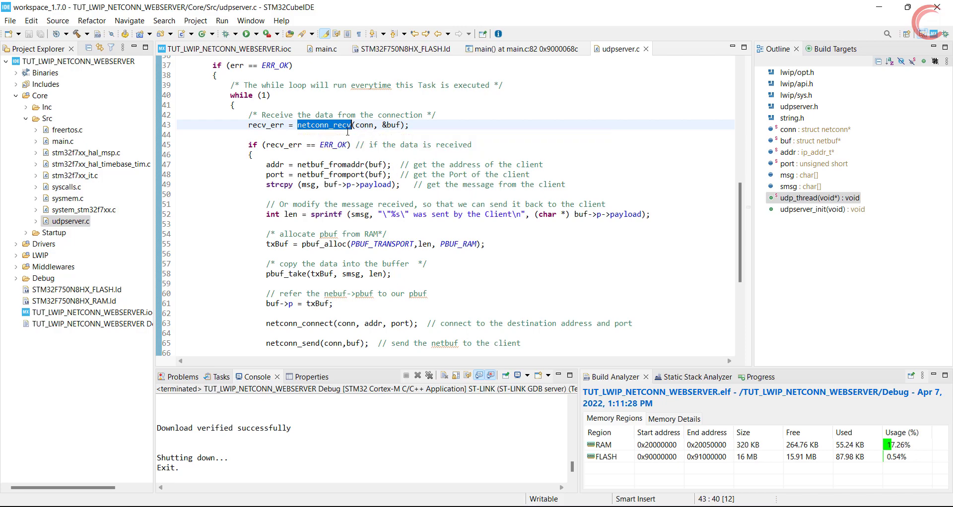
pyautogui.moveTo(393, 125)
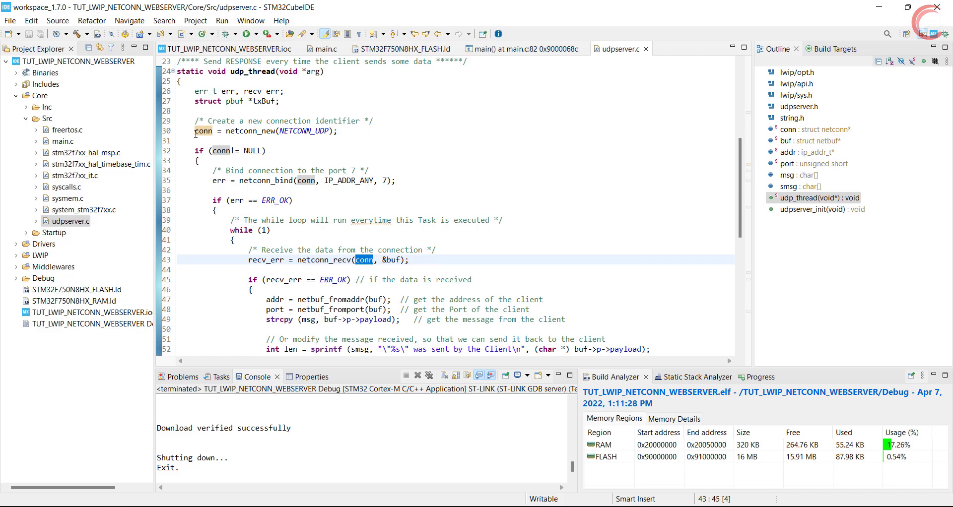
pyautogui.moveTo(393, 260)
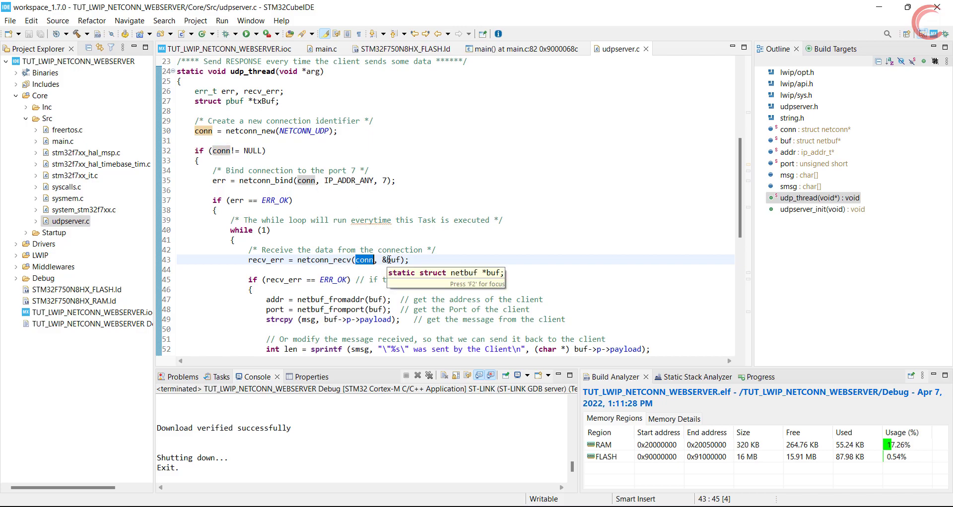
pyautogui.scroll(-3)
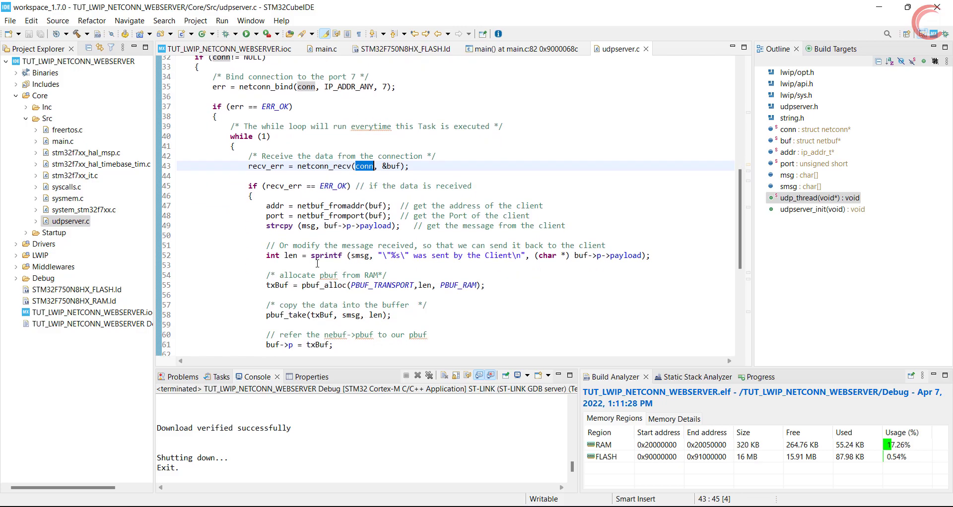
pyautogui.scroll(-3)
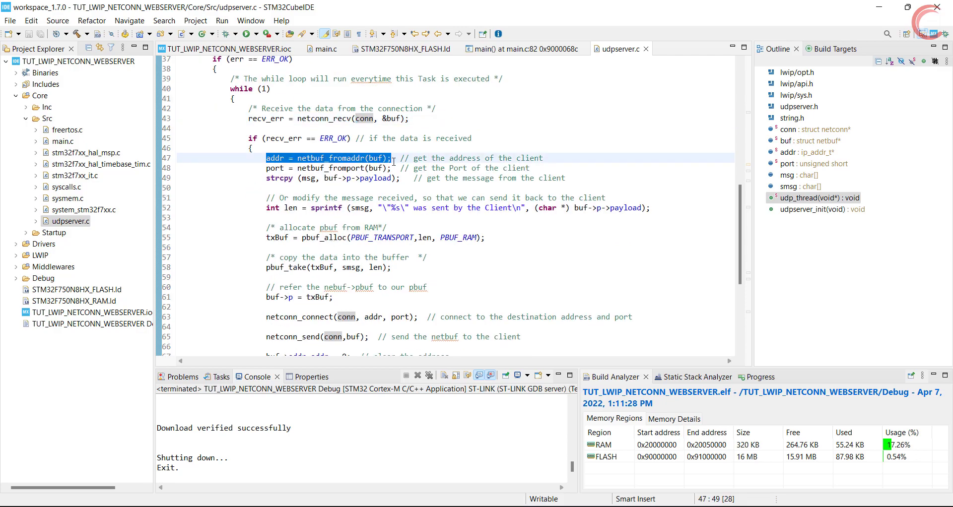
pyautogui.click(262, 168)
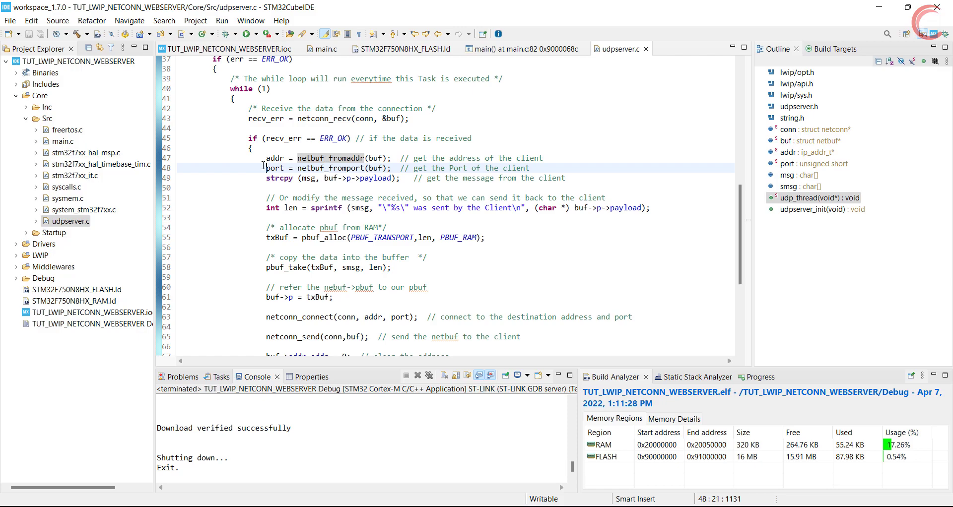
pyautogui.doubleClick(329, 169)
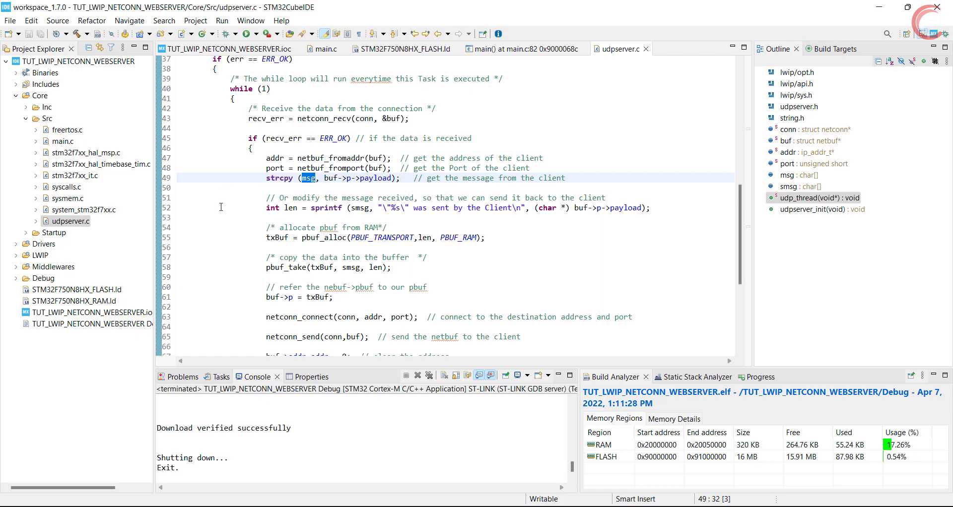
pyautogui.moveTo(299, 191)
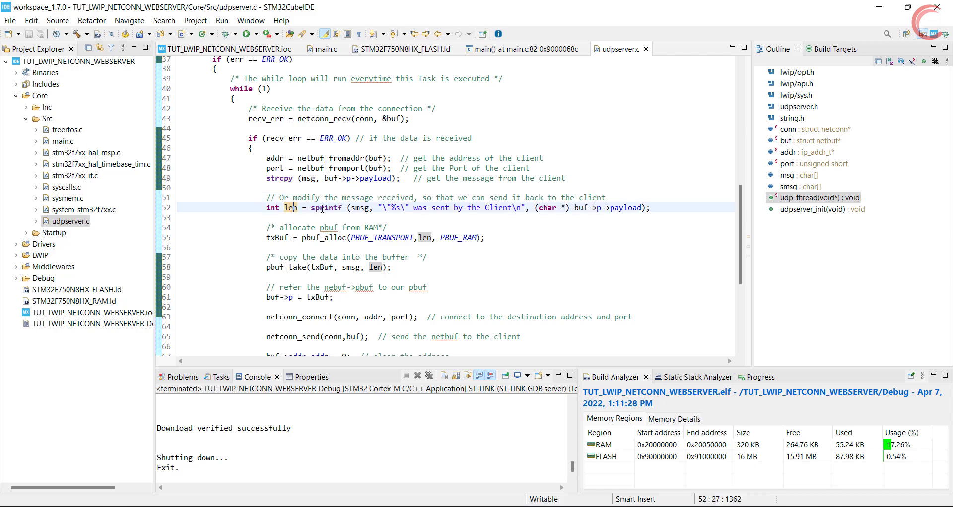
pyautogui.doubleClick(359, 208)
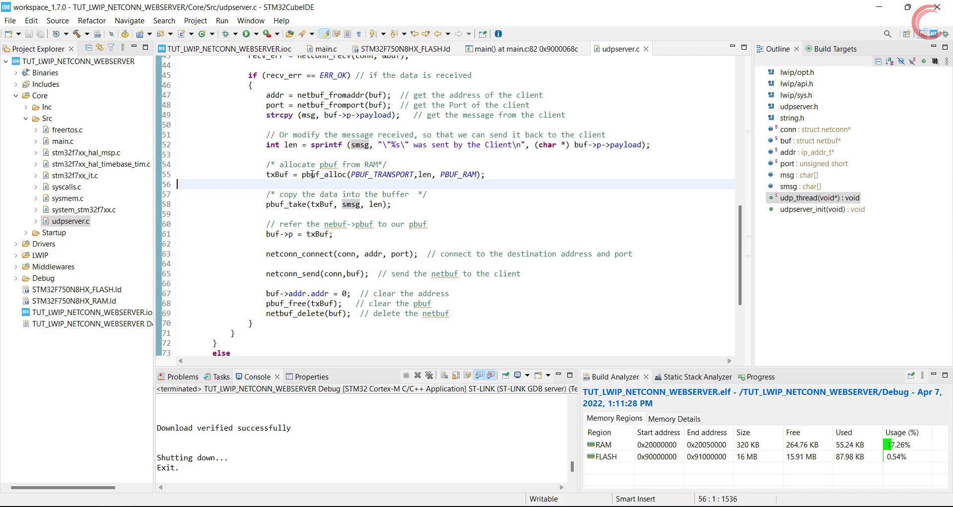
pyautogui.doubleClick(323, 174)
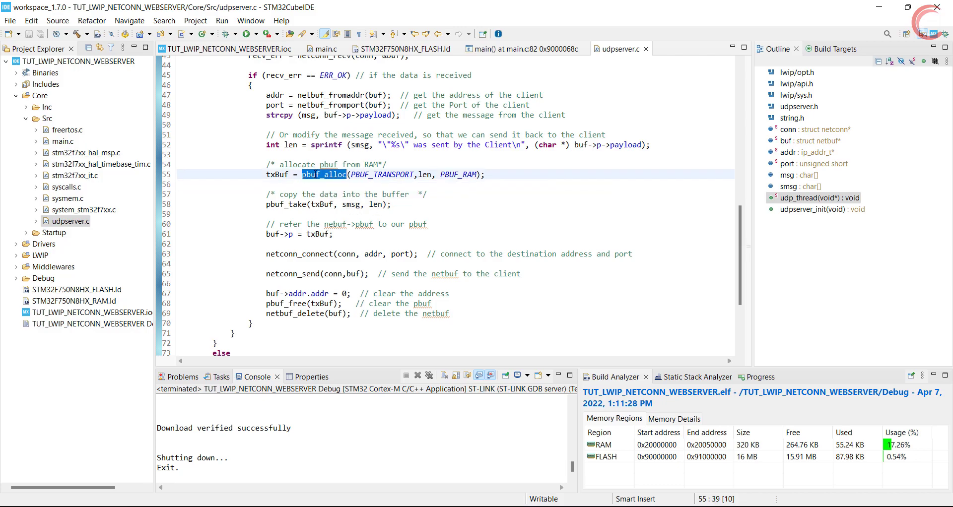
pyautogui.scroll(3)
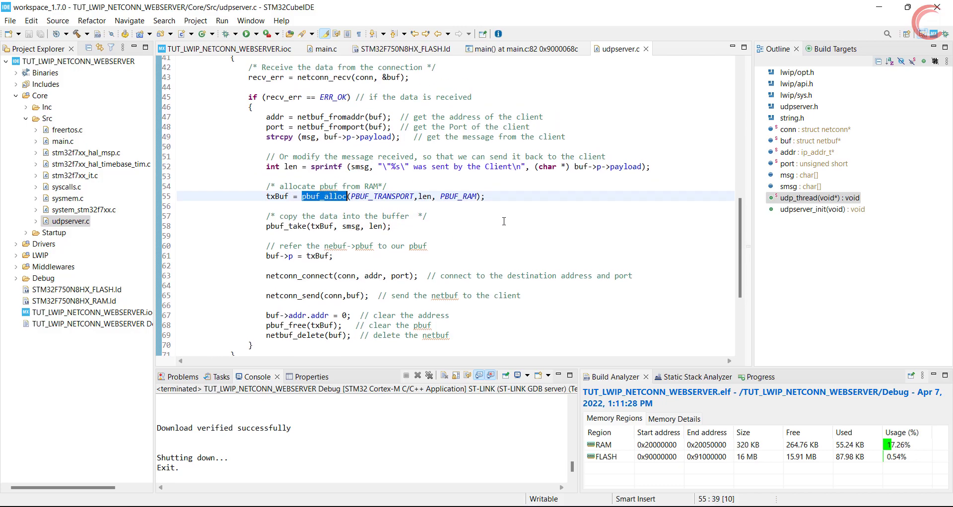
pyautogui.scroll(3)
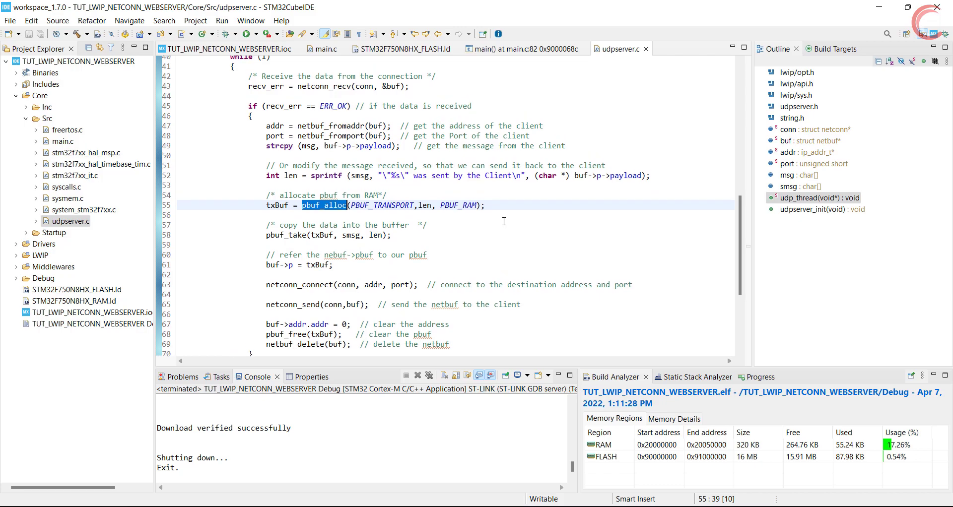
pyautogui.scroll(3)
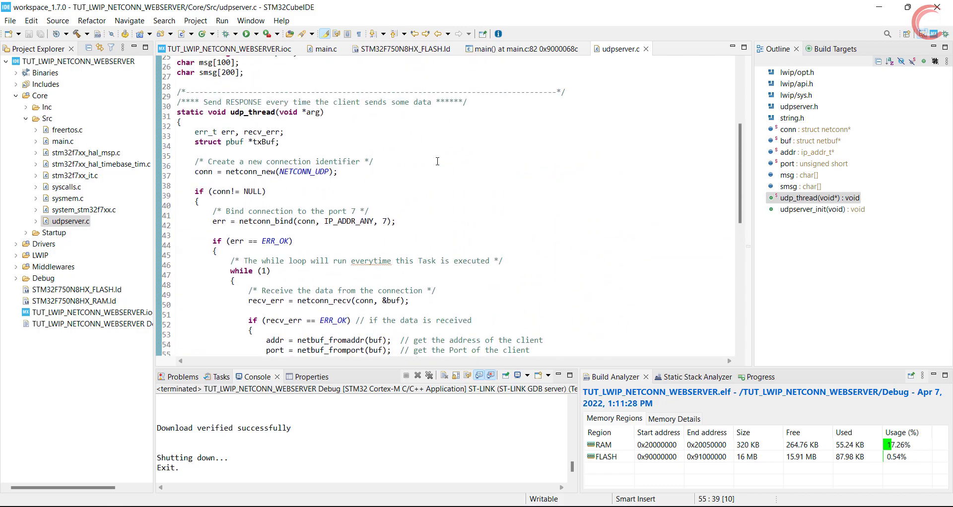
pyautogui.scroll(3)
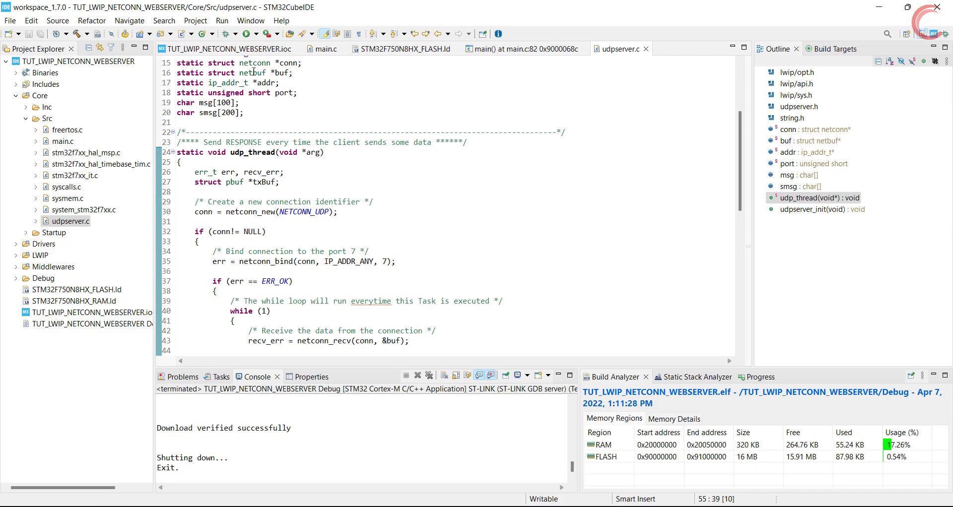
pyautogui.moveTo(252, 73)
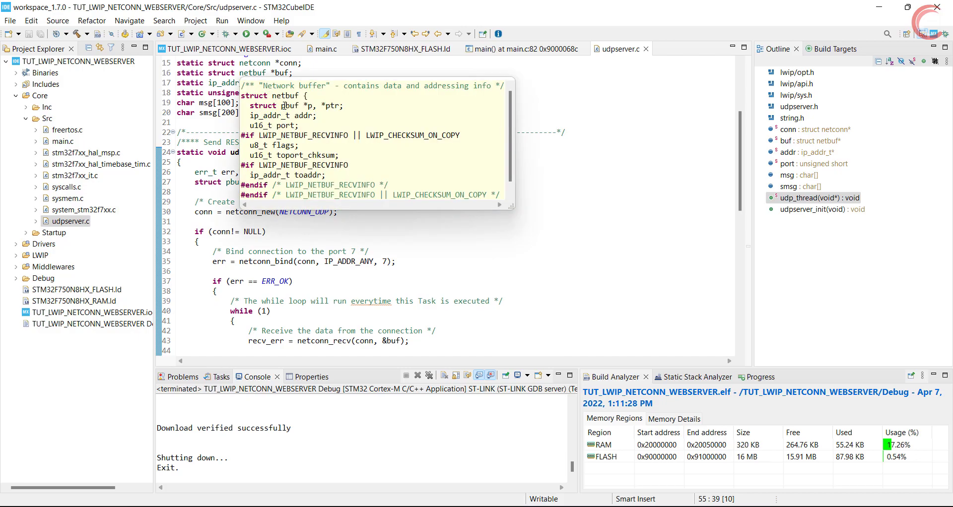
pyautogui.doubleClick(308, 106)
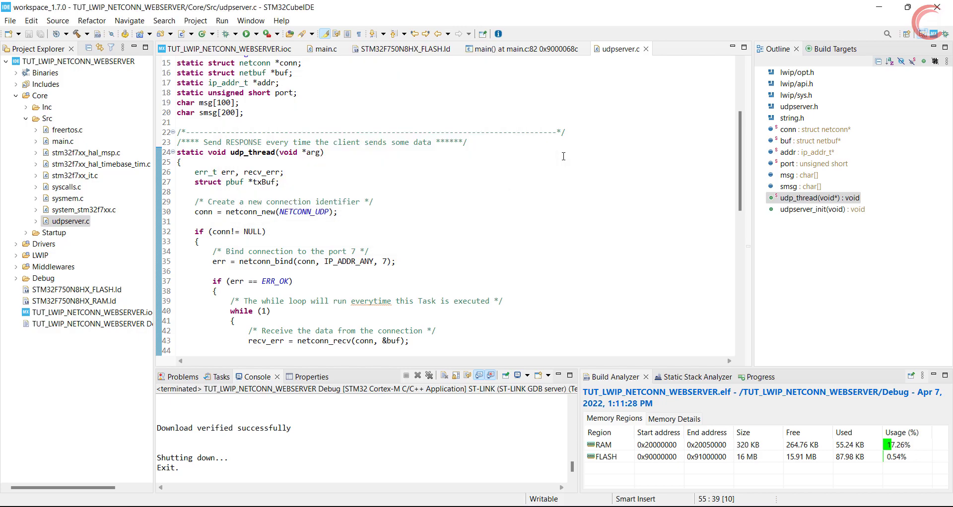
pyautogui.scroll(-3)
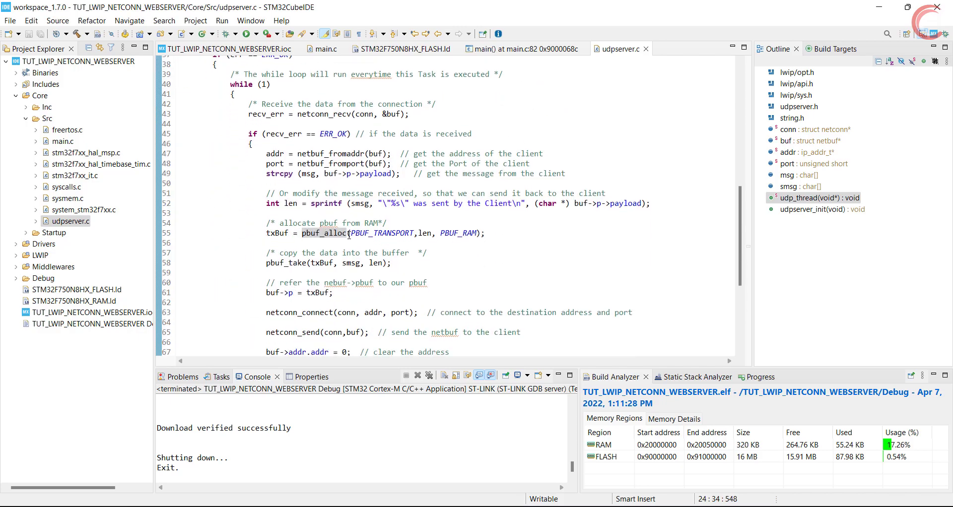
pyautogui.doubleClick(275, 233)
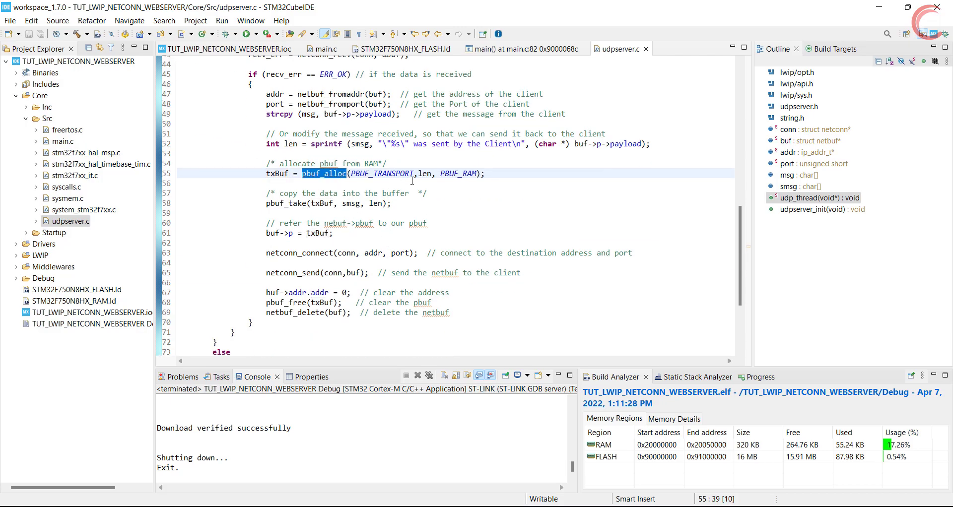
pyautogui.moveTo(289, 203)
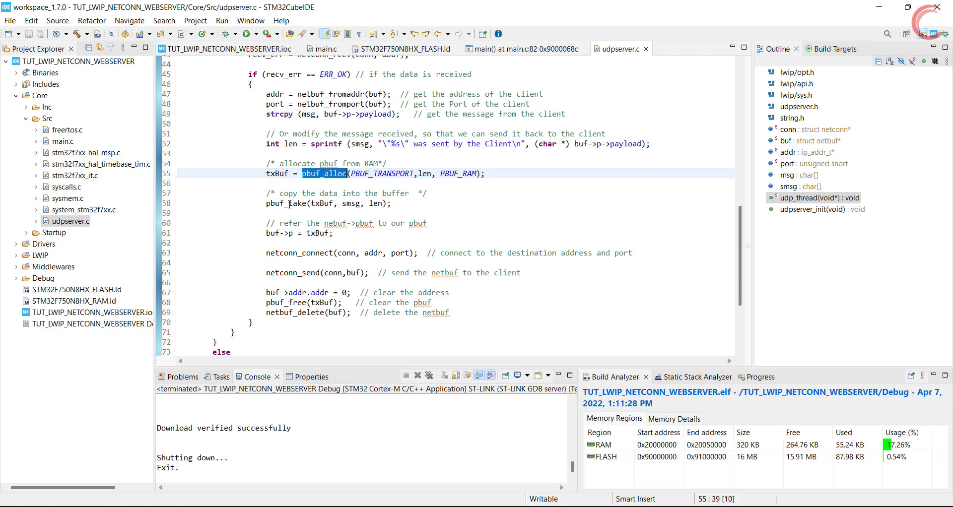
# - Highlight smsg and txBuf in pbuf_take and the buf->p = txBuf assignment
pyautogui.doubleClick(350, 203)
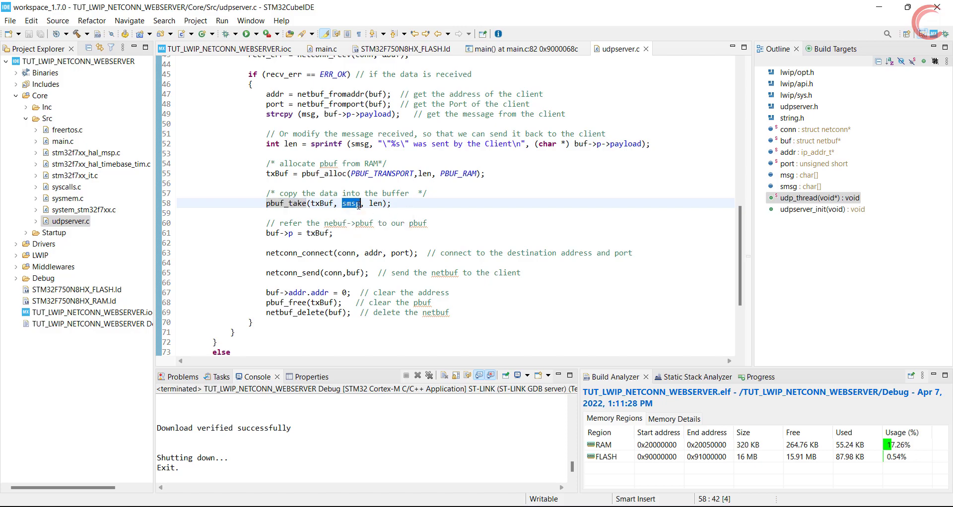
pyautogui.doubleClick(321, 203)
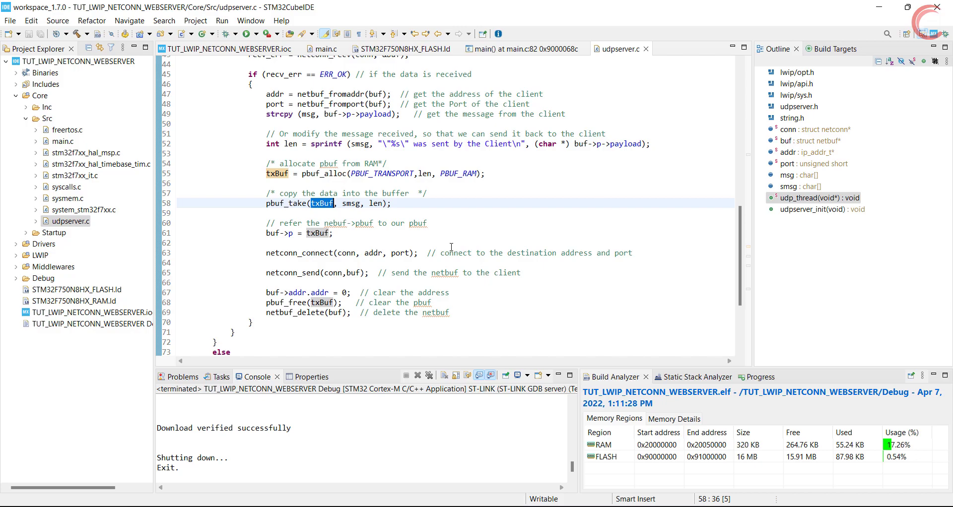
pyautogui.click(263, 232)
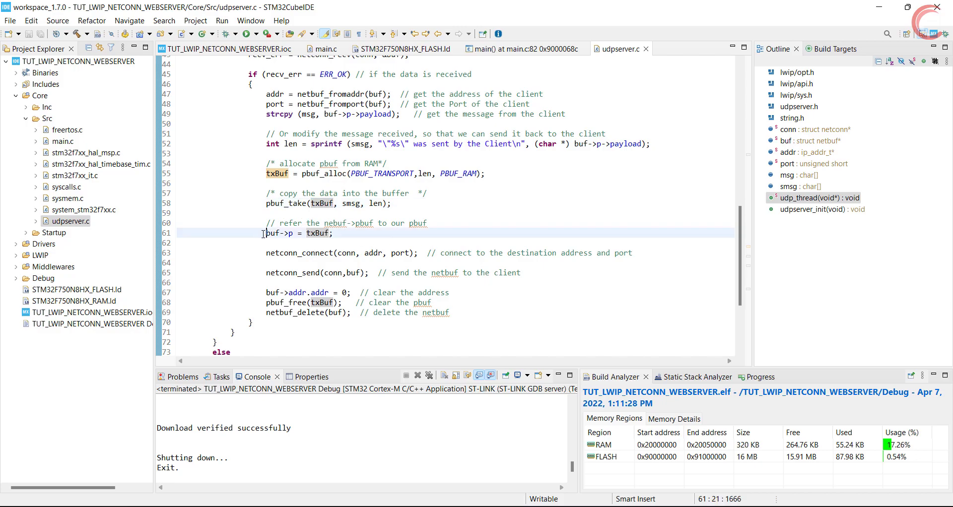
pyautogui.doubleClick(279, 233)
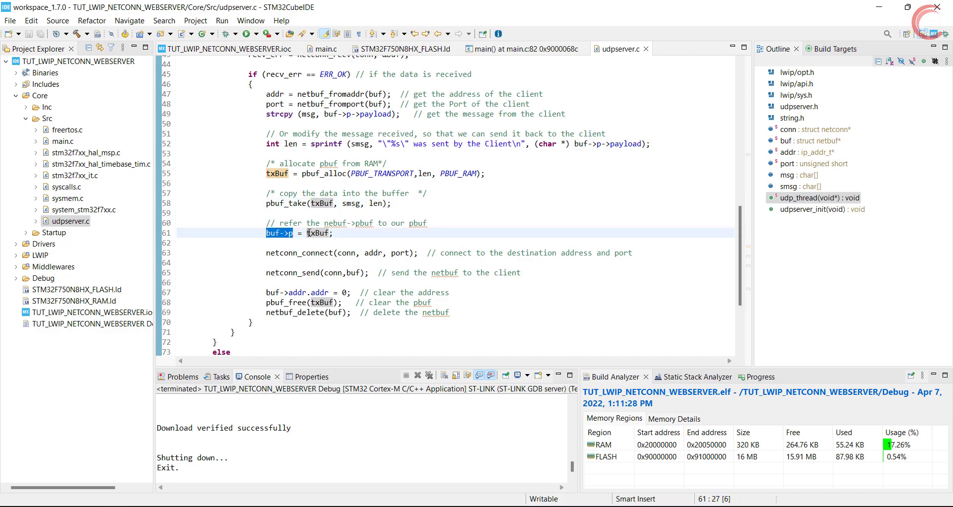
pyautogui.doubleClick(317, 233)
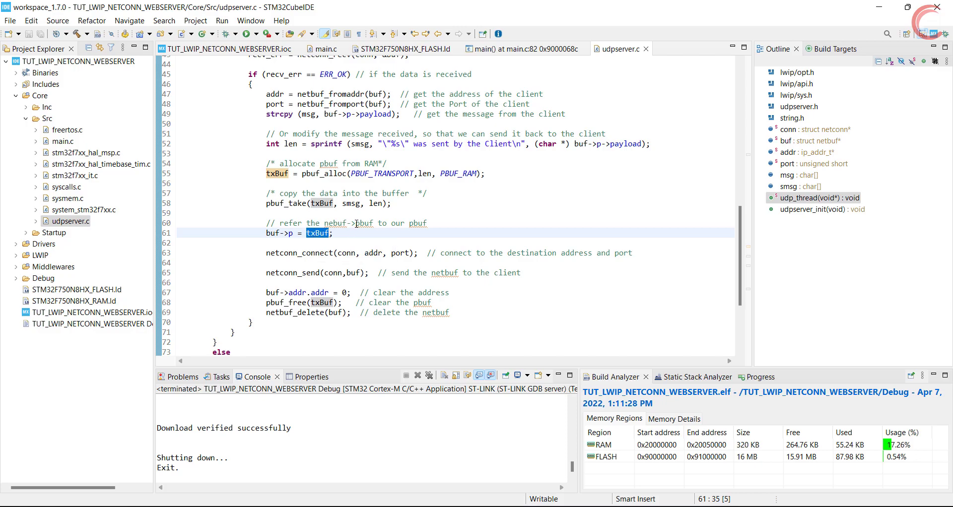
pyautogui.moveTo(289, 233)
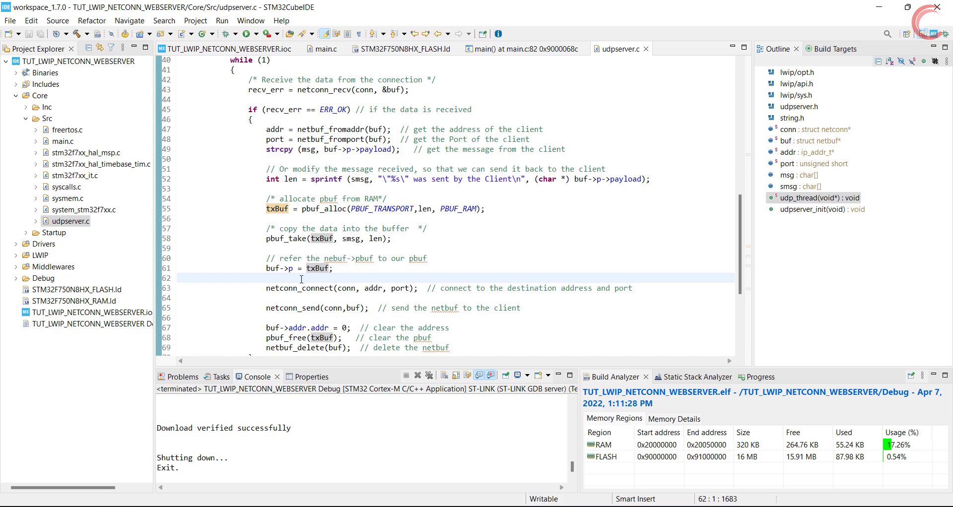
# - Highlight netconn_connect, netconn_send with buf, and the address-clearing cleanup line
pyautogui.doubleClick(298, 288)
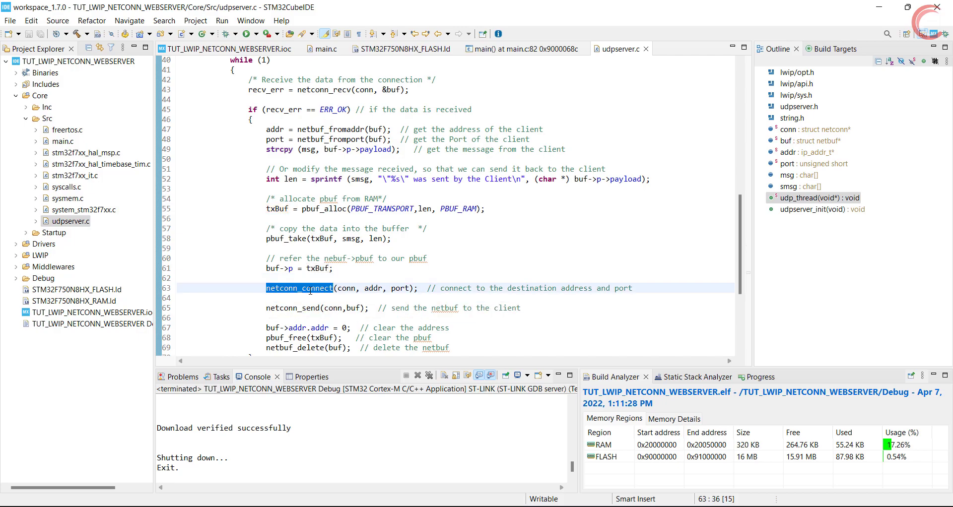
pyautogui.moveTo(346, 287)
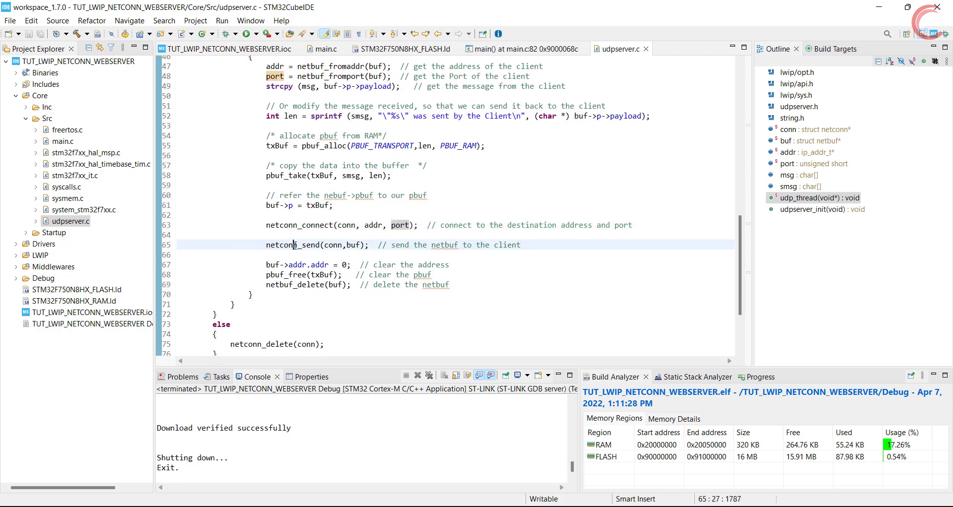
pyautogui.doubleClick(292, 244)
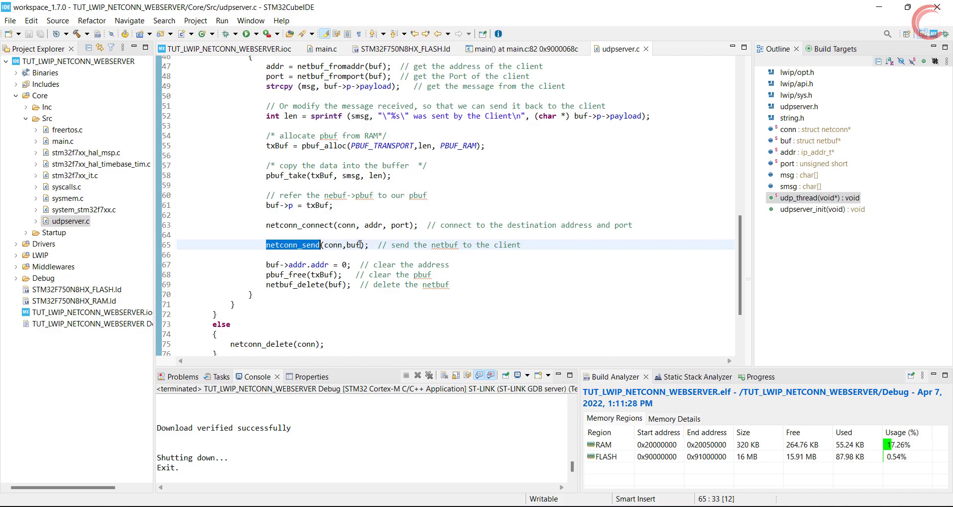
pyautogui.doubleClick(354, 244)
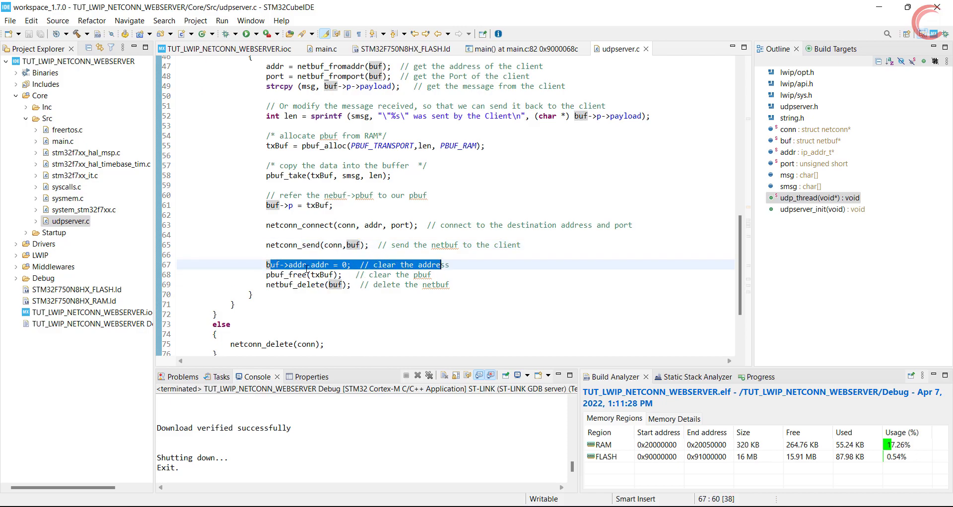
pyautogui.click(291, 284)
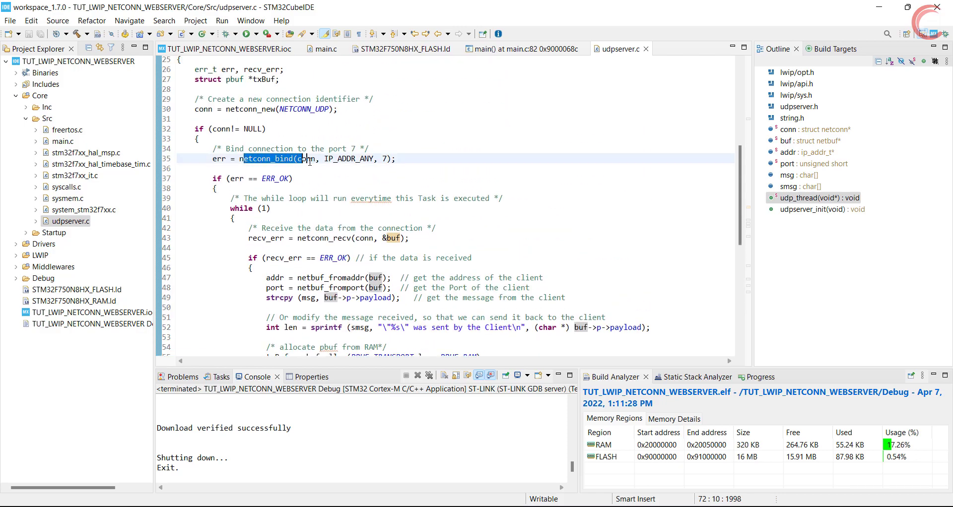
pyautogui.scroll(-3)
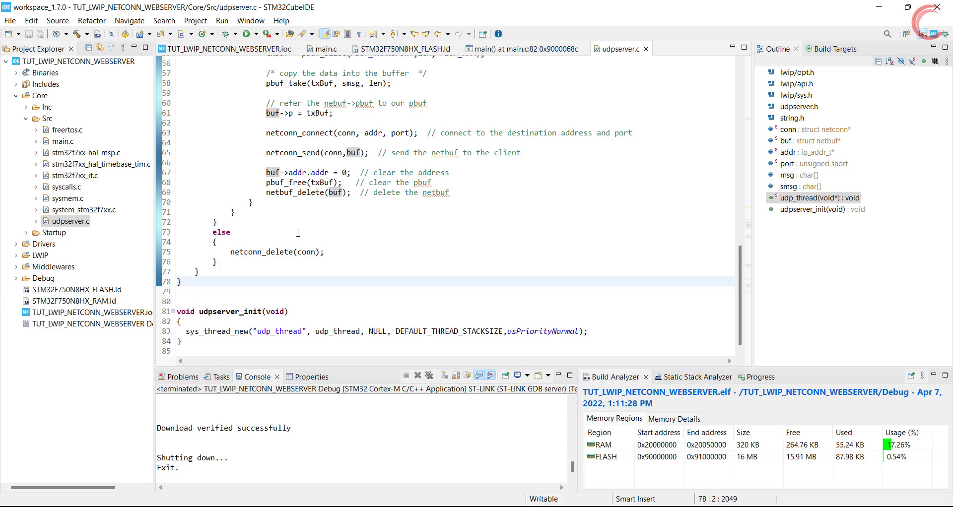
pyautogui.scroll(3)
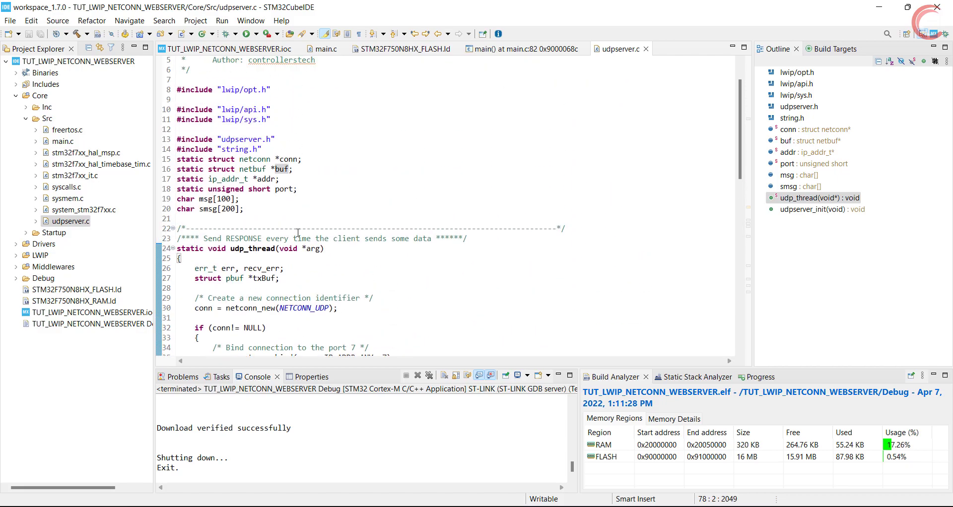
pyautogui.scroll(-3)
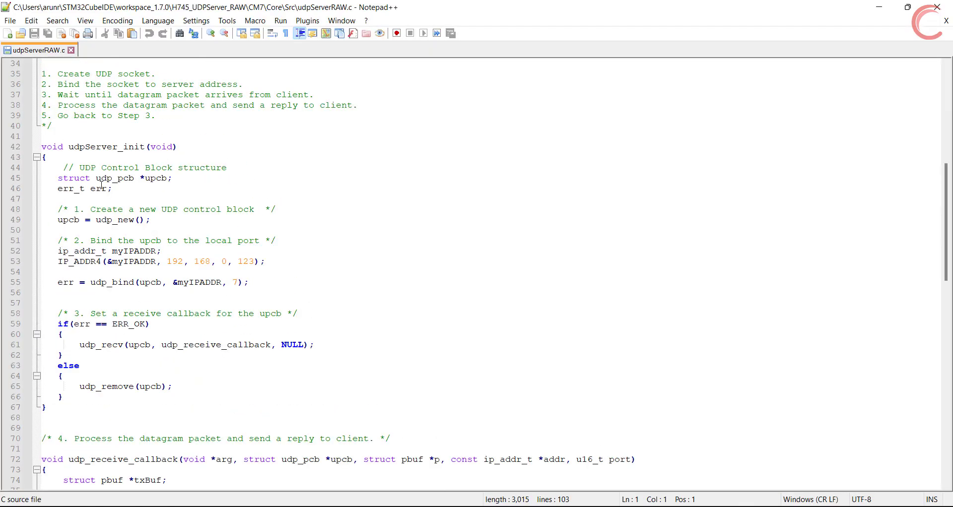
# - Highlight the udp_new, local-port udp_bind and udp_recv callback lines in udpServerRAW.c
pyautogui.click(239, 240)
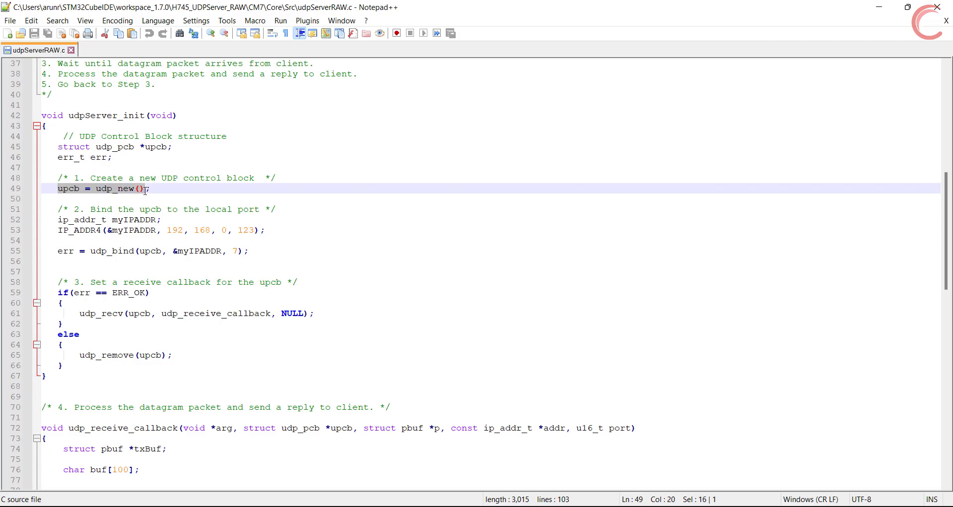
pyautogui.moveTo(57, 220); pyautogui.dragTo(248, 251)
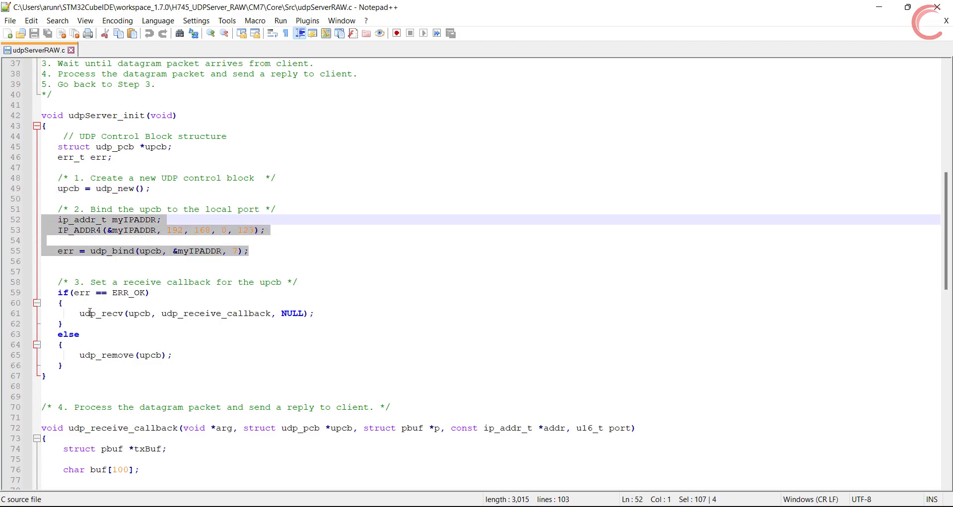
pyautogui.click(313, 314)
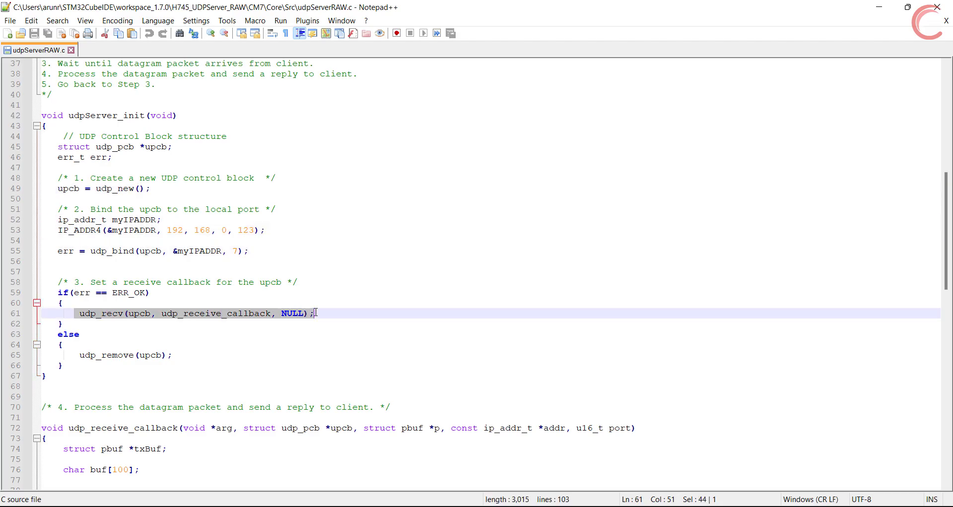
pyautogui.scroll(-3)
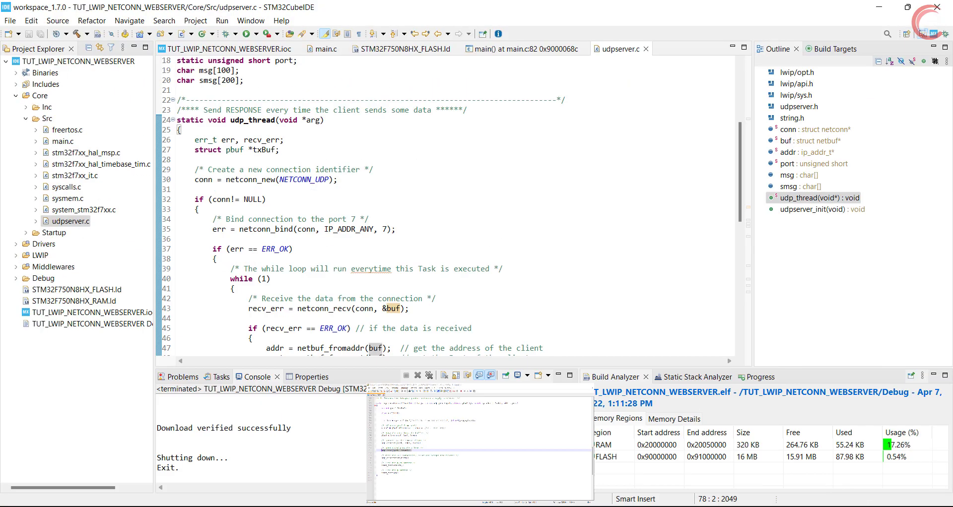
# - Add an #include for the udpserver header to main.c
pyautogui.scroll(-3)
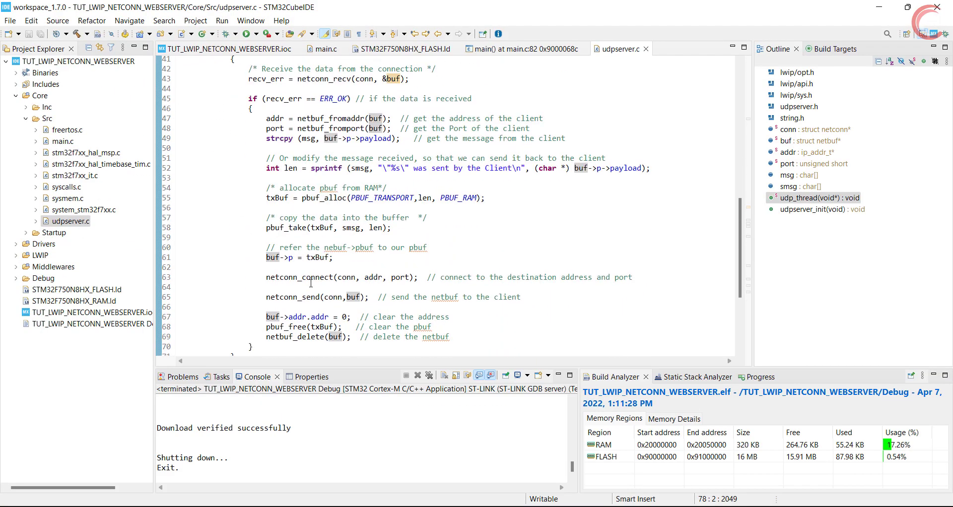
pyautogui.scroll(3)
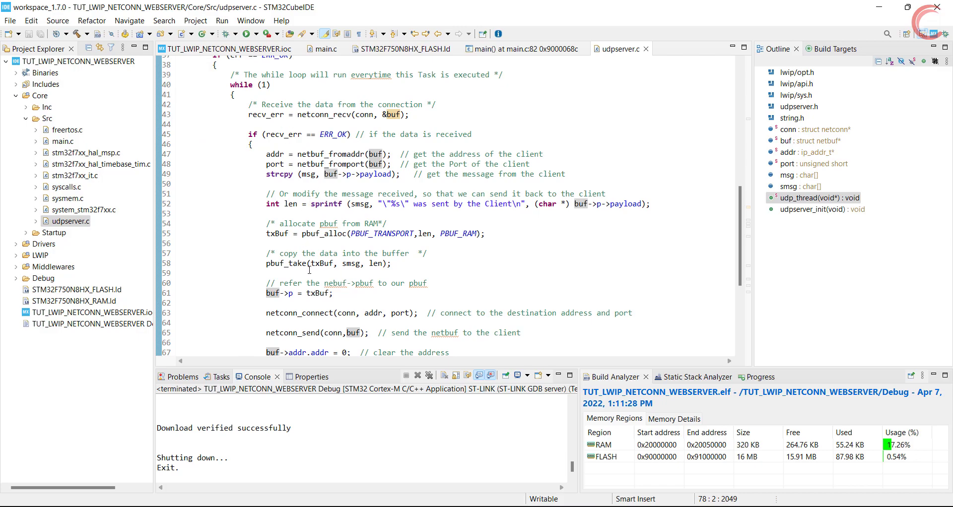
pyautogui.scroll(3)
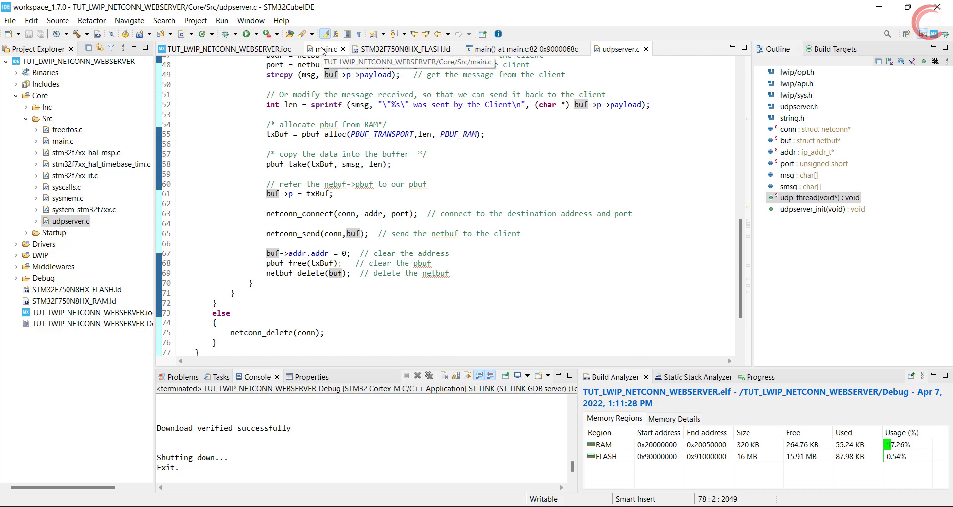
pyautogui.click(320, 49)
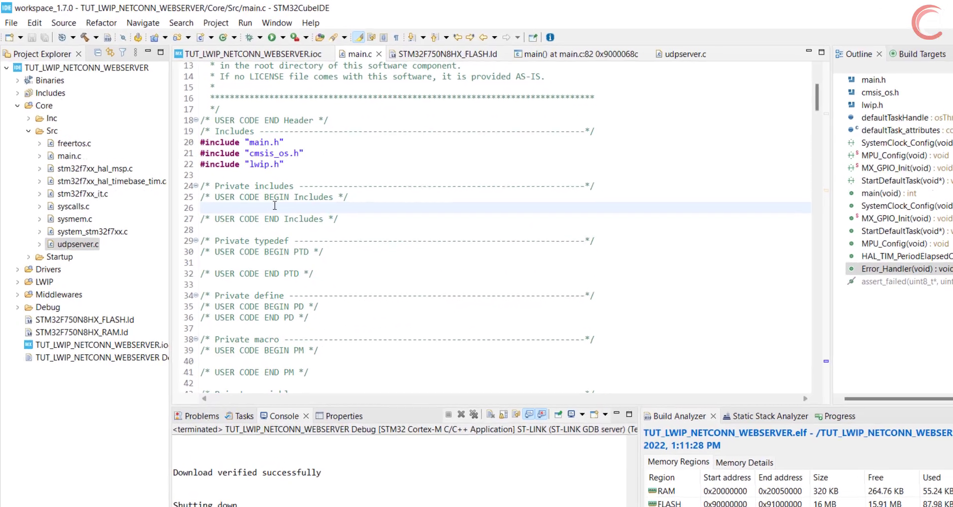
pyautogui.write('#include')
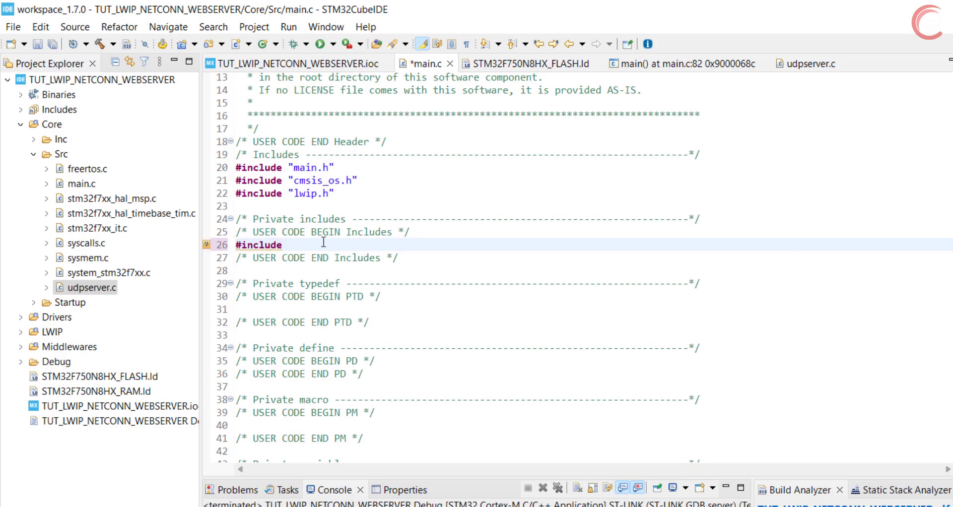
pyautogui.write('"udp')
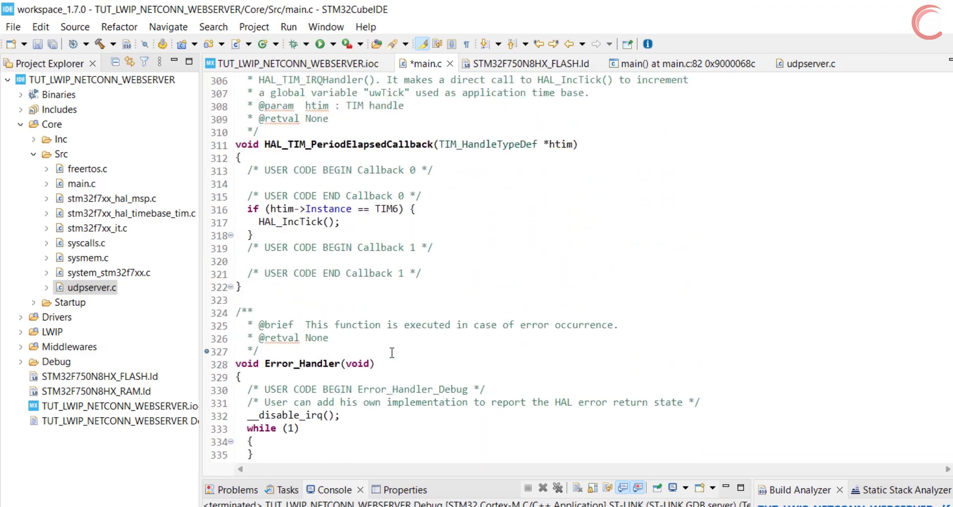
# - Type udpserver_init(); under USER CODE BEGIN 5 in StartDefaultTask
pyautogui.scroll(3)
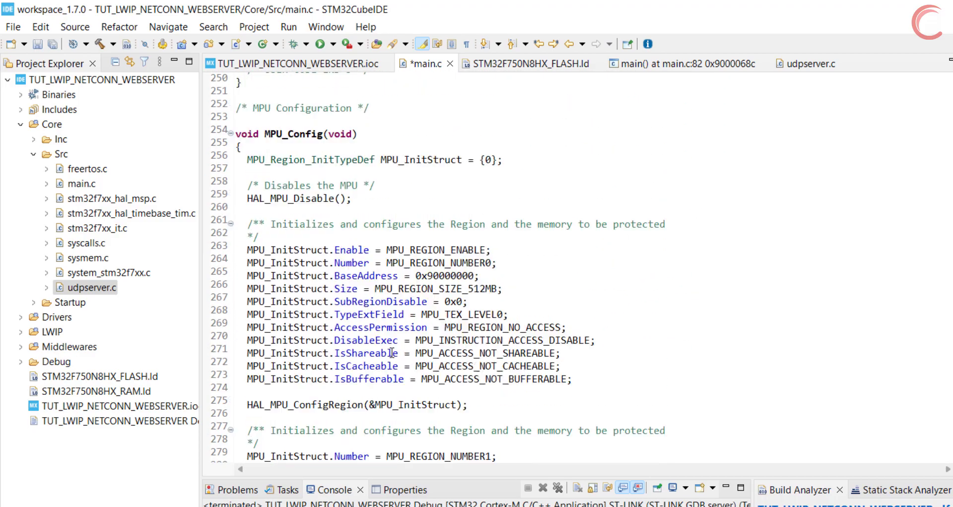
pyautogui.scroll(3)
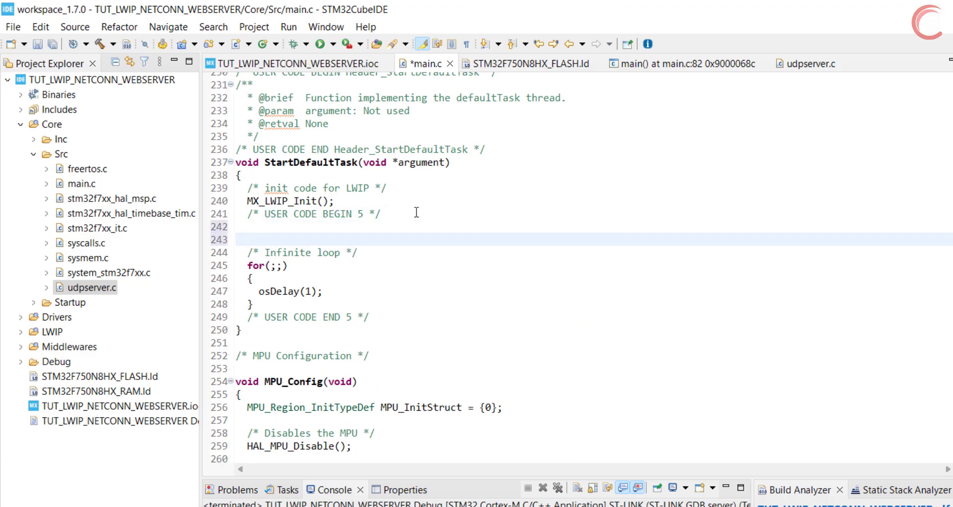
pyautogui.write('u')
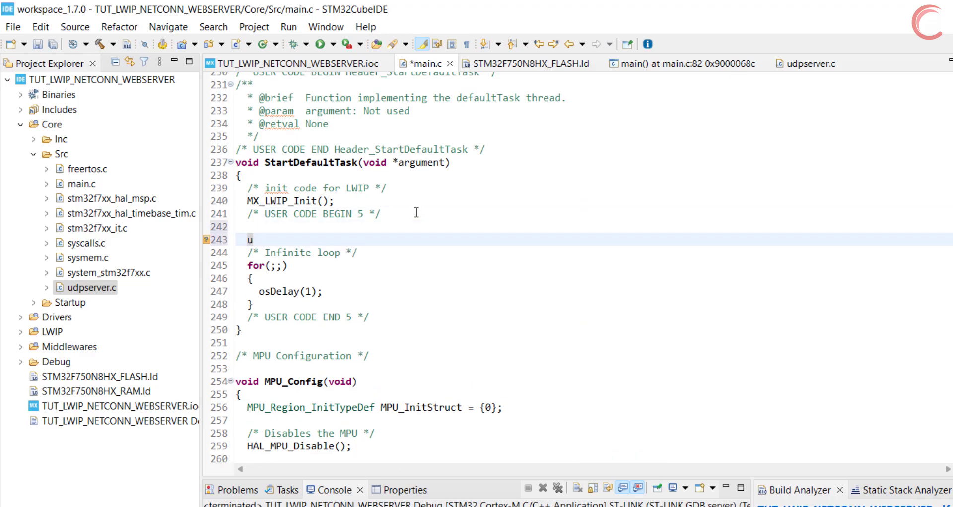
pyautogui.write('dpserver_init()')
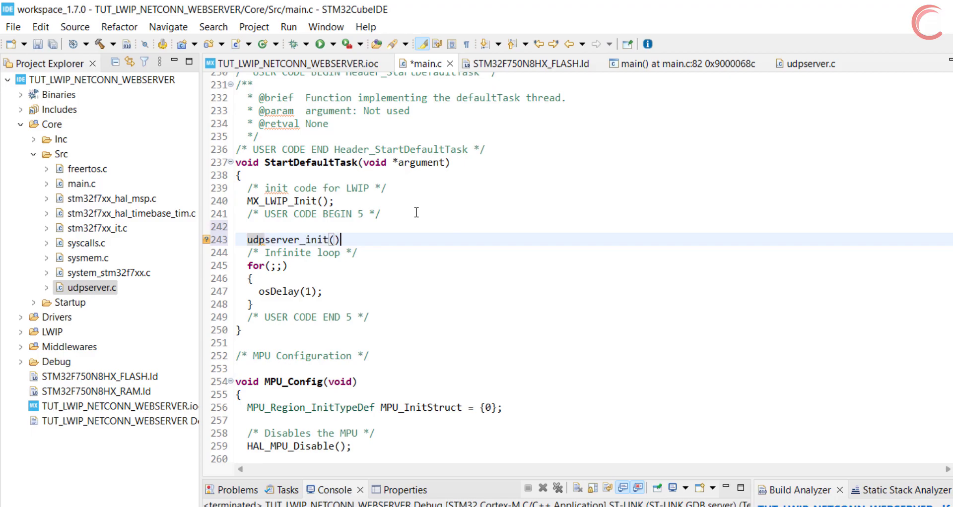
pyautogui.write(';')
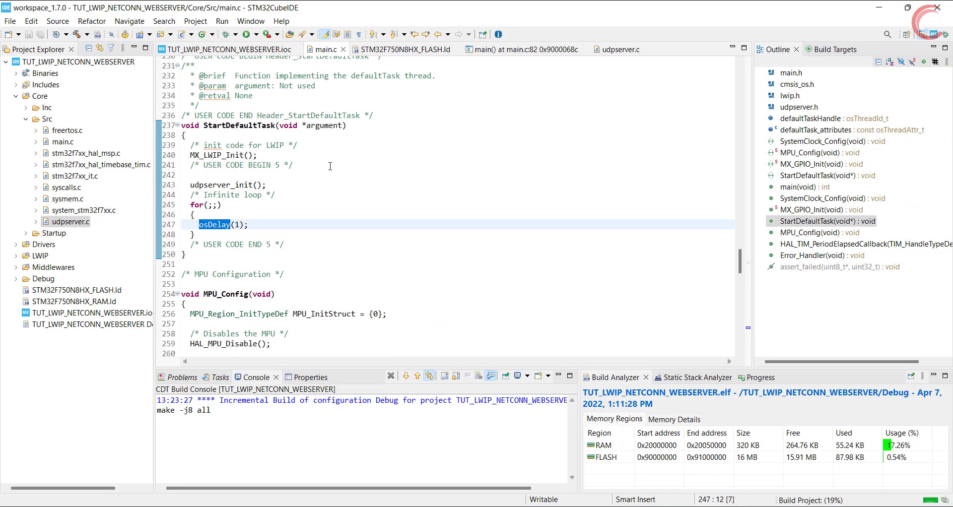
# - Flash the rebuilt firmware, open Hercules on its UDP tab, and resume execution
pyautogui.click(225, 34)
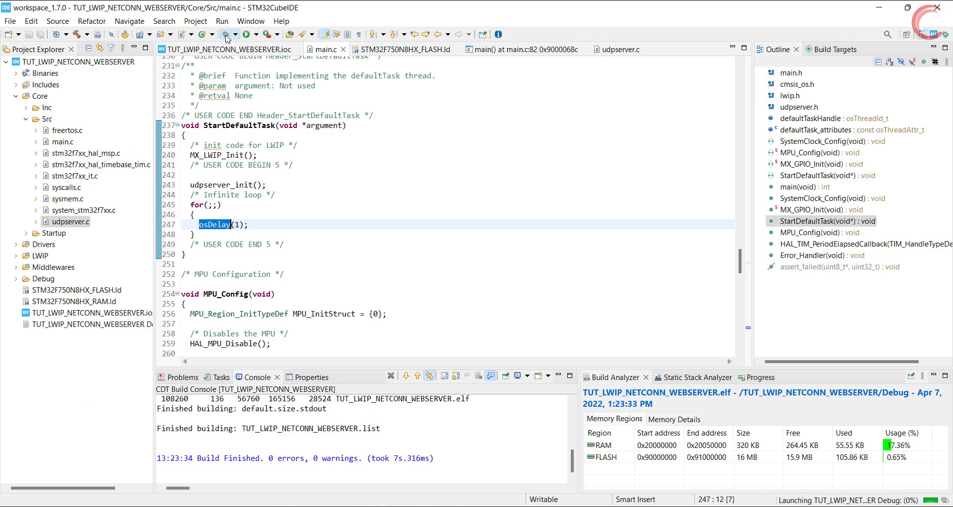
pyautogui.click(226, 34)
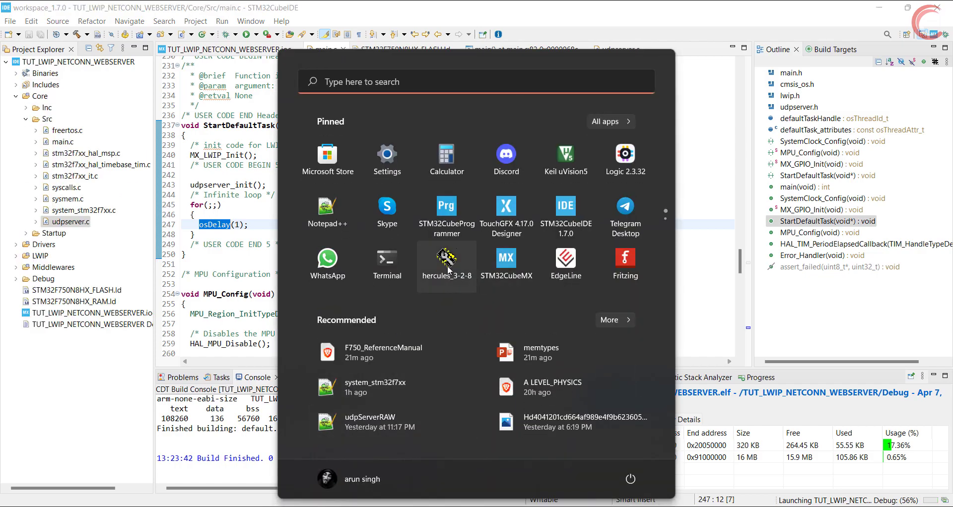
pyautogui.click(446, 260)
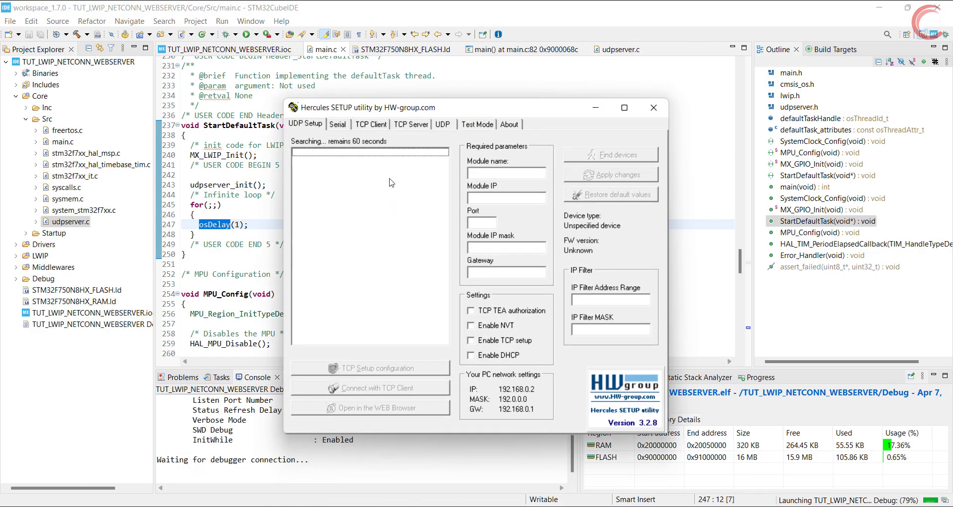
pyautogui.click(442, 125)
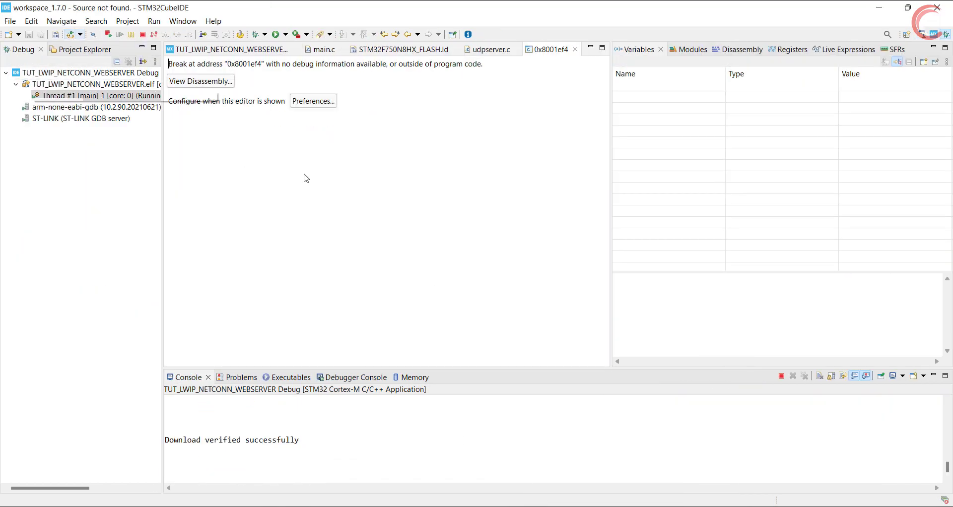
pyautogui.click(120, 34)
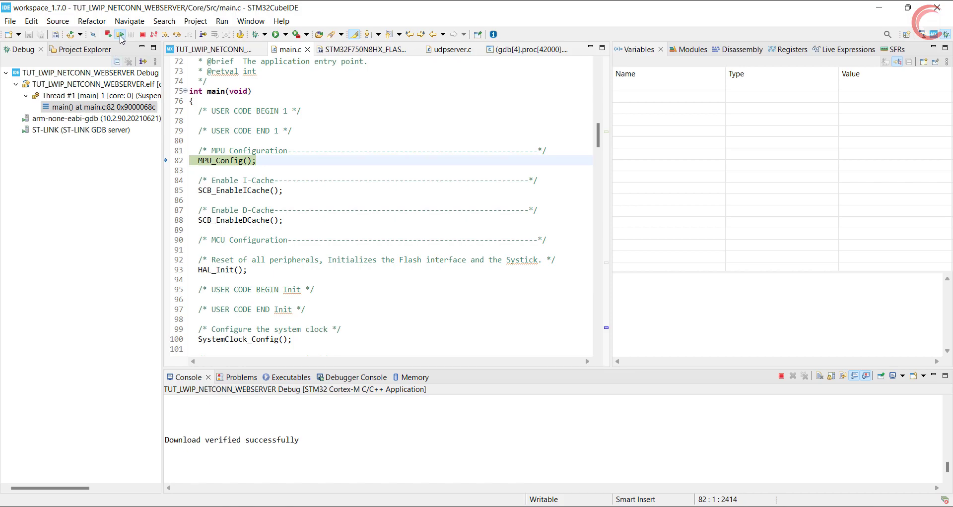
pyautogui.click(119, 34)
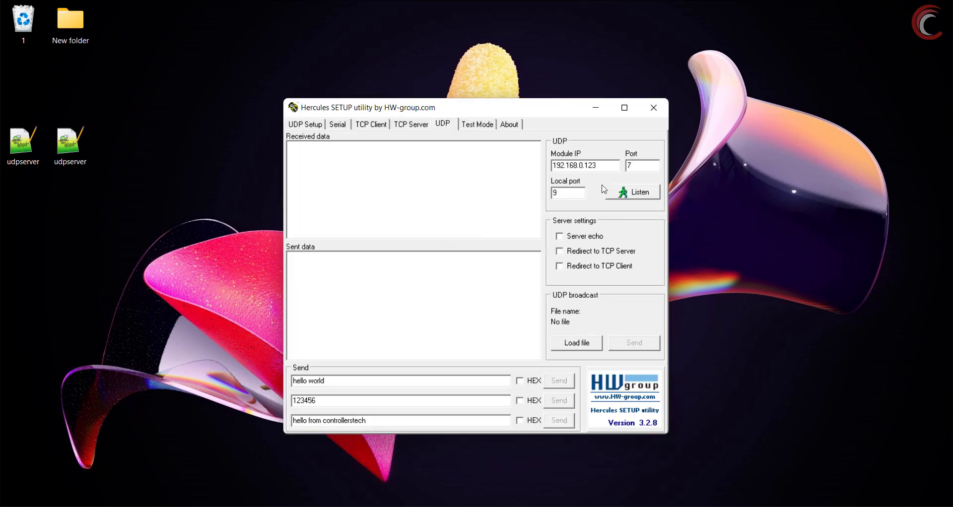
# - Set local port 24, listen to 192.168.0.123, and send hello world
pyautogui.tripleClick(584, 165)
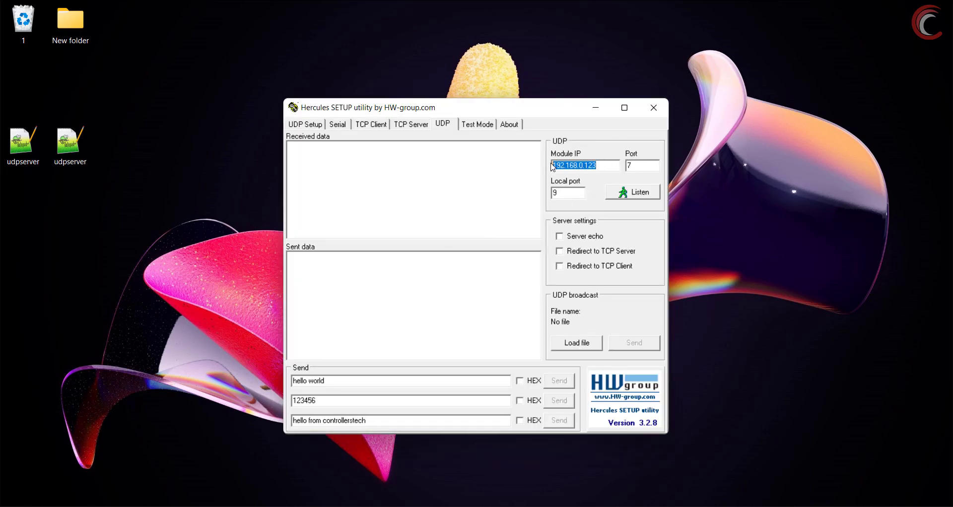
pyautogui.click(567, 192)
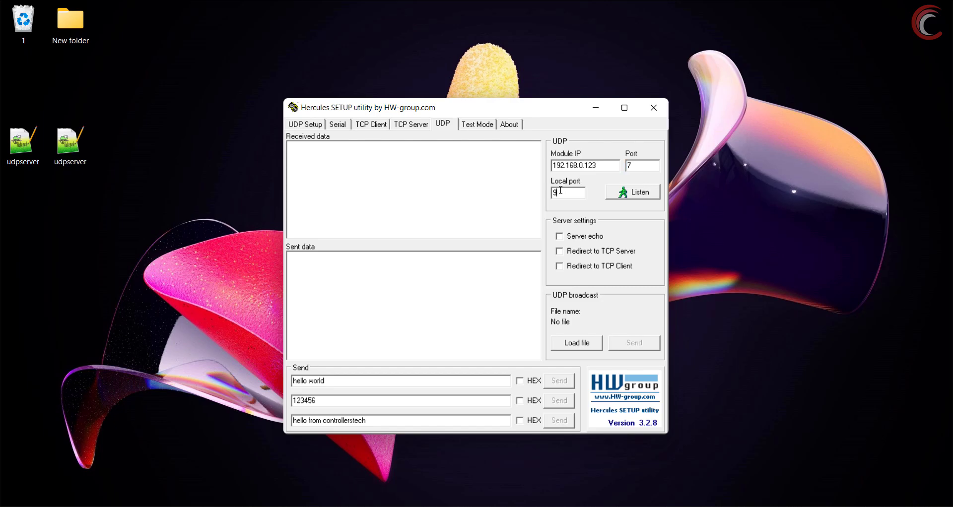
pyautogui.write('24')
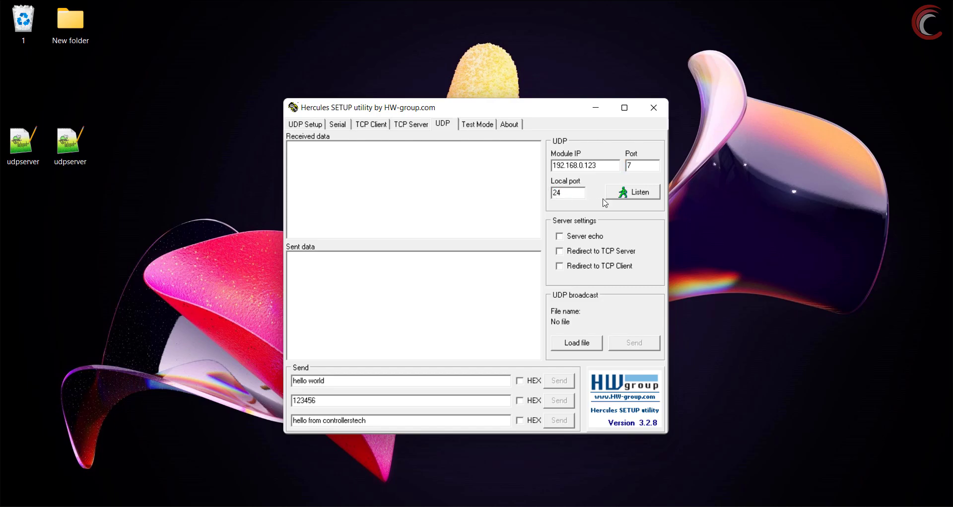
pyautogui.click(632, 192)
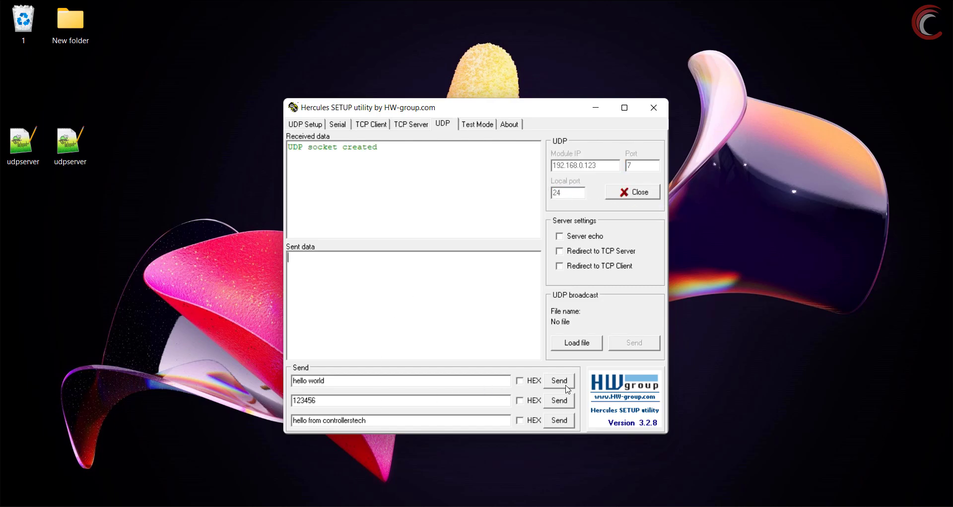
pyautogui.click(558, 380)
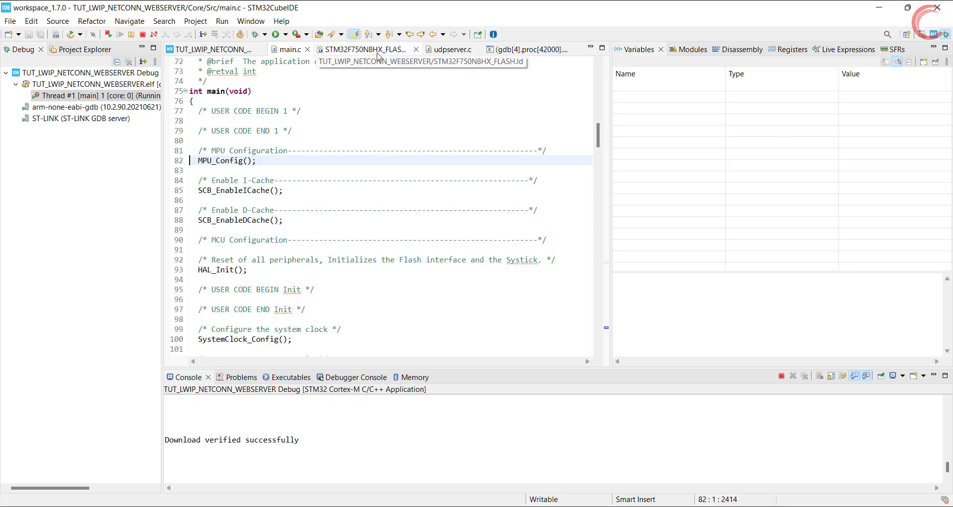
# - Highlight the 'was sent by the Client' reply format, then send 123456, hello from controllerstech, hello world
pyautogui.click(451, 50)
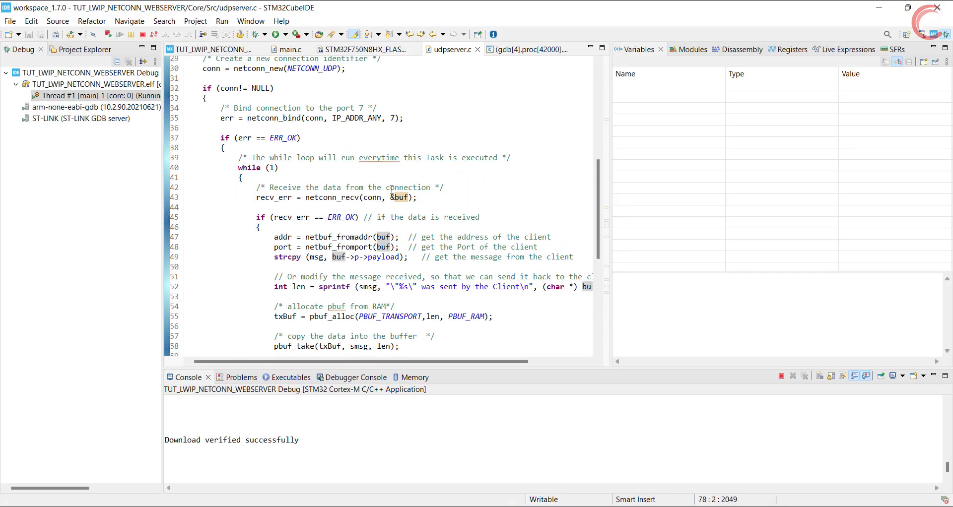
pyautogui.doubleClick(403, 287)
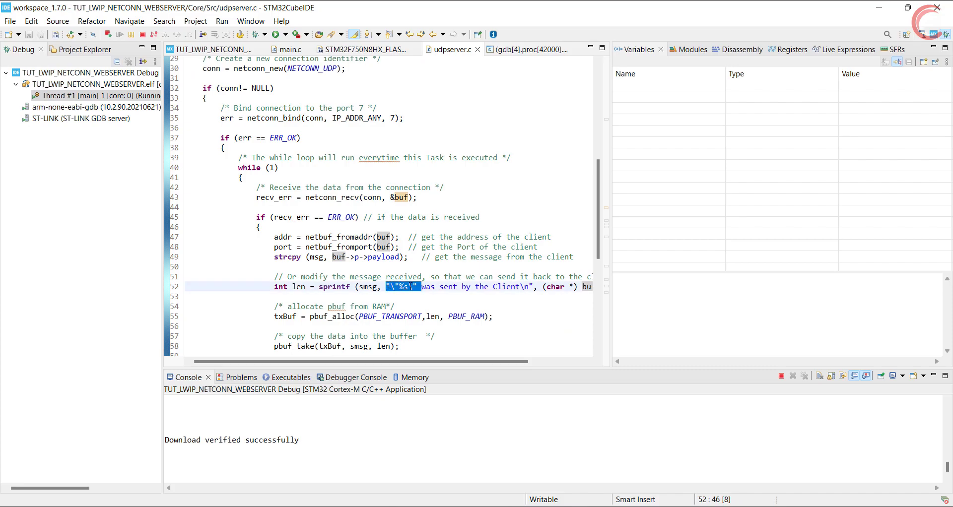
pyautogui.moveTo(420, 287); pyautogui.dragTo(531, 287)
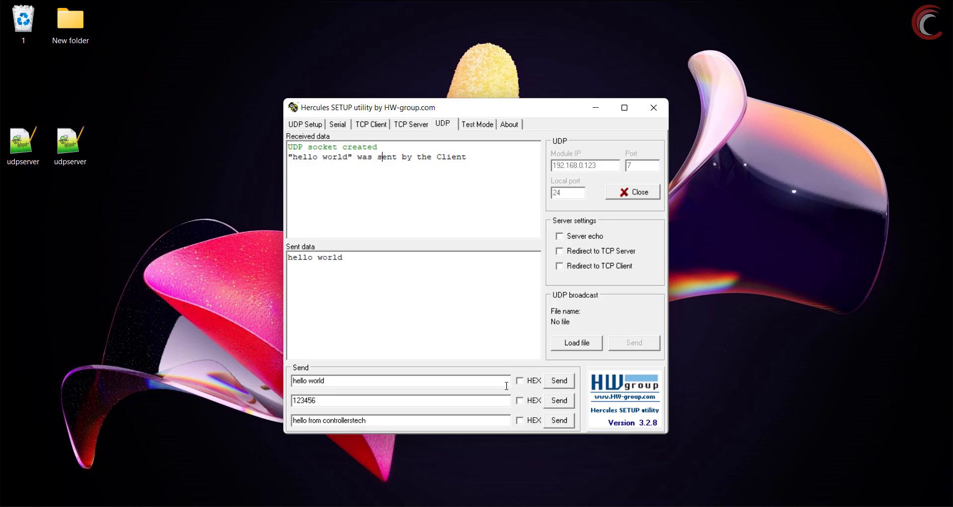
pyautogui.click(558, 400)
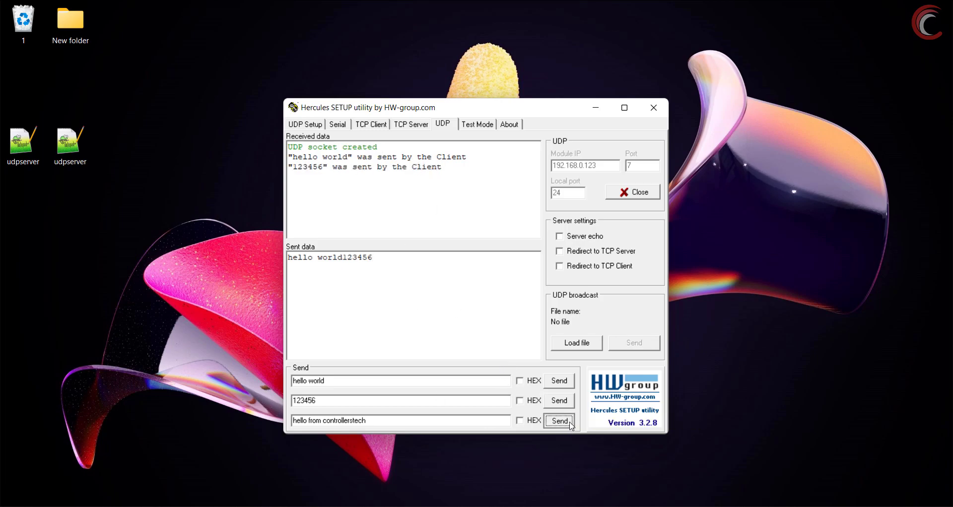
pyautogui.click(557, 420)
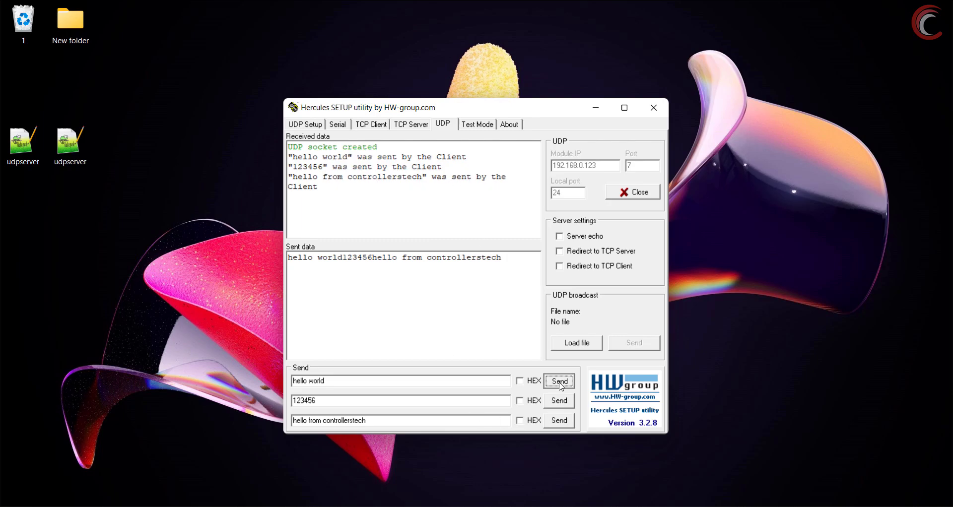
pyautogui.click(557, 381)
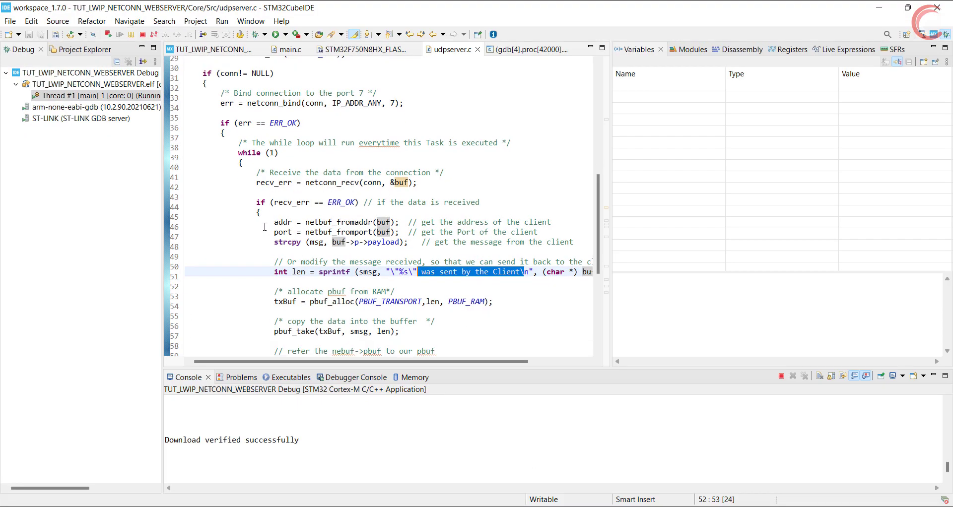
pyautogui.scroll(-3)
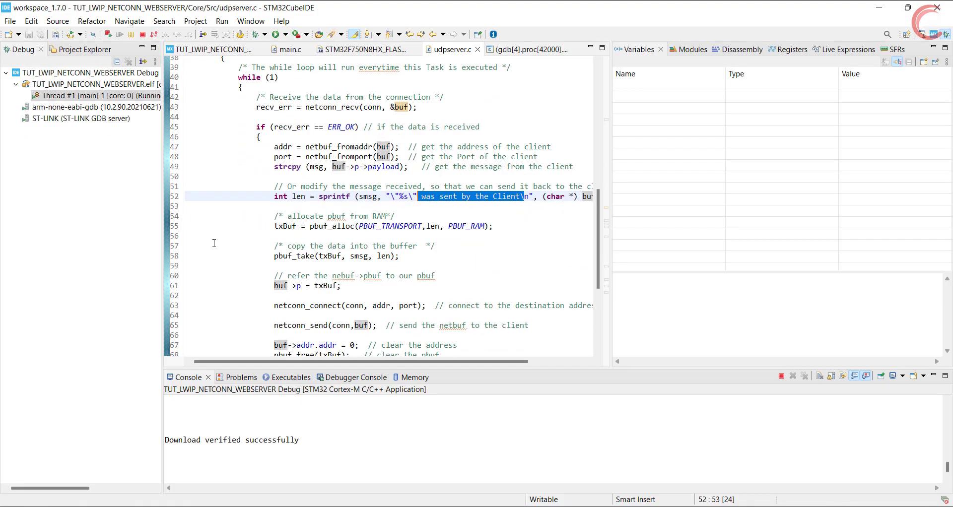
pyautogui.scroll(-3)
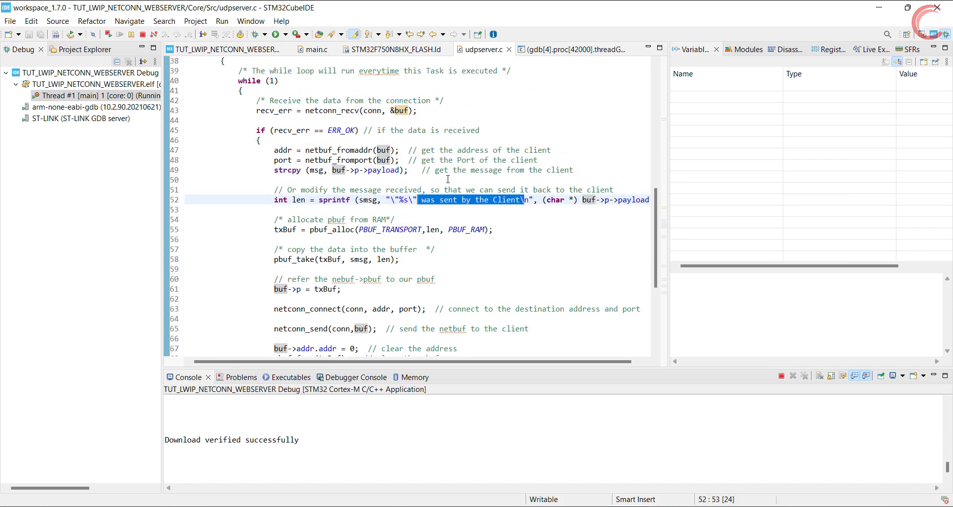
pyautogui.scroll(3)
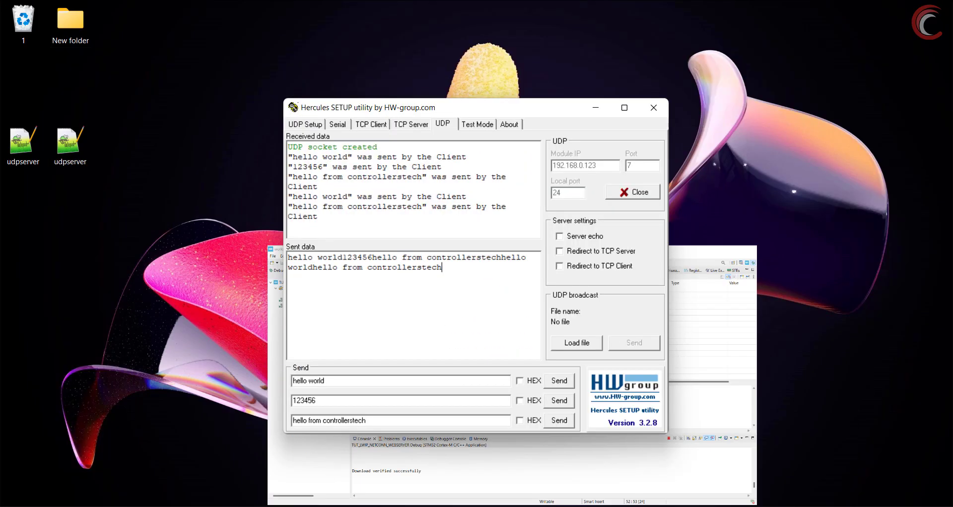
# - Clear the Hercules logs, then resend 'hello world' and '123456' to the board
pyautogui.click(557, 420)
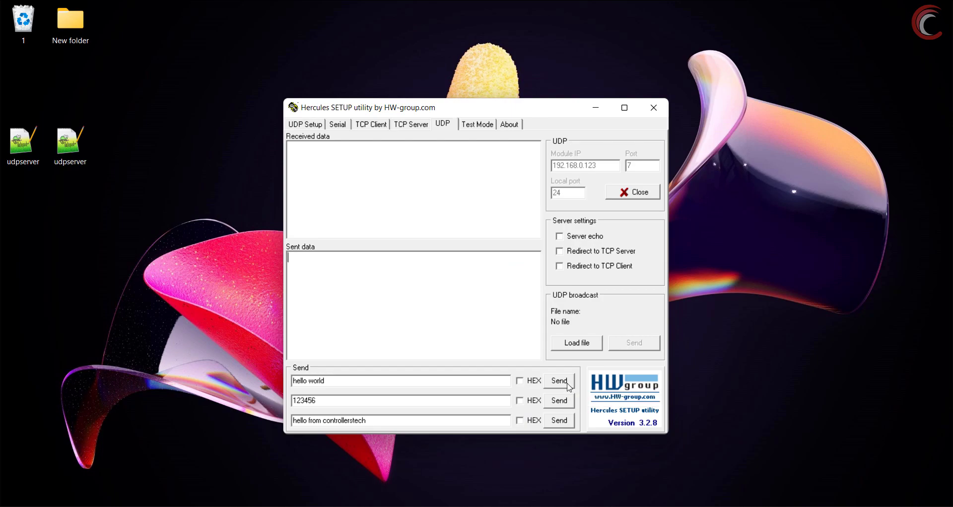
pyautogui.click(557, 401)
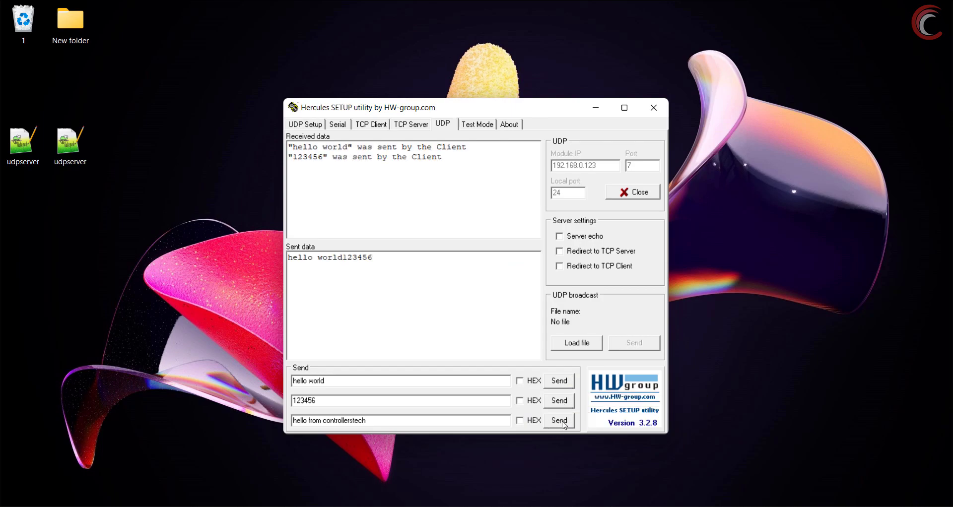
pyautogui.click(557, 421)
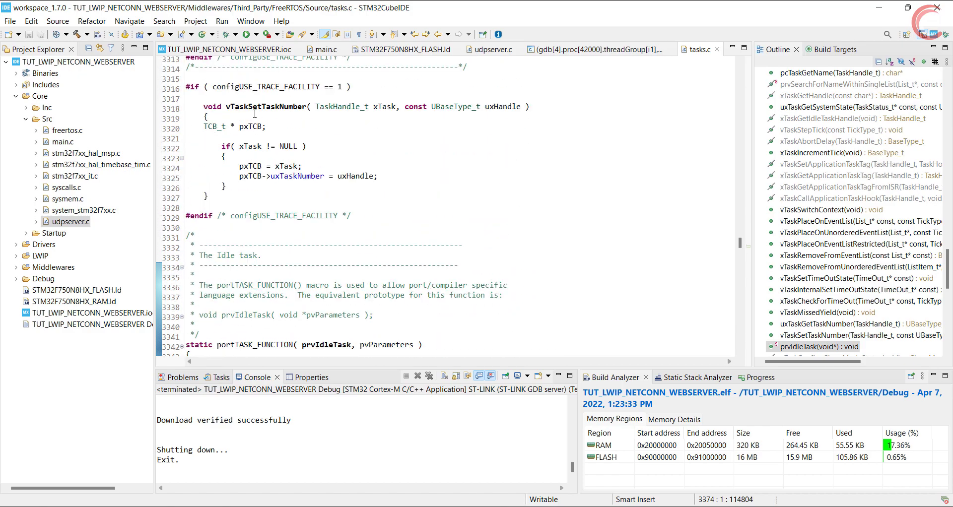
pyautogui.scroll(3)
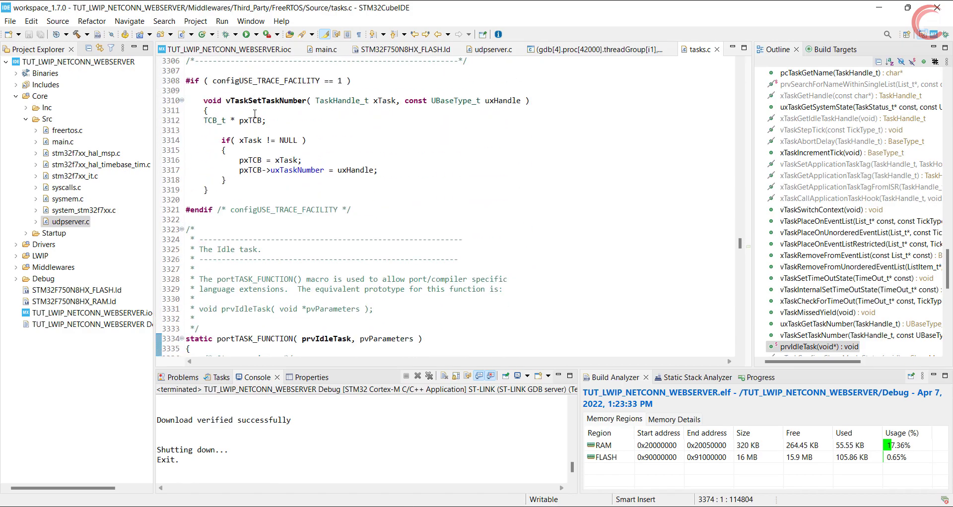